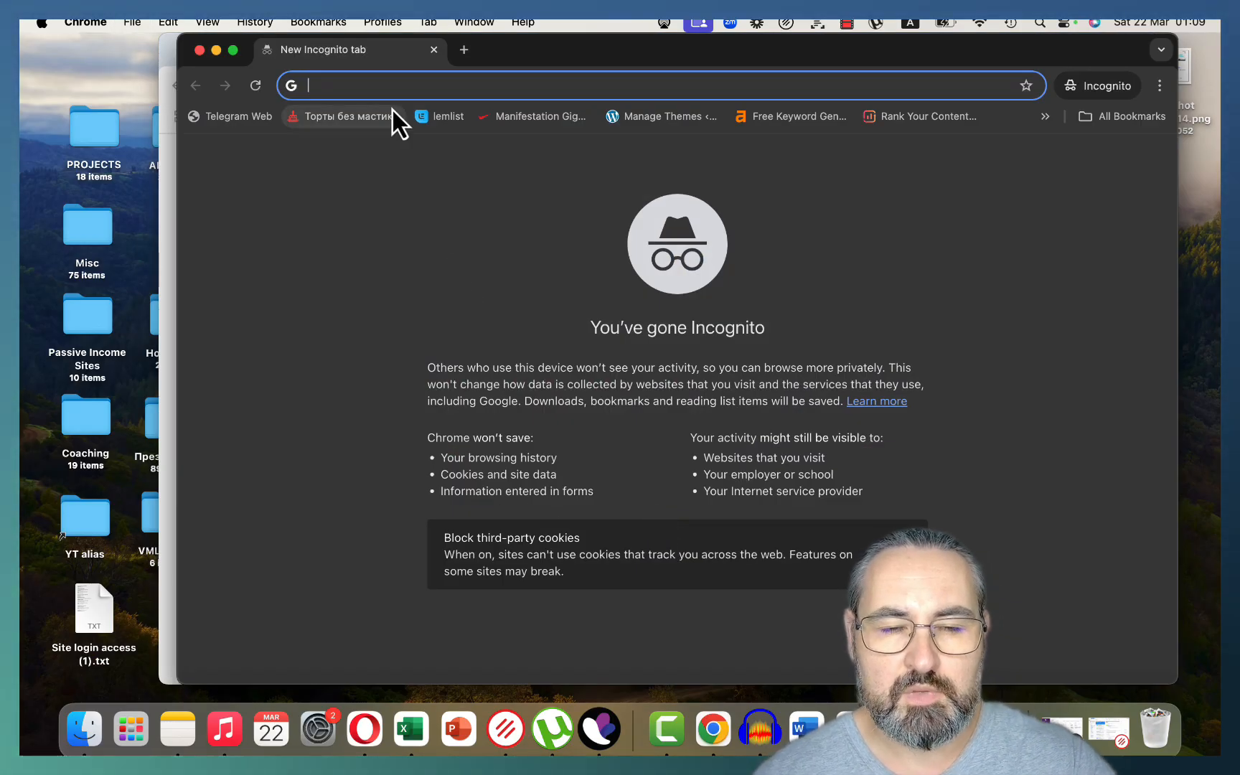
Search 'notlikeai review' in the incognito window, then bring up the trickmenot.ai WordPress posts list
{"action": "type", "text": "notlikeai review"}
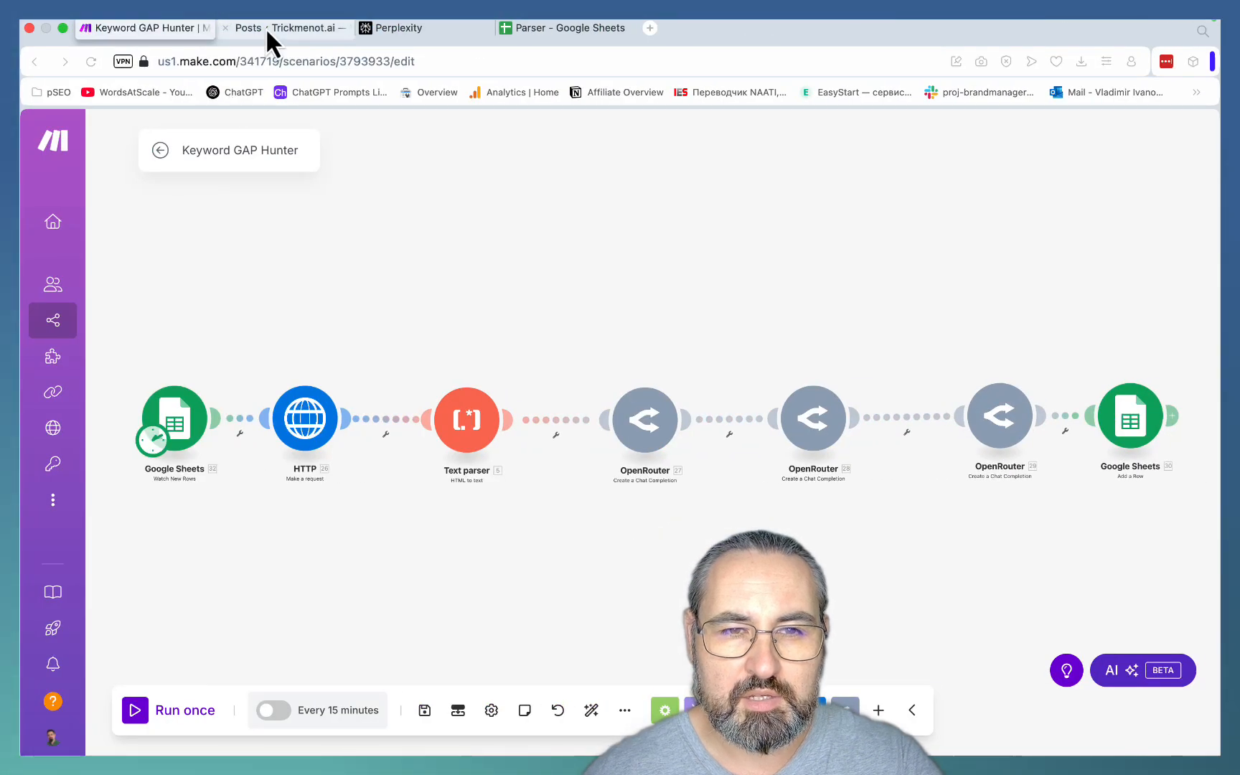
{"action": "left_click", "coordinate": [284, 28]}
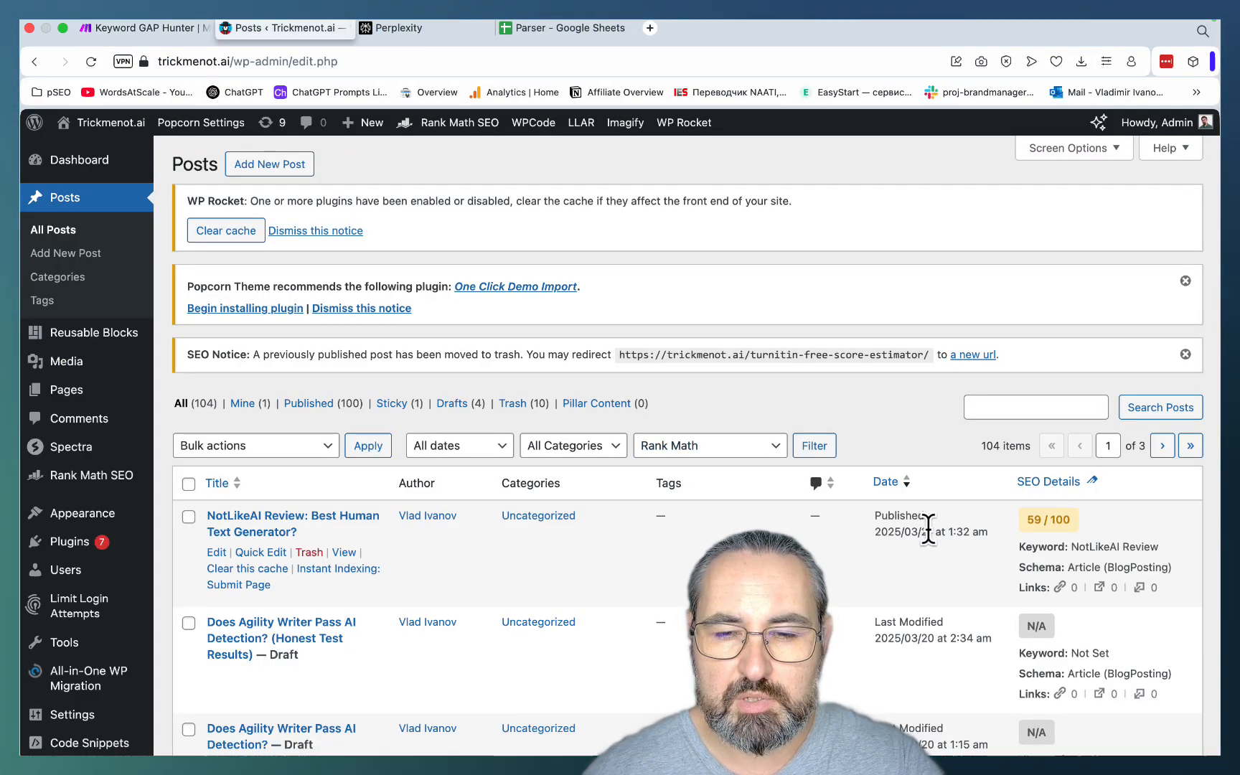
{"action": "mouse_move", "coordinate": [841, 606]}
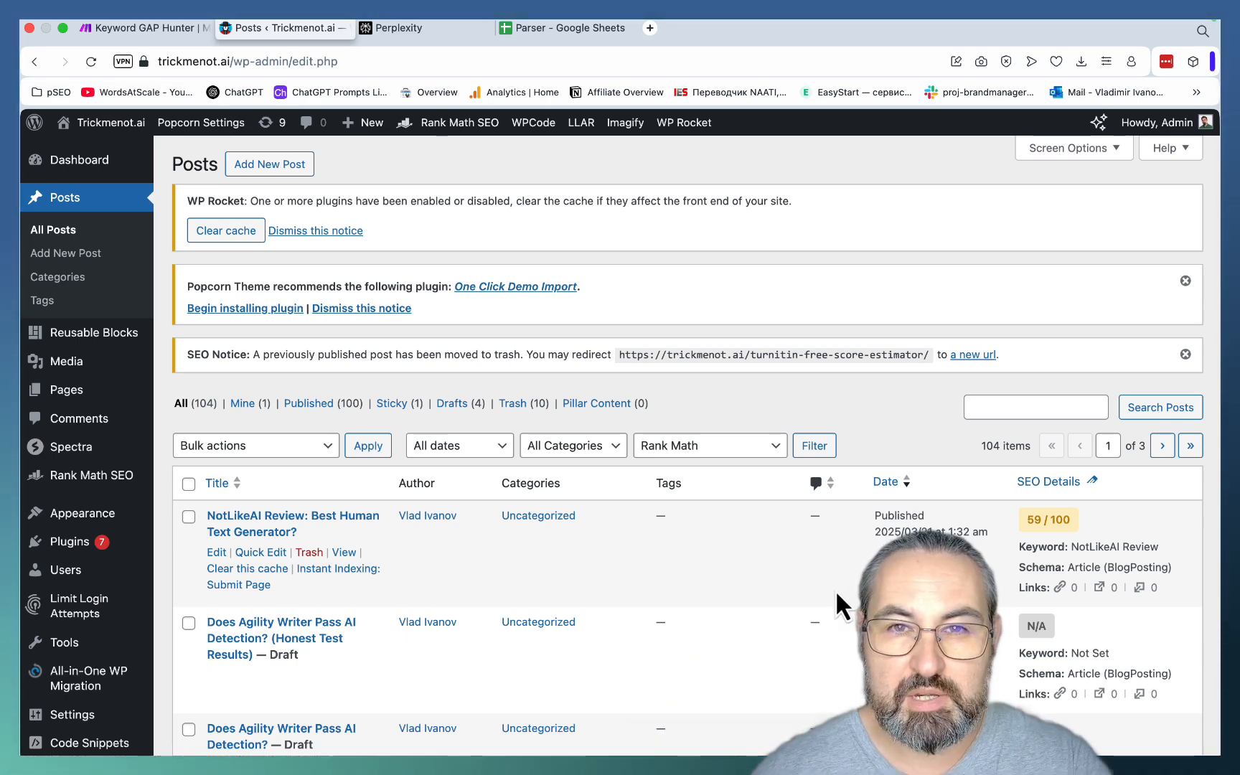
Read through the live NotLikeAI Review article from top to bottom and return to its top
{"action": "left_click", "coordinate": [344, 553]}
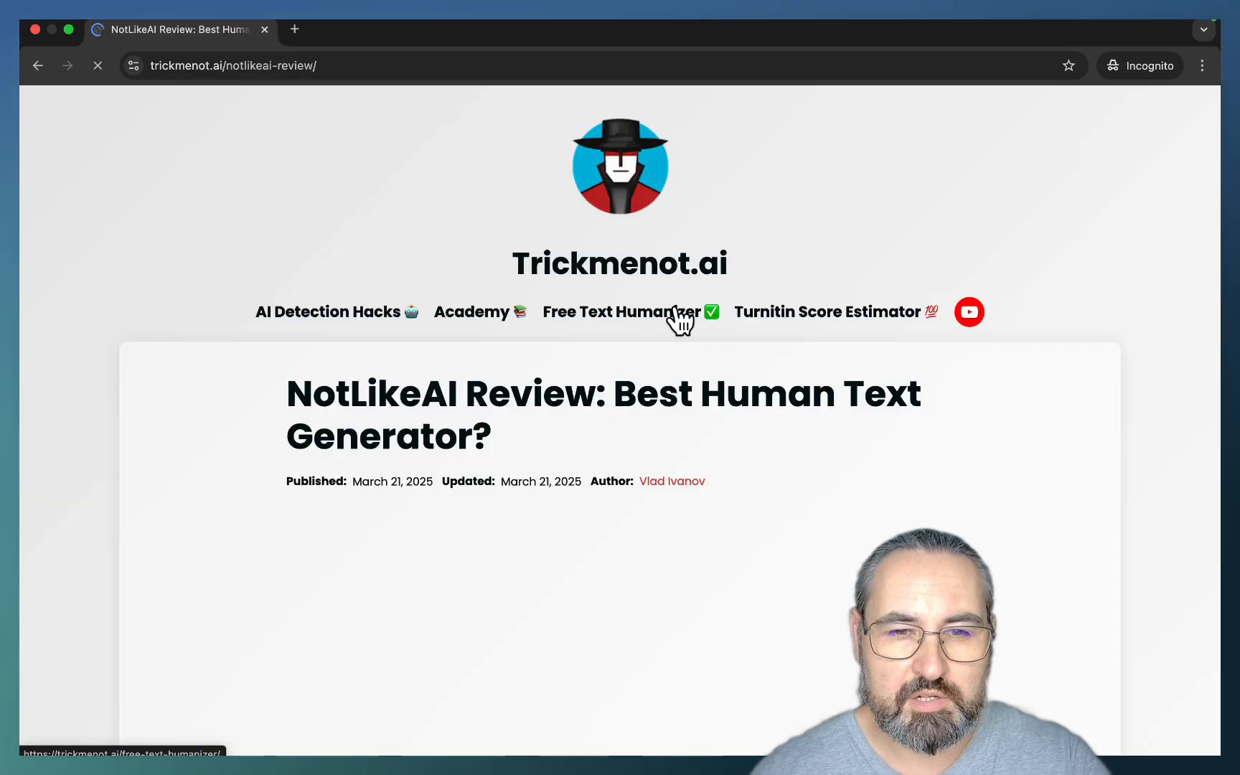
{"action": "scroll", "scroll_direction": "down", "scroll_amount": 3}
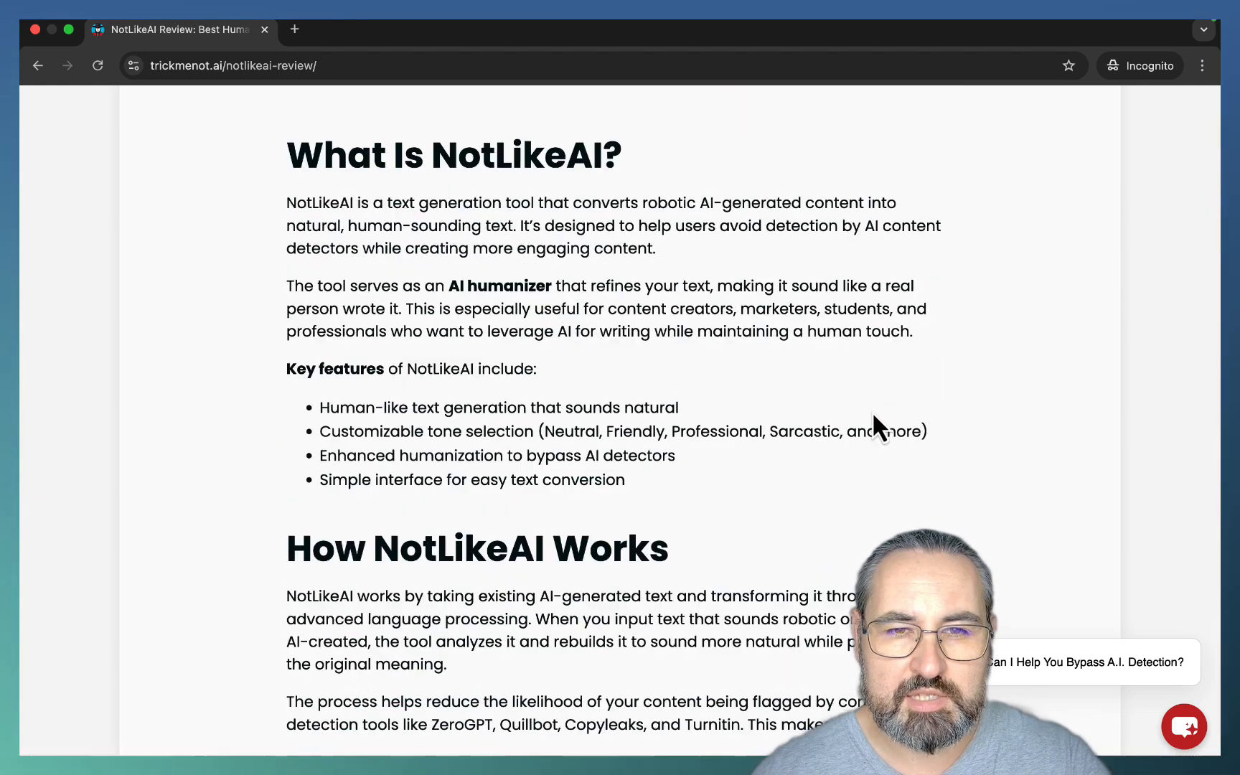
{"action": "mouse_move", "coordinate": [697, 431]}
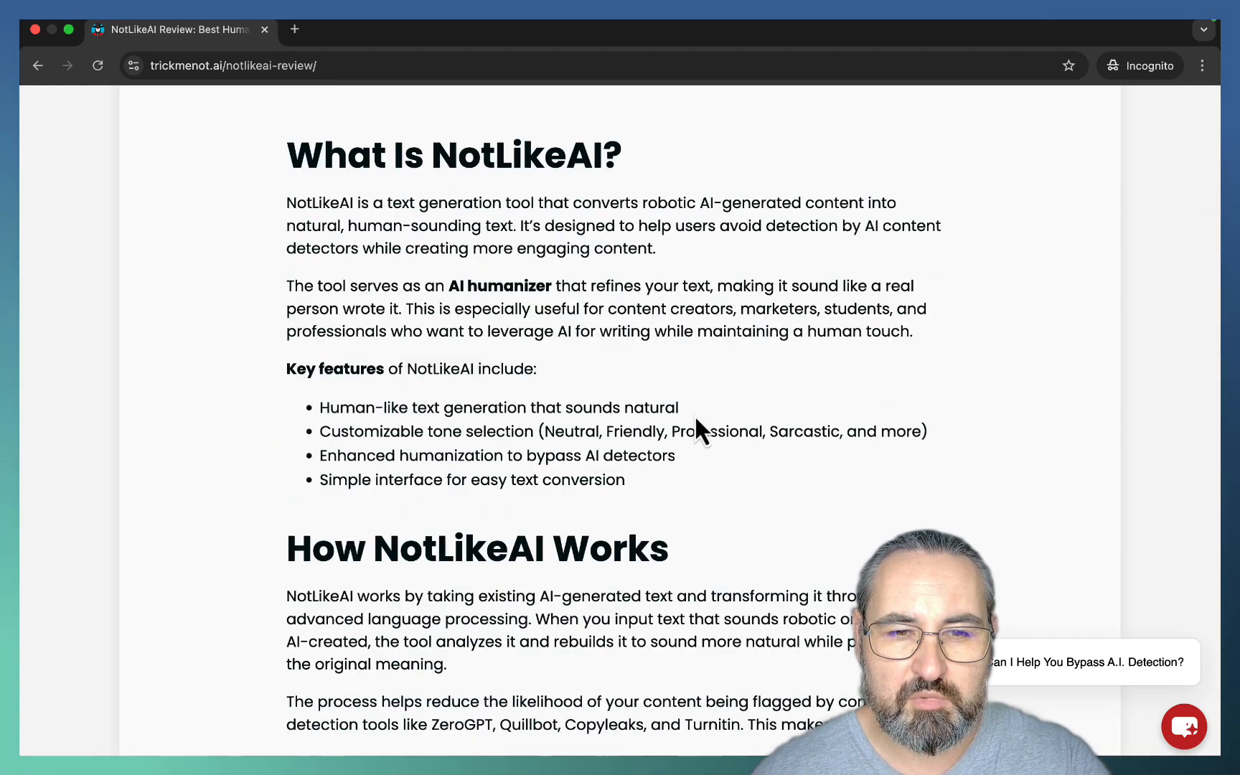
{"action": "scroll", "scroll_direction": "down", "scroll_amount": 3}
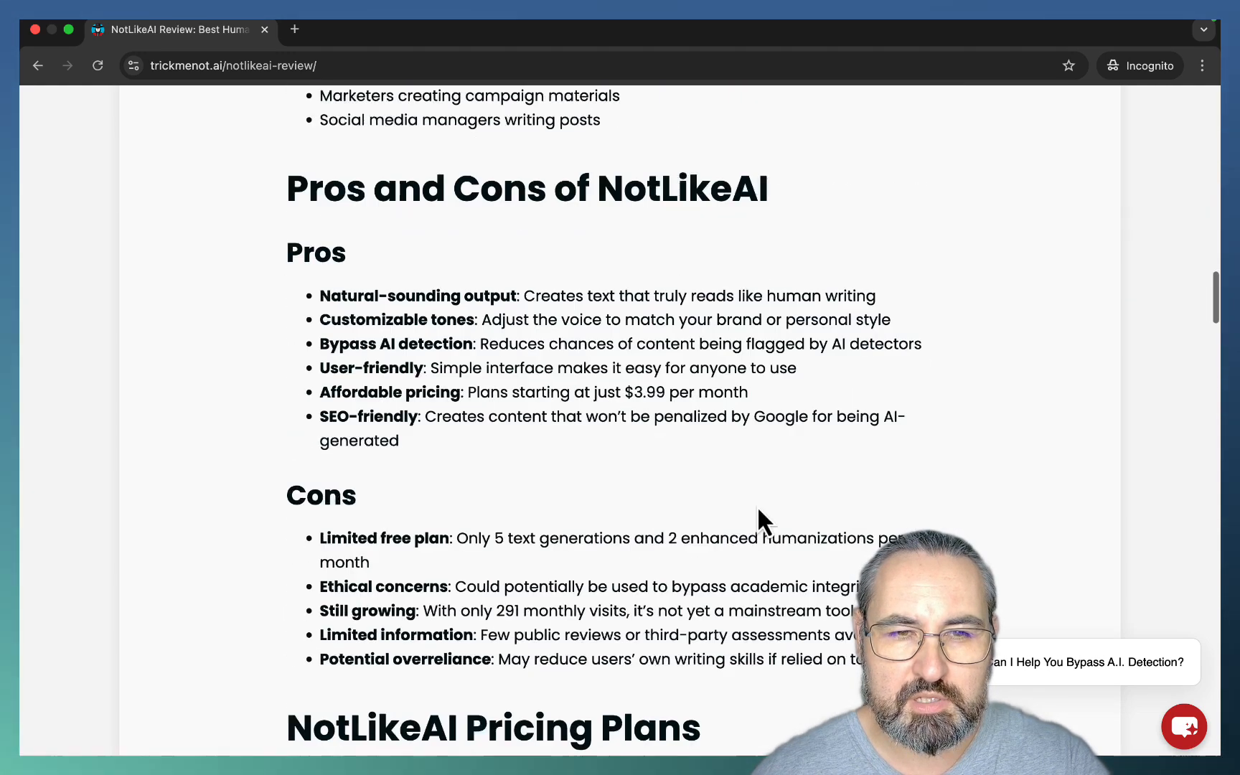
{"action": "scroll", "scroll_direction": "down", "scroll_amount": 3}
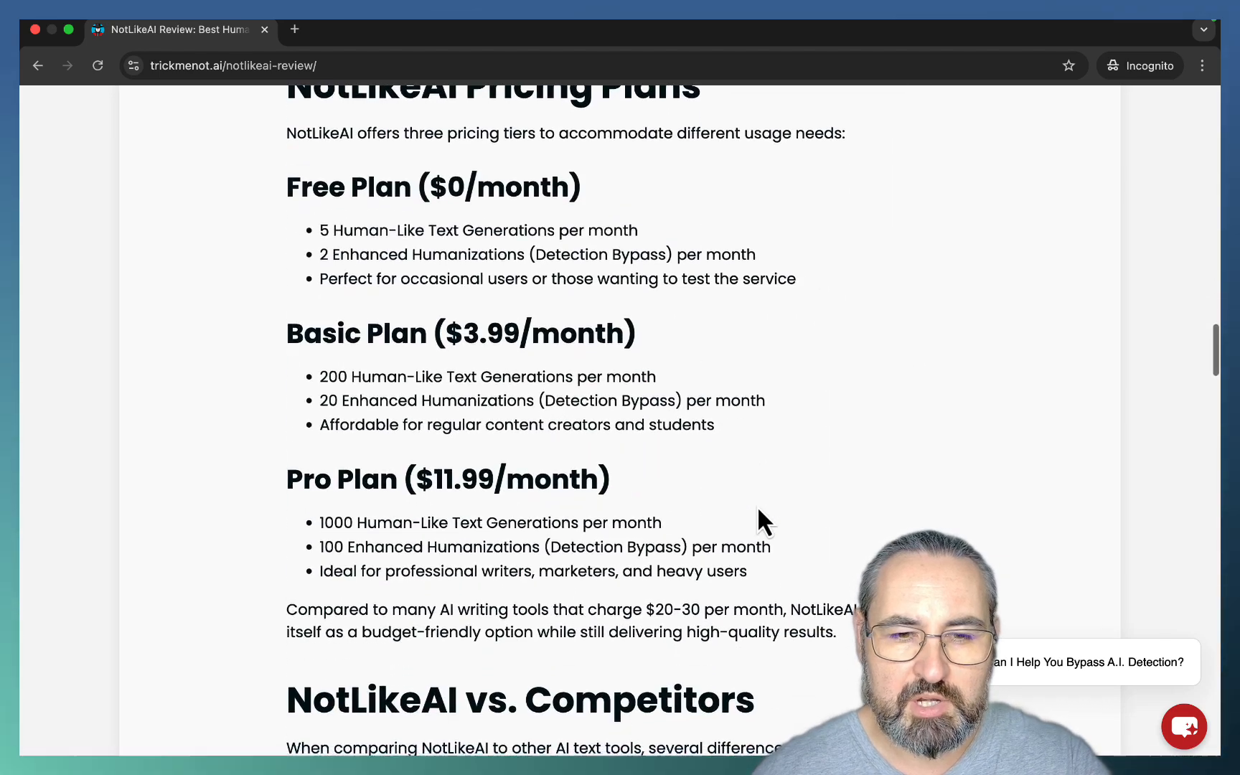
{"action": "scroll", "scroll_direction": "down", "scroll_amount": 3}
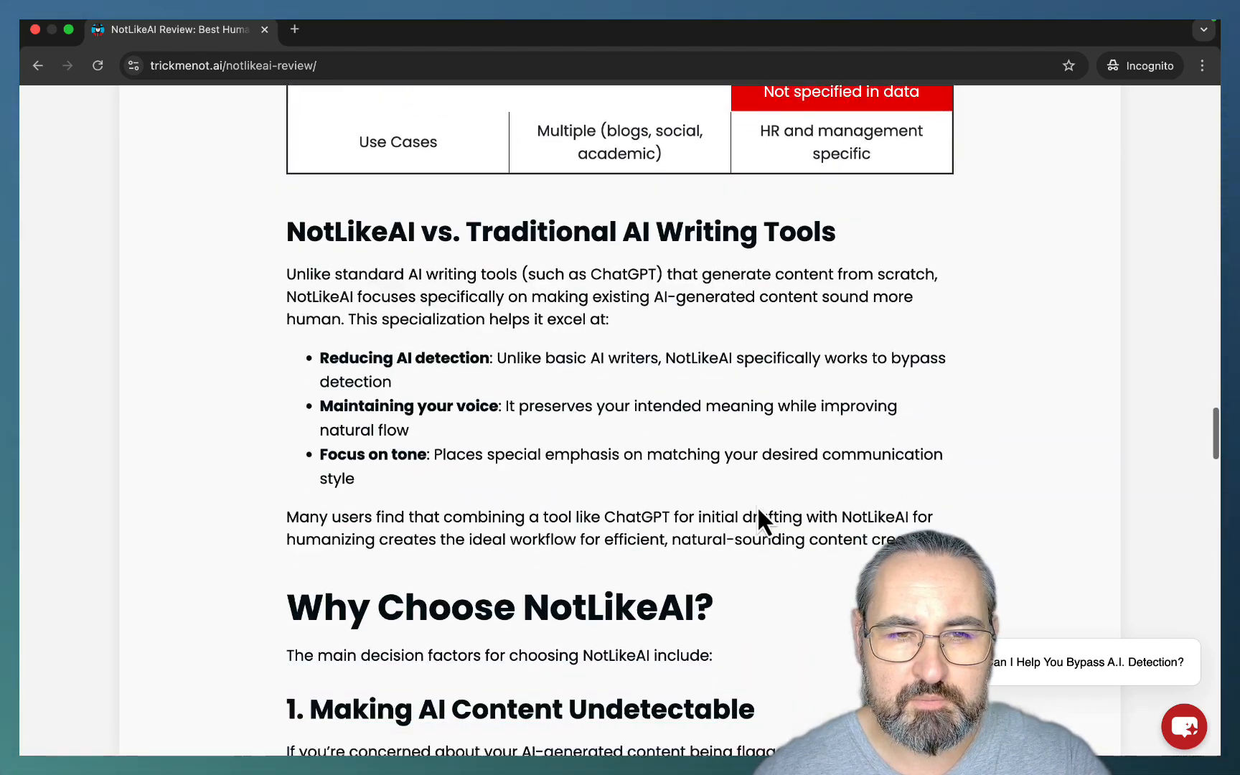
{"action": "scroll", "scroll_direction": "down", "scroll_amount": 3}
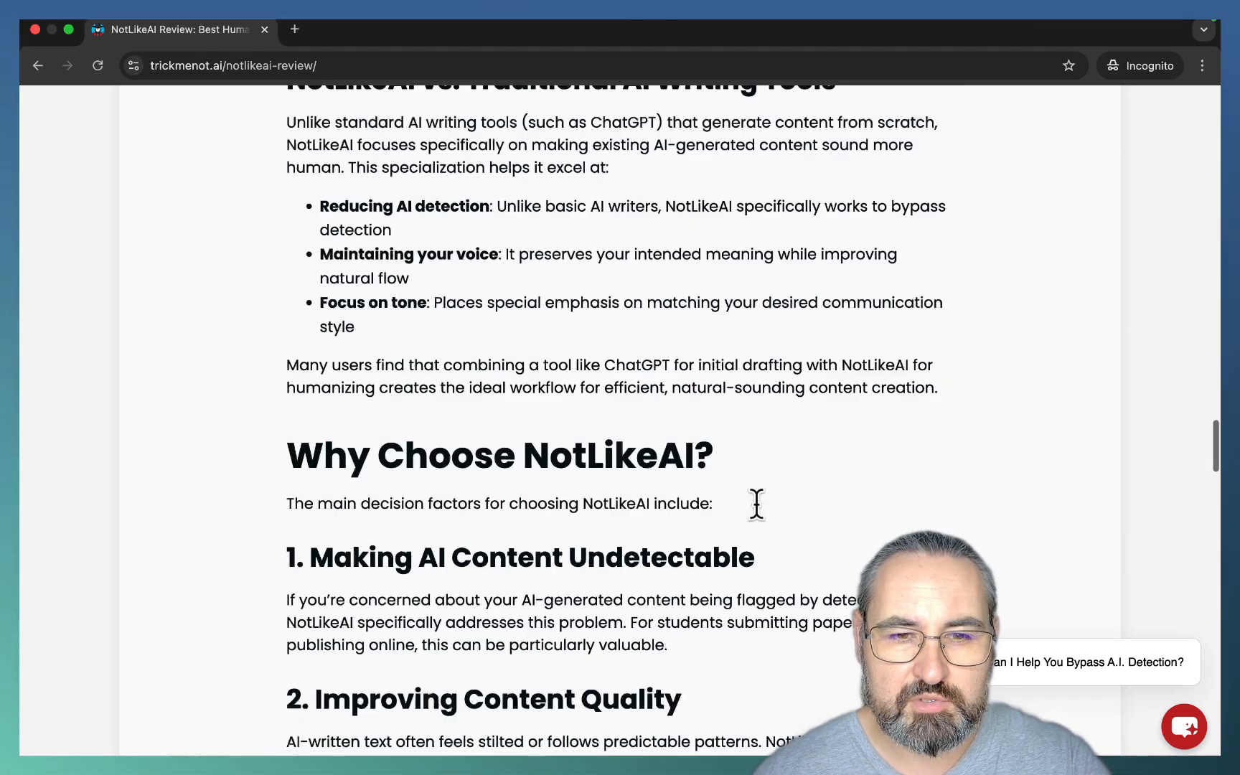
{"action": "scroll", "scroll_direction": "down", "scroll_amount": 3}
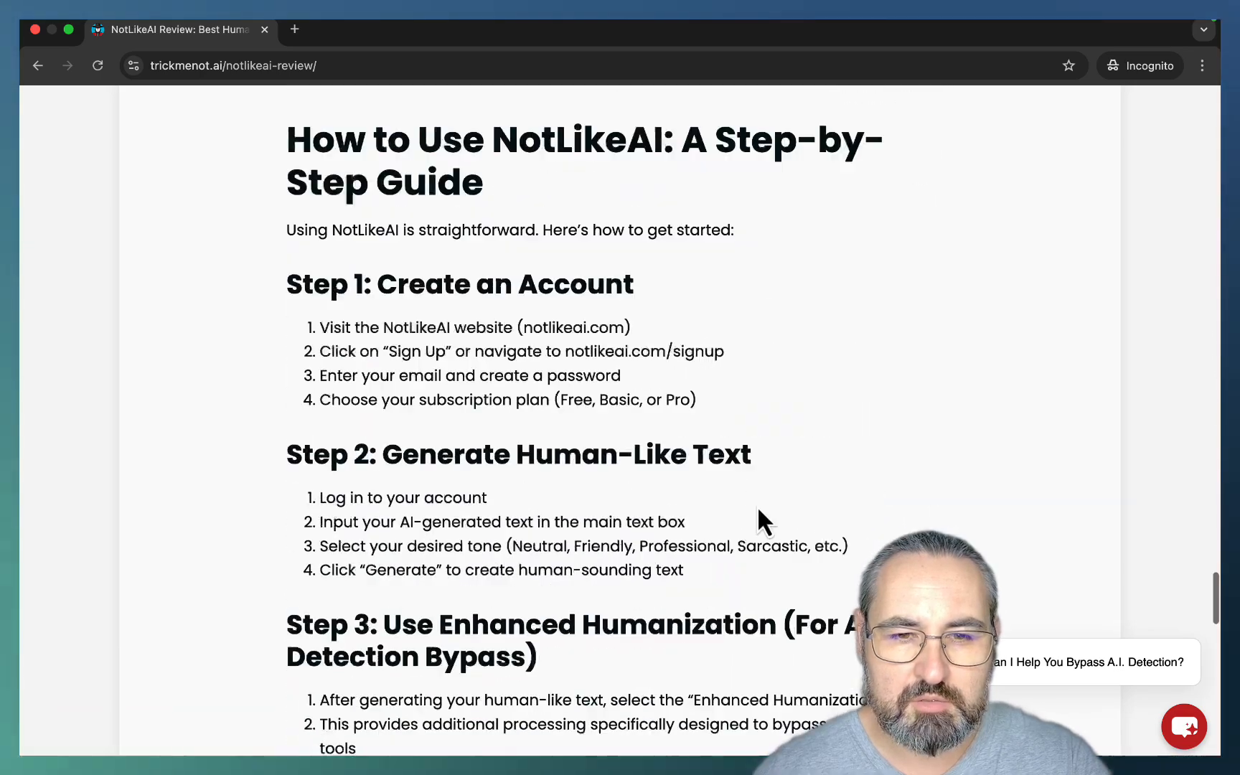
{"action": "scroll", "scroll_direction": "down", "scroll_amount": 3}
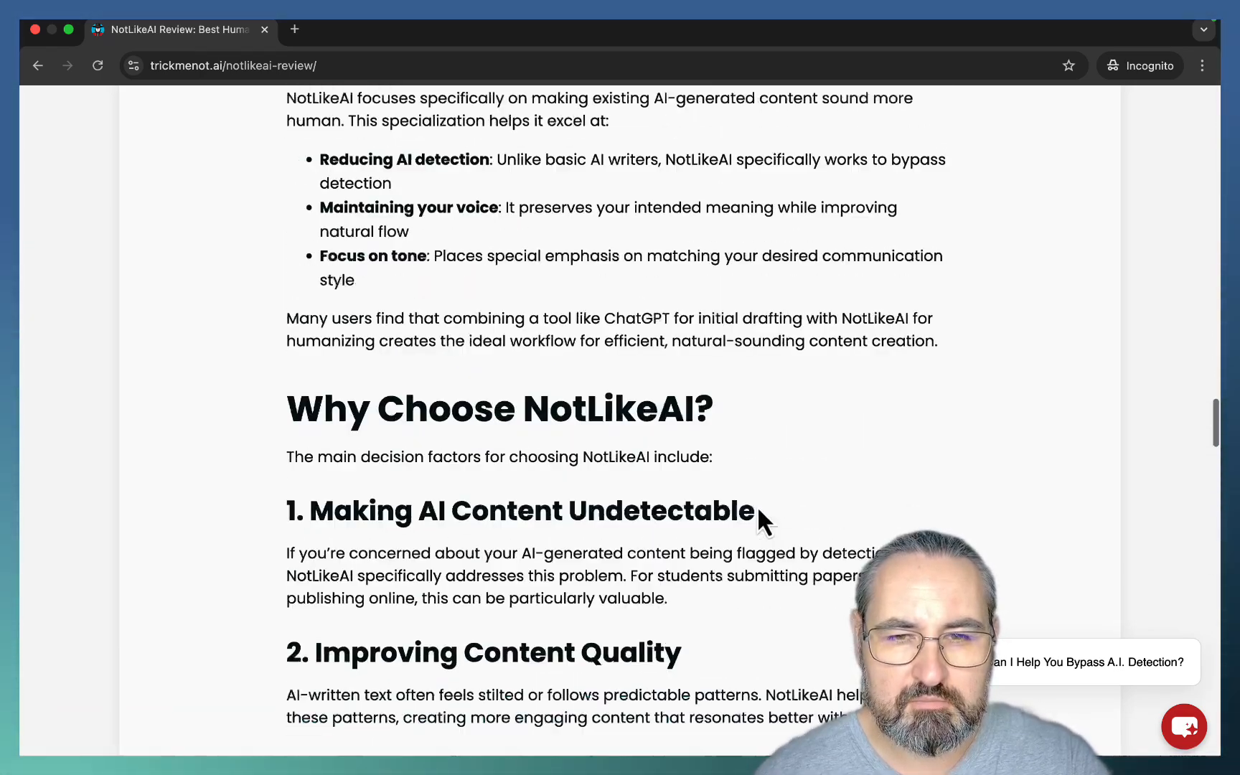
{"action": "scroll", "scroll_direction": "up", "scroll_amount": 3}
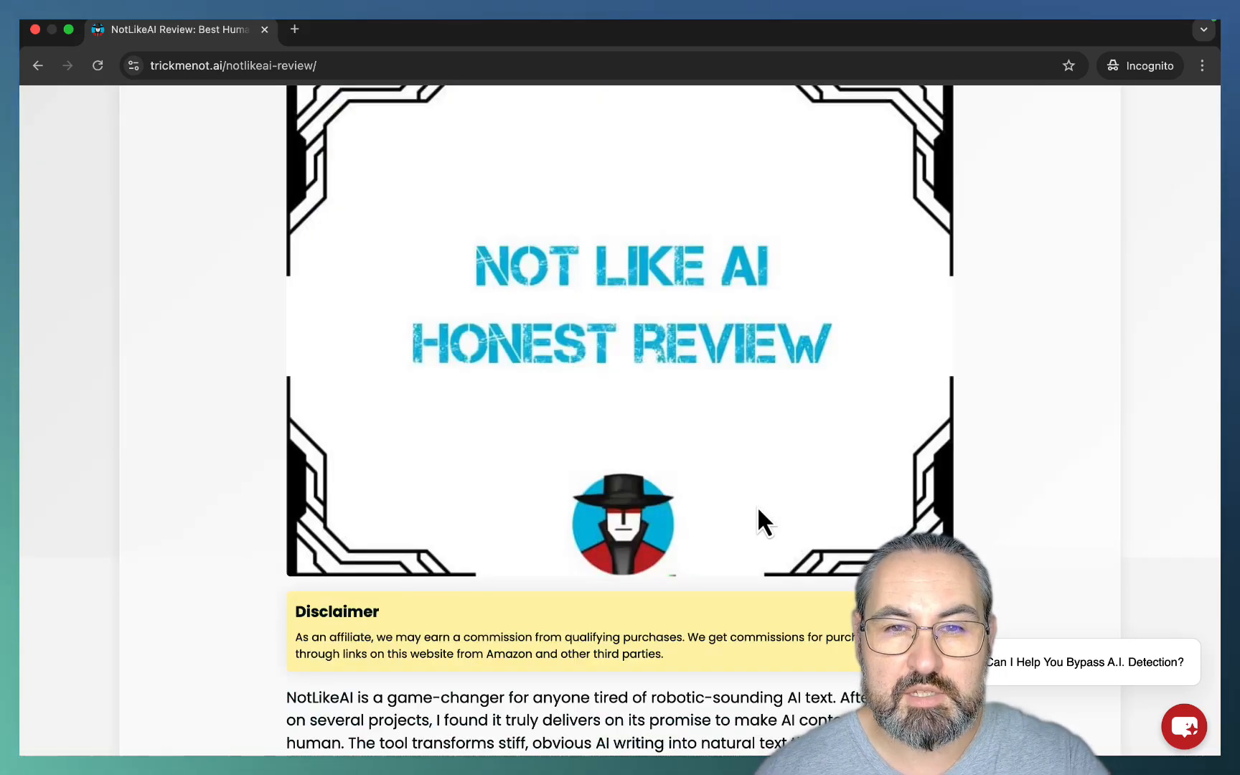
{"action": "mouse_move", "coordinate": [384, 379]}
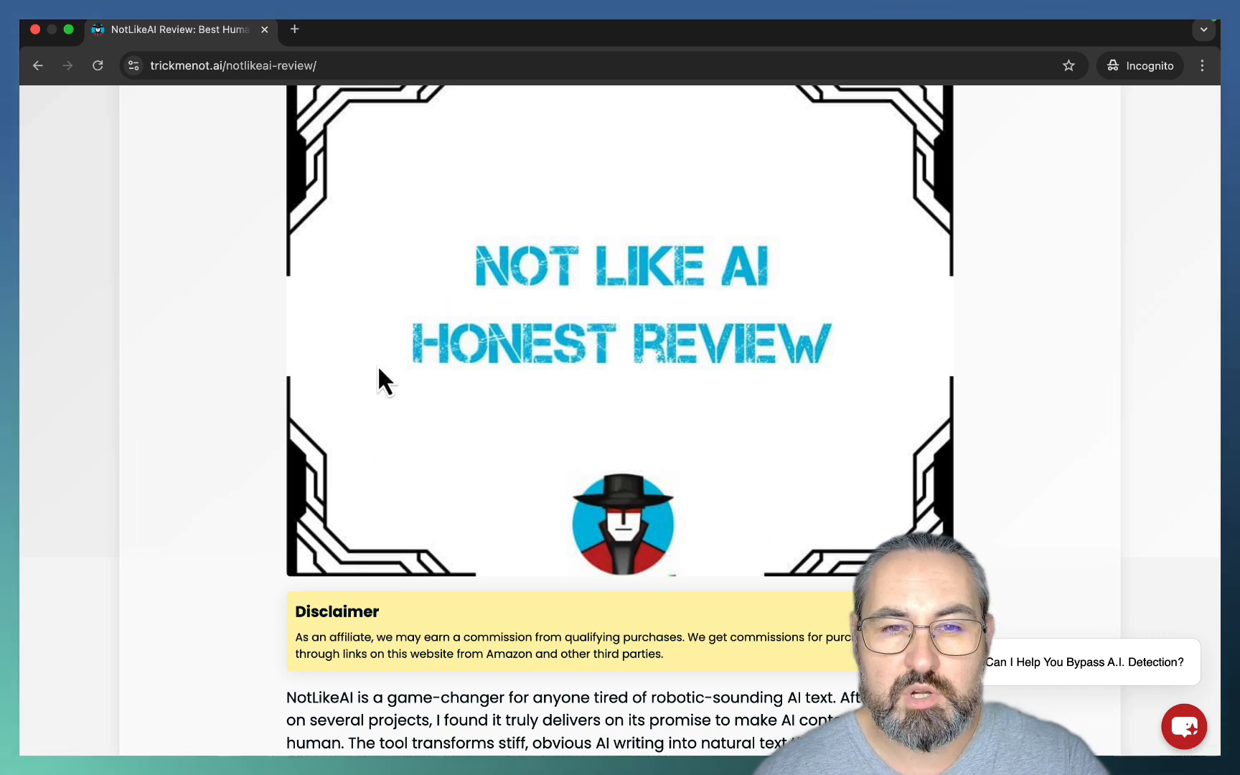
{"action": "mouse_move", "coordinate": [573, 640]}
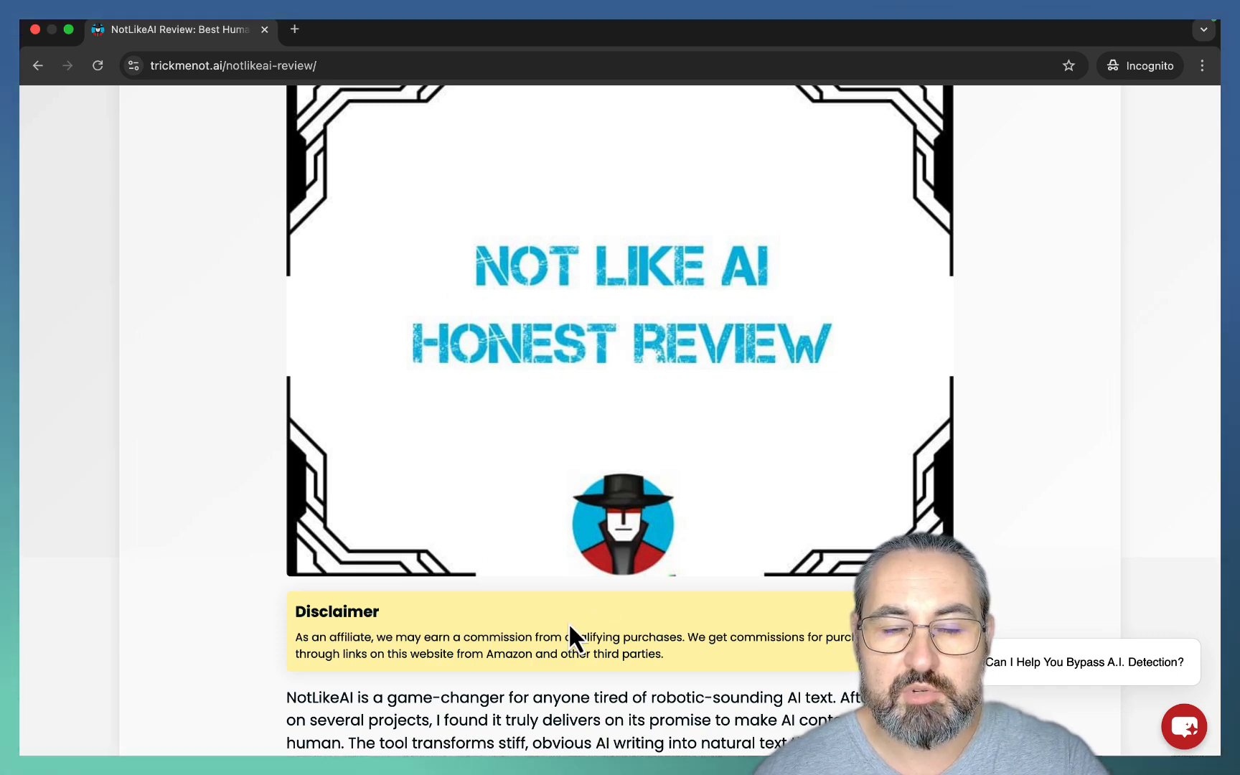
{"action": "mouse_move", "coordinate": [544, 702]}
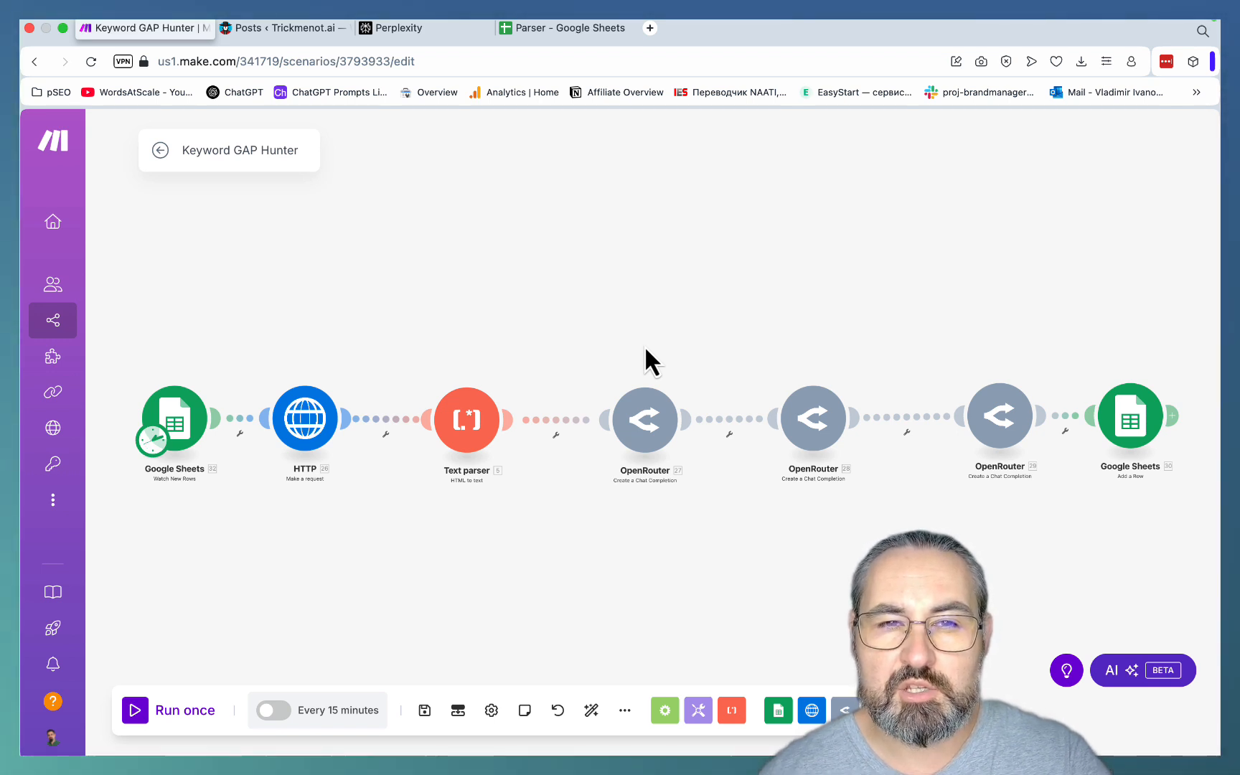
{"action": "mouse_move", "coordinate": [207, 356]}
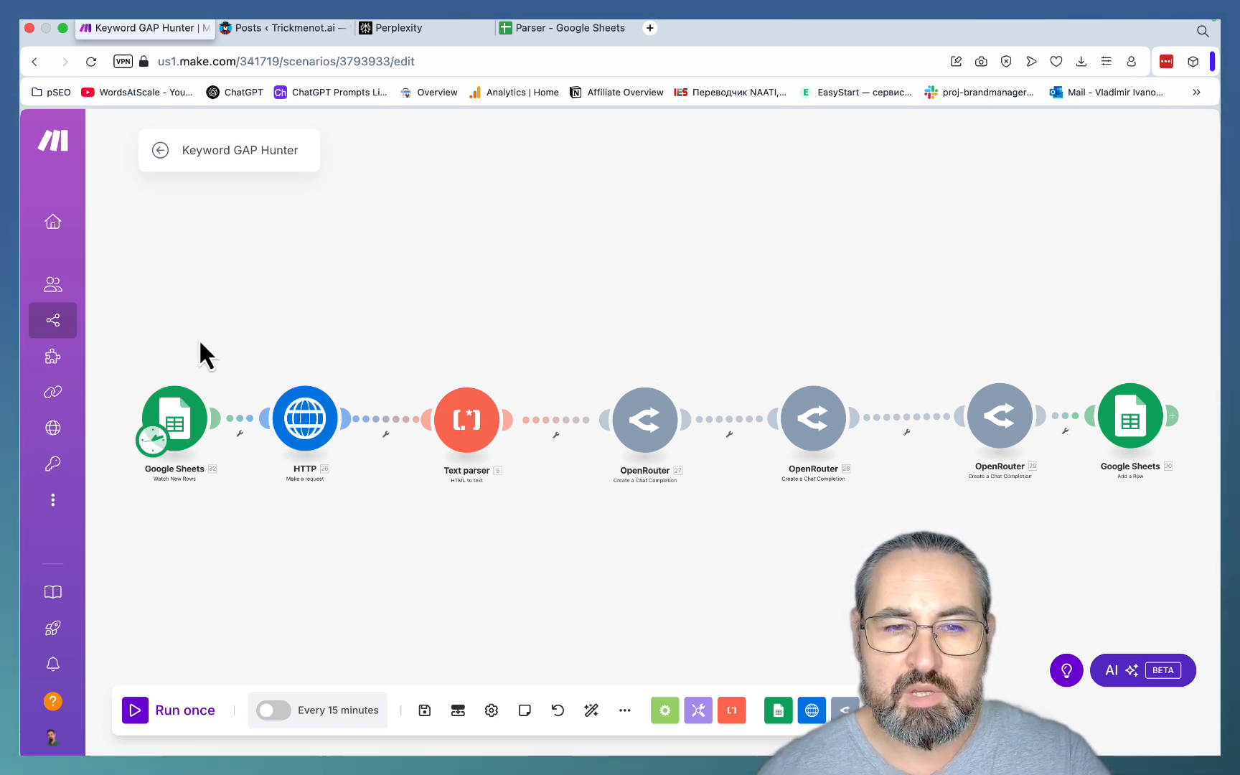
{"action": "mouse_move", "coordinate": [745, 577]}
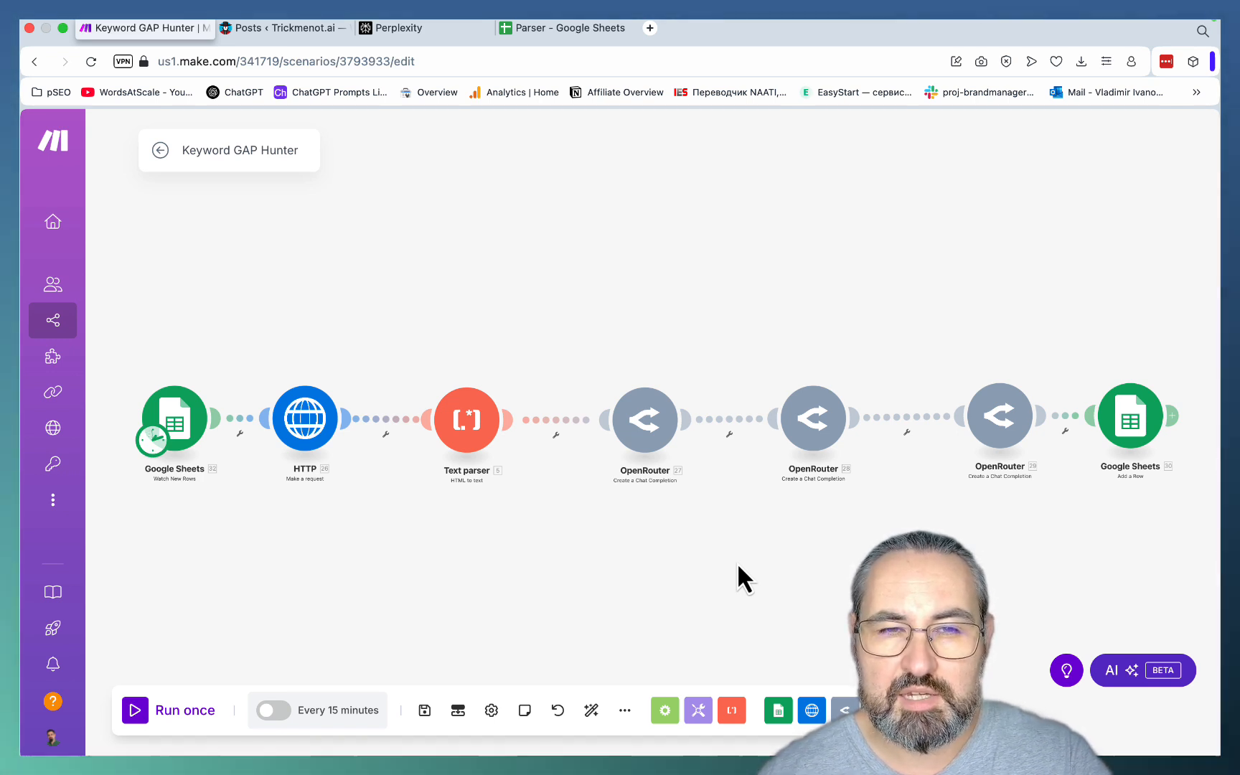
{"action": "mouse_move", "coordinate": [428, 188]}
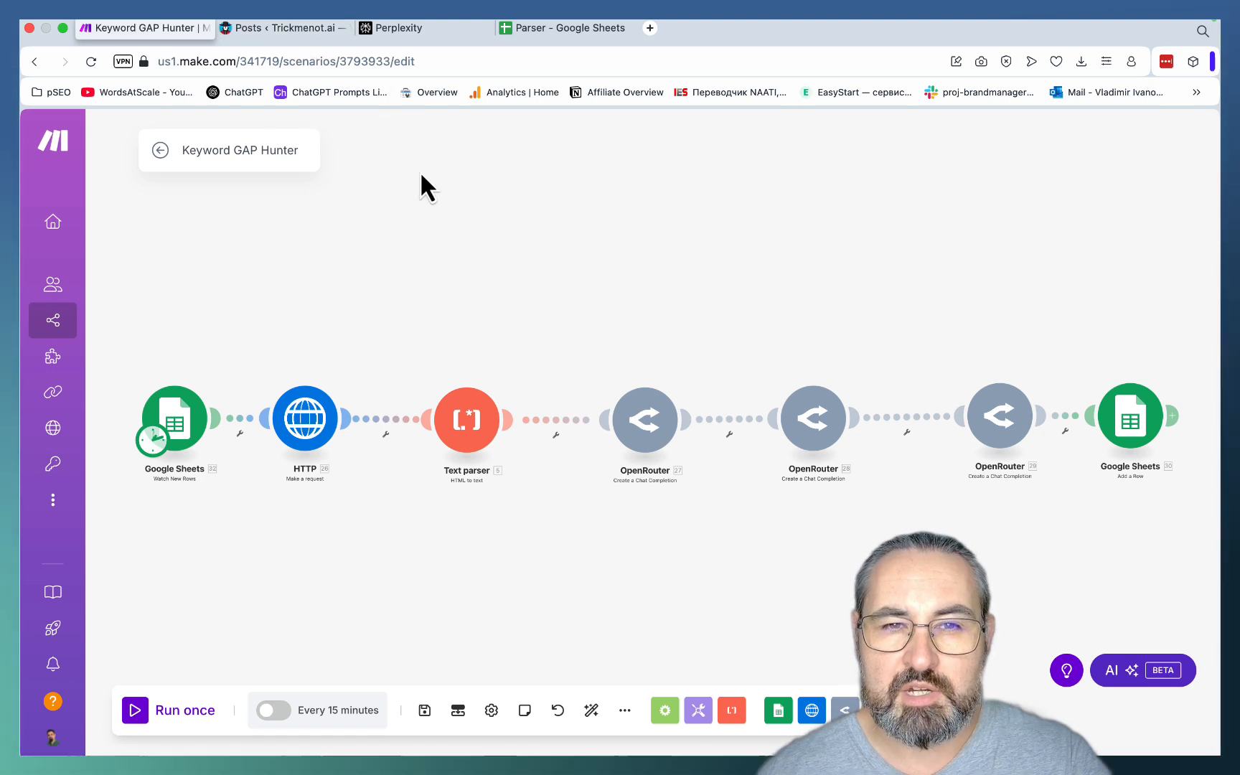
{"action": "mouse_move", "coordinate": [467, 266]}
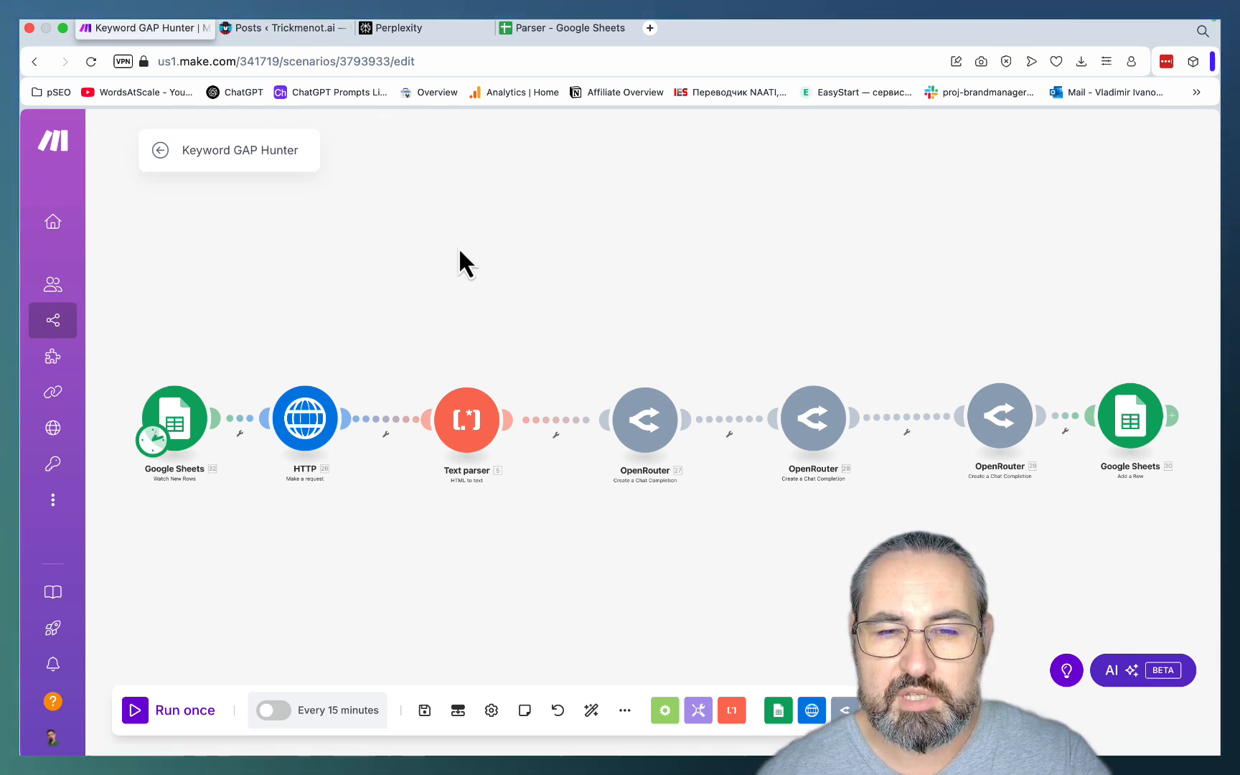
{"action": "mouse_move", "coordinate": [451, 230]}
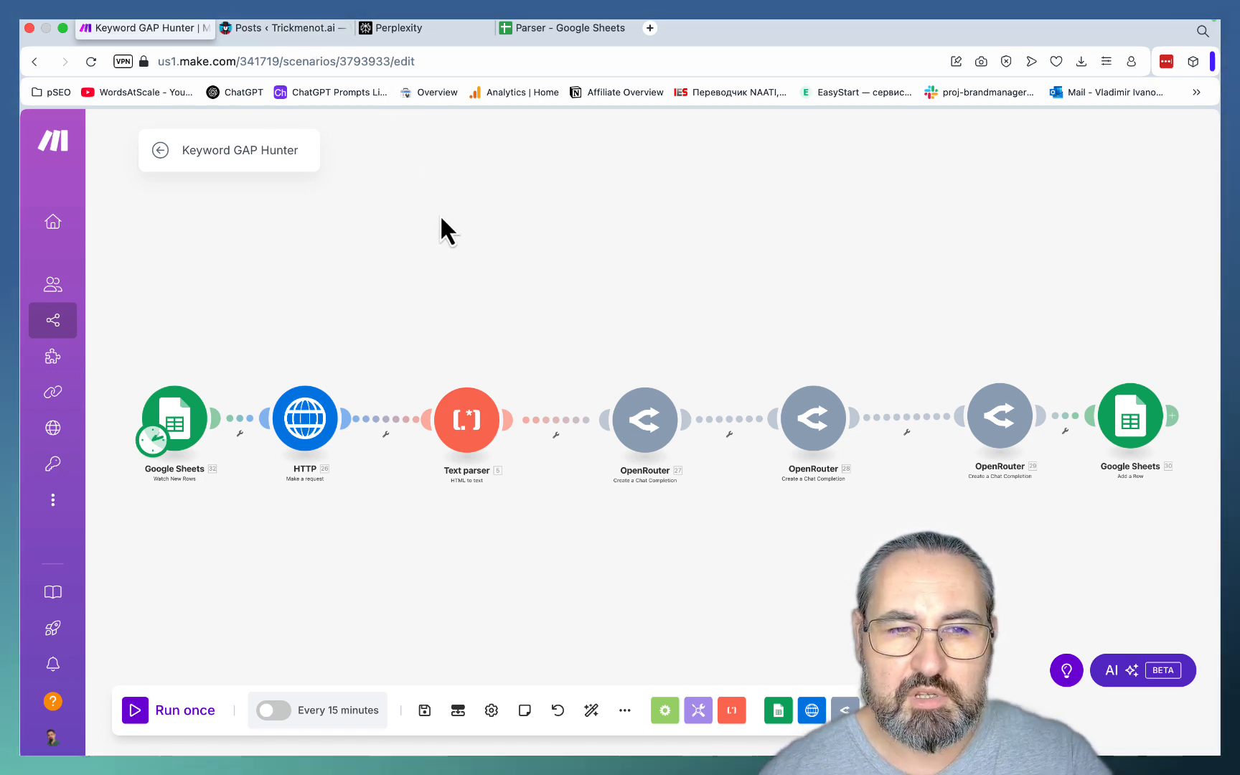
{"action": "mouse_move", "coordinate": [272, 340]}
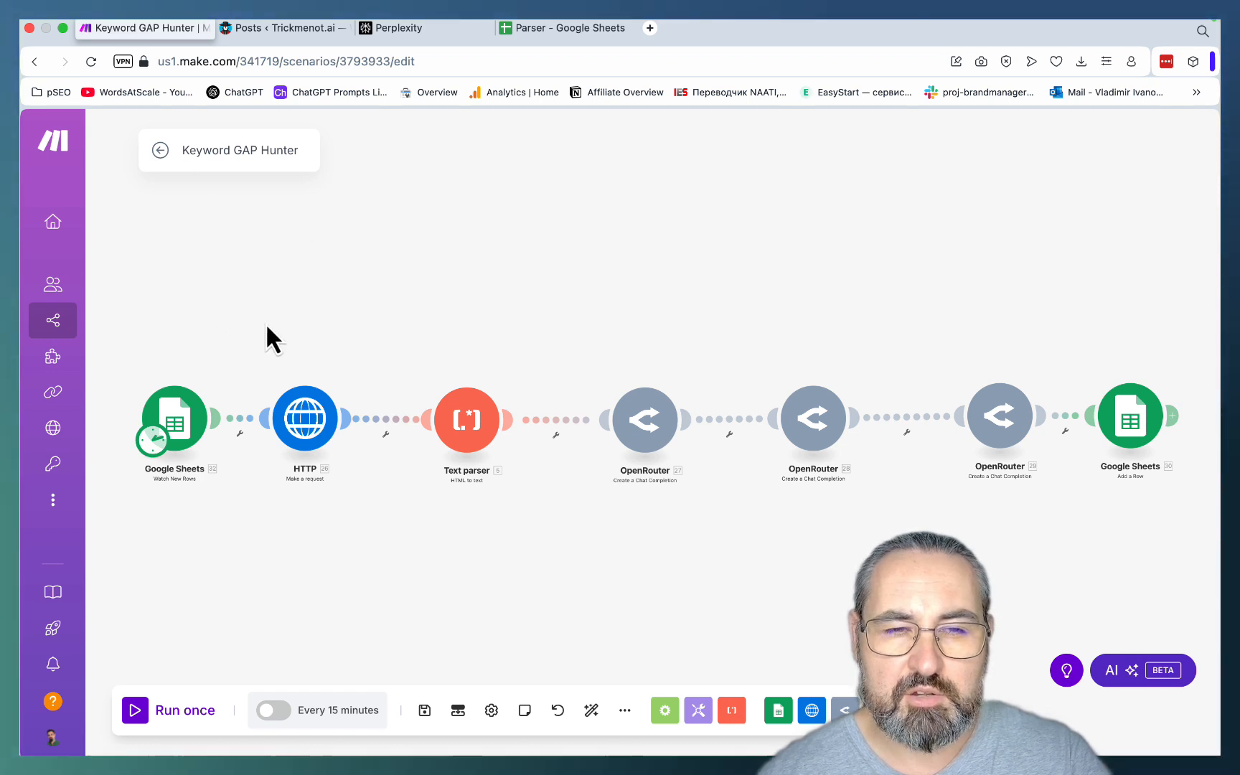
{"action": "mouse_move", "coordinate": [363, 241]}
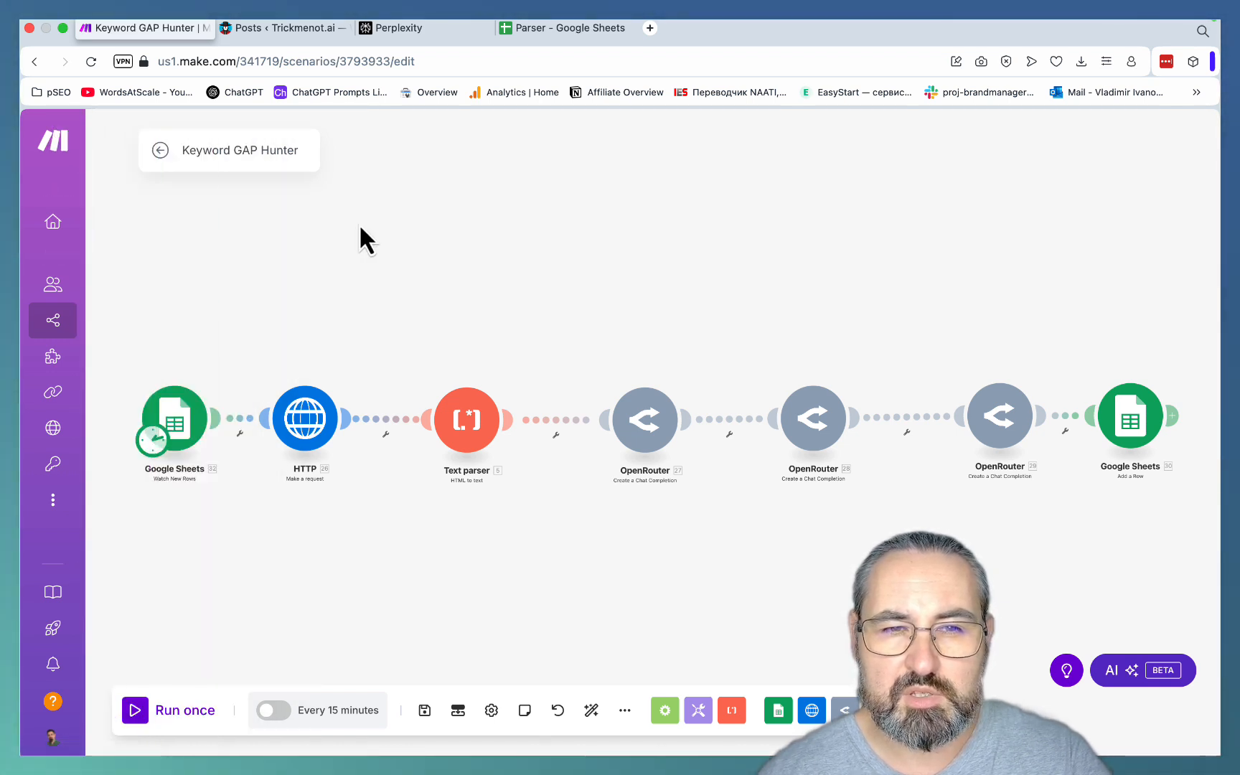
{"action": "mouse_move", "coordinate": [366, 276]}
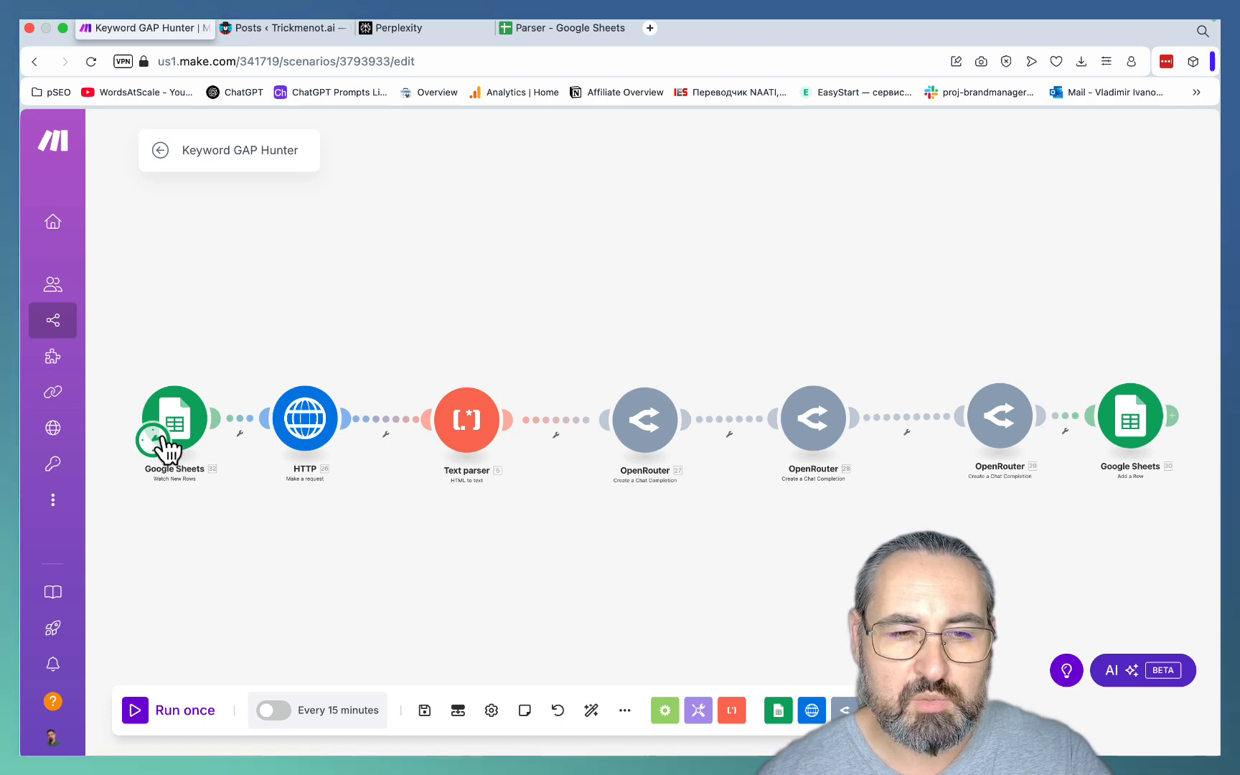
Check the empty Content Gaps sheet in Parser, then follow the appsumo.com link in A2 of Sheet1
{"action": "left_click", "coordinate": [564, 27]}
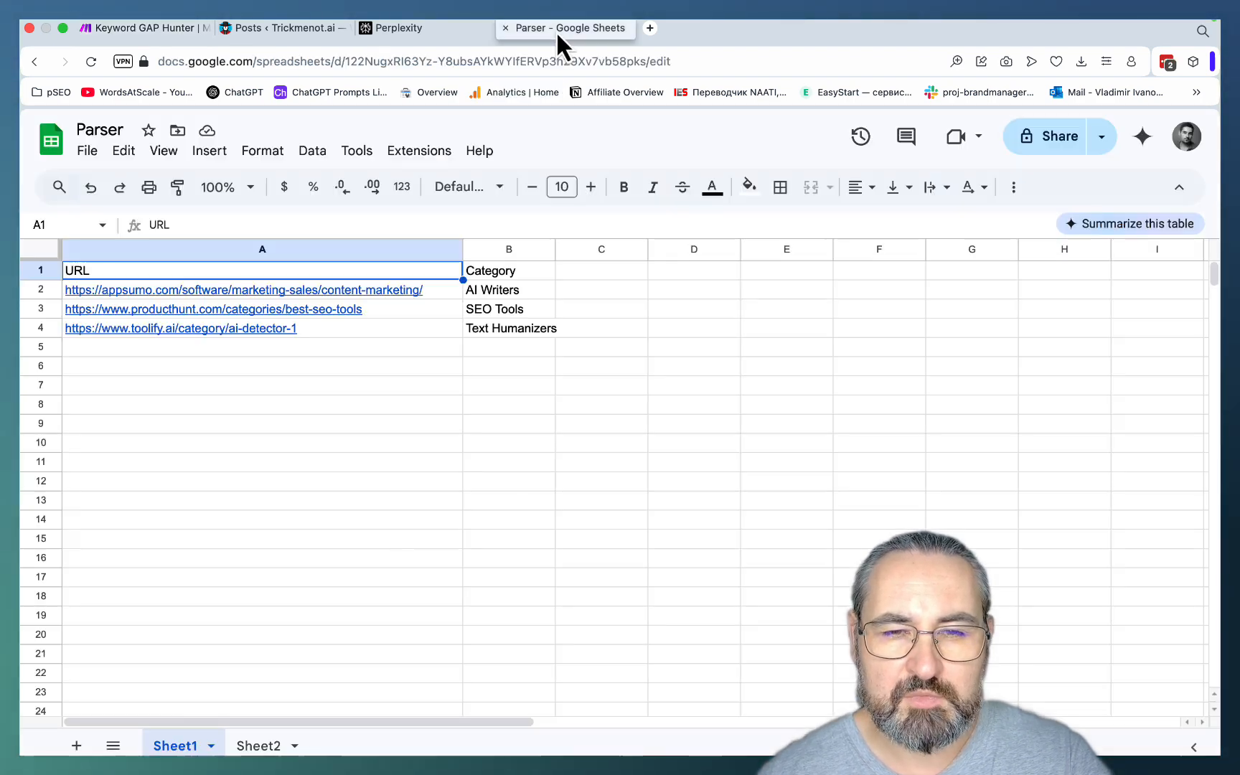
{"action": "mouse_move", "coordinate": [406, 410]}
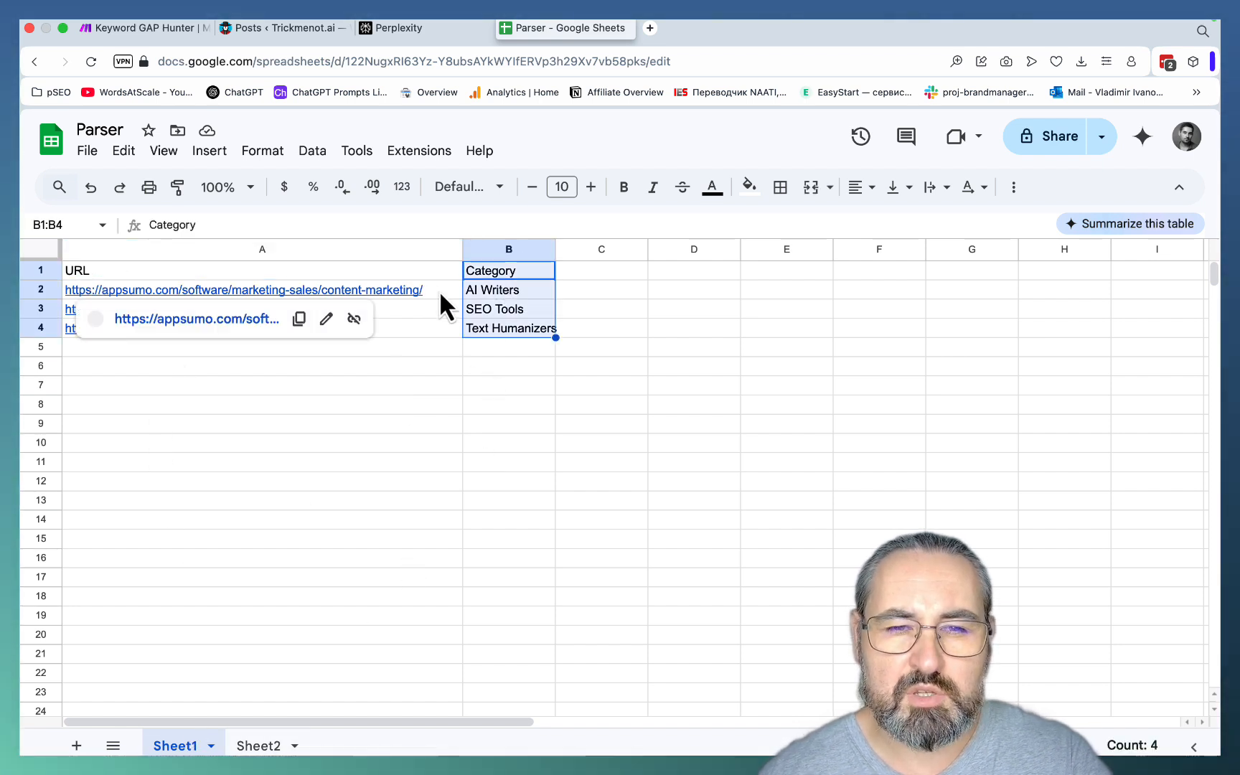
{"action": "left_click", "coordinate": [259, 747]}
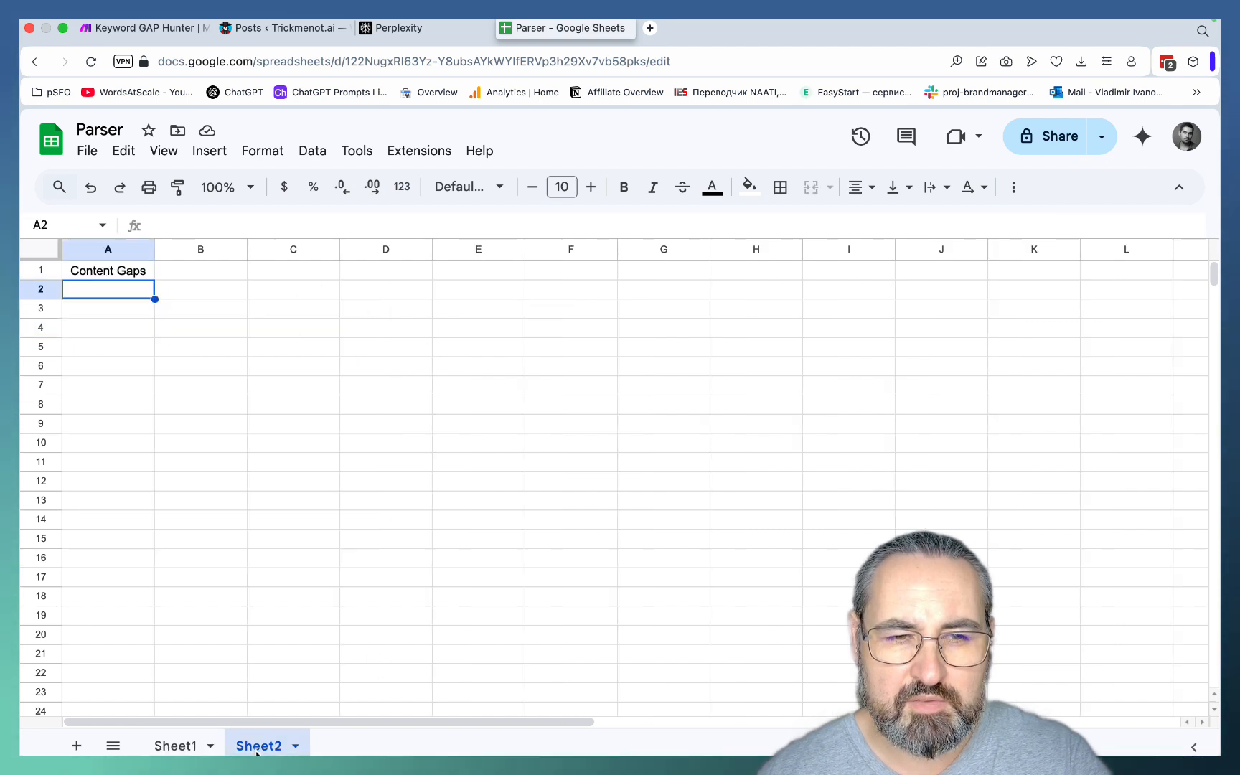
{"action": "mouse_move", "coordinate": [110, 309]}
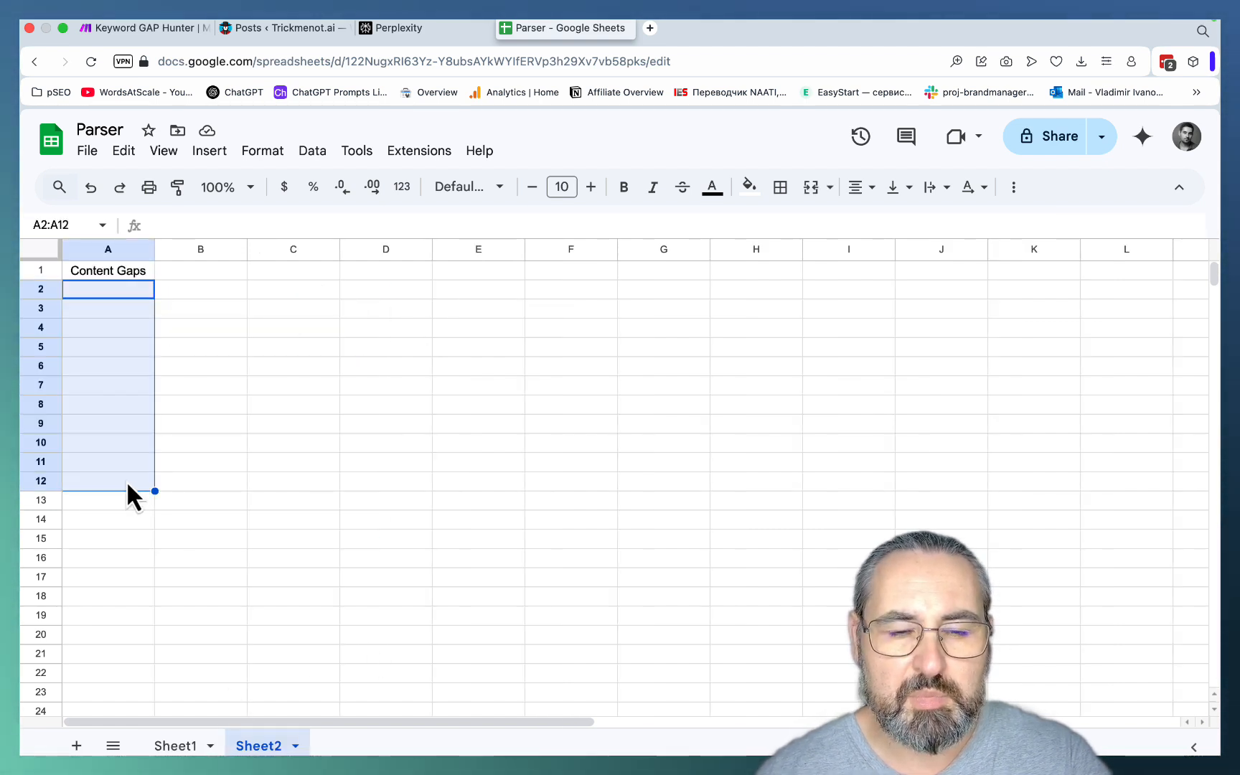
{"action": "mouse_move", "coordinate": [177, 664]}
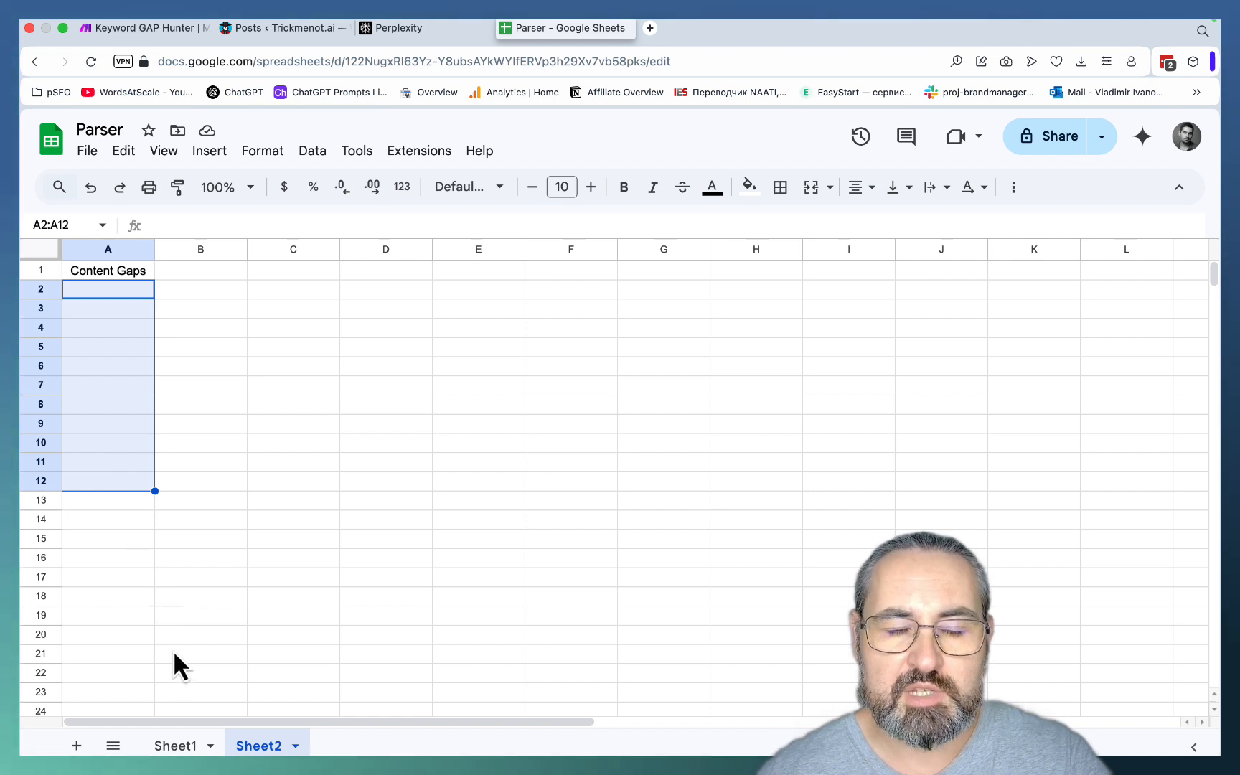
{"action": "left_click", "coordinate": [175, 746]}
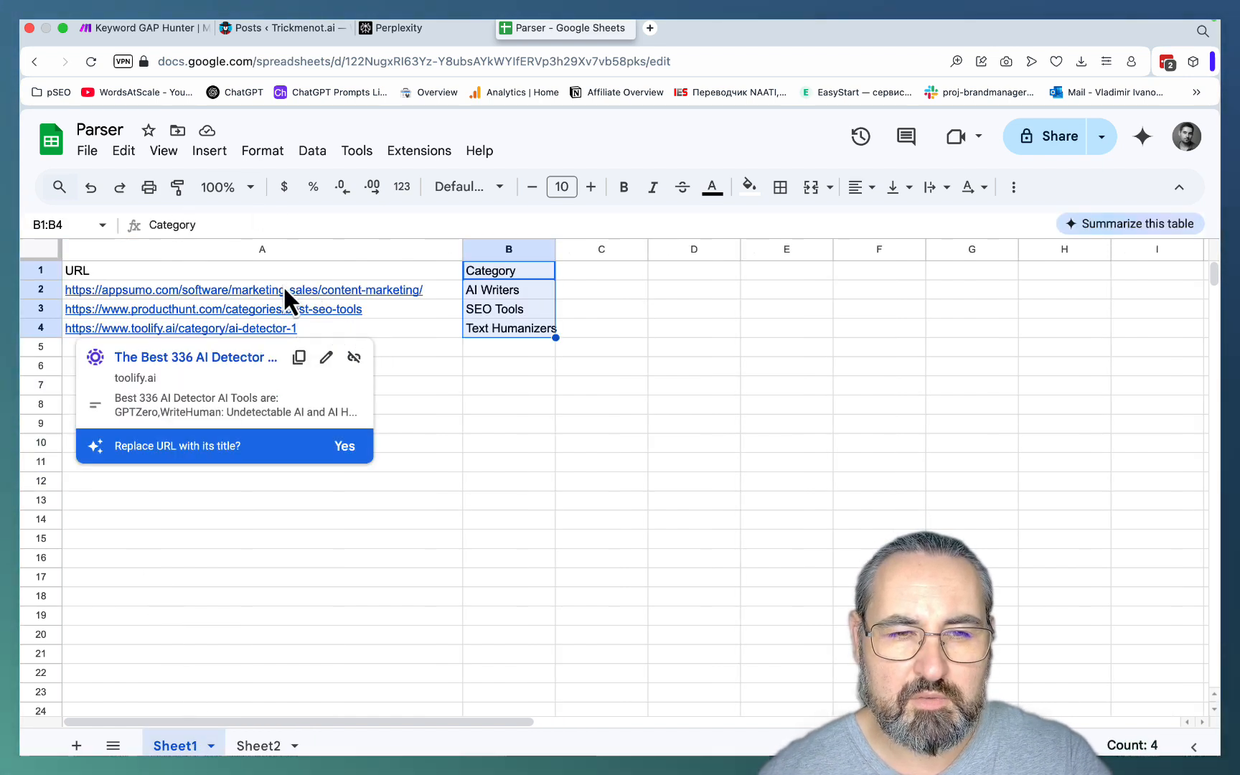
{"action": "left_click", "coordinate": [243, 290]}
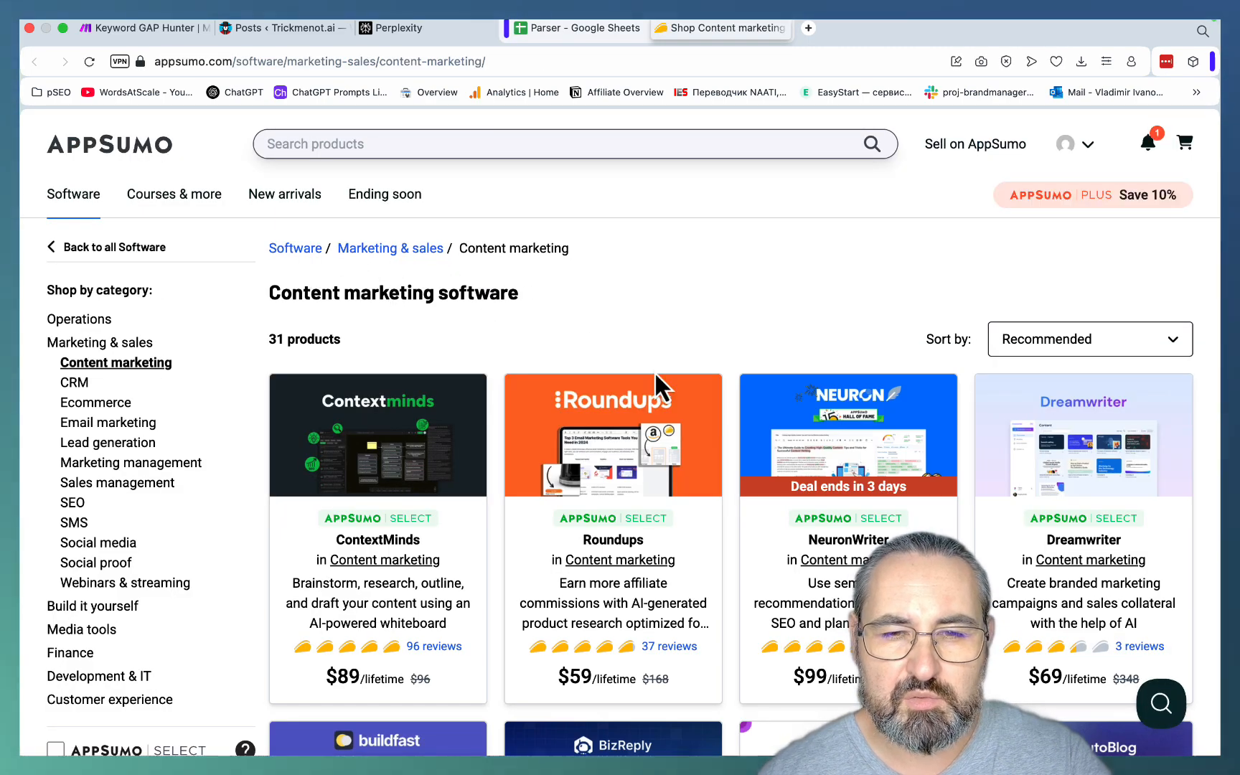
Browse the AppSumo content marketing deals listing down to its end
{"action": "scroll", "scroll_direction": "down", "scroll_amount": 3}
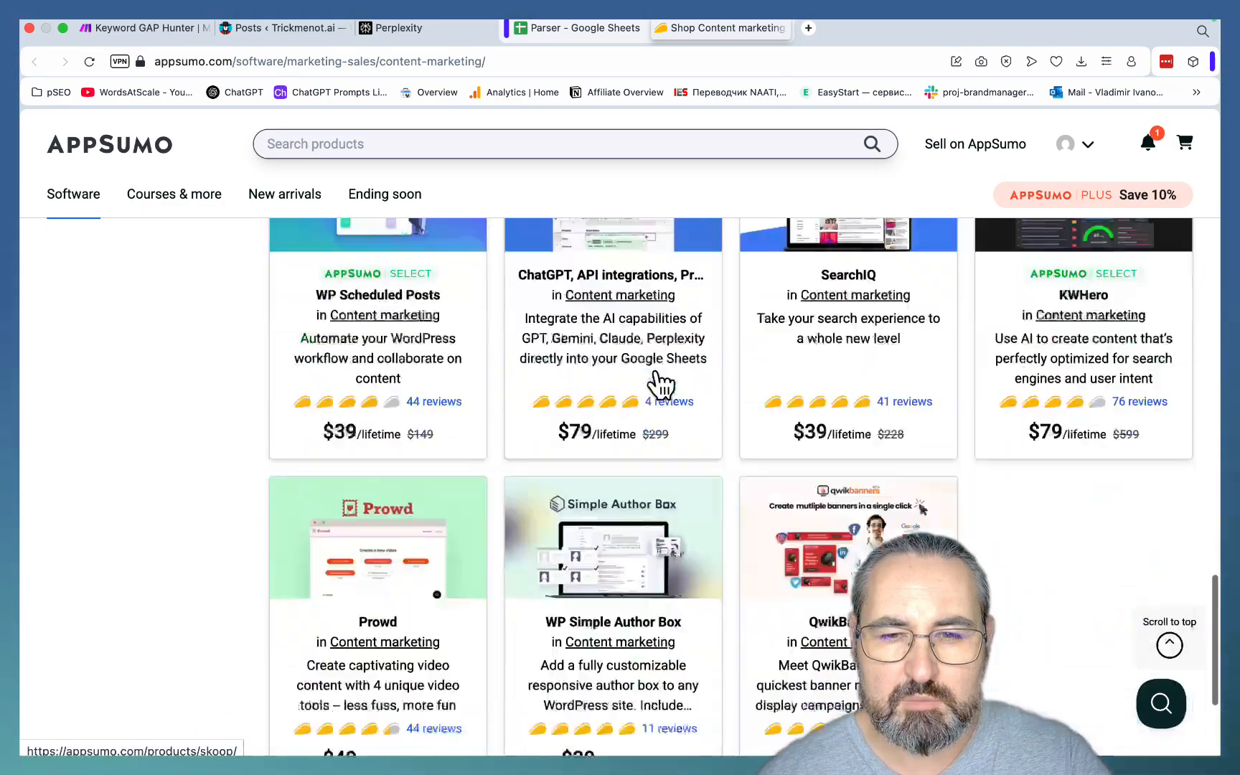
{"action": "scroll", "scroll_direction": "down", "scroll_amount": 3}
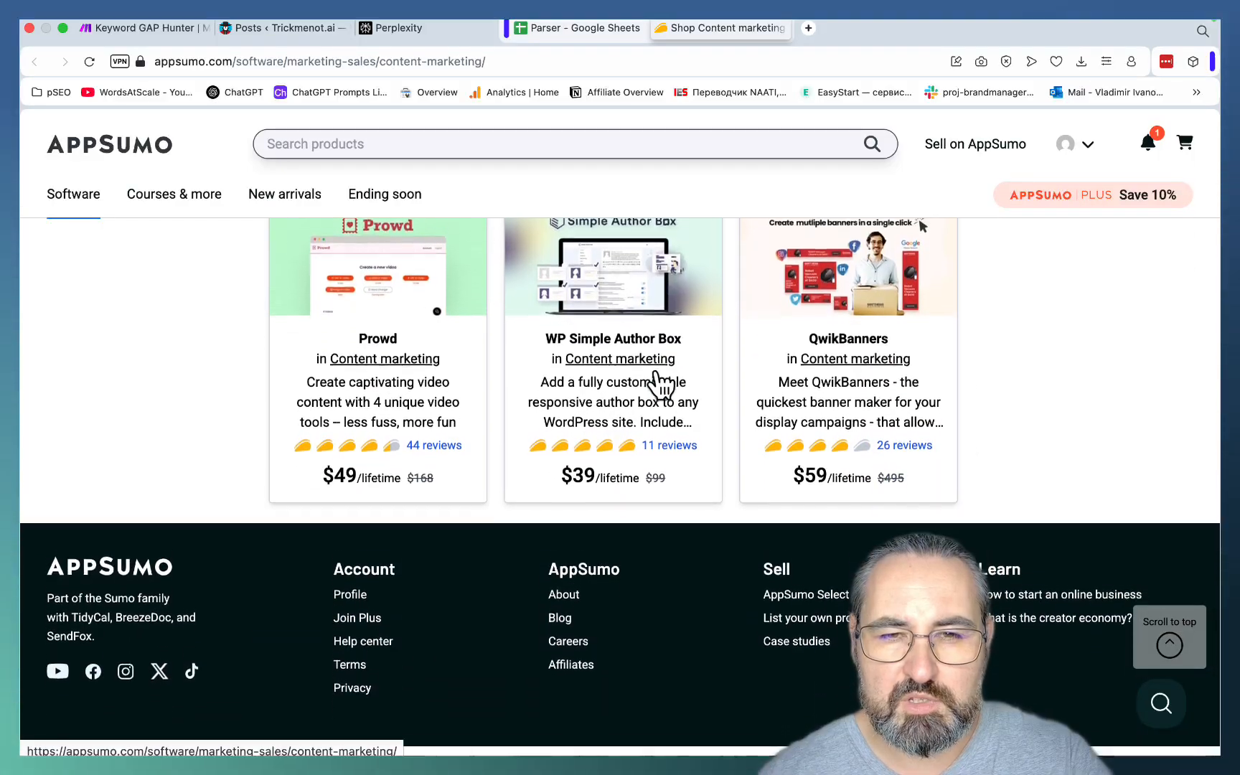
{"action": "scroll", "scroll_direction": "up", "scroll_amount": 3}
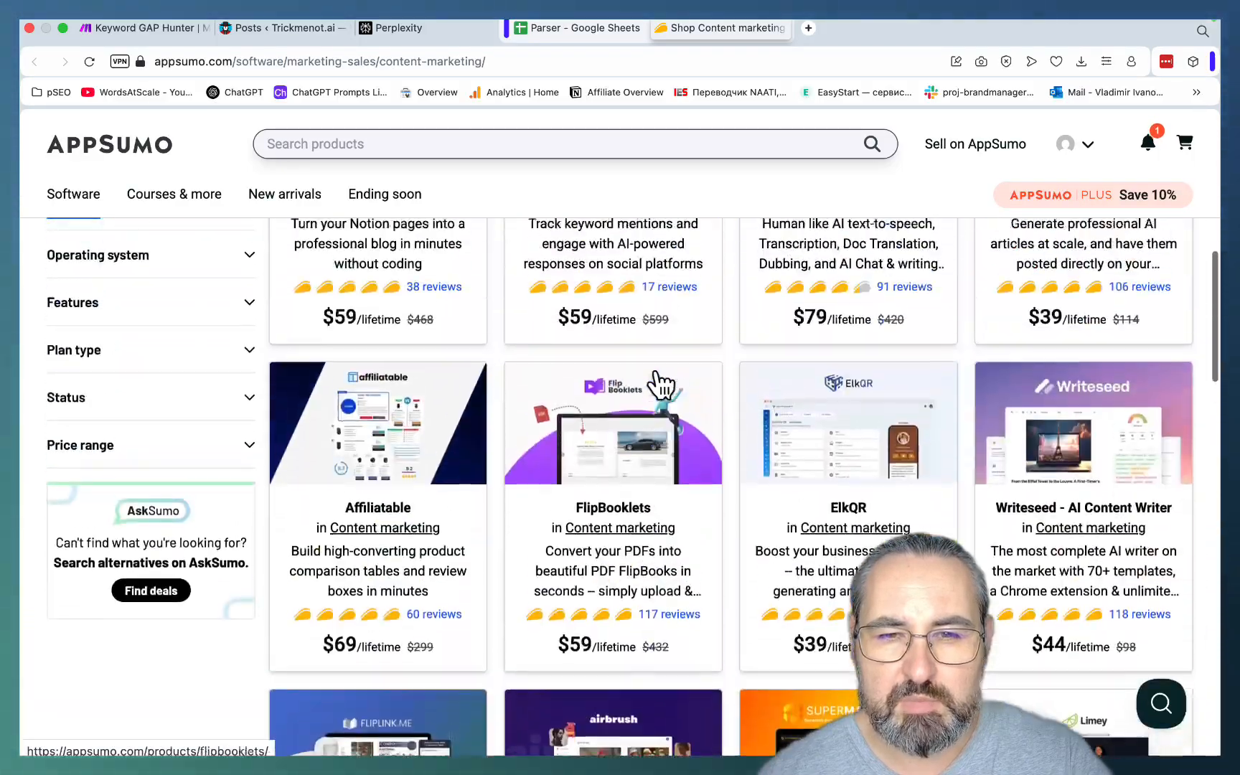
{"action": "scroll", "scroll_direction": "down", "scroll_amount": 3}
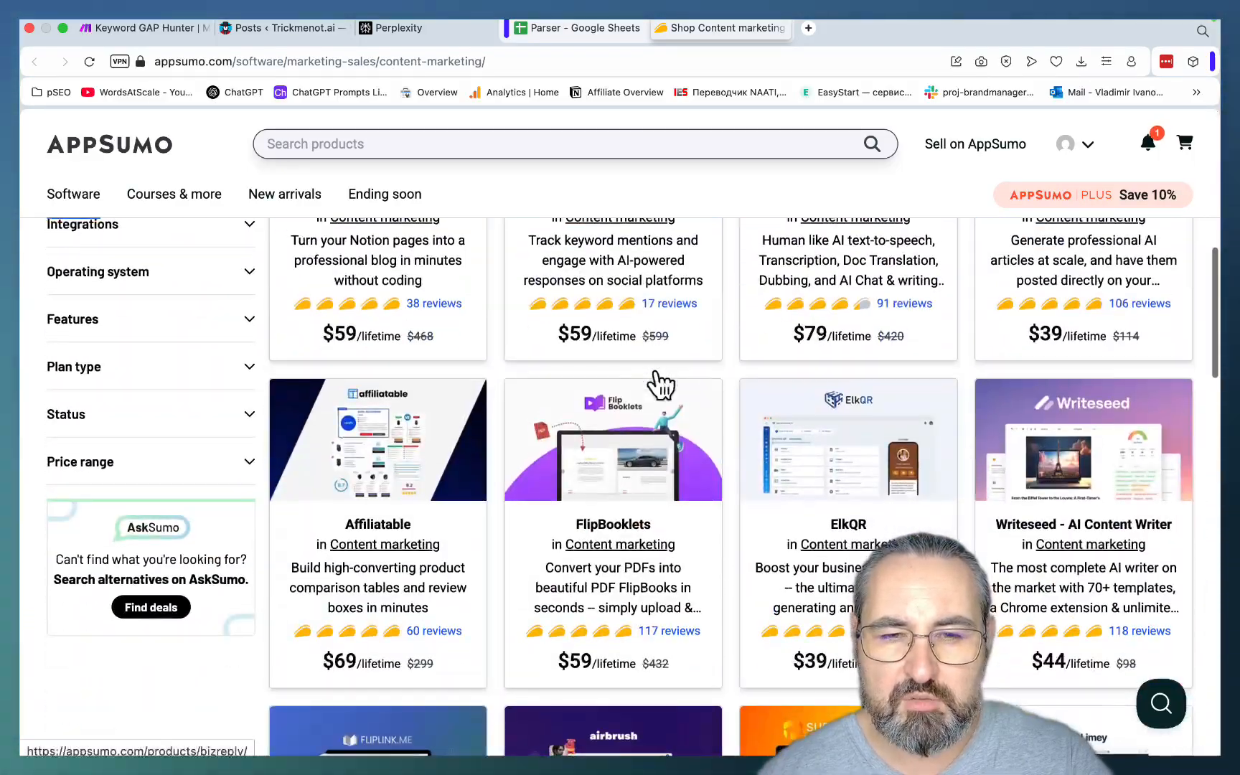
{"action": "scroll", "scroll_direction": "down", "scroll_amount": 3}
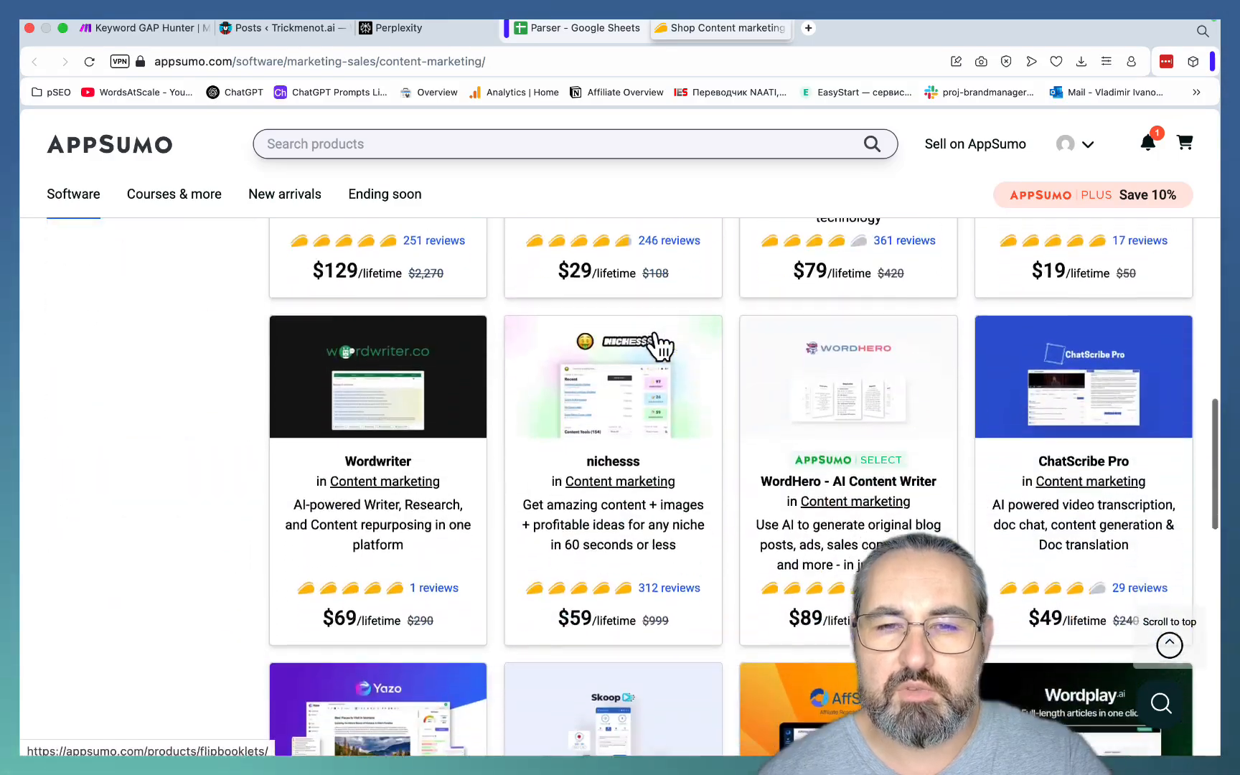
{"action": "scroll", "scroll_direction": "down", "scroll_amount": 3}
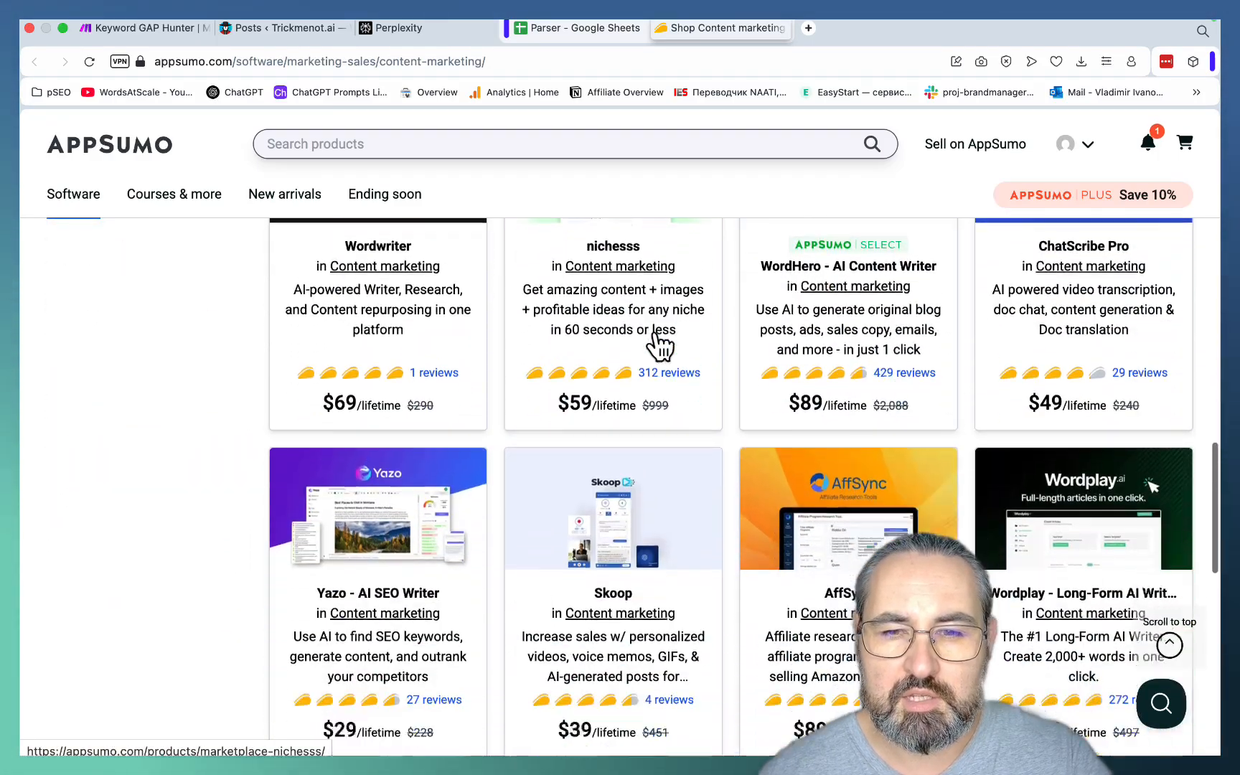
{"action": "scroll", "scroll_direction": "down", "scroll_amount": 3}
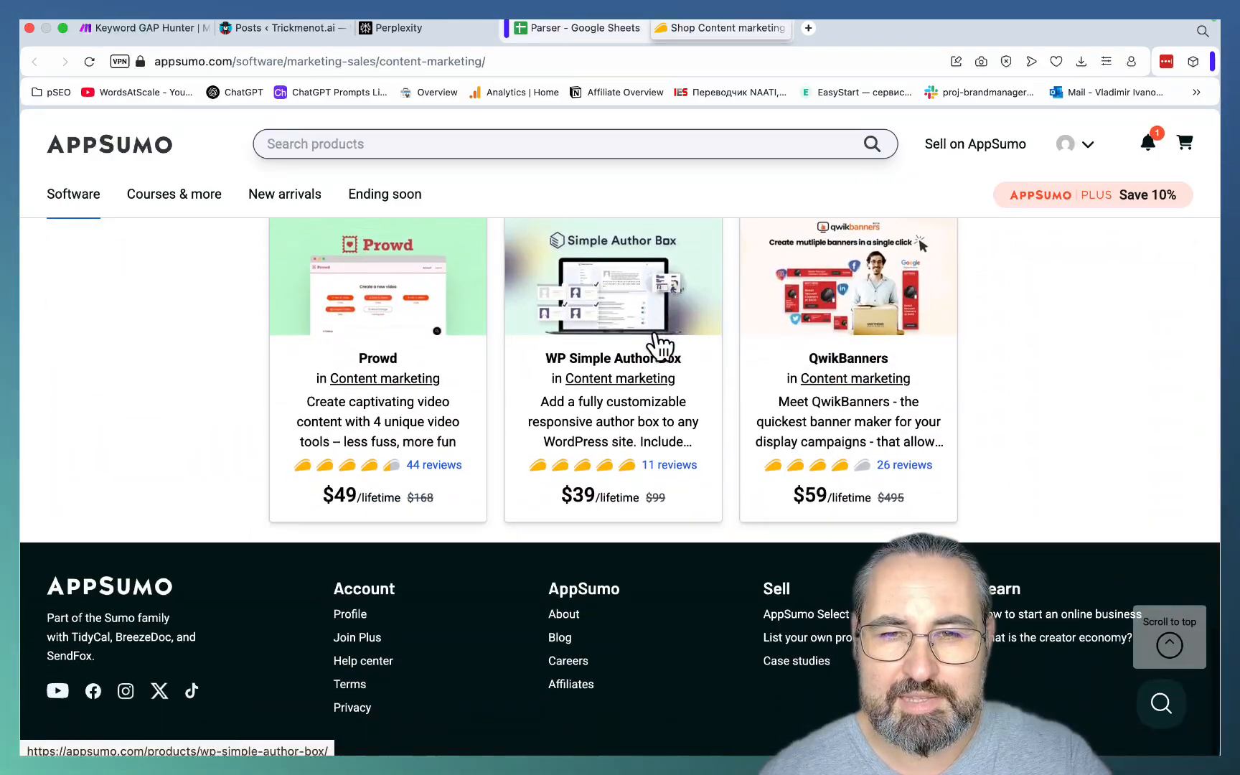
Return to the Parser sheet and follow the Product Hunt best SEO tools link
{"action": "left_click", "coordinate": [577, 28]}
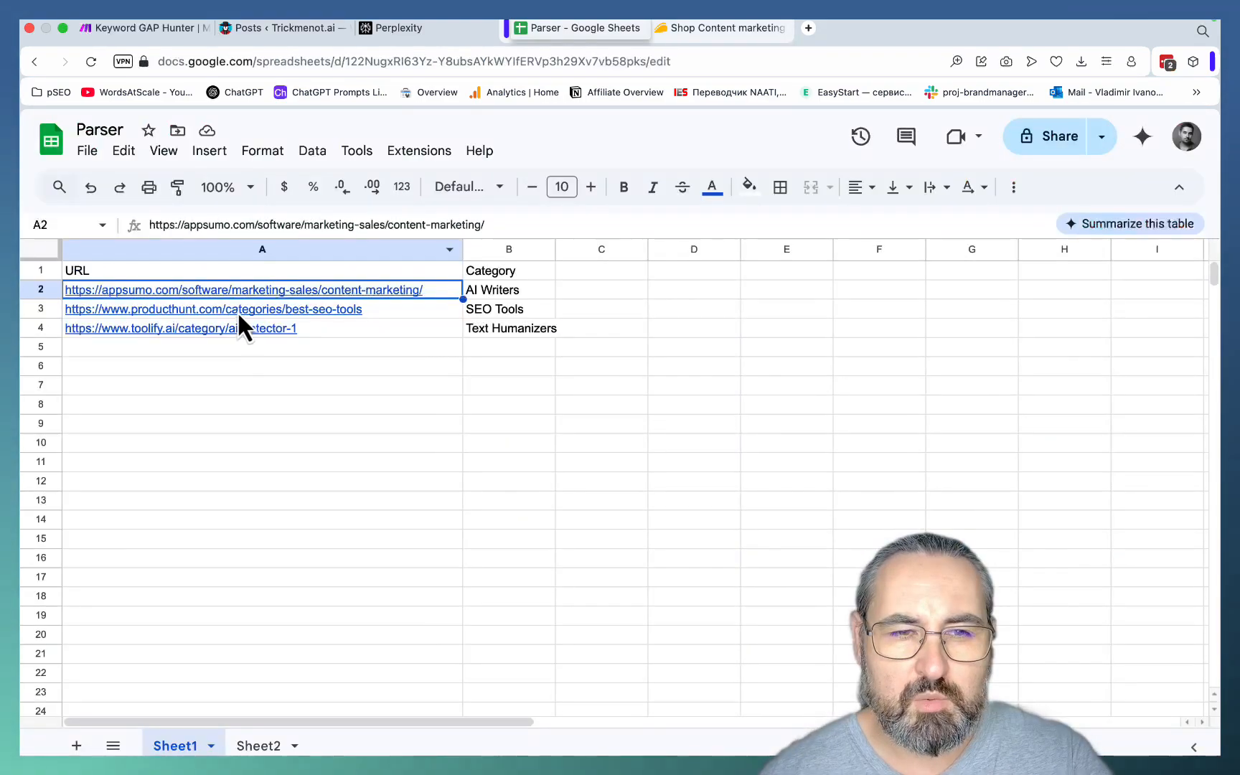
{"action": "left_click", "coordinate": [212, 308]}
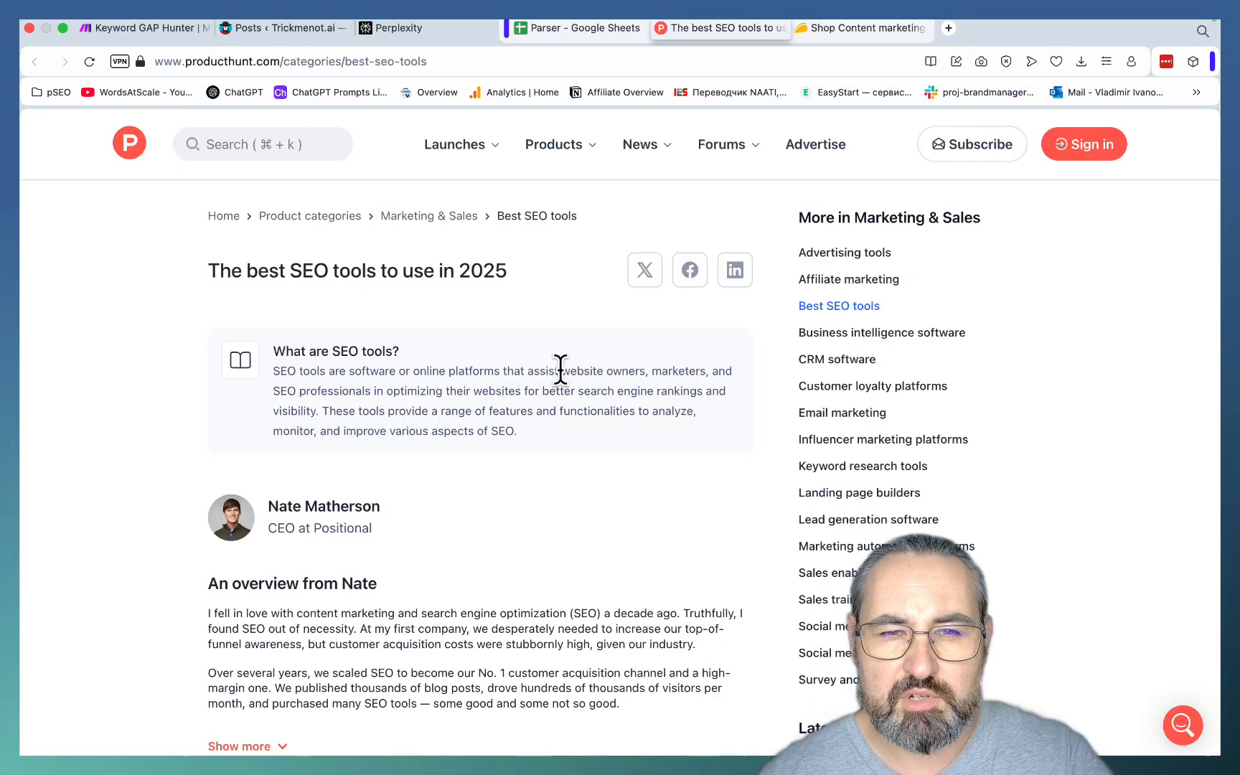
Browse the ranked list on Product Hunt's Best SEO tools in 2025 page, including Ahrefs and Semrush
{"action": "scroll", "scroll_direction": "down", "scroll_amount": 3}
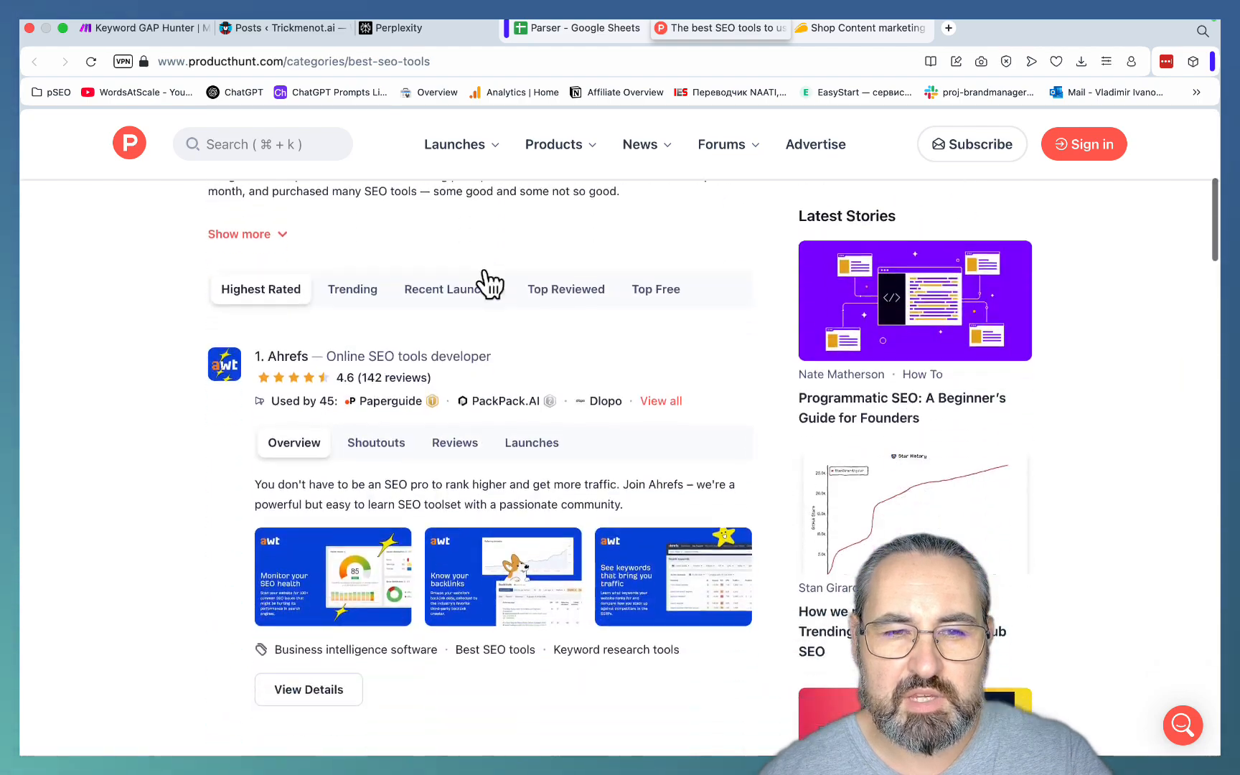
{"action": "scroll", "scroll_direction": "down", "scroll_amount": 3}
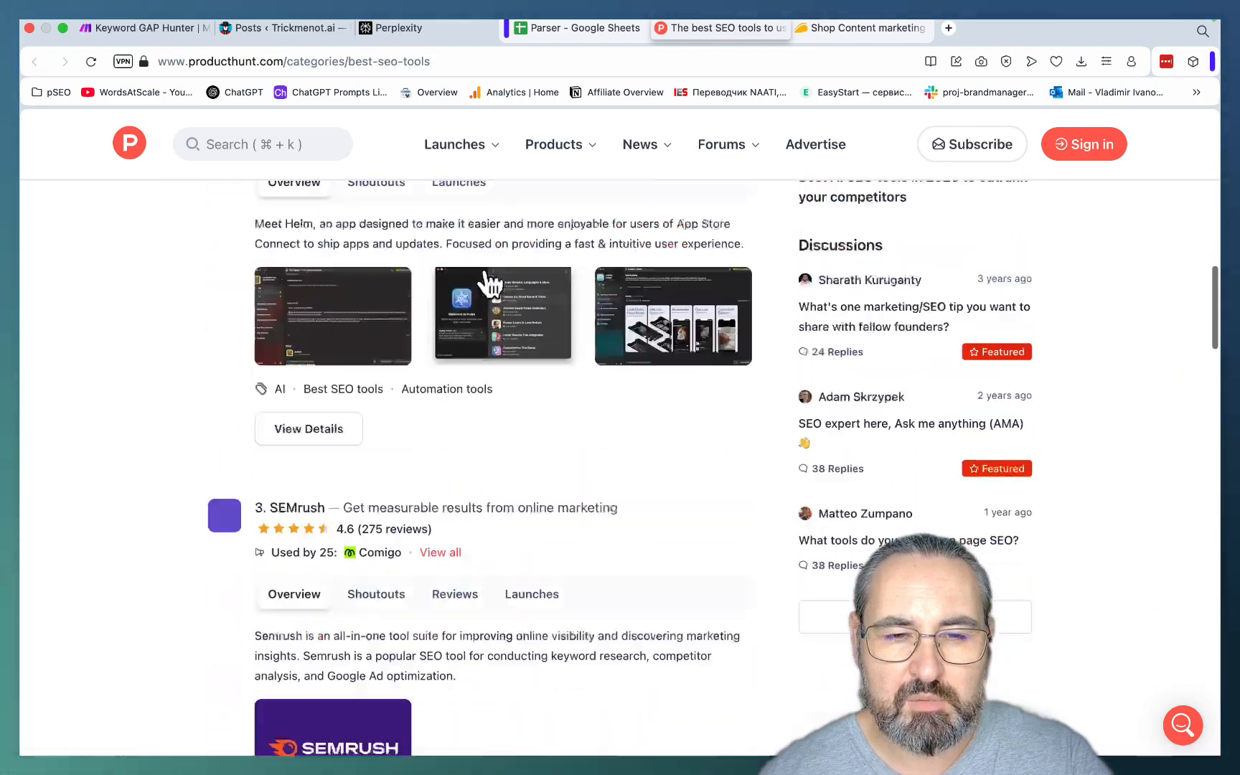
{"action": "scroll", "scroll_direction": "down", "scroll_amount": 3}
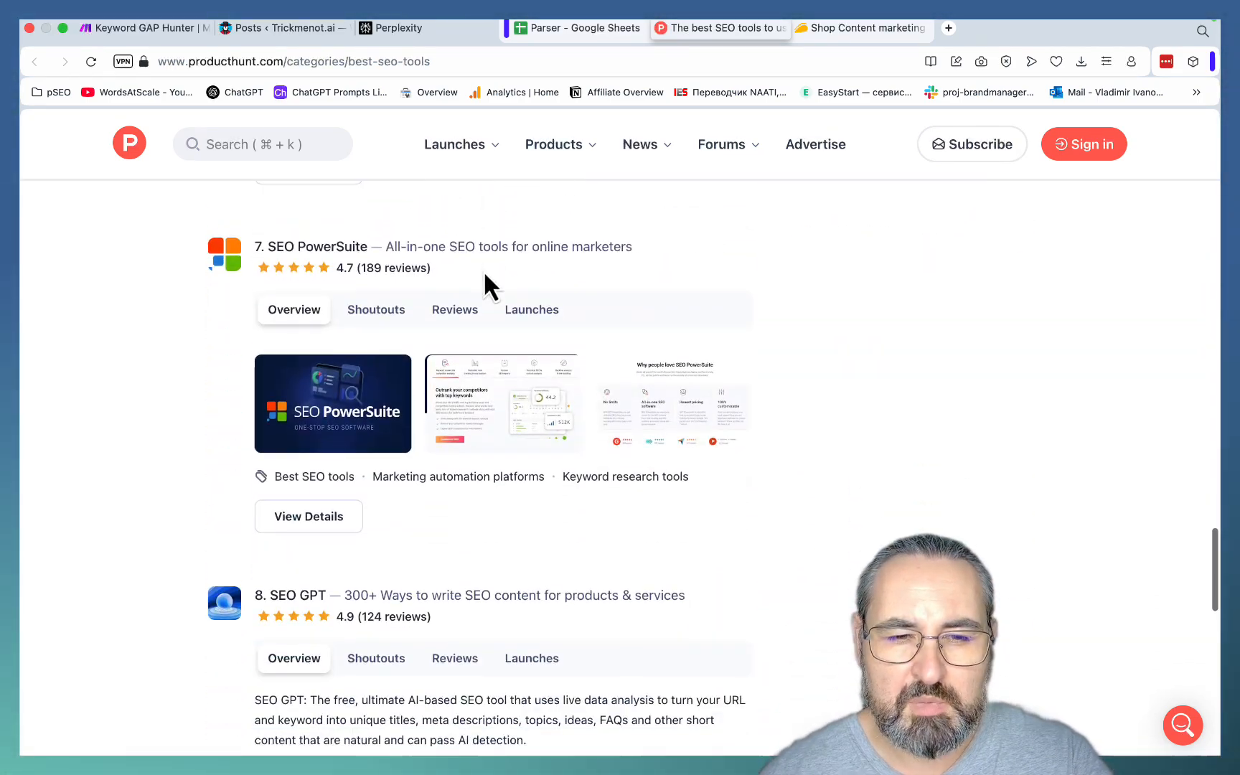
{"action": "scroll", "scroll_direction": "down", "scroll_amount": 3}
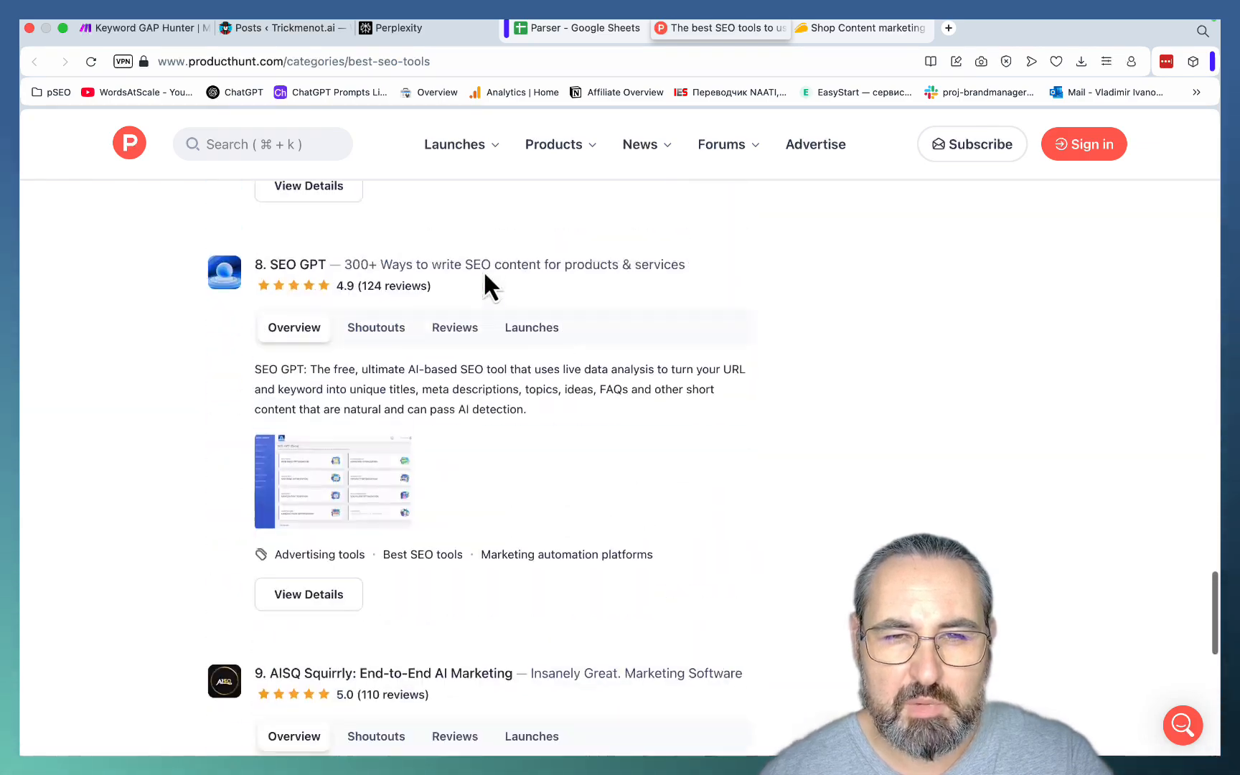
{"action": "scroll", "scroll_direction": "up", "scroll_amount": 3}
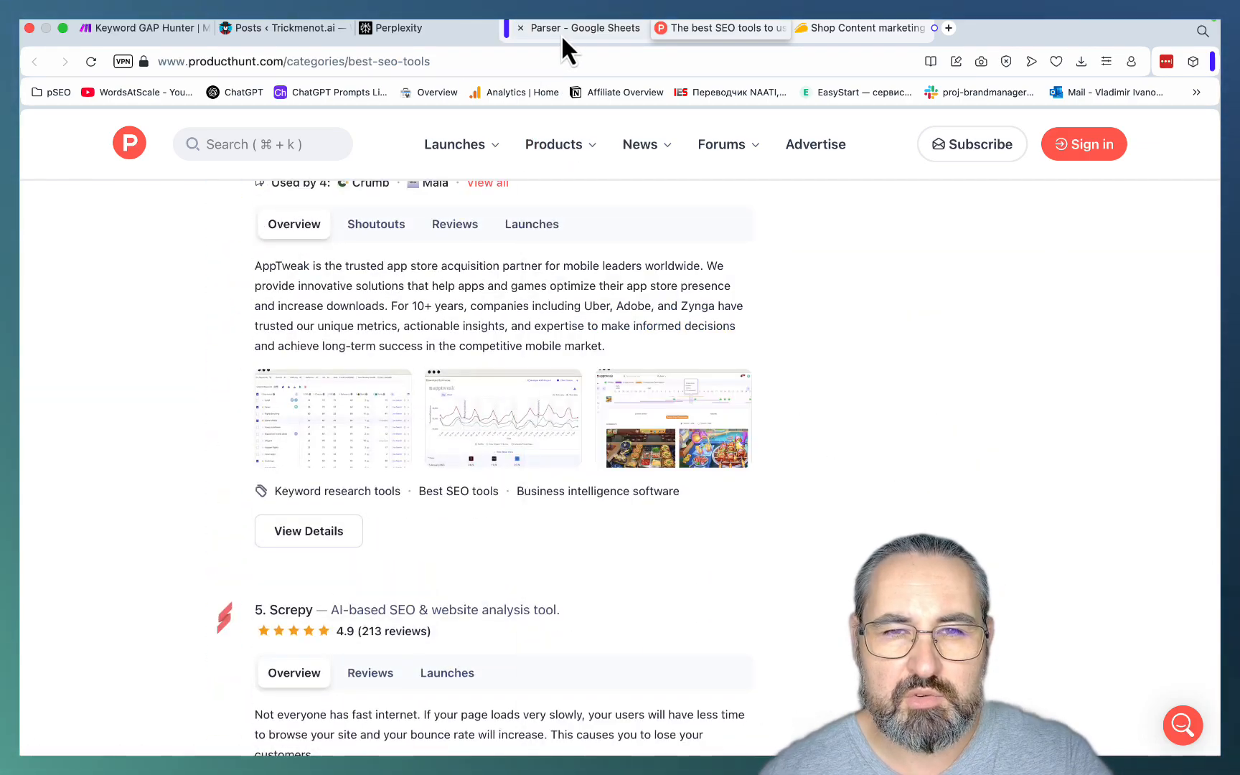
Follow the toolify.ai link in A4 and browse its AI Detector tools category page, returning to the top
{"action": "left_click", "coordinate": [577, 27]}
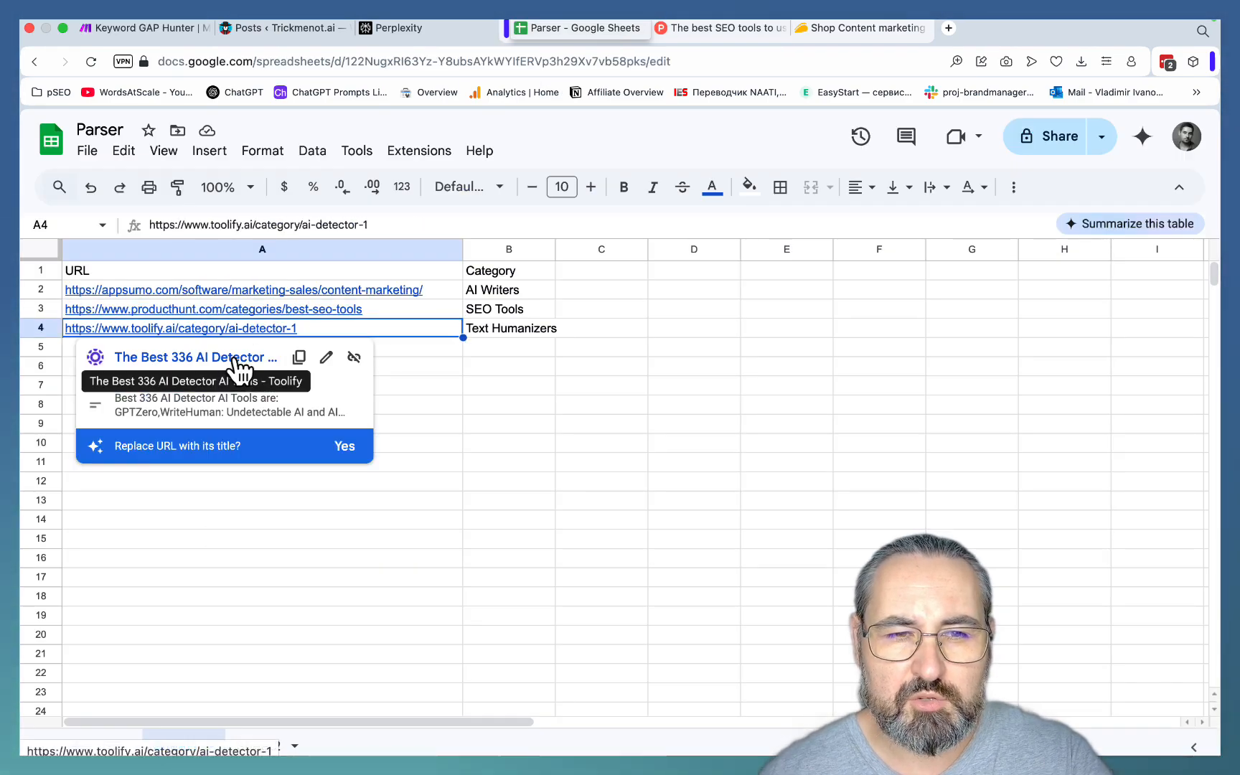
{"action": "left_click", "coordinate": [181, 327]}
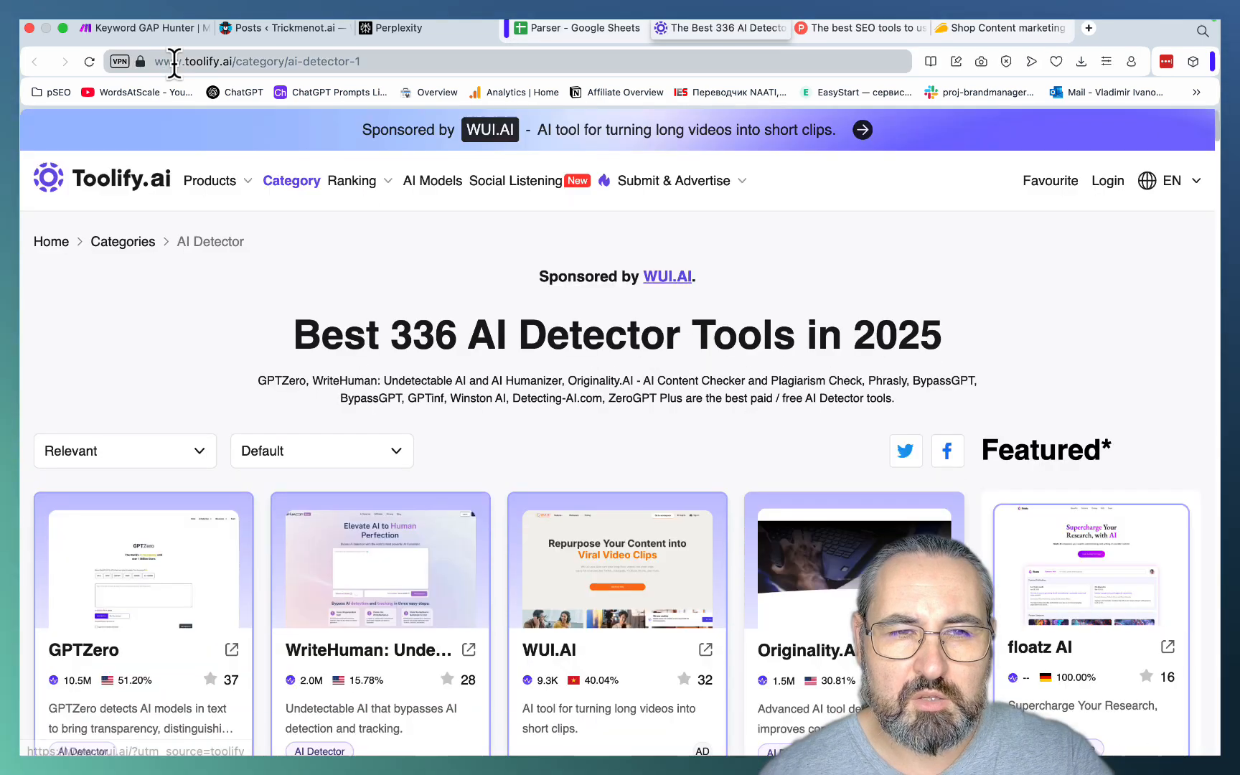
{"action": "mouse_move", "coordinate": [427, 273]}
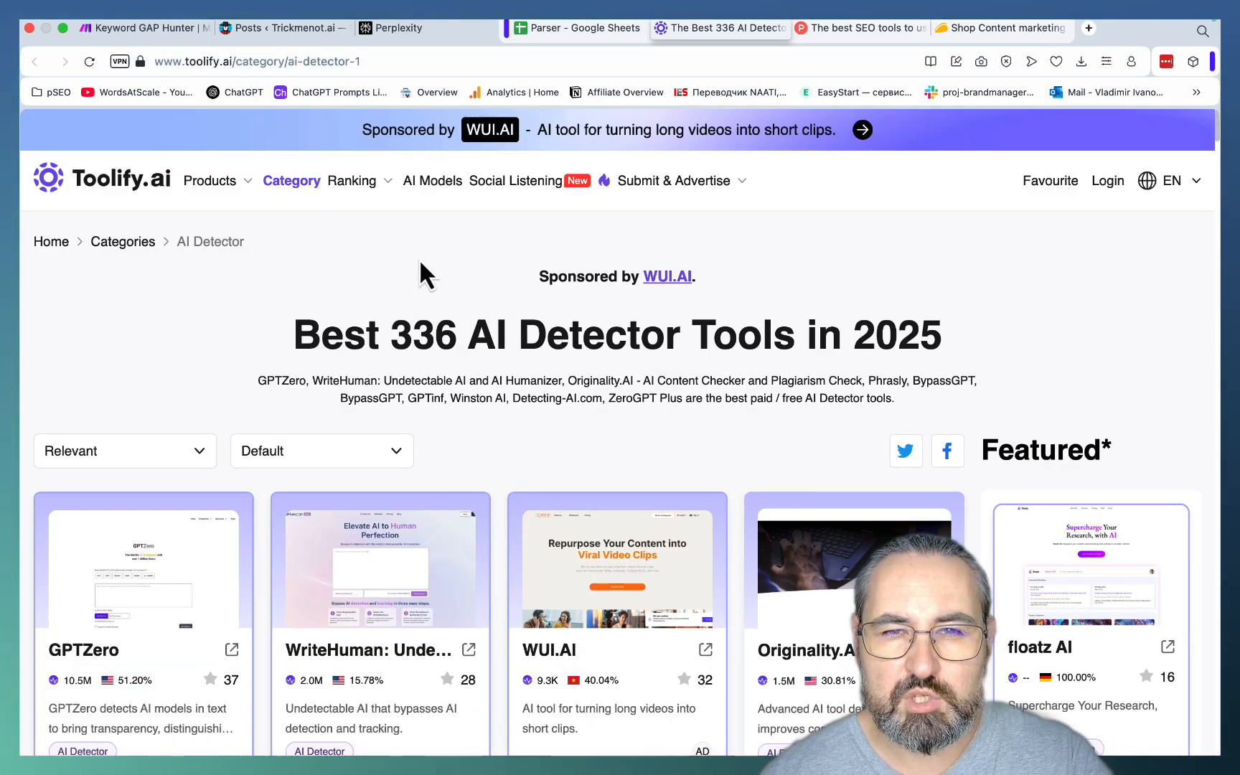
{"action": "mouse_move", "coordinate": [459, 304]}
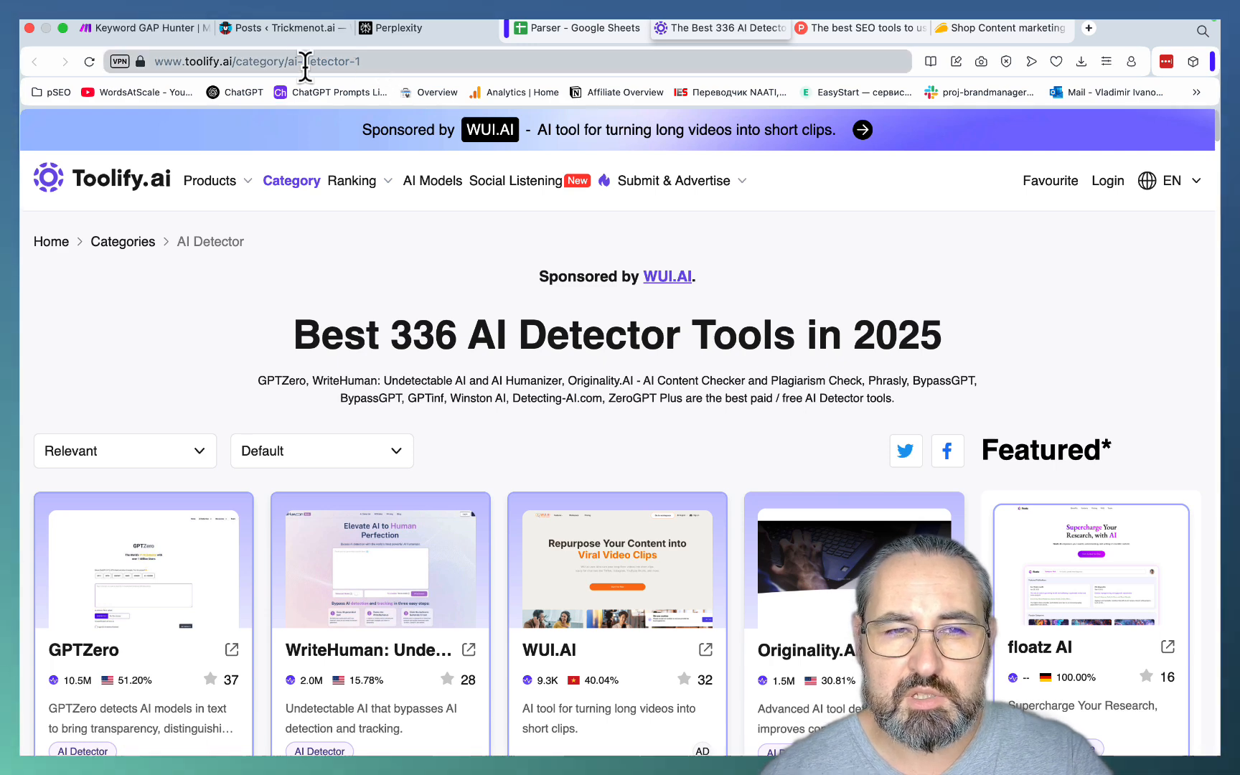
{"action": "mouse_move", "coordinate": [557, 223]}
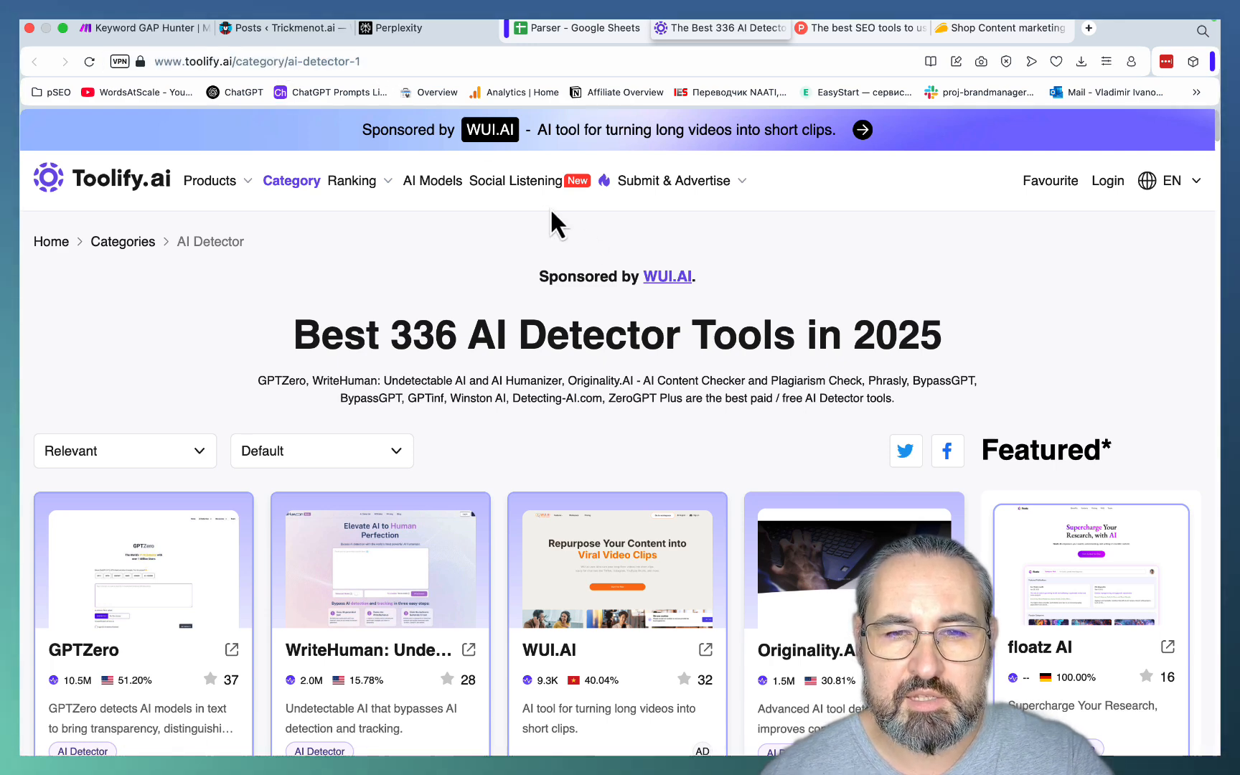
{"action": "mouse_move", "coordinate": [669, 379]}
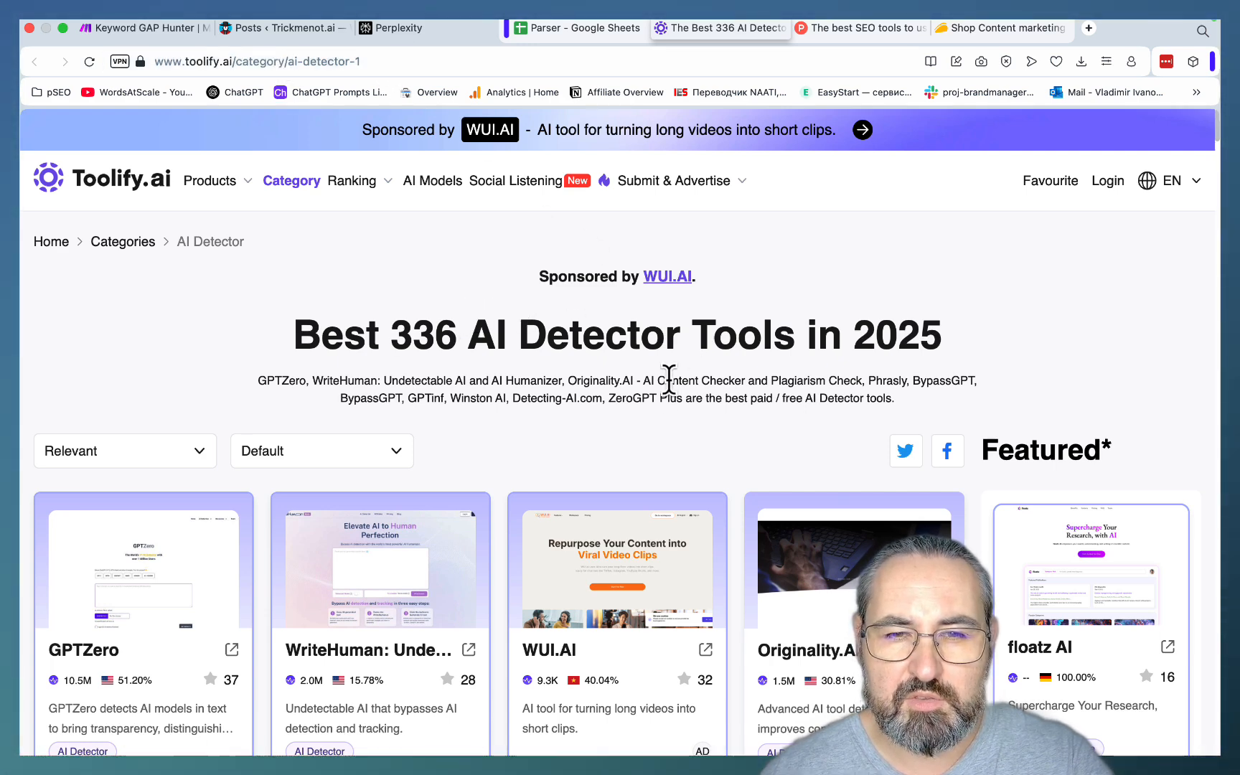
{"action": "scroll", "scroll_direction": "down", "scroll_amount": 3}
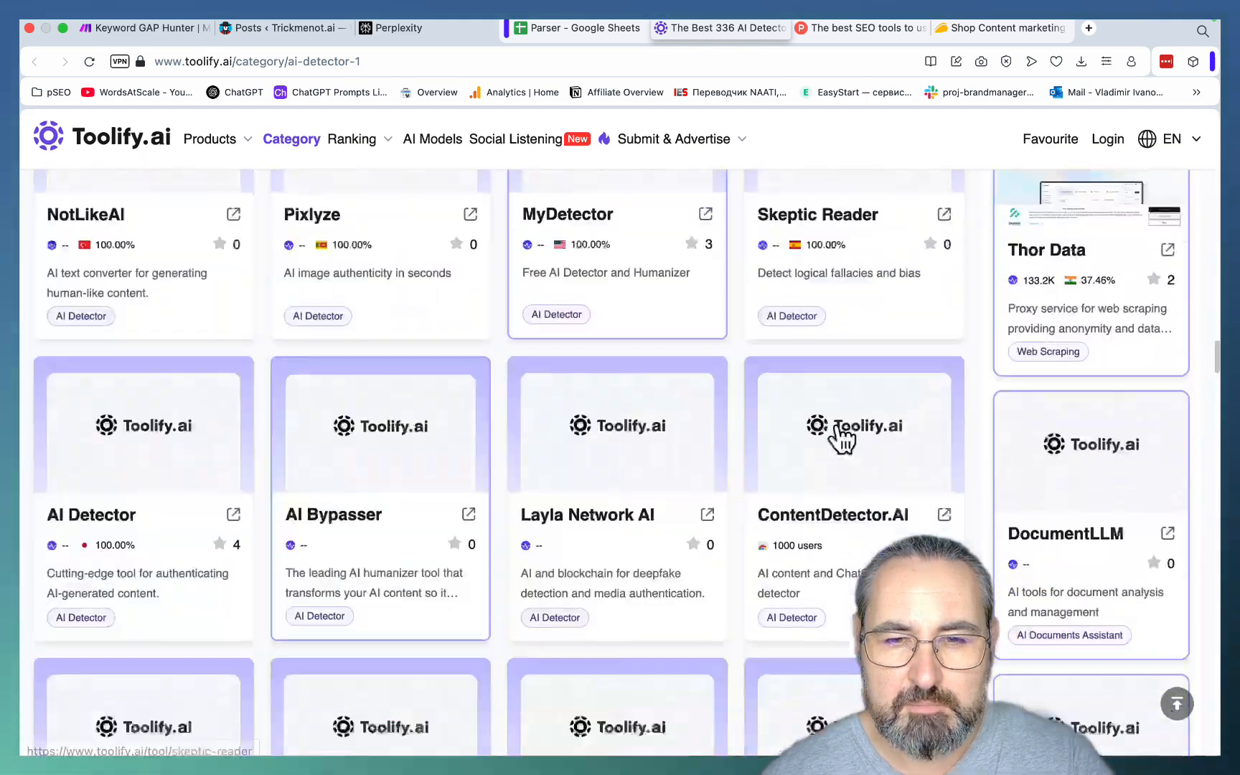
{"action": "scroll", "scroll_direction": "down", "scroll_amount": 3}
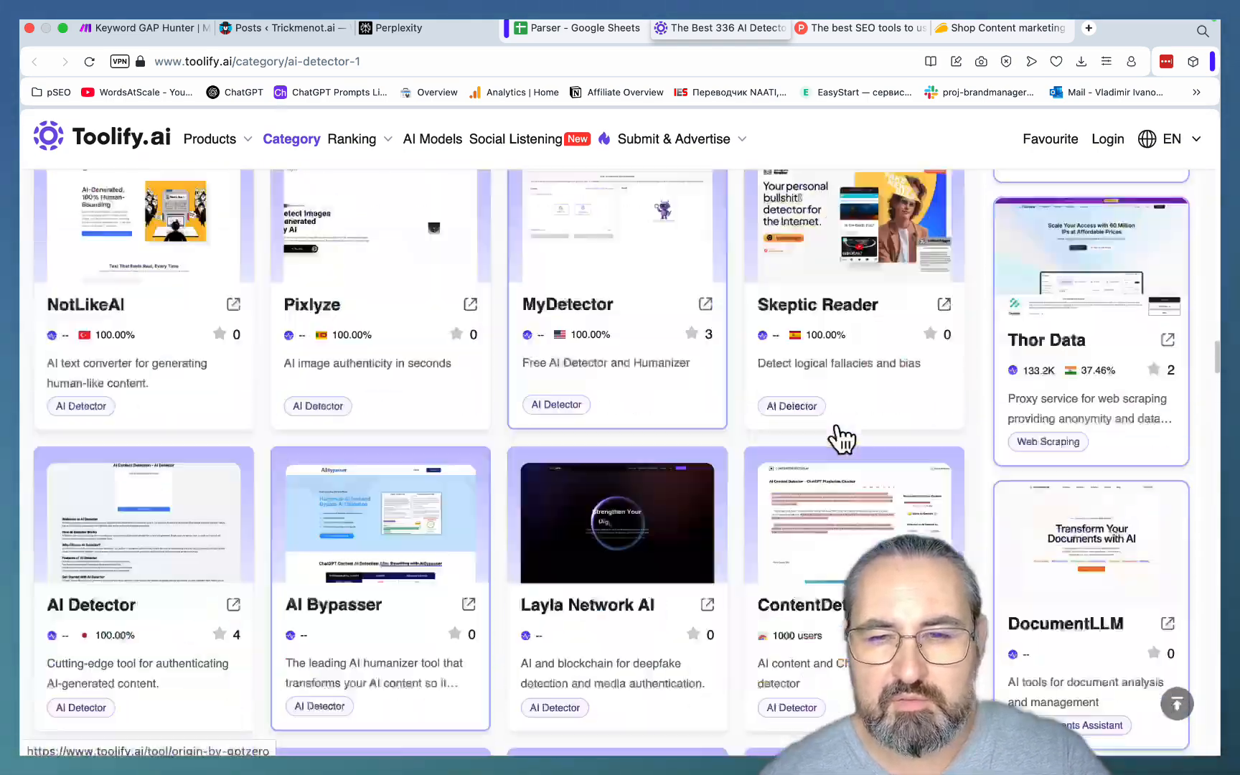
{"action": "scroll", "scroll_direction": "up", "scroll_amount": 3}
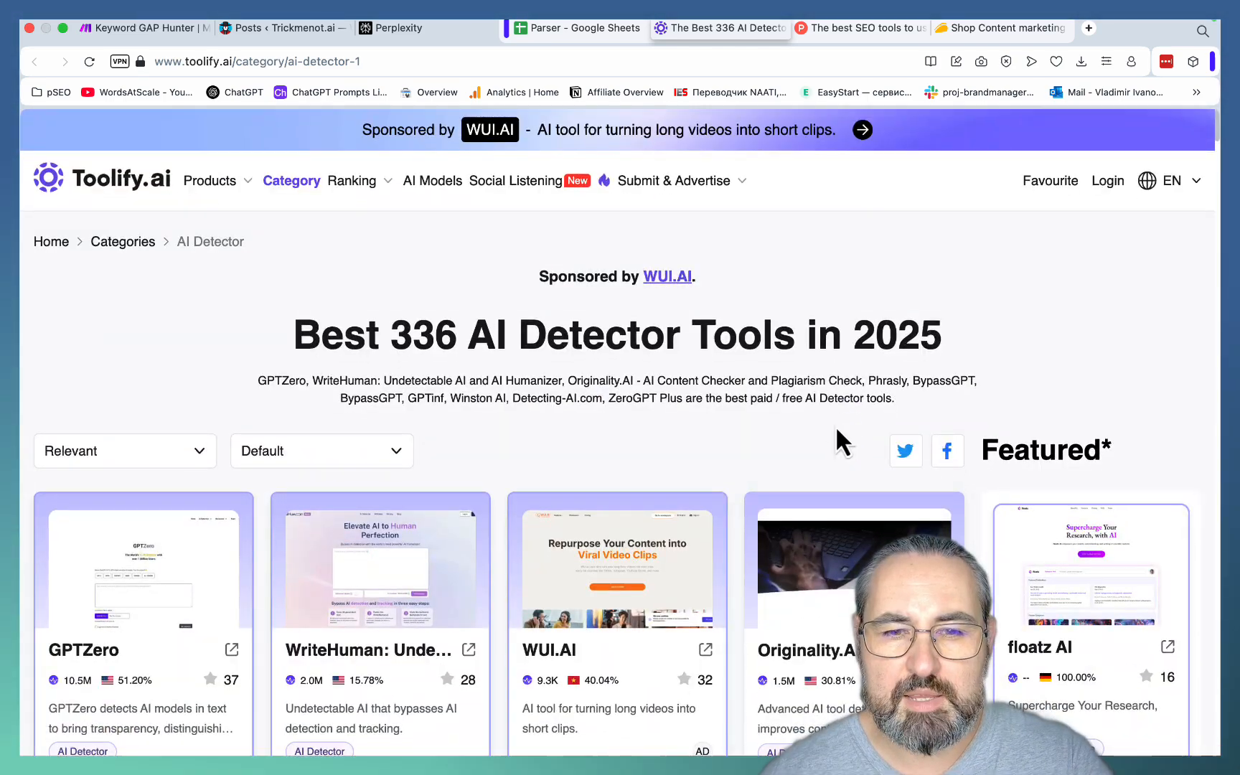
{"action": "mouse_move", "coordinate": [728, 267]}
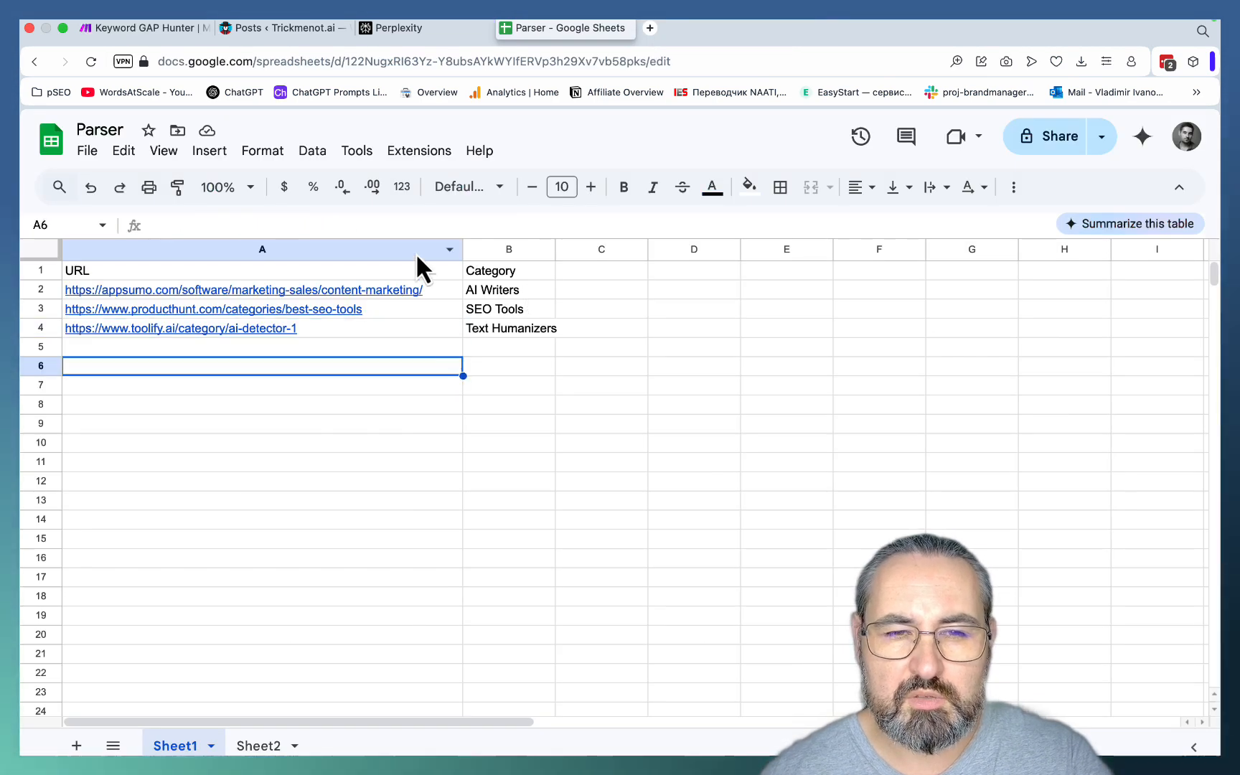
{"action": "mouse_move", "coordinate": [435, 356]}
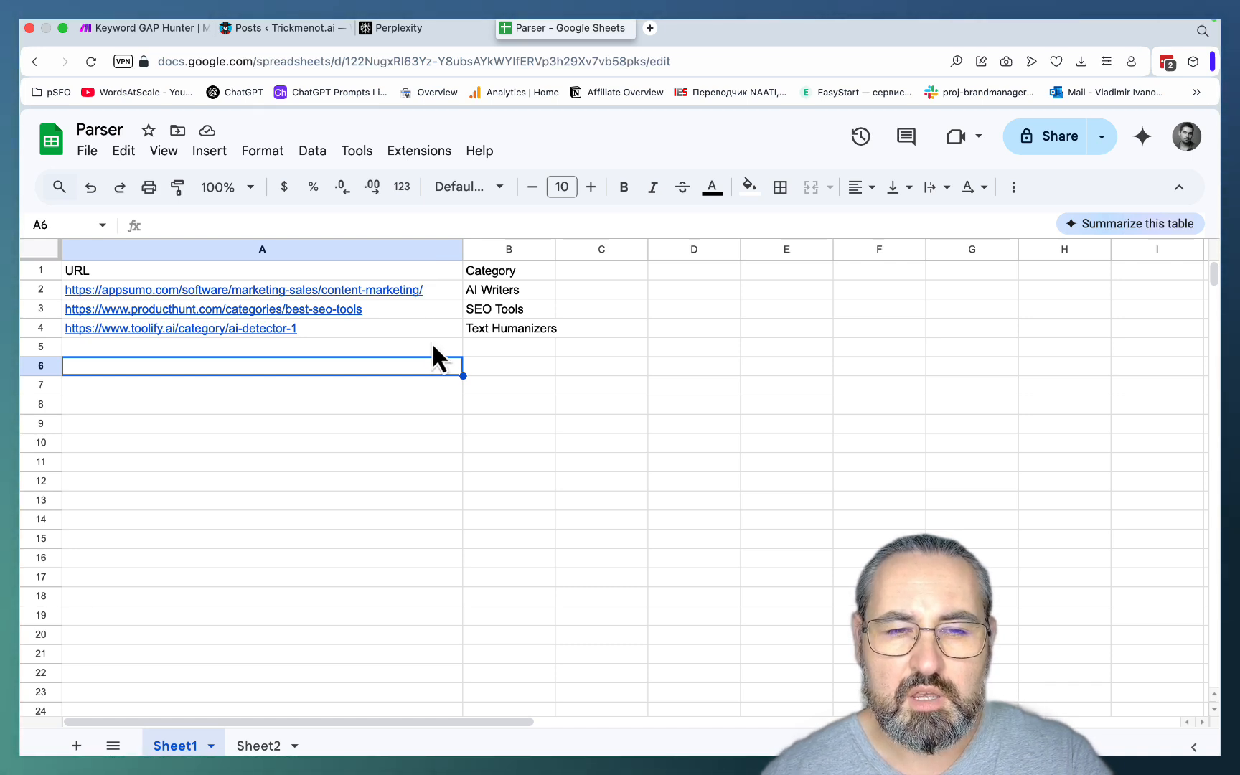
{"action": "mouse_move", "coordinate": [514, 340]}
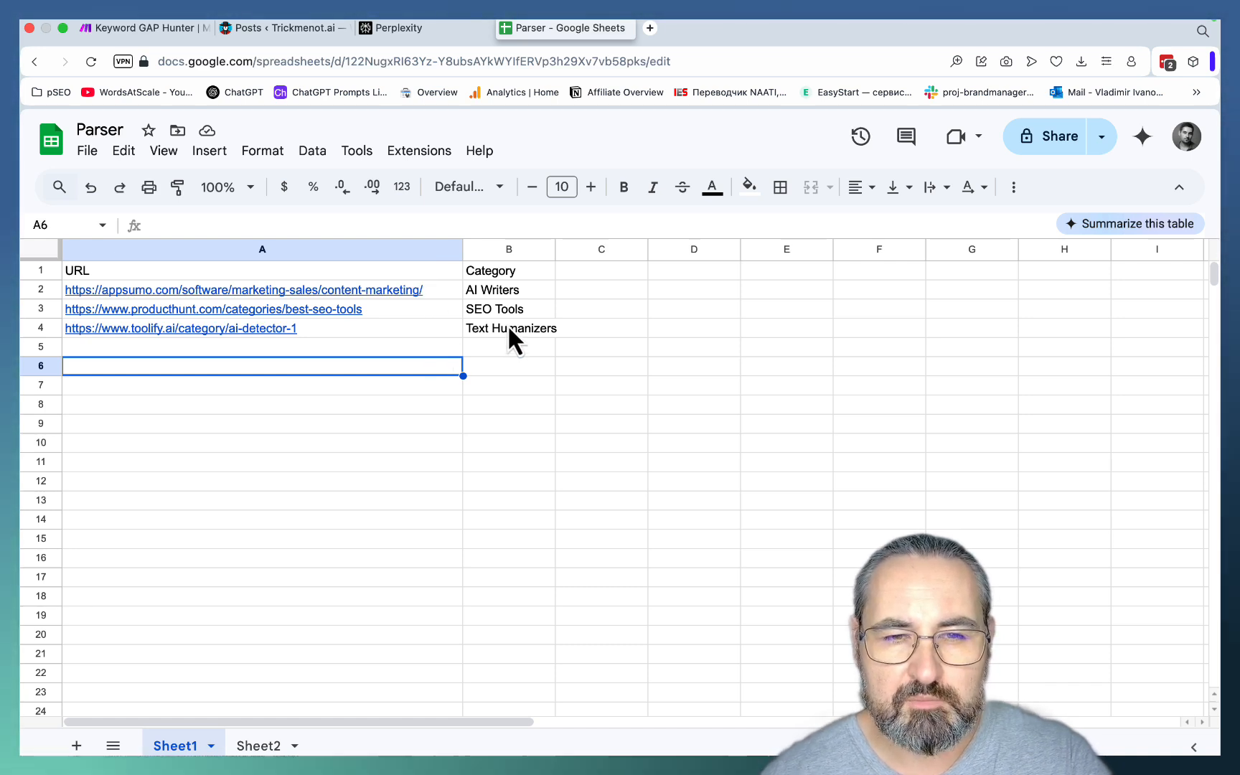
Inspect the HTTP step's GET request mapped to the sheet's URL column, then check the Parser source URLs
{"action": "left_click", "coordinate": [146, 27]}
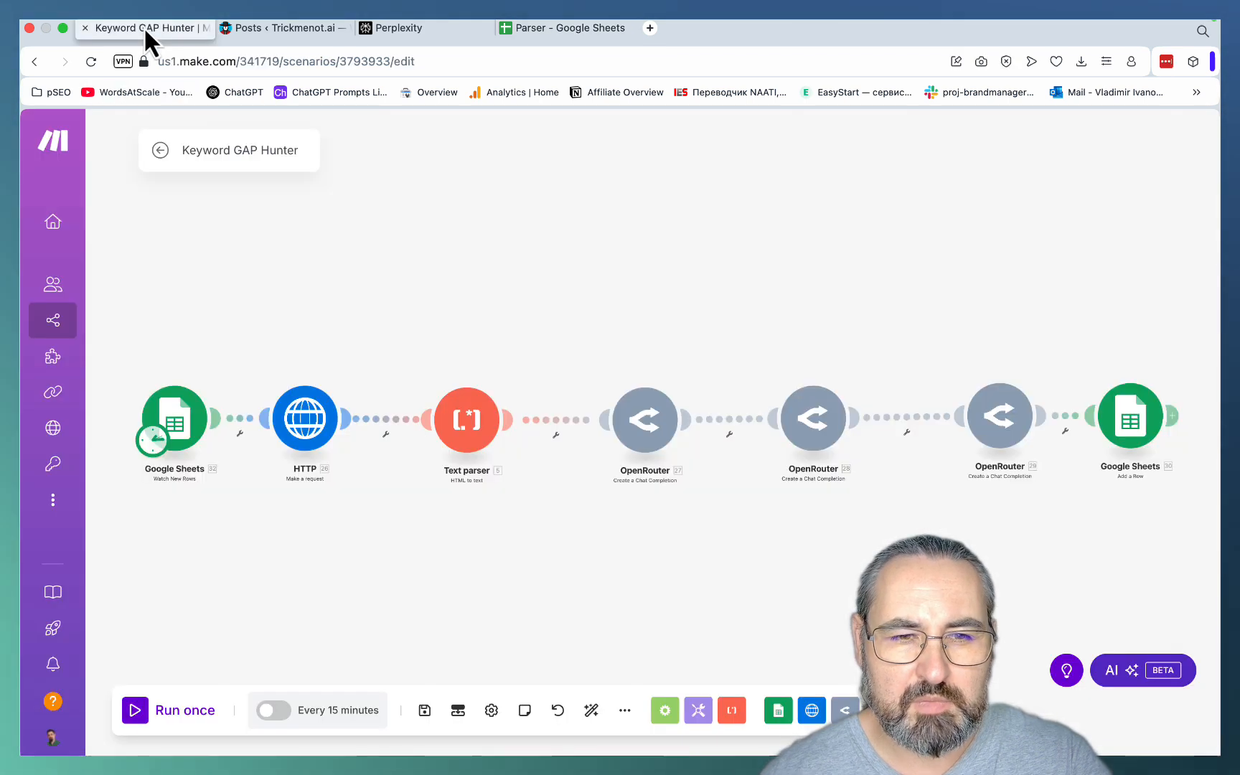
{"action": "mouse_move", "coordinate": [180, 484]}
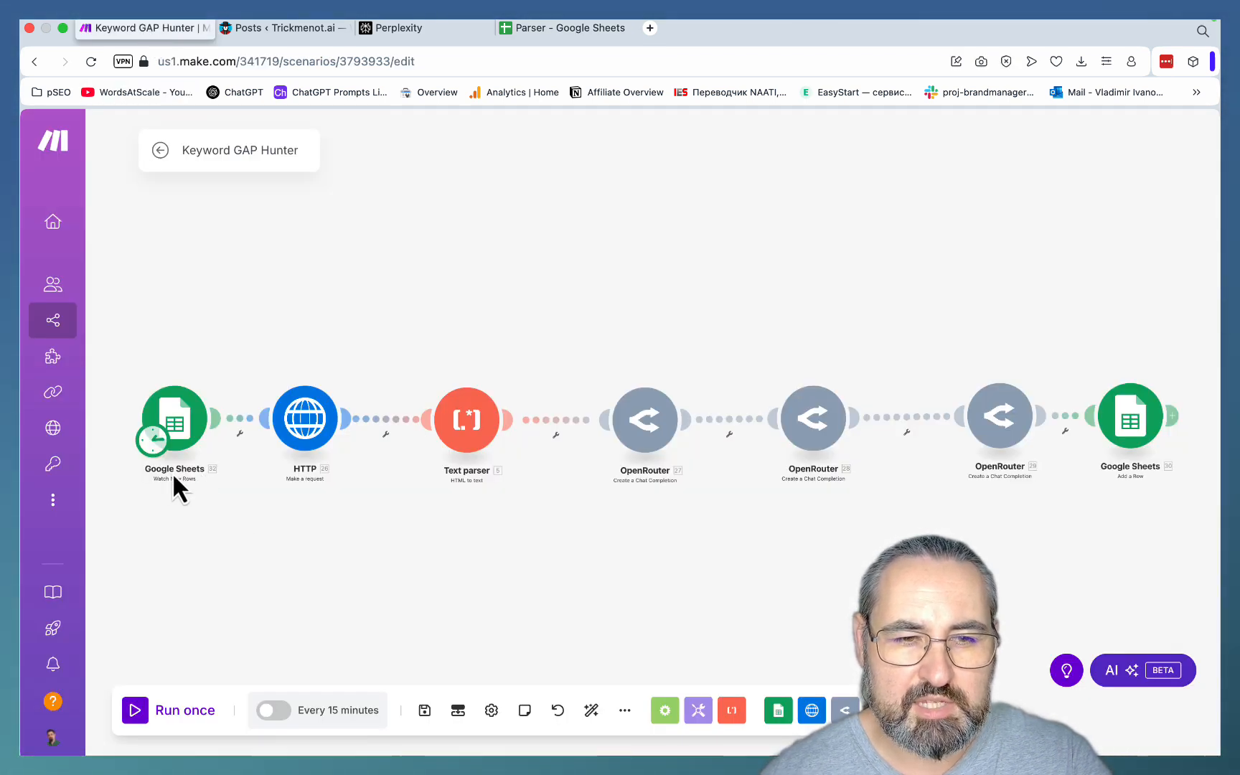
{"action": "mouse_move", "coordinate": [305, 418]}
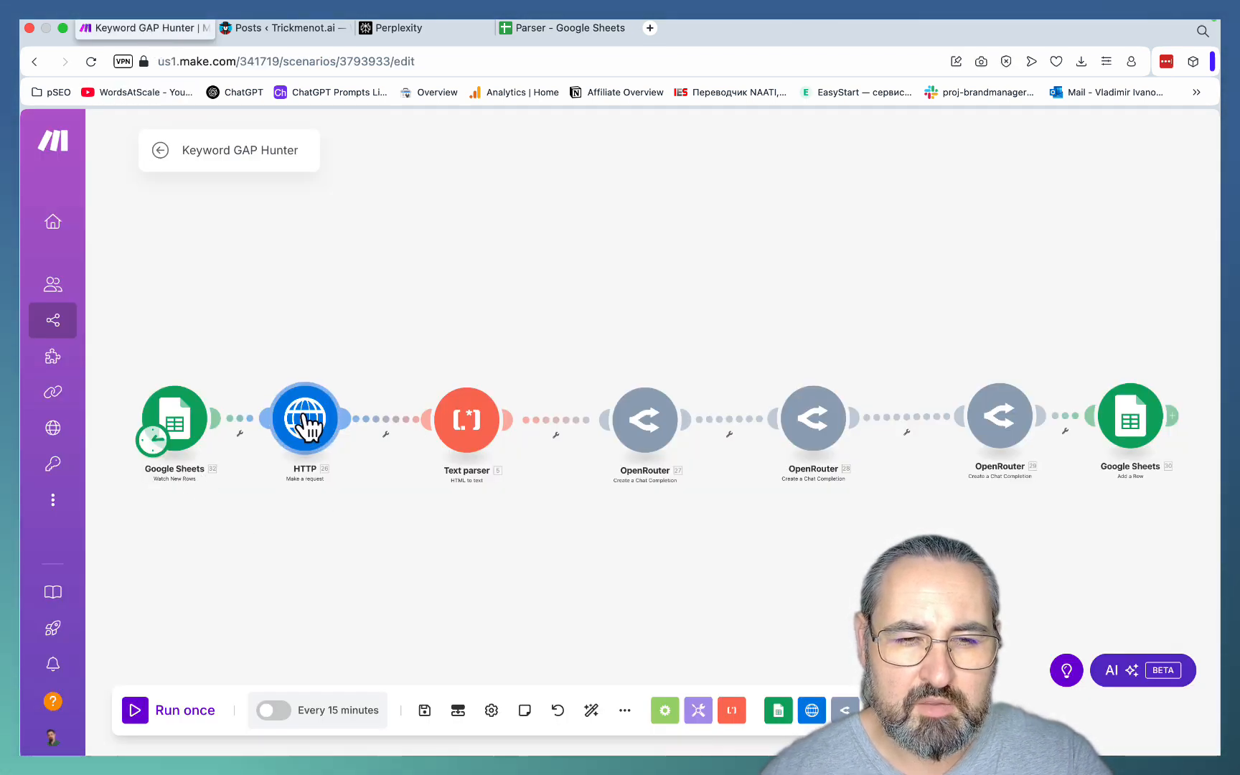
{"action": "left_click", "coordinate": [304, 418]}
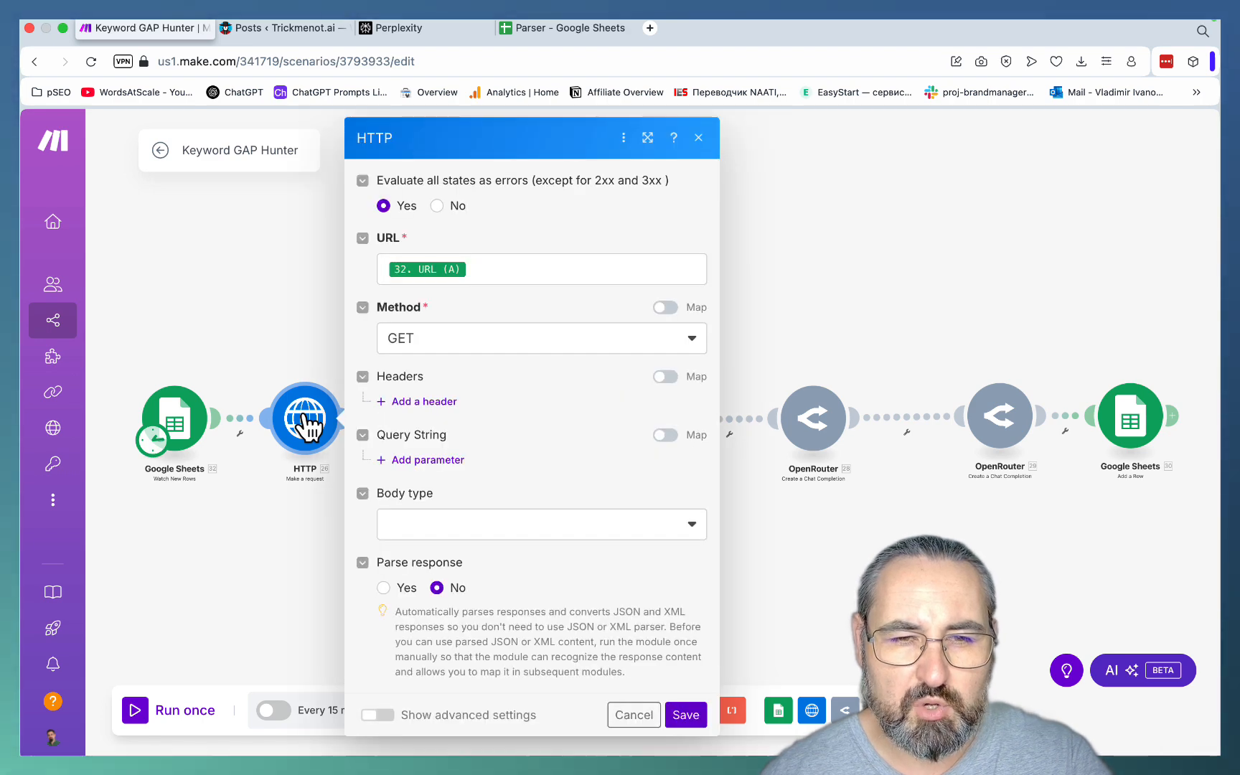
{"action": "mouse_move", "coordinate": [466, 356]}
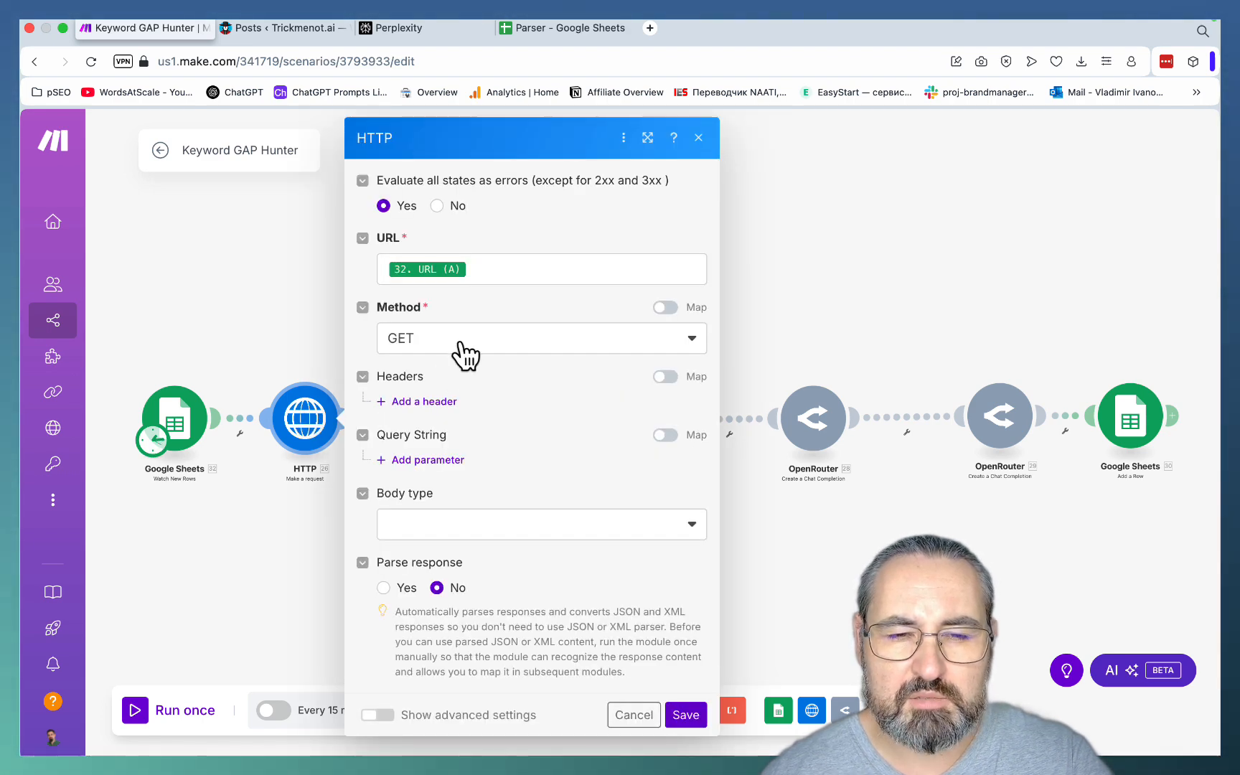
{"action": "mouse_move", "coordinate": [431, 348]}
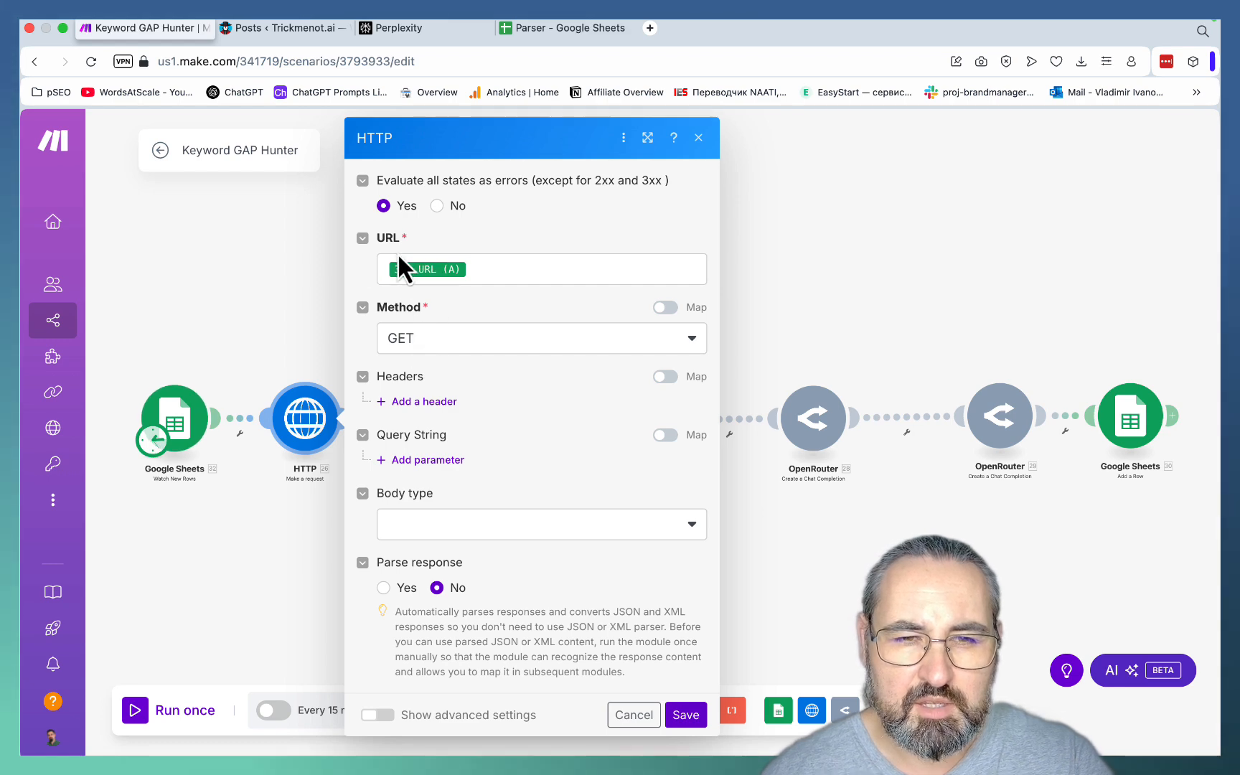
{"action": "left_click", "coordinate": [541, 268]}
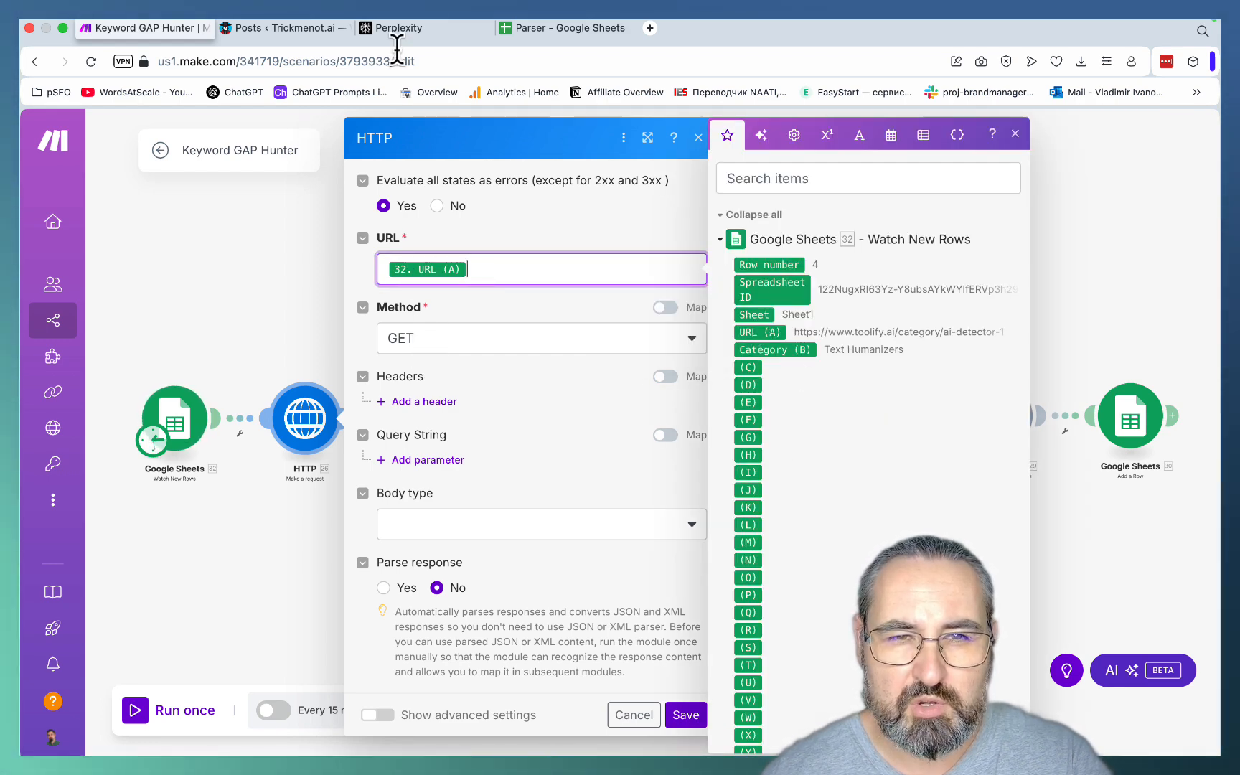
{"action": "left_click", "coordinate": [563, 27]}
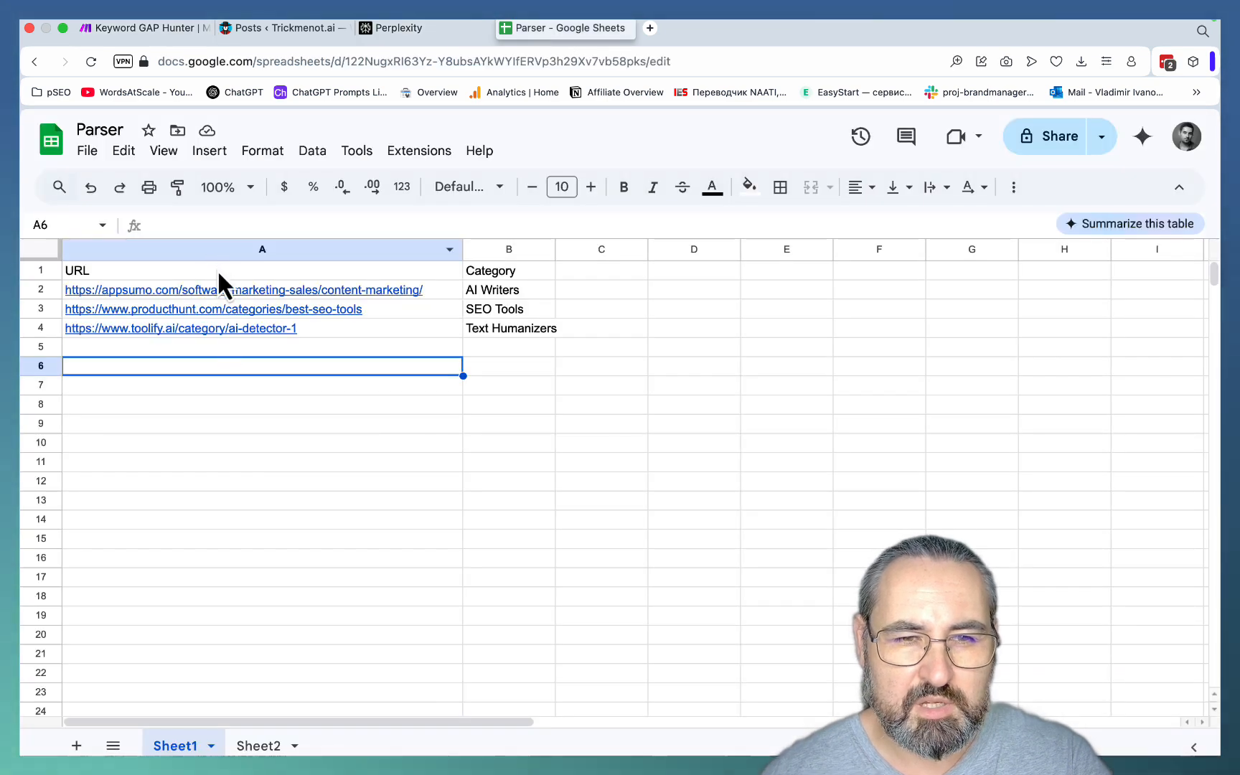
{"action": "mouse_move", "coordinate": [237, 299]}
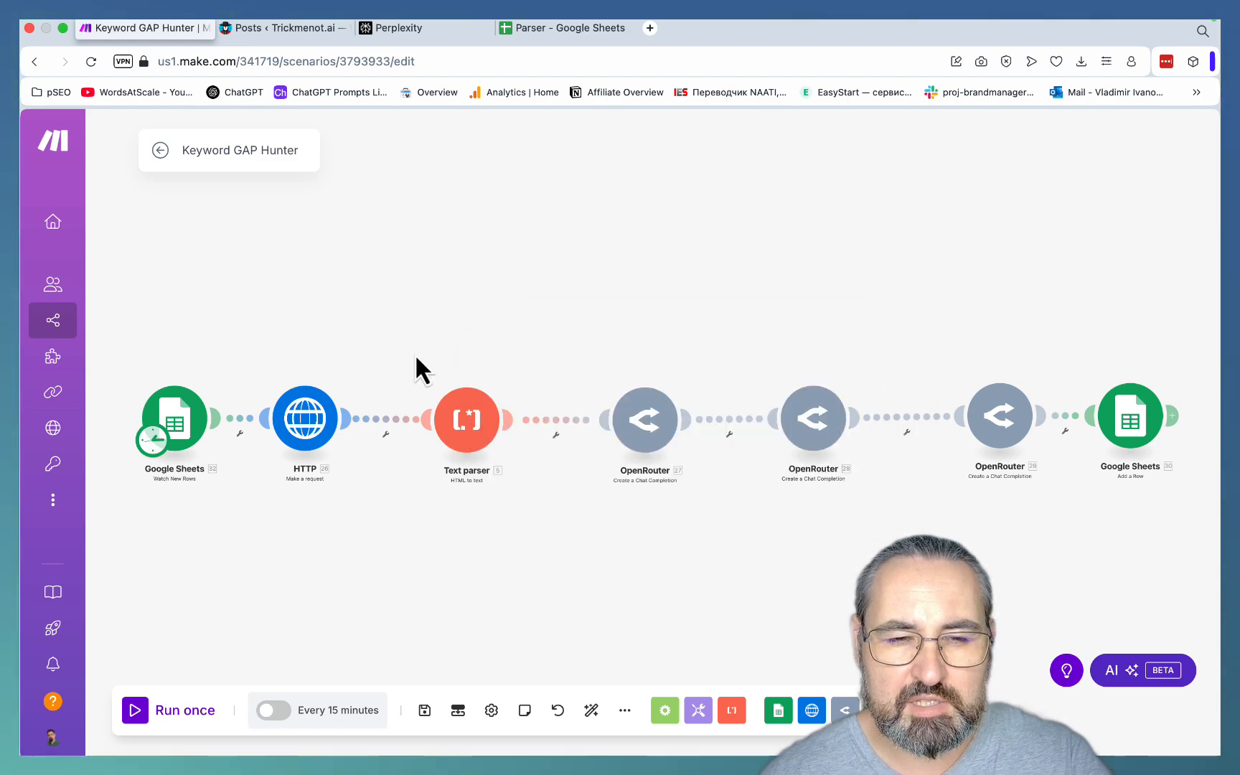
{"action": "mouse_move", "coordinate": [372, 475]}
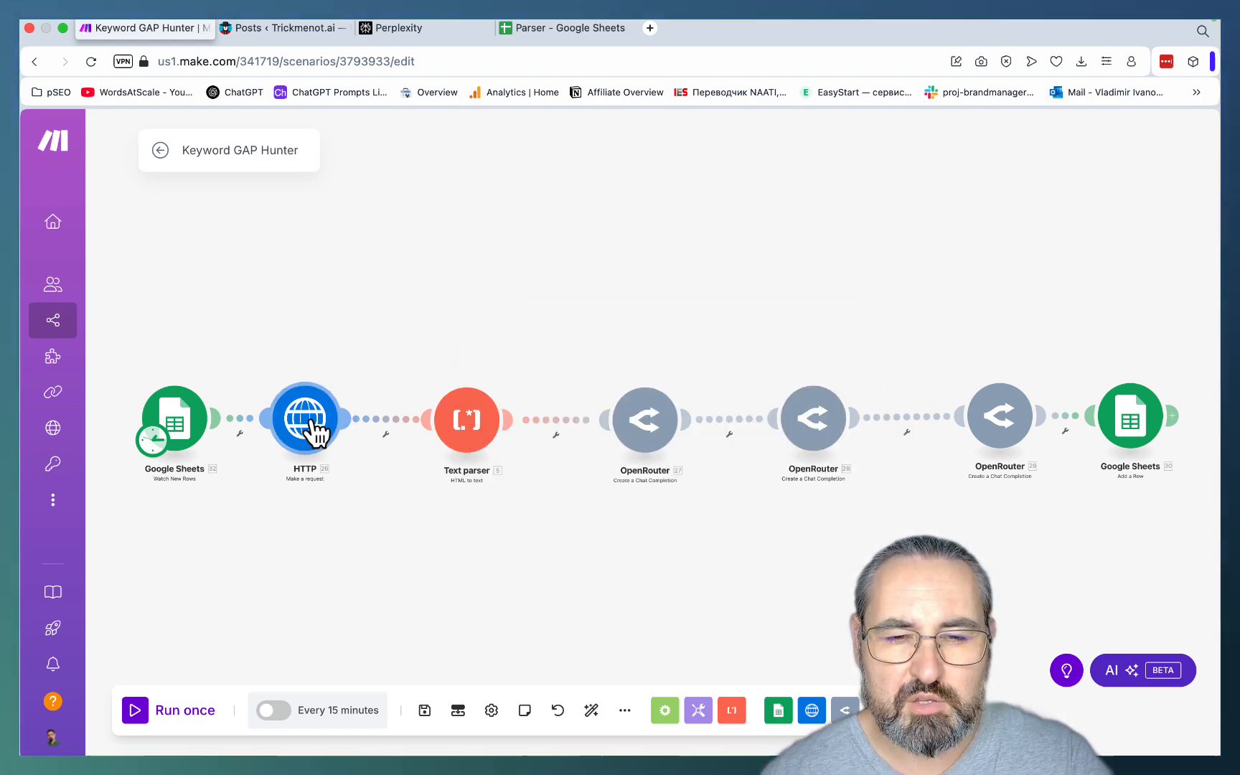
{"action": "mouse_move", "coordinate": [466, 419]}
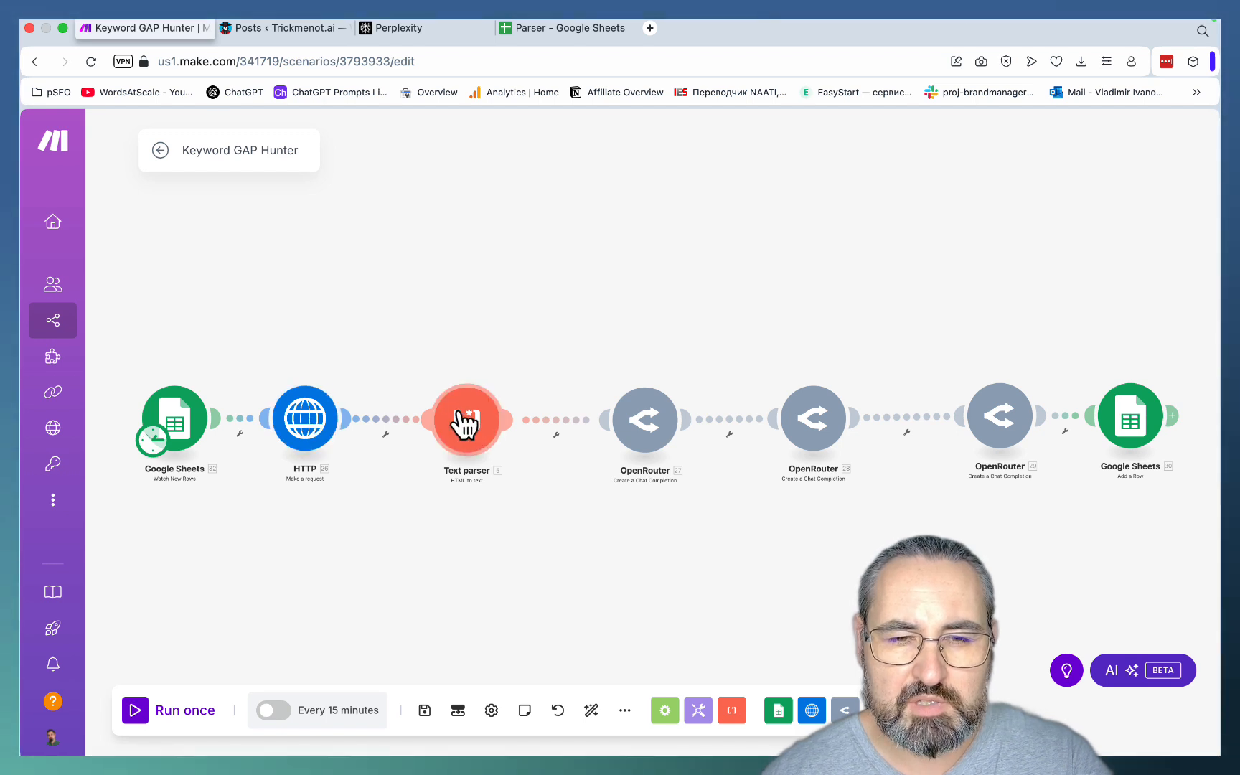
Review the Text parser step's HTML mapping, then view the first OpenRouter step's tool-listing prompt on Gemini Flash 2.0
{"action": "left_click", "coordinate": [467, 416]}
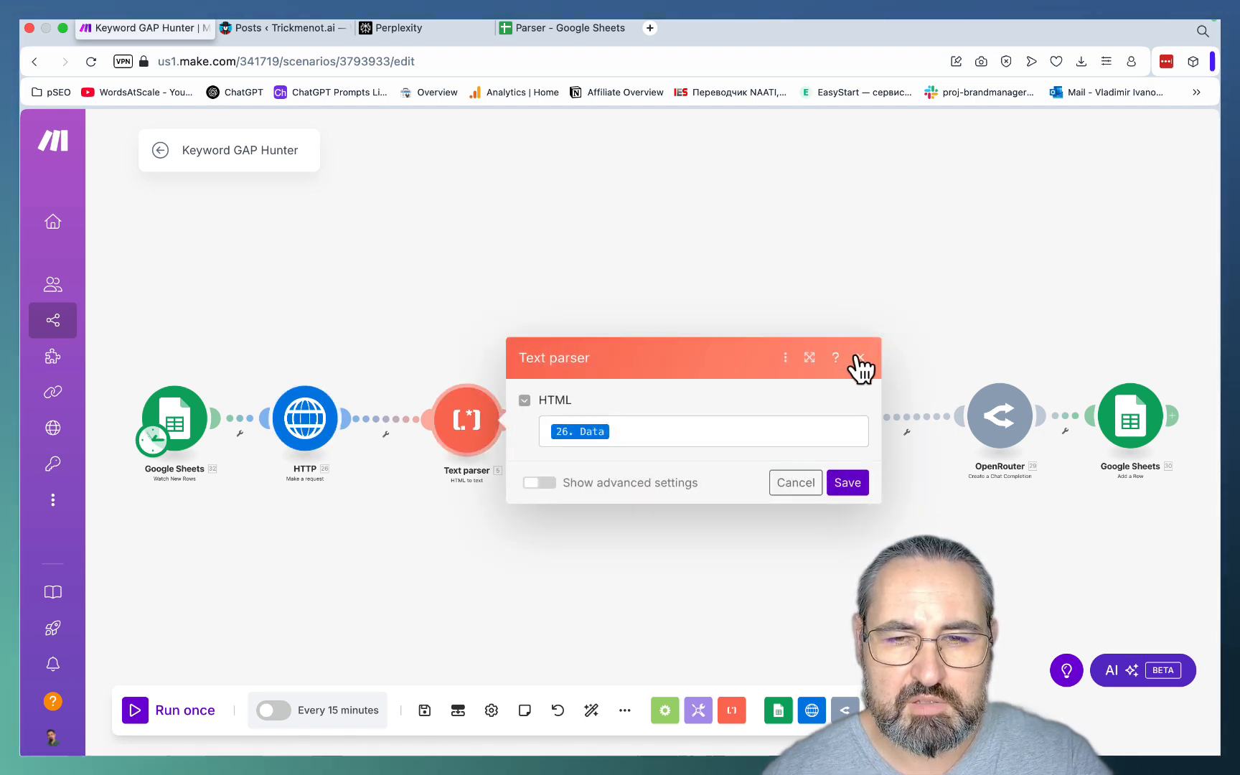
{"action": "left_click", "coordinate": [847, 482]}
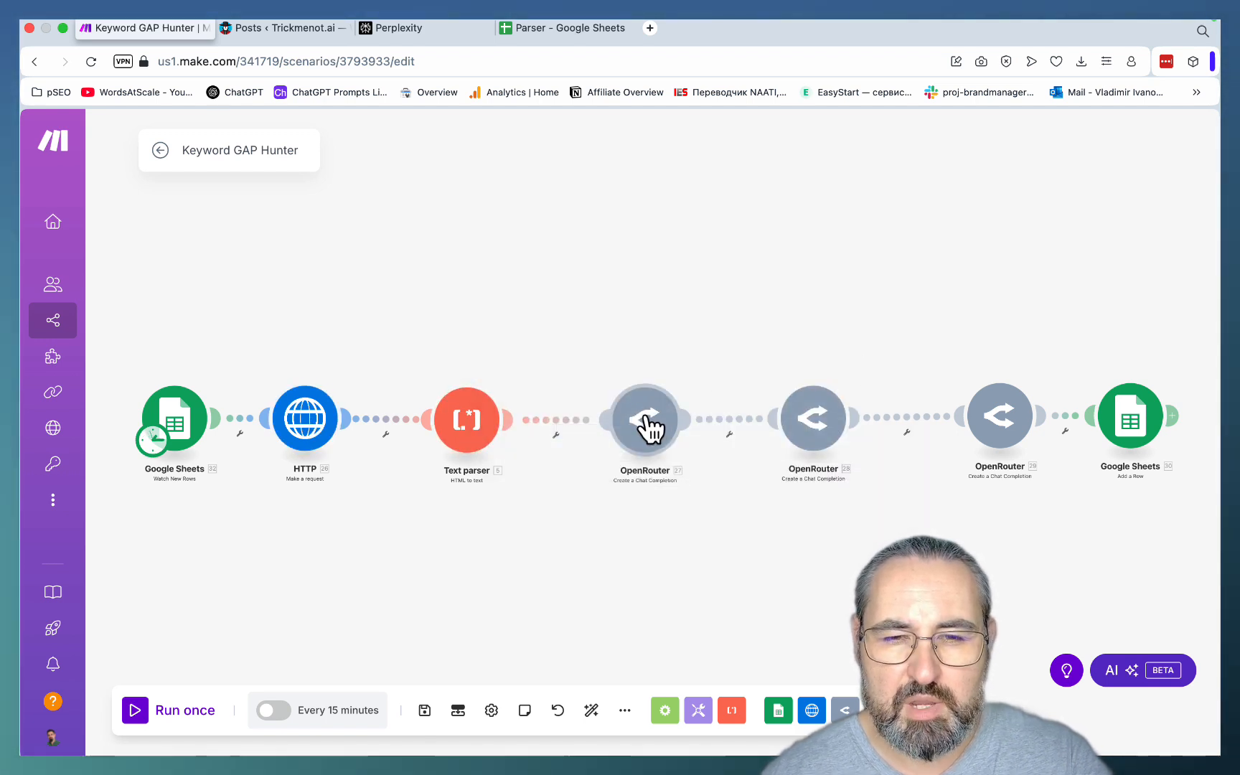
{"action": "left_click", "coordinate": [645, 418]}
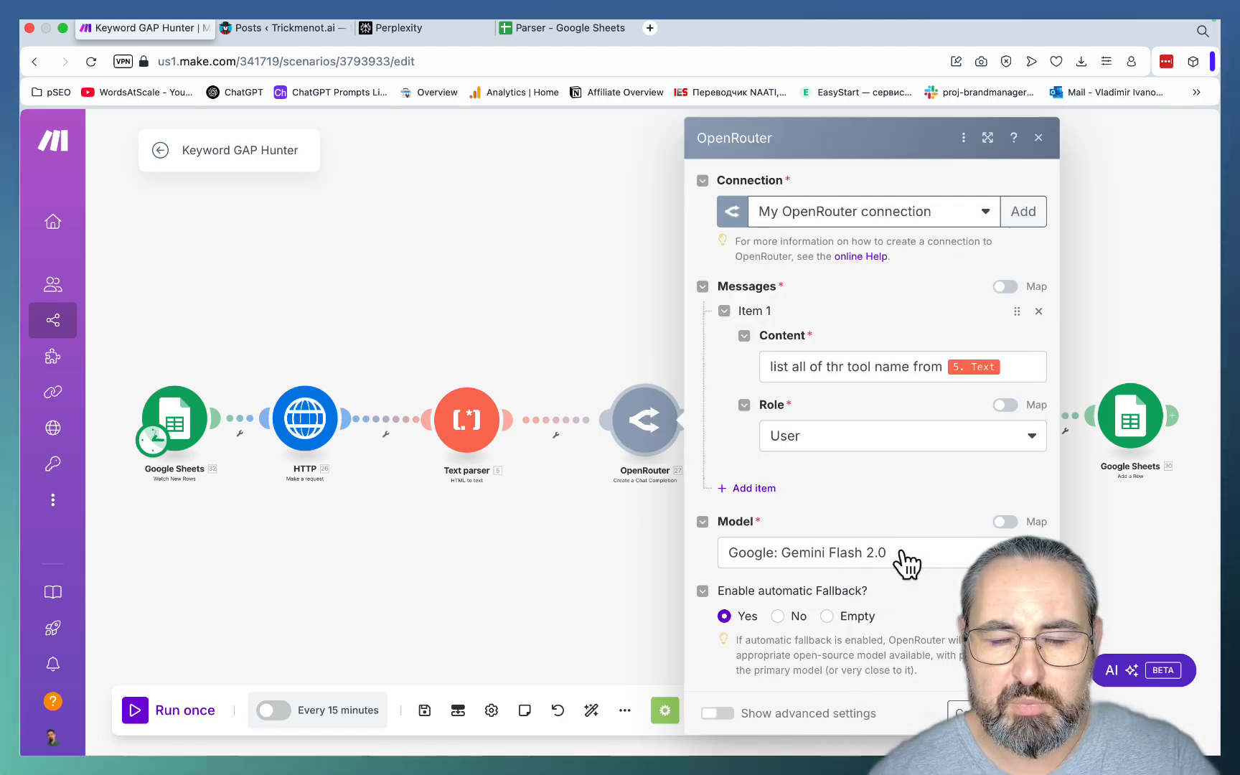
{"action": "mouse_move", "coordinate": [854, 585]}
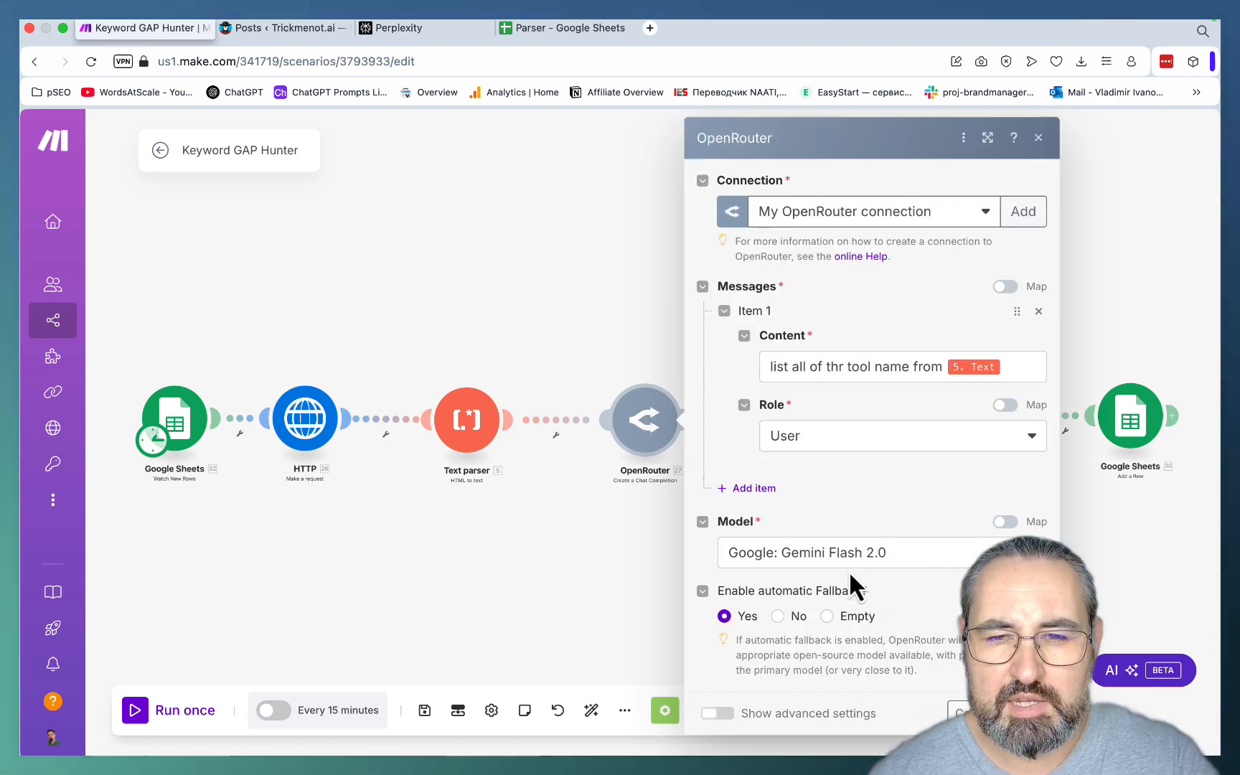
{"action": "mouse_move", "coordinate": [493, 524]}
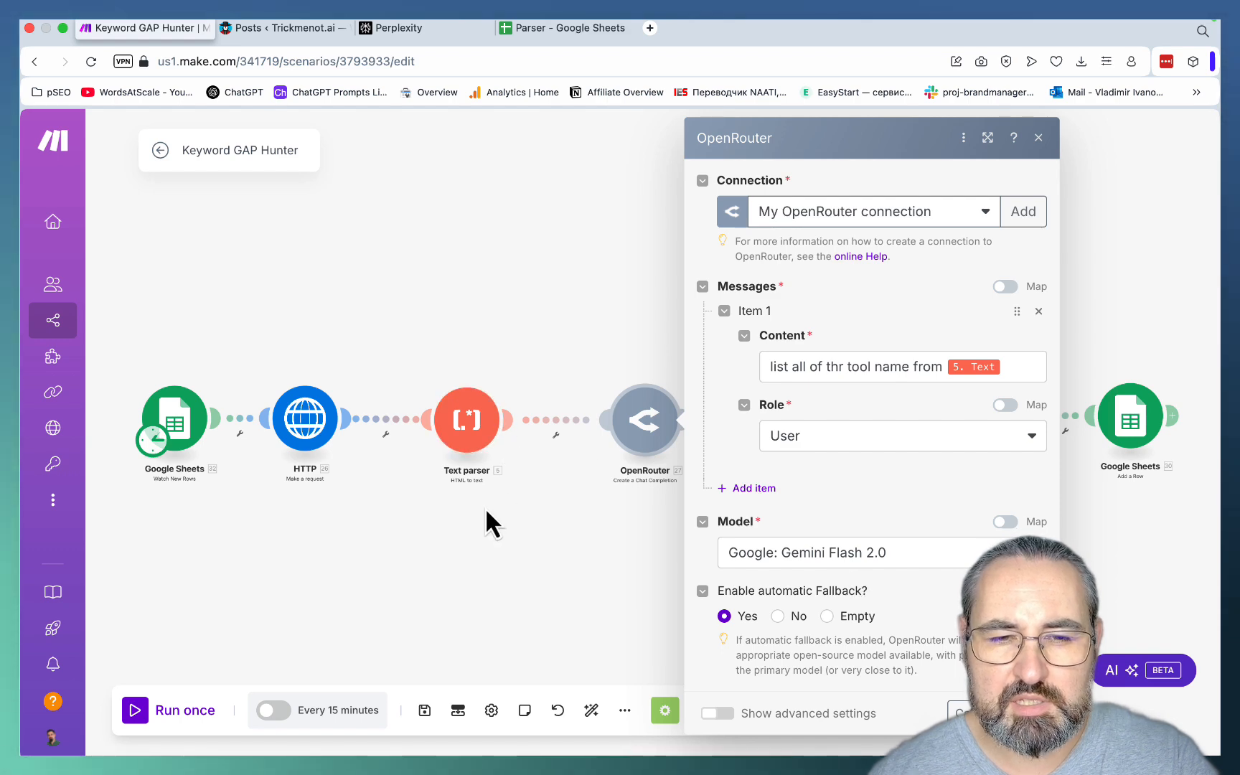
{"action": "mouse_move", "coordinate": [443, 396]}
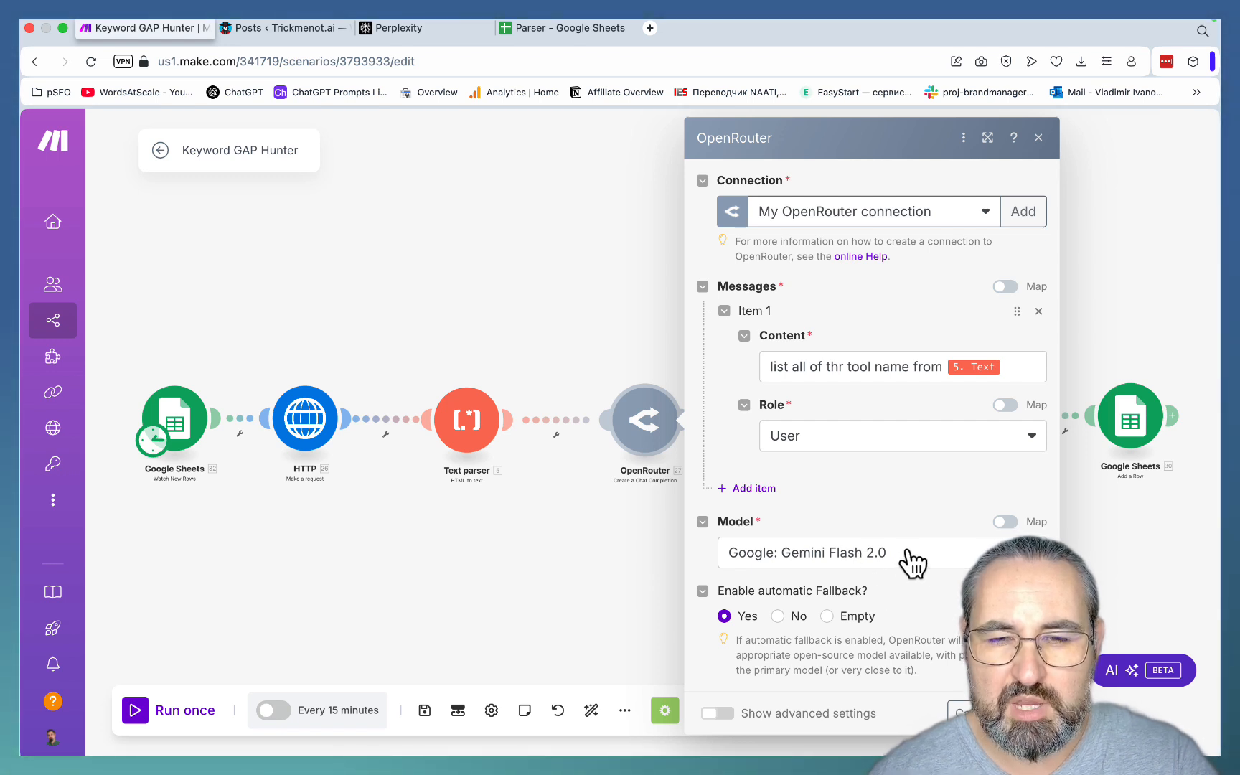
{"action": "mouse_move", "coordinate": [692, 404]}
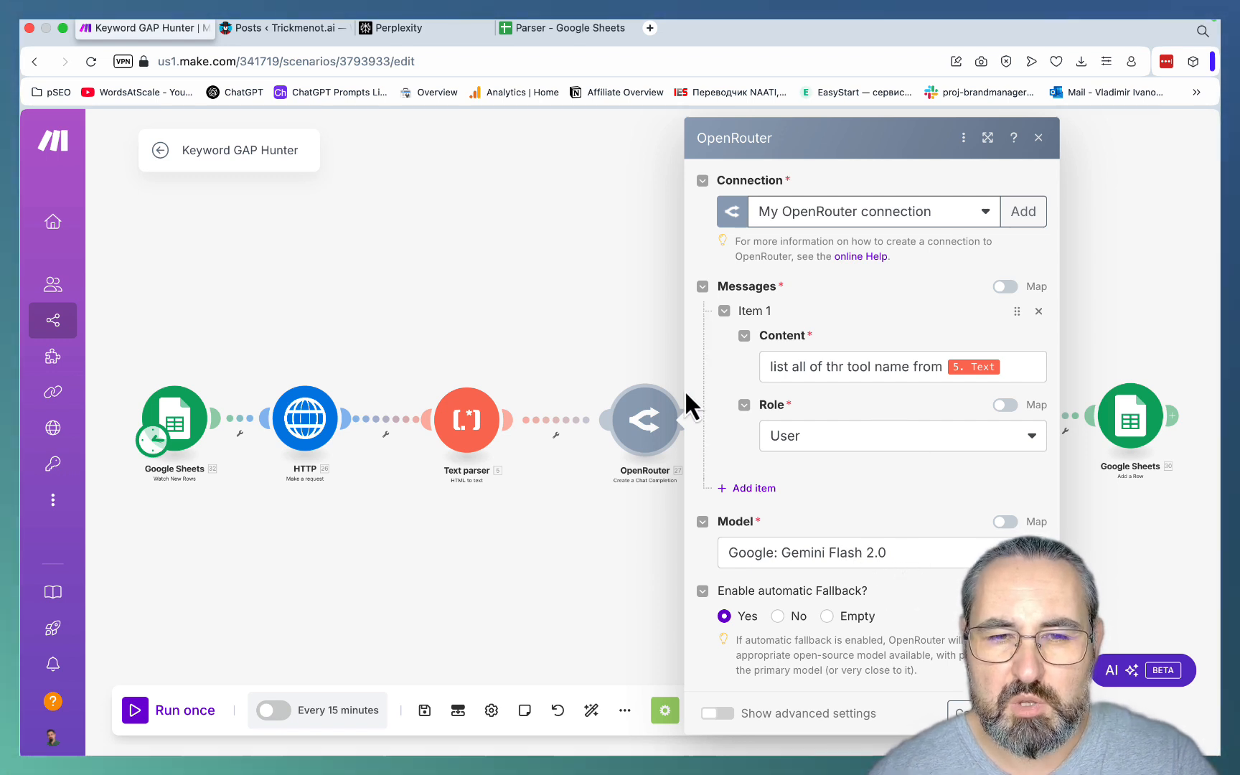
Review the second OpenRouter step's Perplexity review-search prompt and the third step's Gemini markdown summary prompt
{"action": "left_click", "coordinate": [1038, 138]}
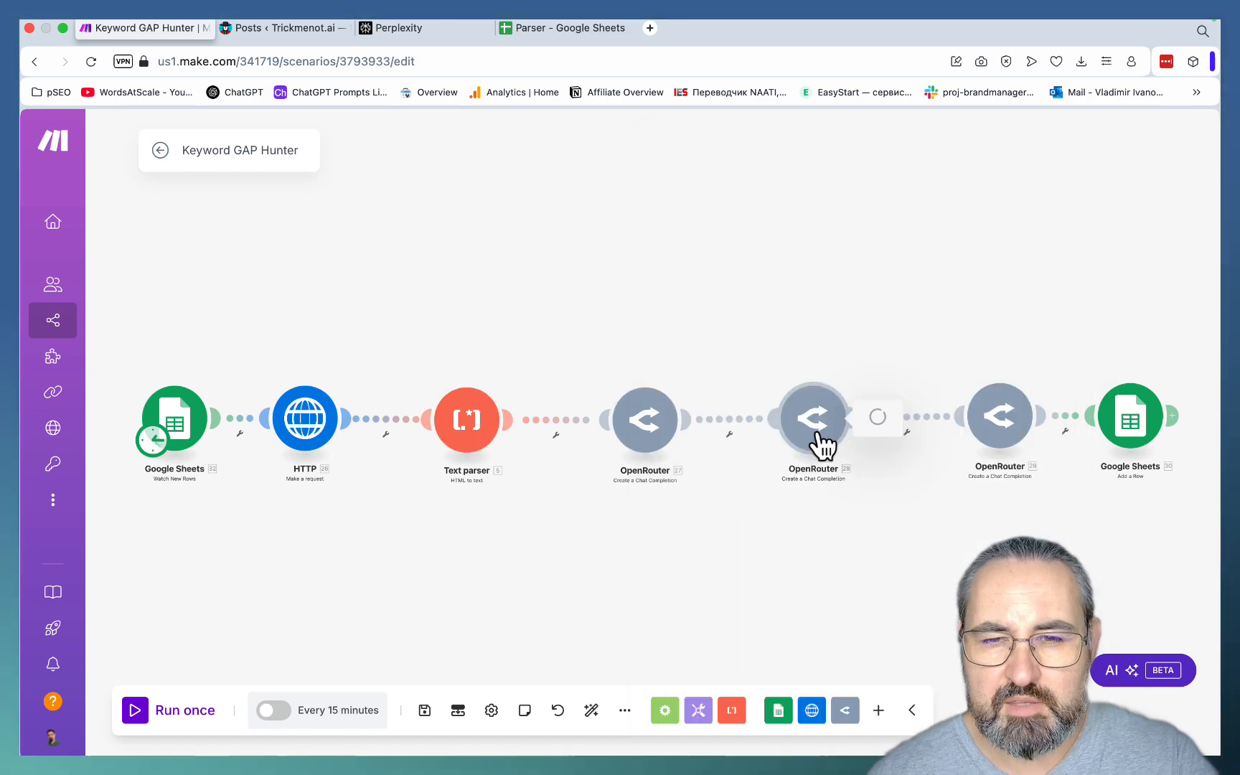
{"action": "left_click", "coordinate": [813, 418]}
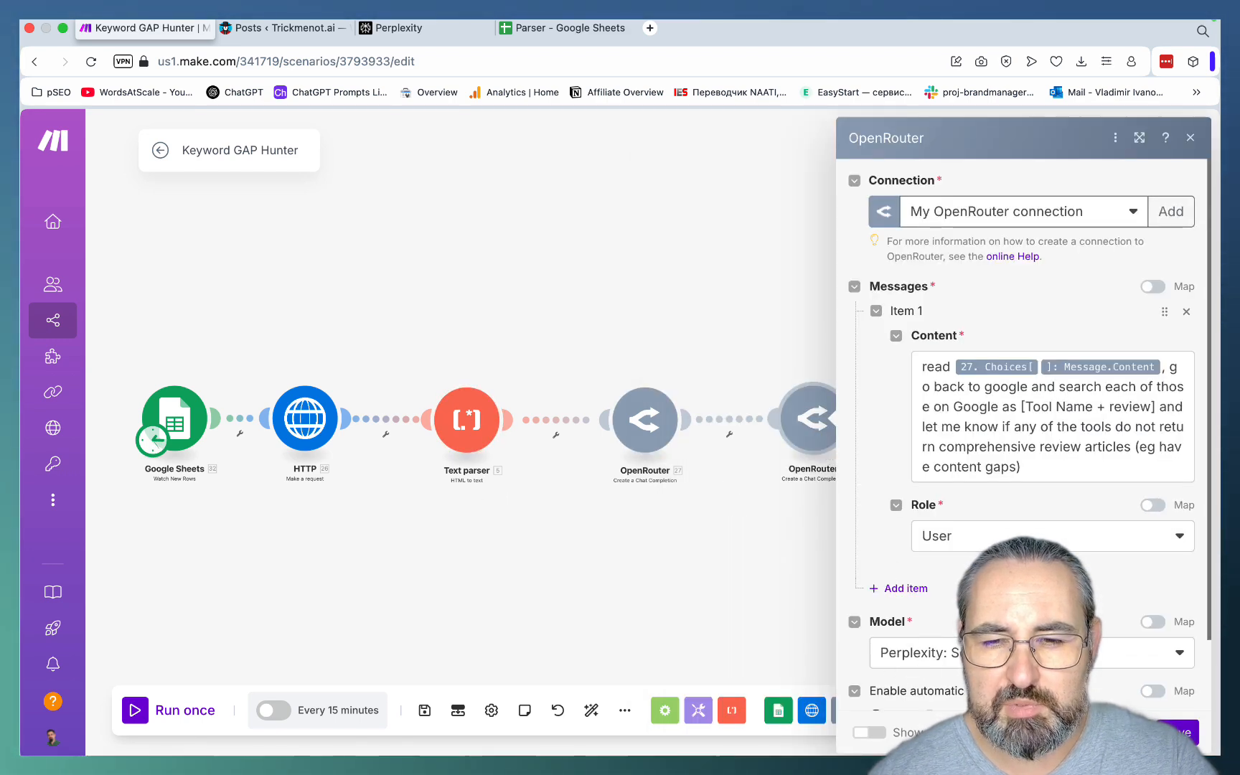
{"action": "mouse_move", "coordinate": [1112, 663]}
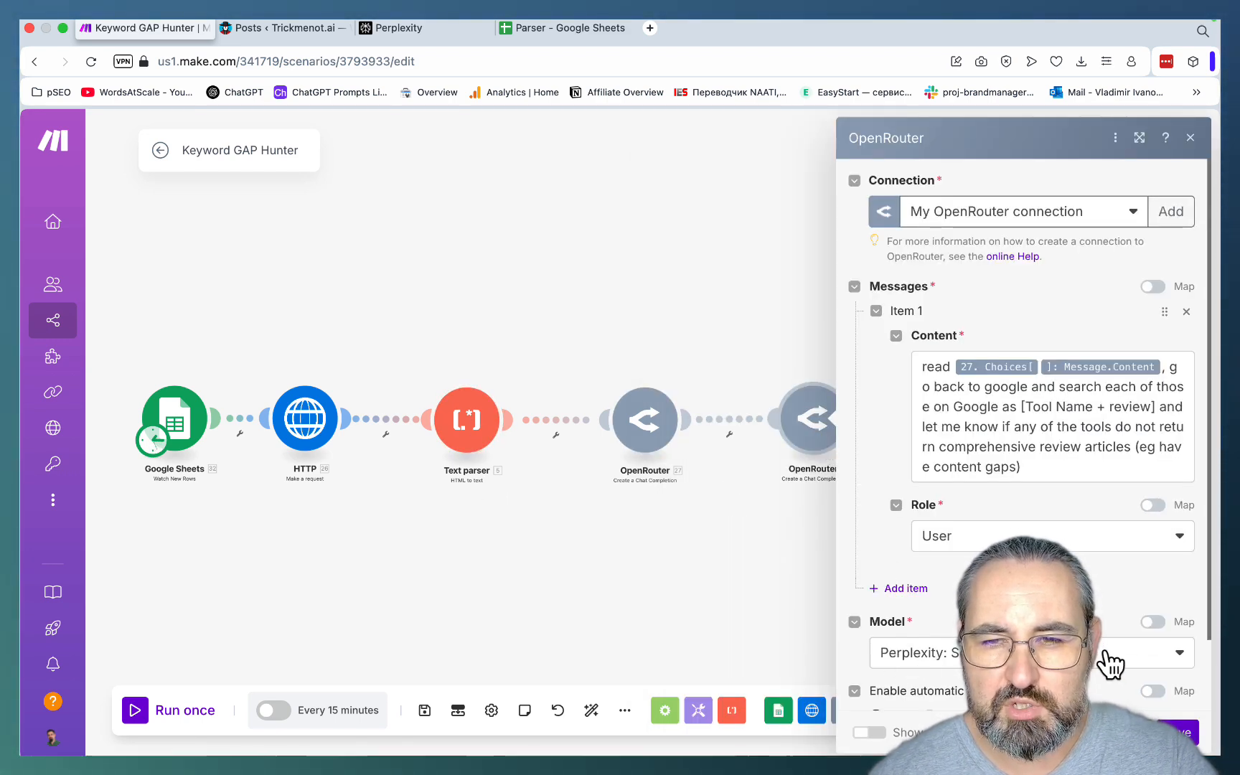
{"action": "mouse_move", "coordinate": [654, 363]}
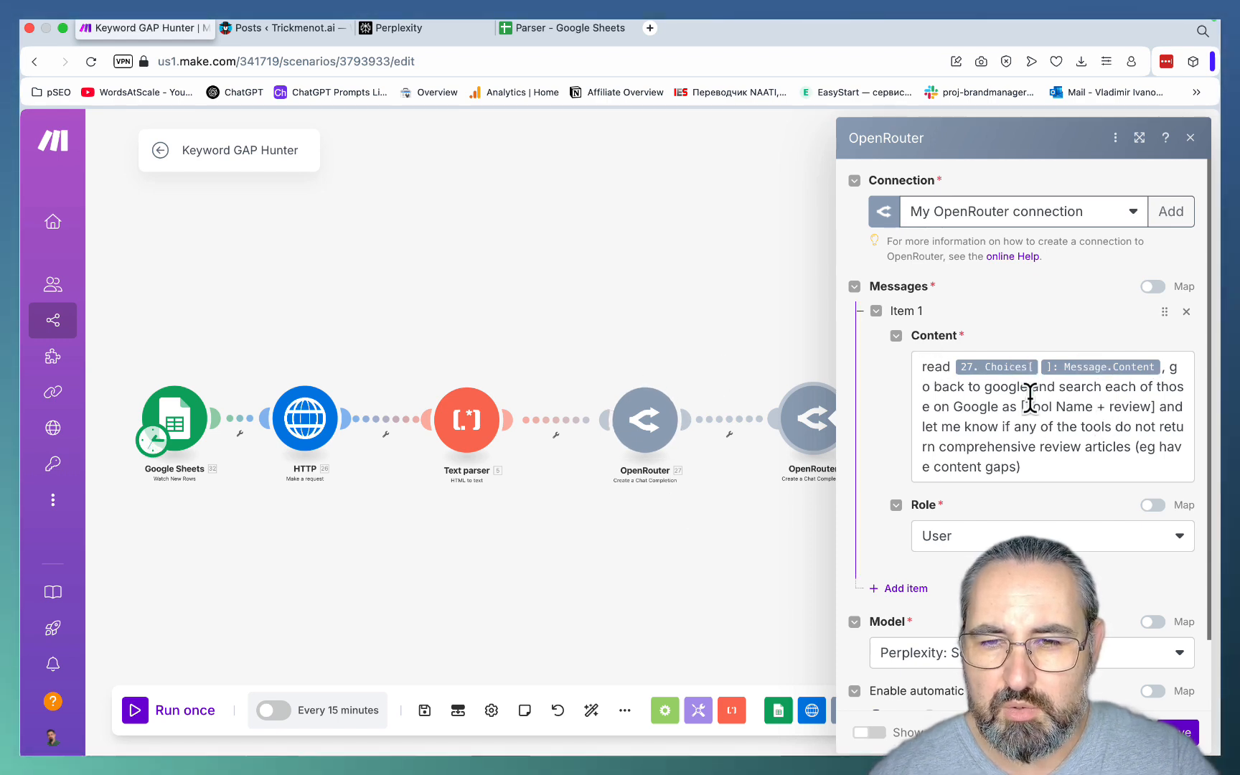
{"action": "mouse_move", "coordinate": [1071, 448]}
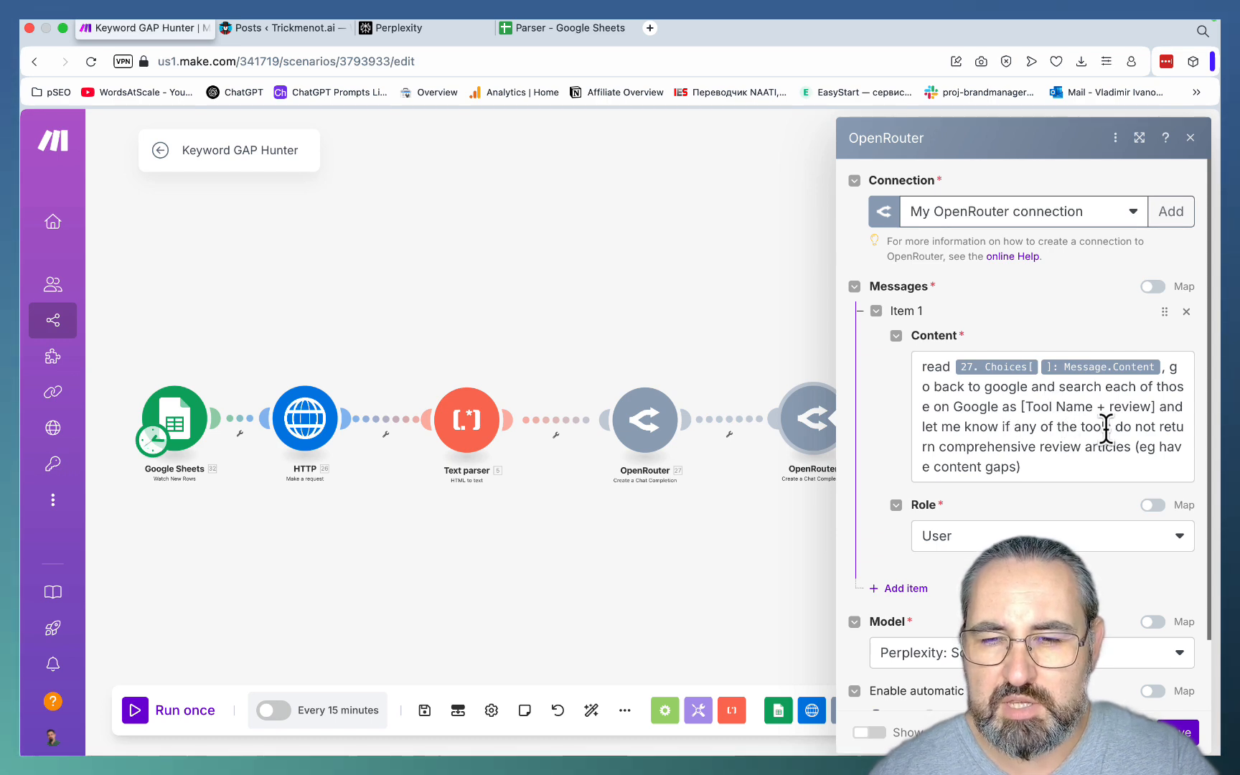
{"action": "mouse_move", "coordinate": [1107, 446]}
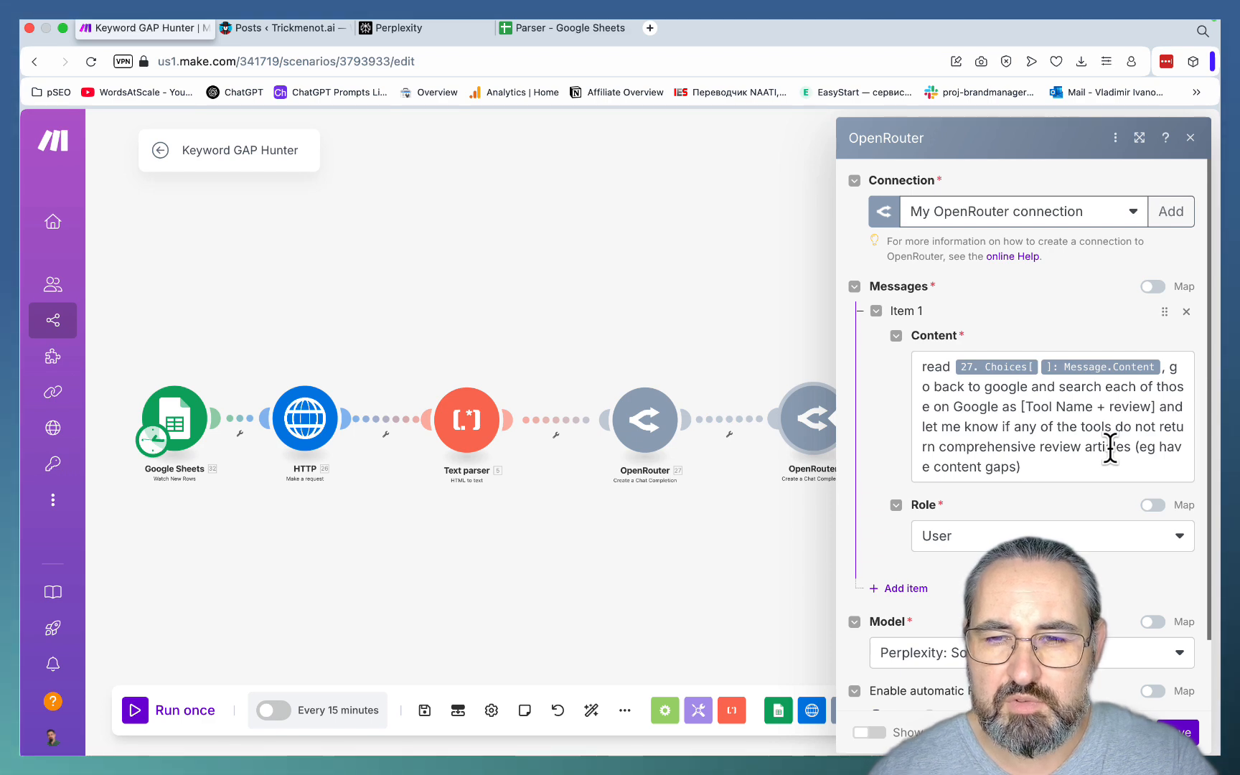
{"action": "left_click", "coordinate": [1190, 138]}
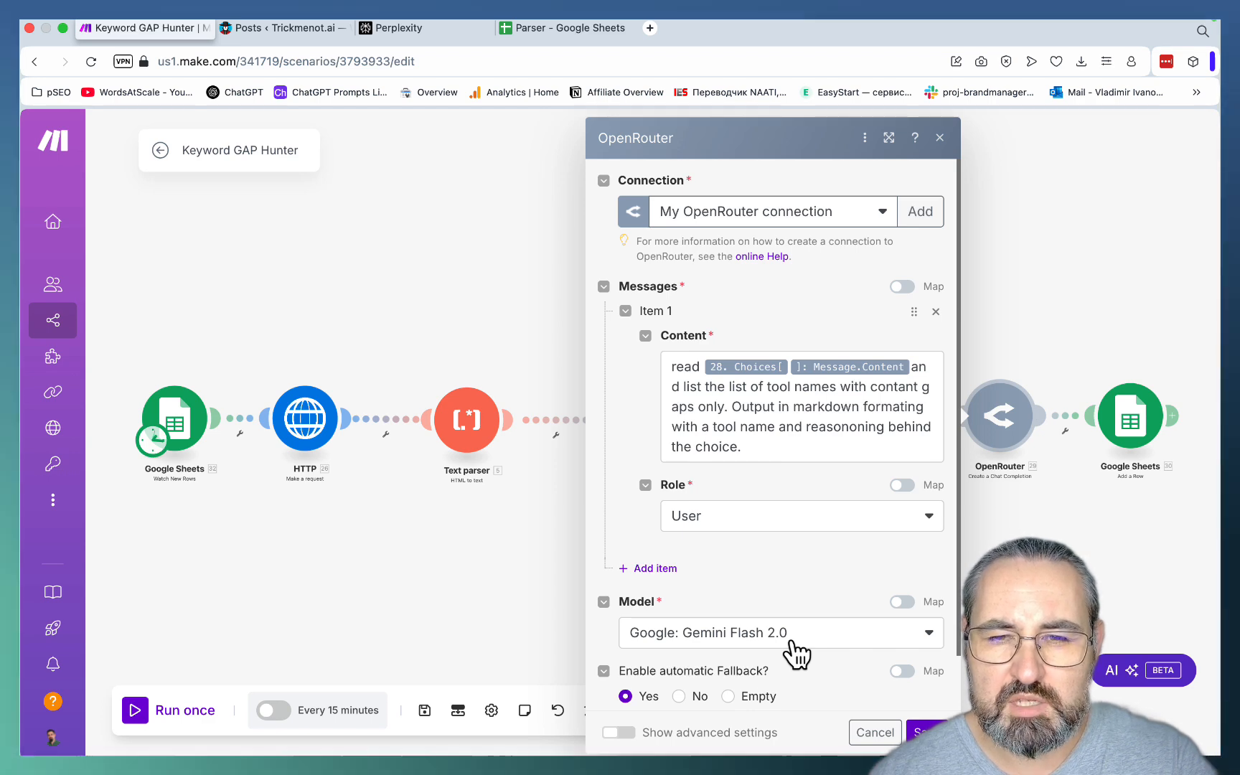
{"action": "mouse_move", "coordinate": [884, 207]}
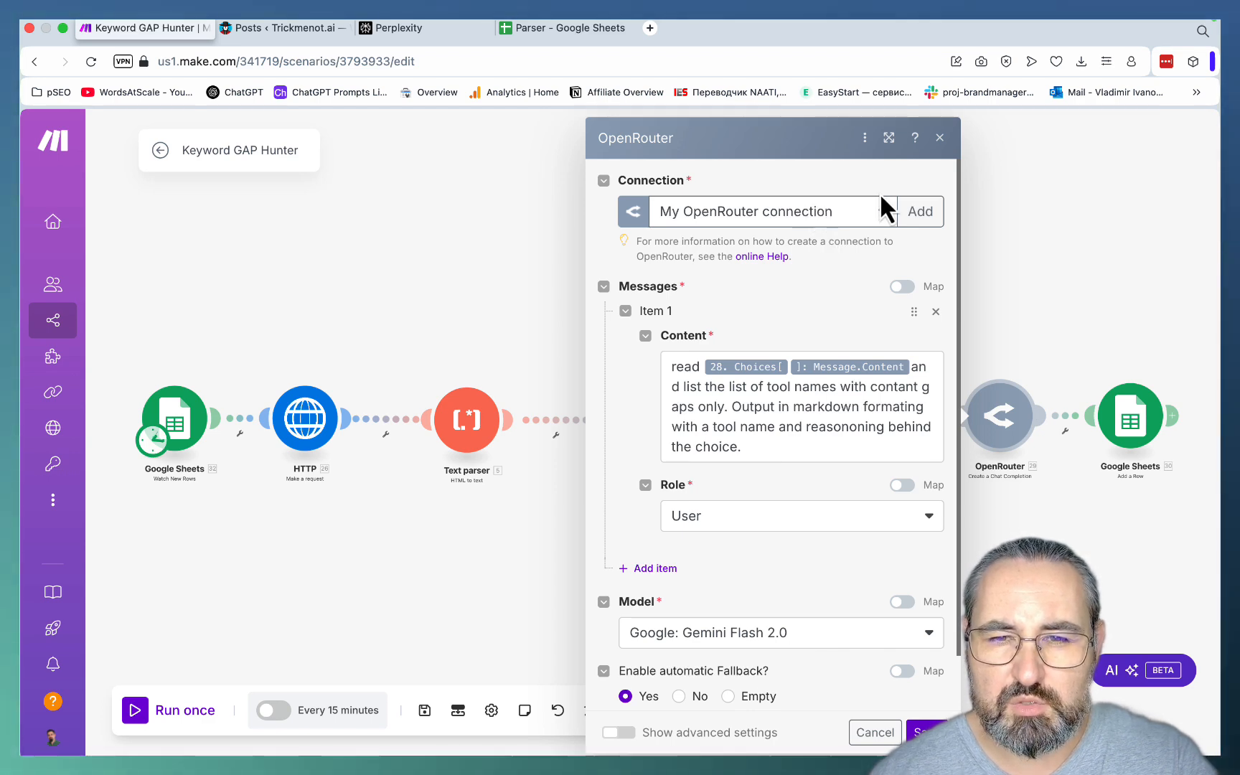
{"action": "mouse_move", "coordinate": [838, 162]}
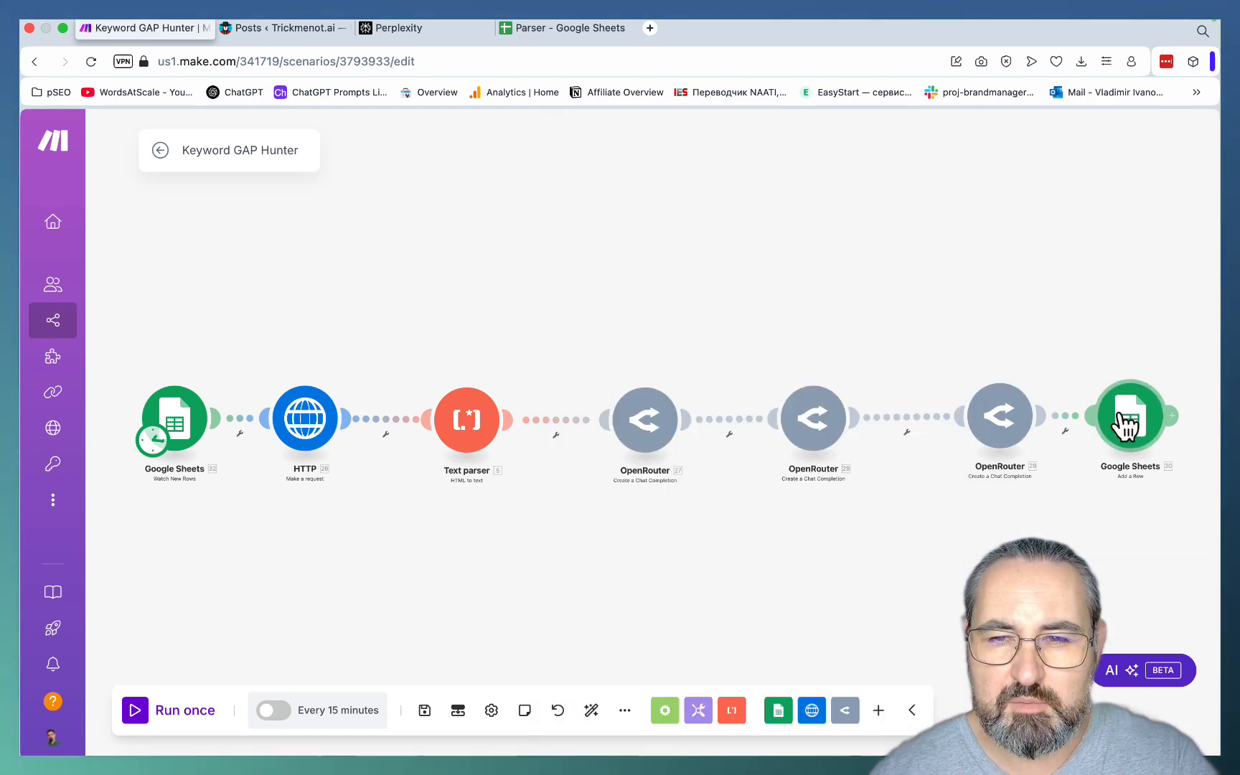
View the final Google Sheets 'Add a Row' step writing to Sheet2 of Parser, checking the spreadsheet alongside
{"action": "left_click", "coordinate": [1130, 418]}
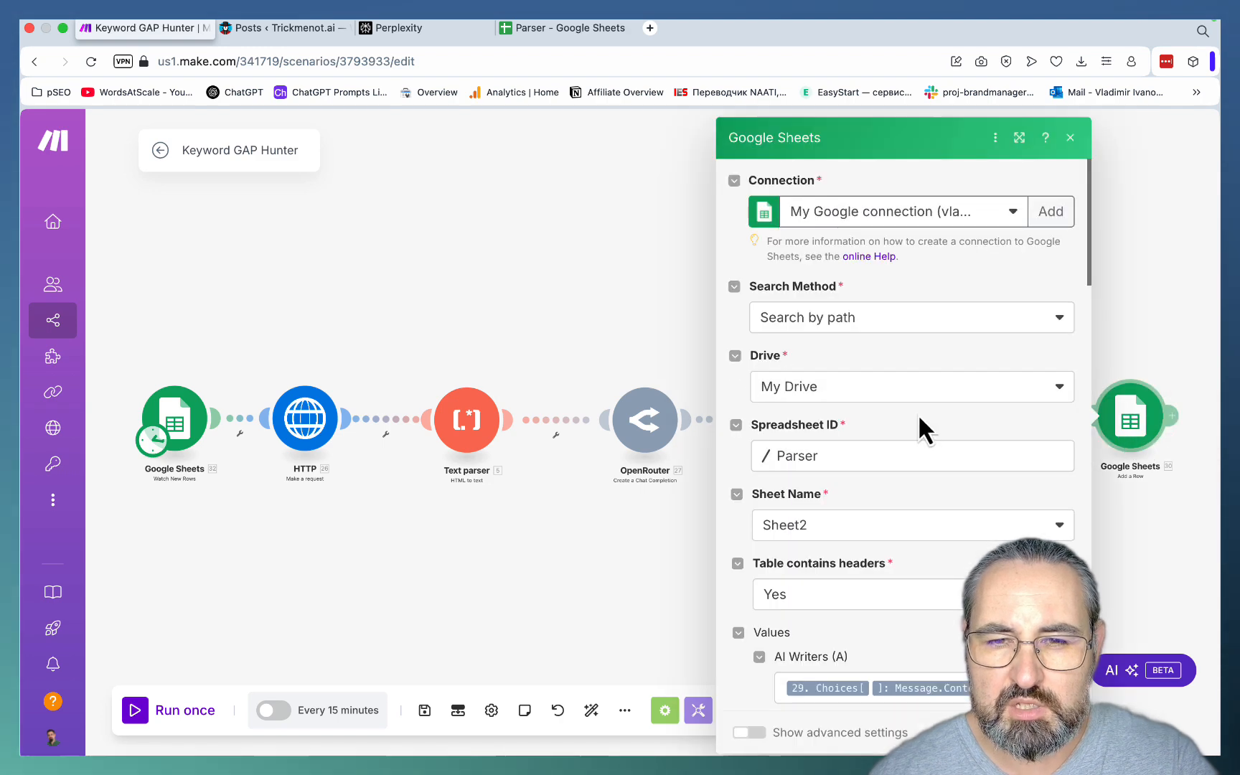
{"action": "left_click", "coordinate": [564, 27]}
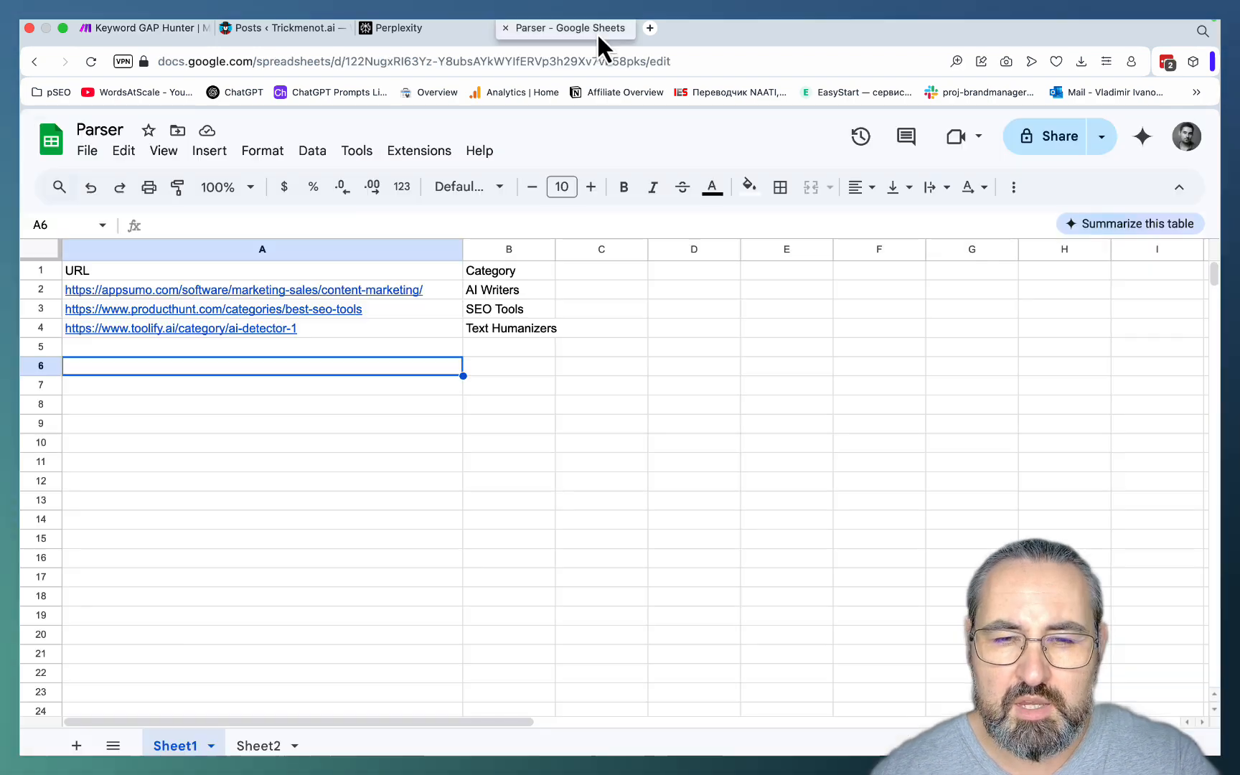
{"action": "left_click", "coordinate": [258, 747]}
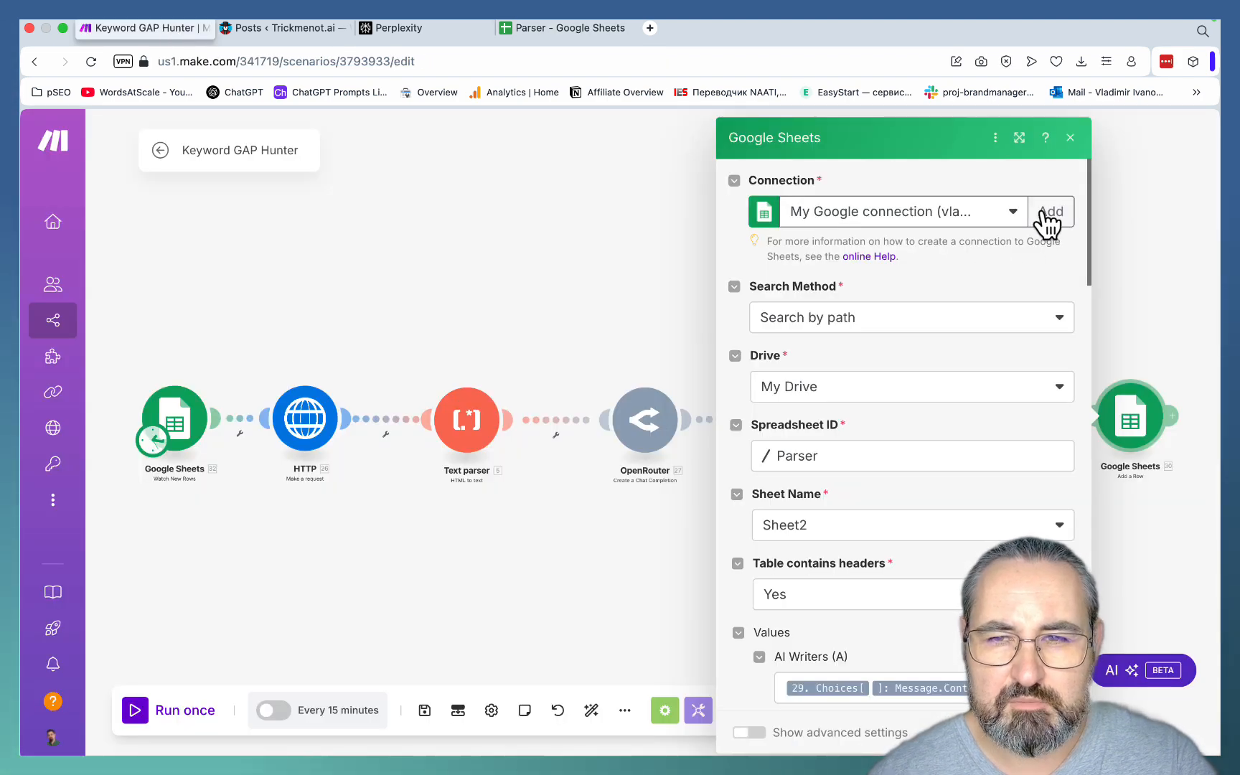
Set the Watch New Rows trigger to start manually from the Toolify.ai ai-detector-1 row
{"action": "right_click", "coordinate": [172, 417]}
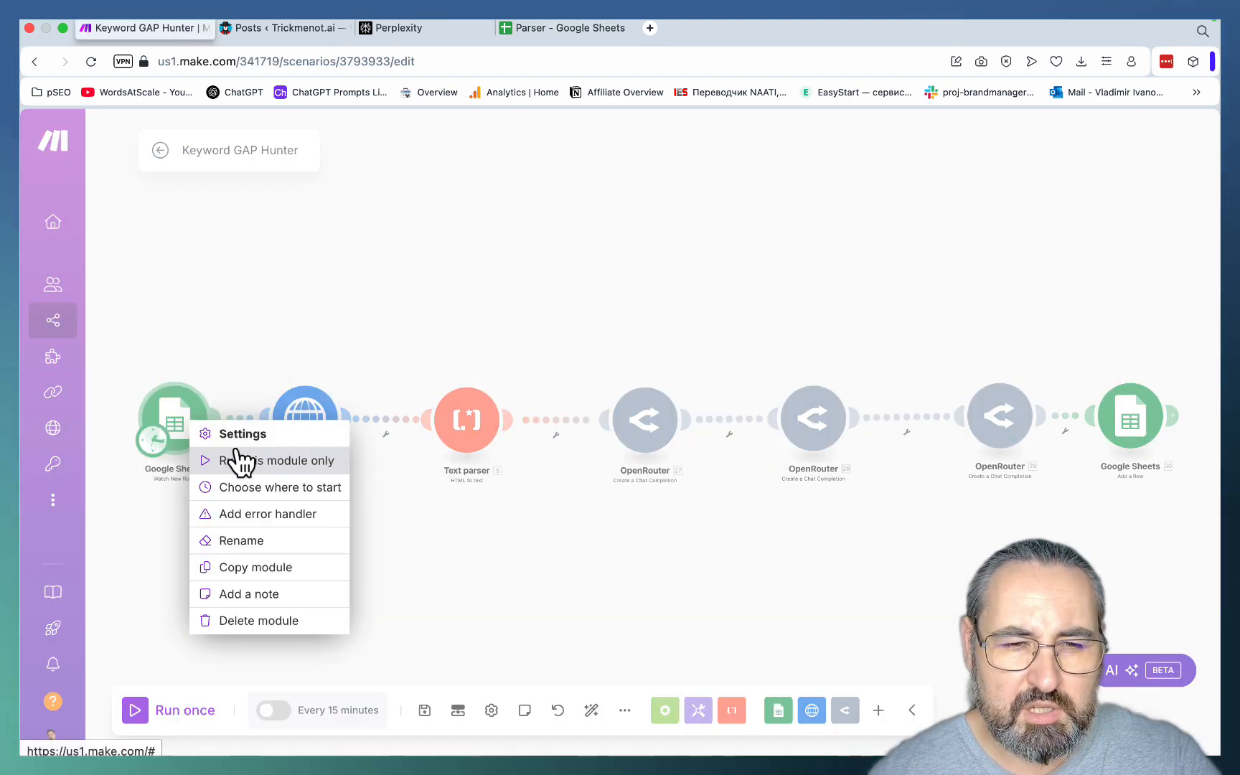
{"action": "left_click", "coordinate": [279, 487]}
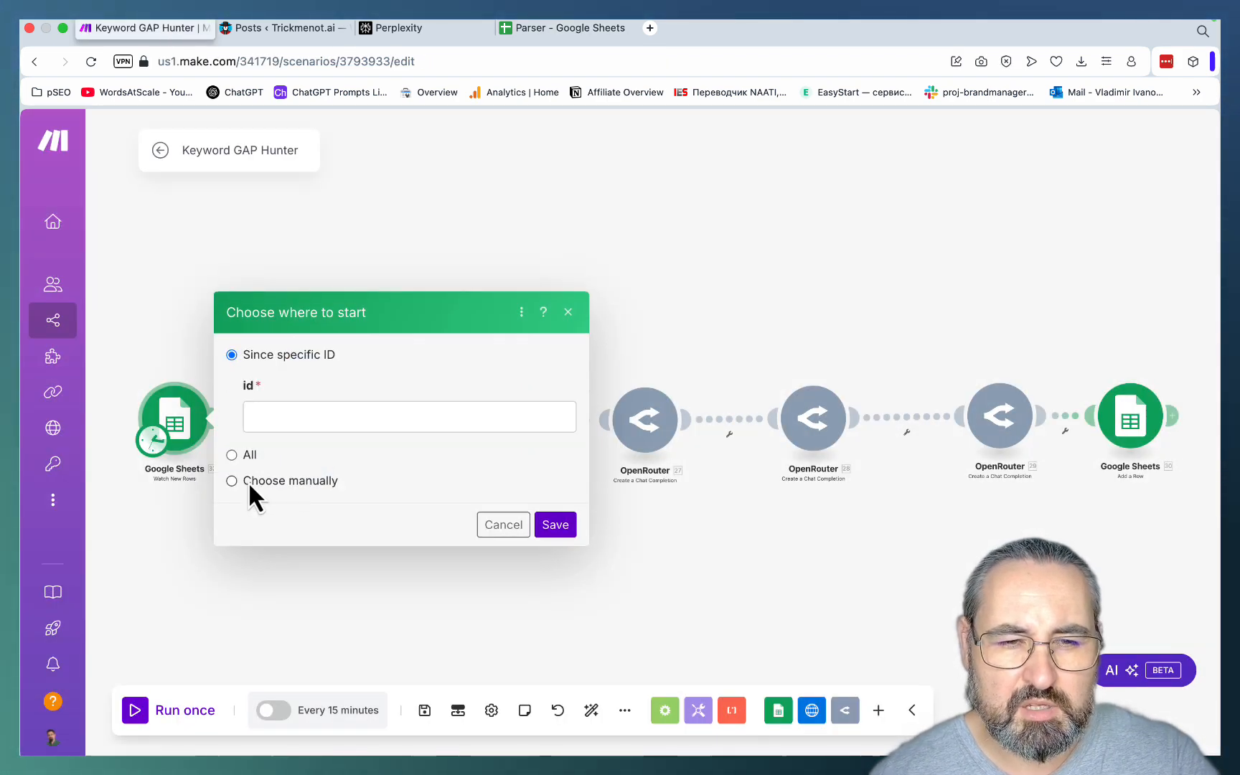
{"action": "left_click", "coordinate": [231, 479]}
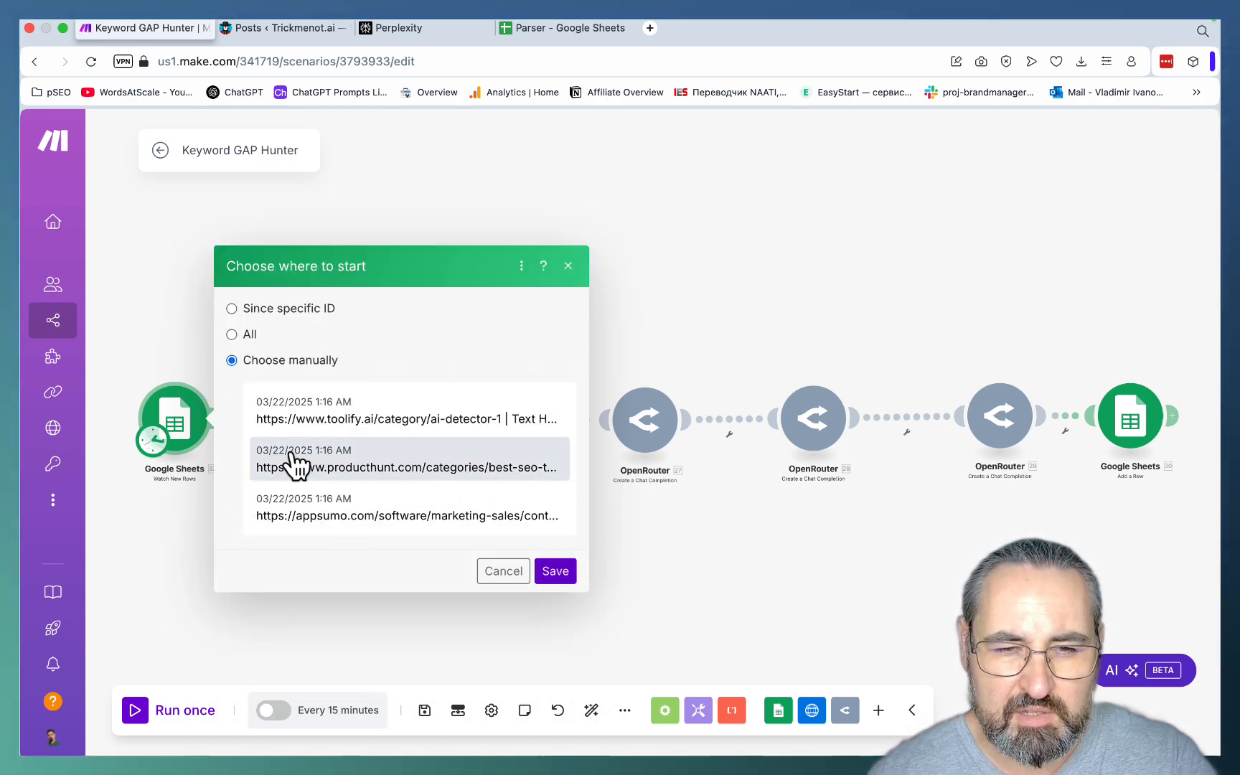
{"action": "mouse_move", "coordinate": [314, 494]}
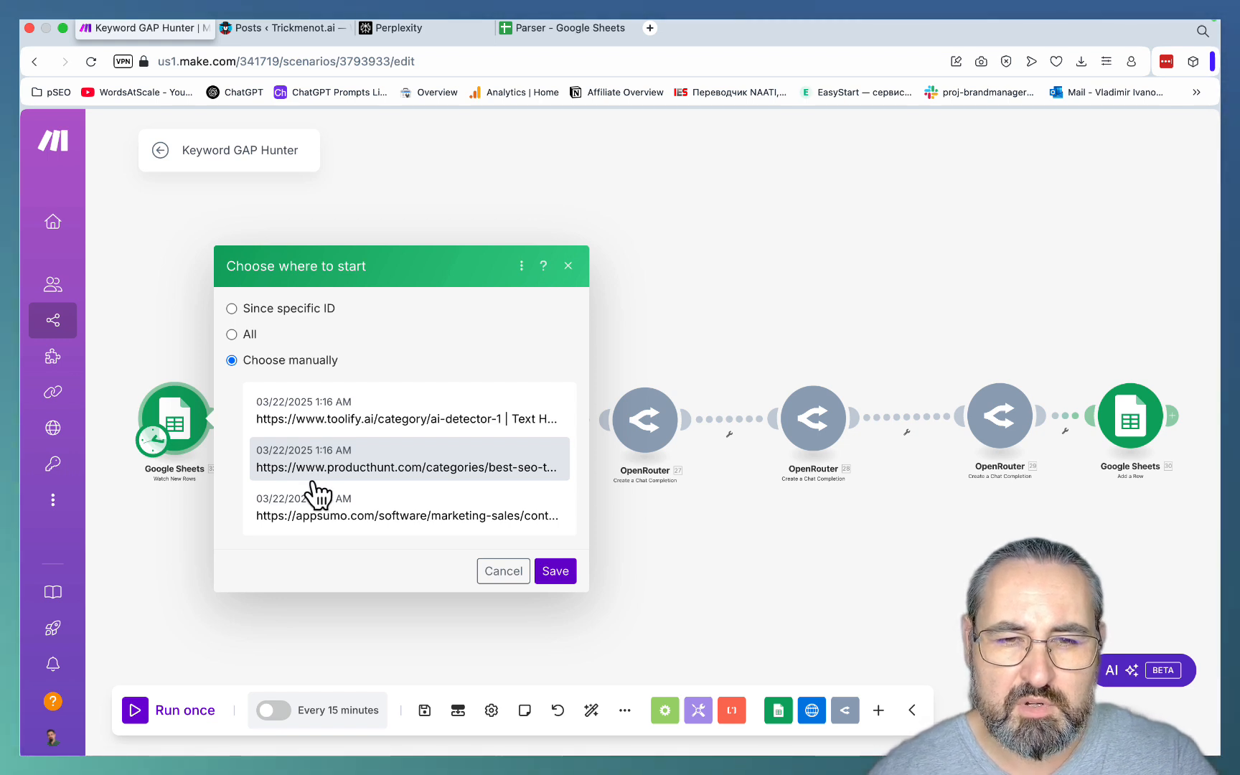
{"action": "mouse_move", "coordinate": [519, 481]}
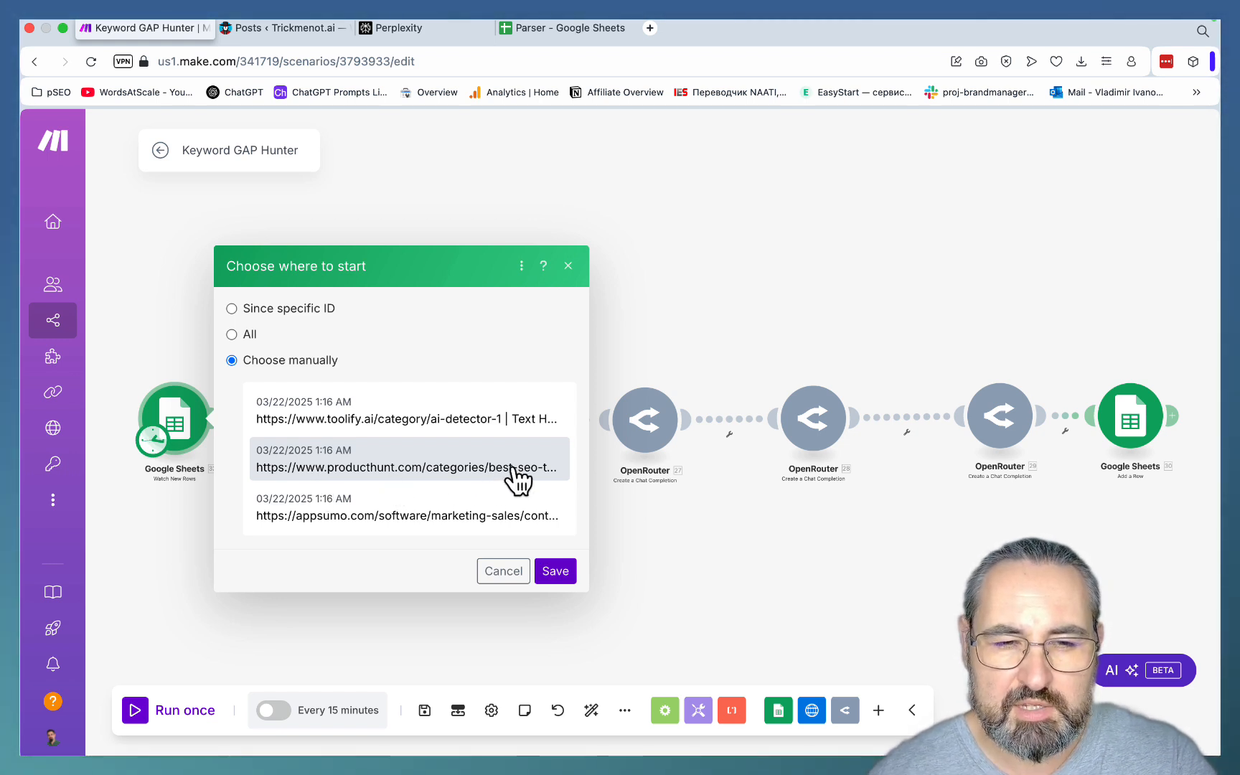
{"action": "mouse_move", "coordinate": [372, 487]}
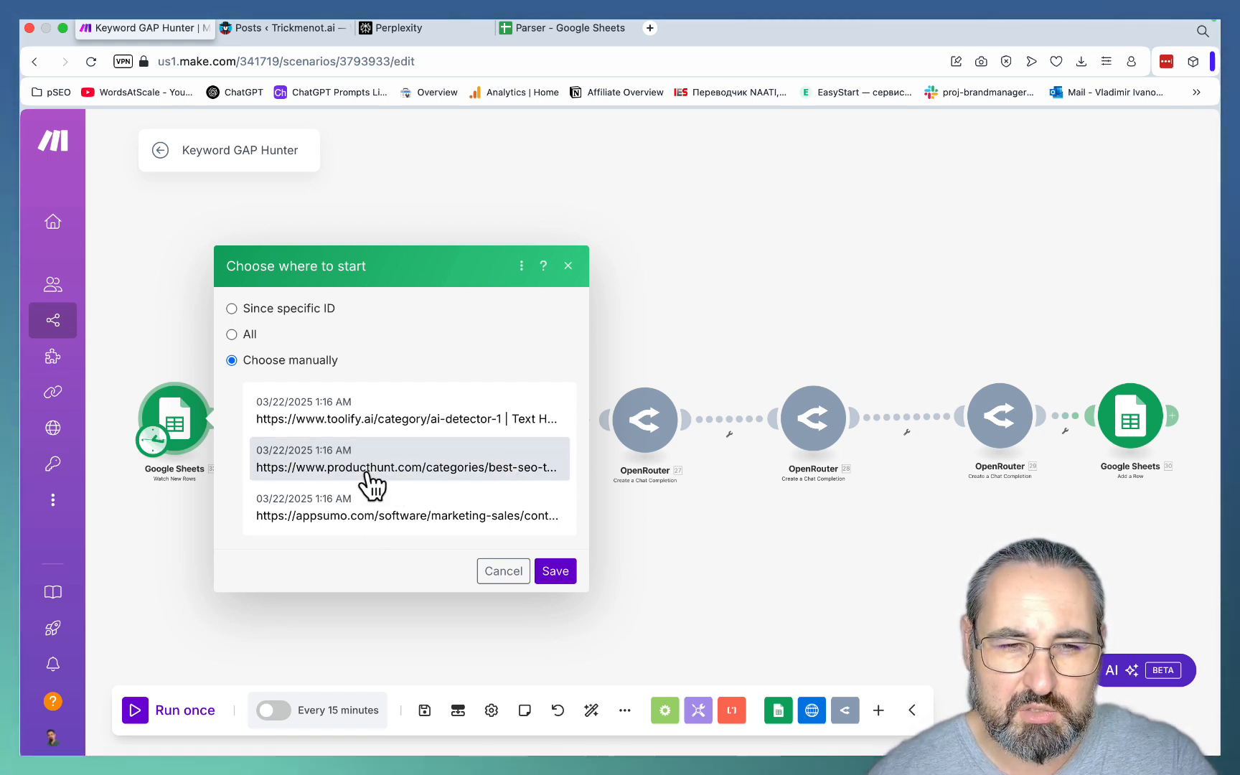
{"action": "left_click", "coordinate": [407, 409]}
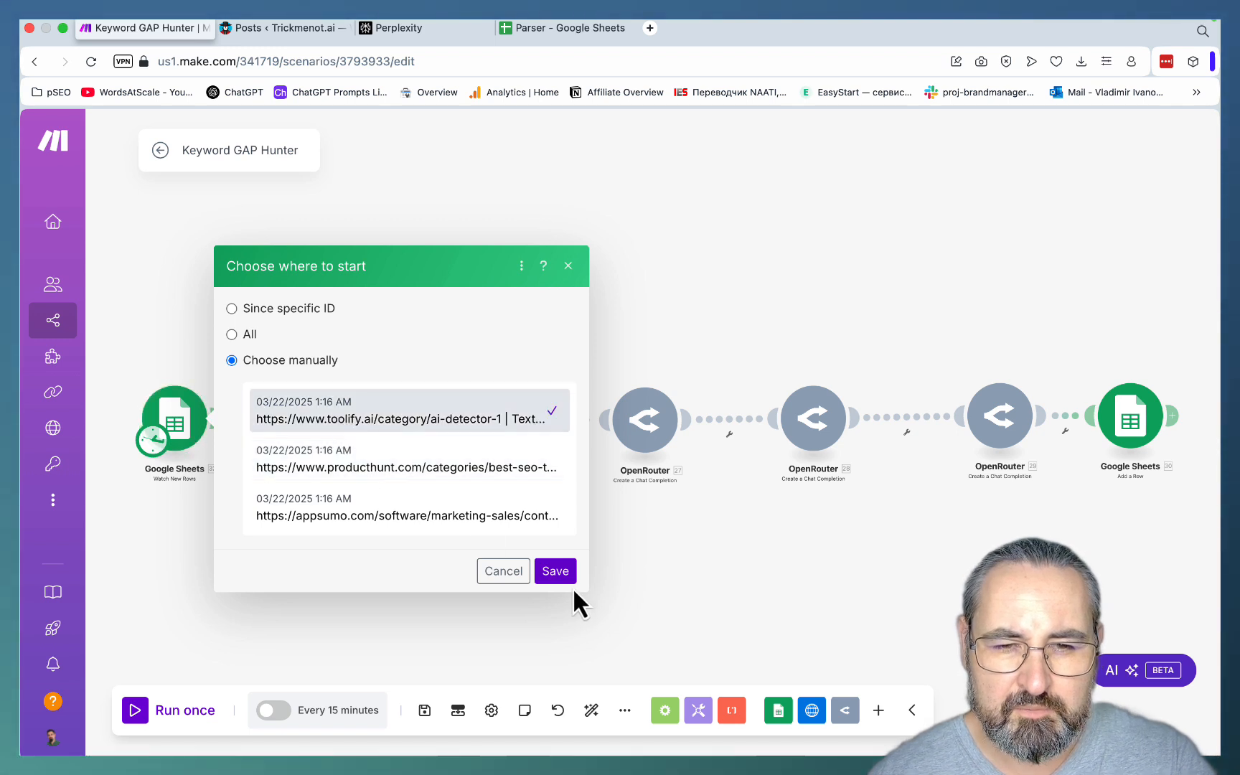
{"action": "left_click", "coordinate": [556, 571]}
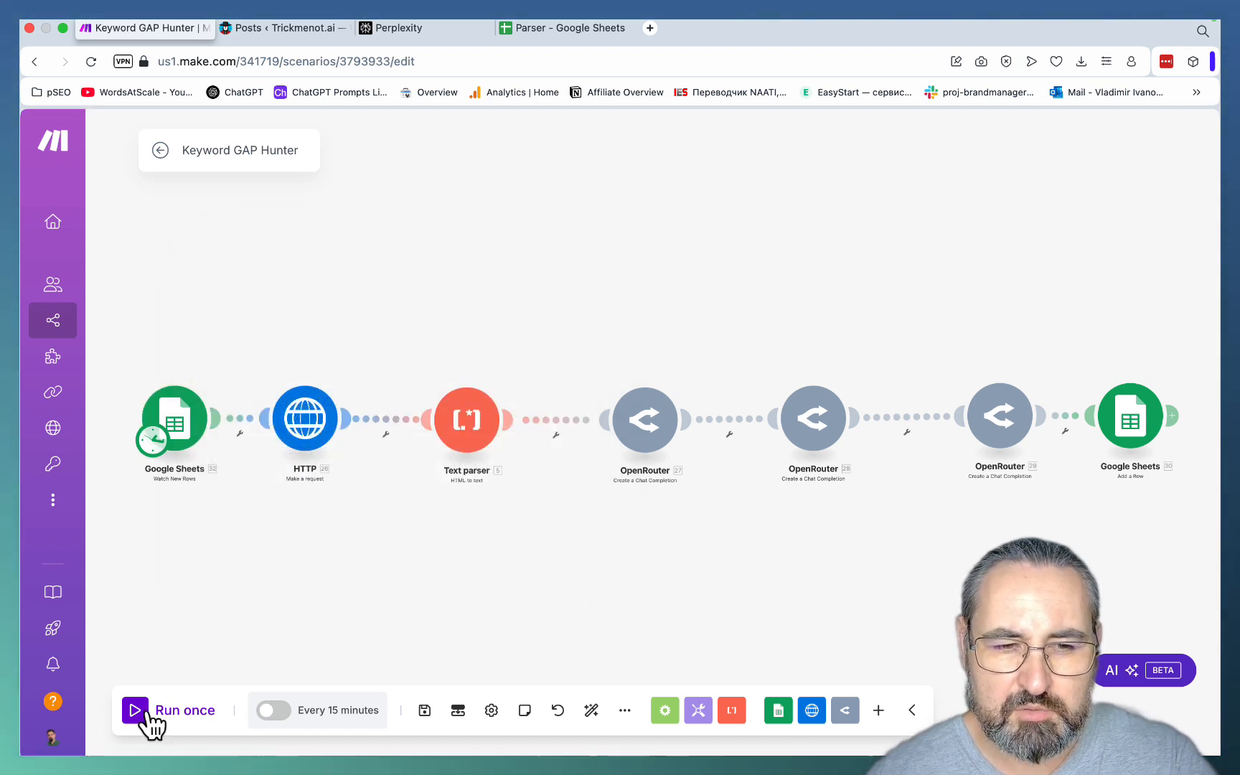
Run the Keyword GAP Hunter scenario once
{"action": "left_click", "coordinate": [170, 709]}
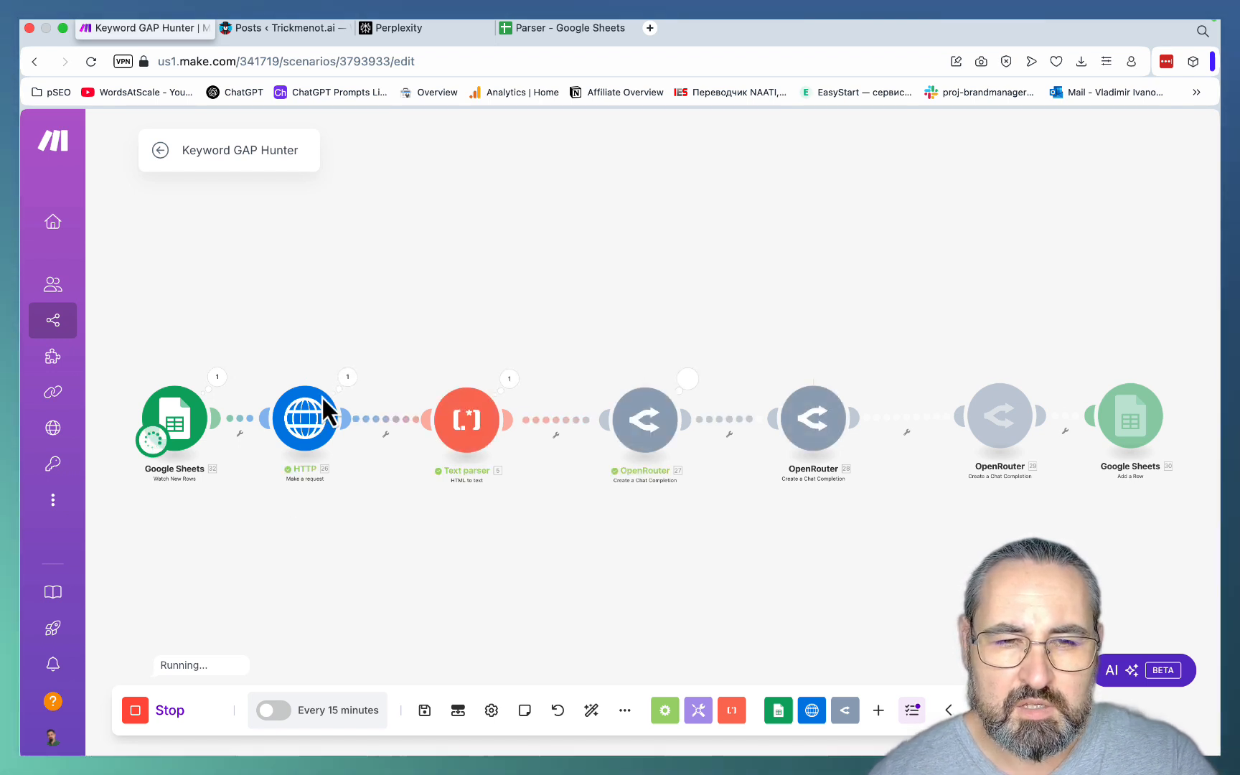
Review the HTTP module's output Data showing the raw HTML of the Toolify AI detector page
{"action": "left_click", "coordinate": [304, 418]}
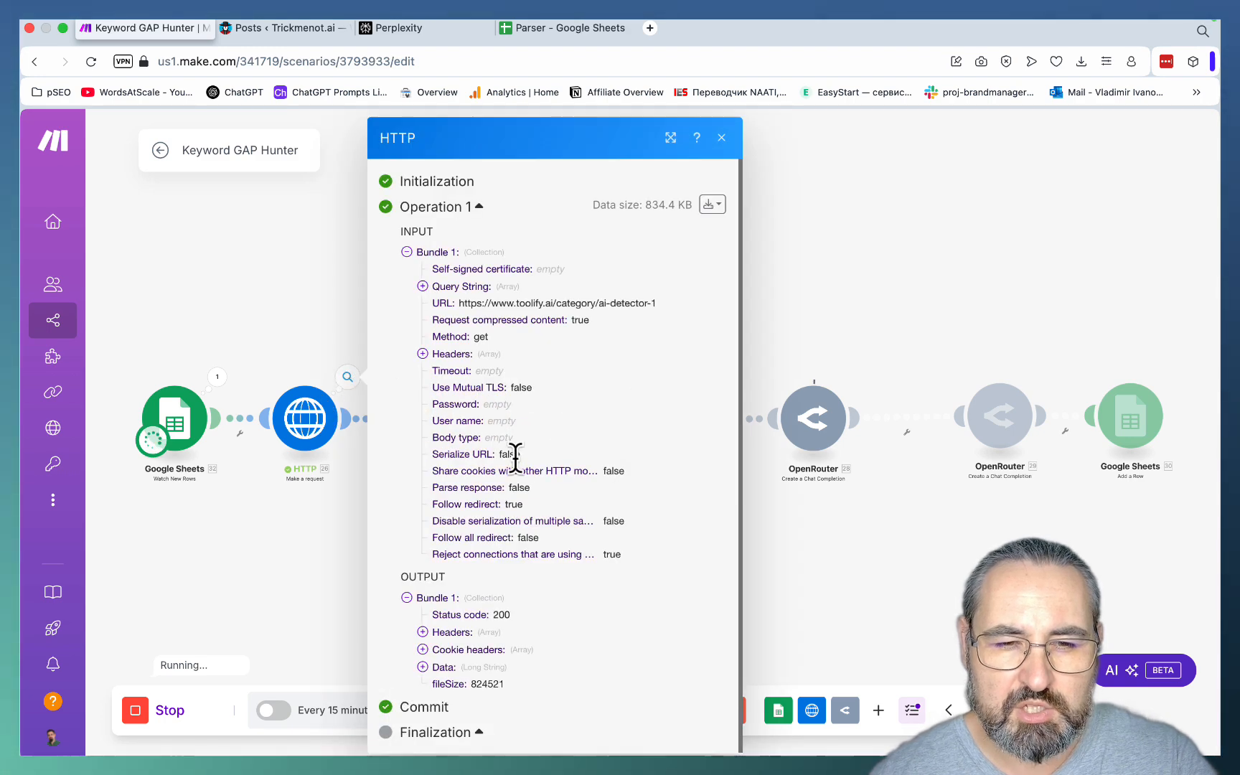
{"action": "mouse_move", "coordinate": [435, 672]}
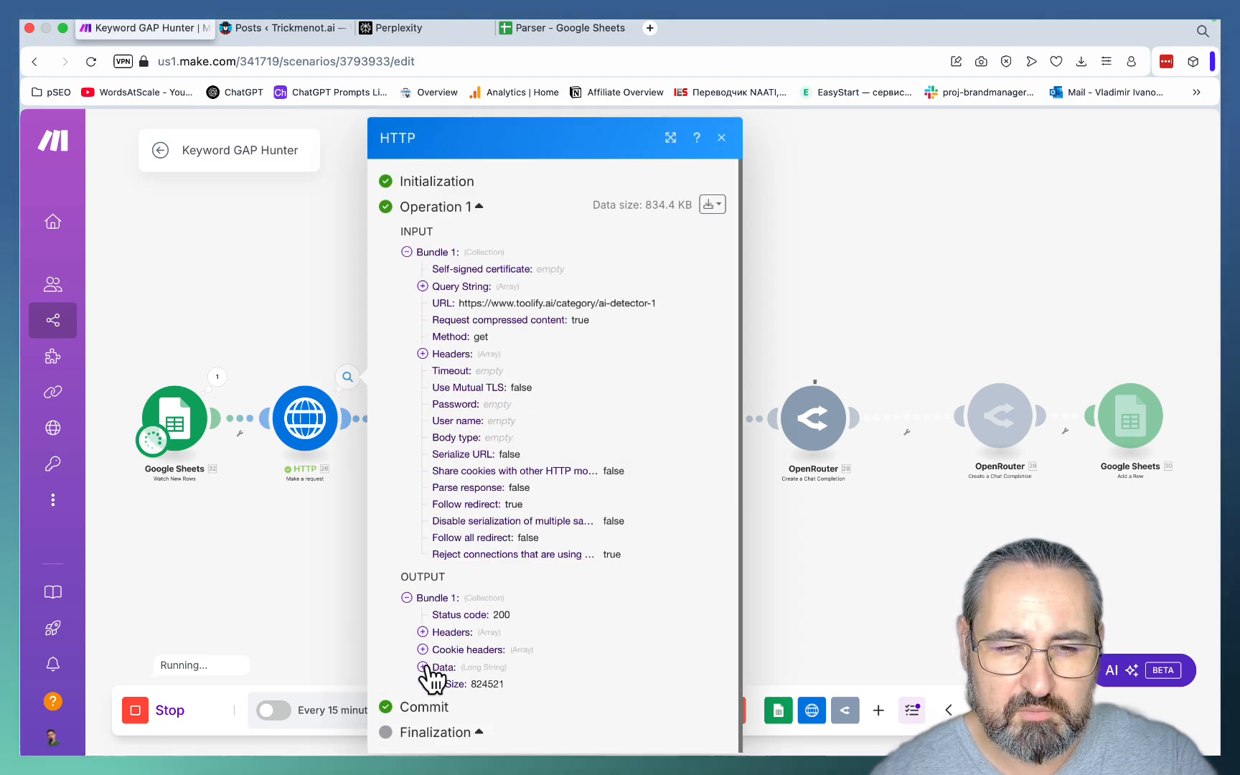
{"action": "left_click", "coordinate": [420, 667]}
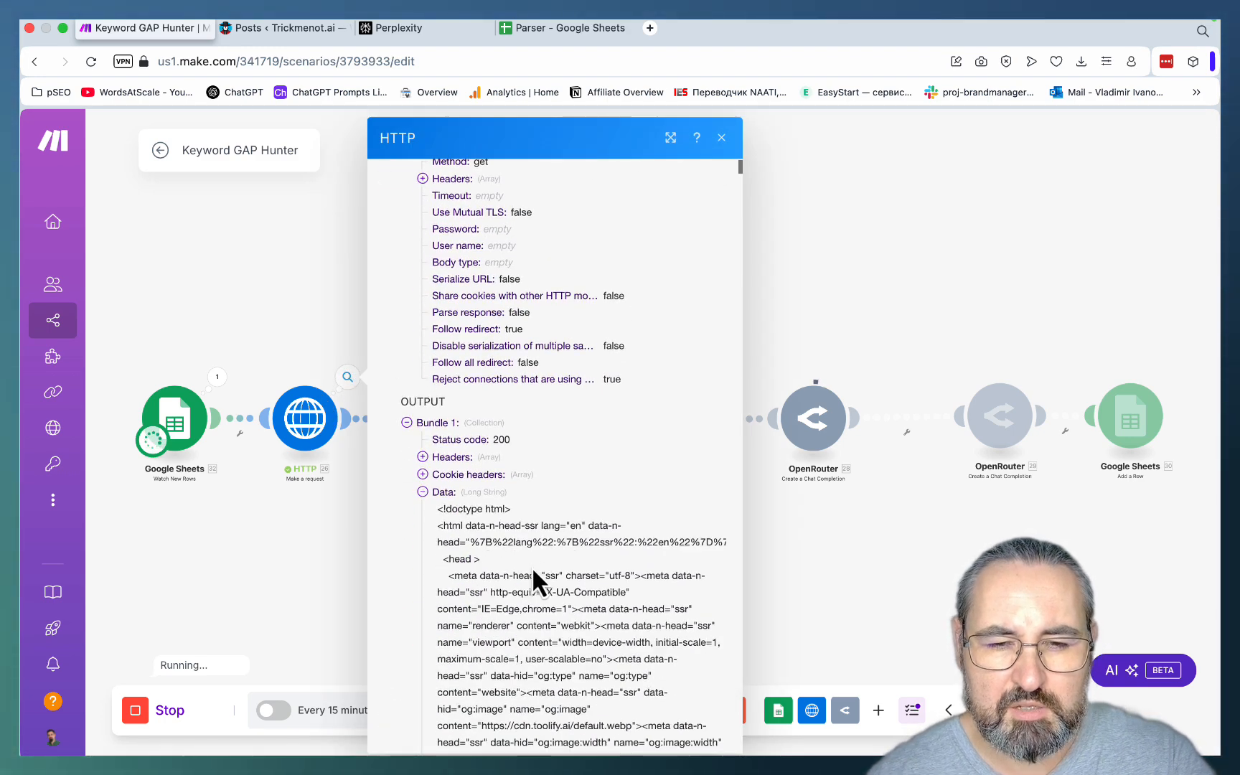
{"action": "scroll", "scroll_direction": "down", "scroll_amount": 3}
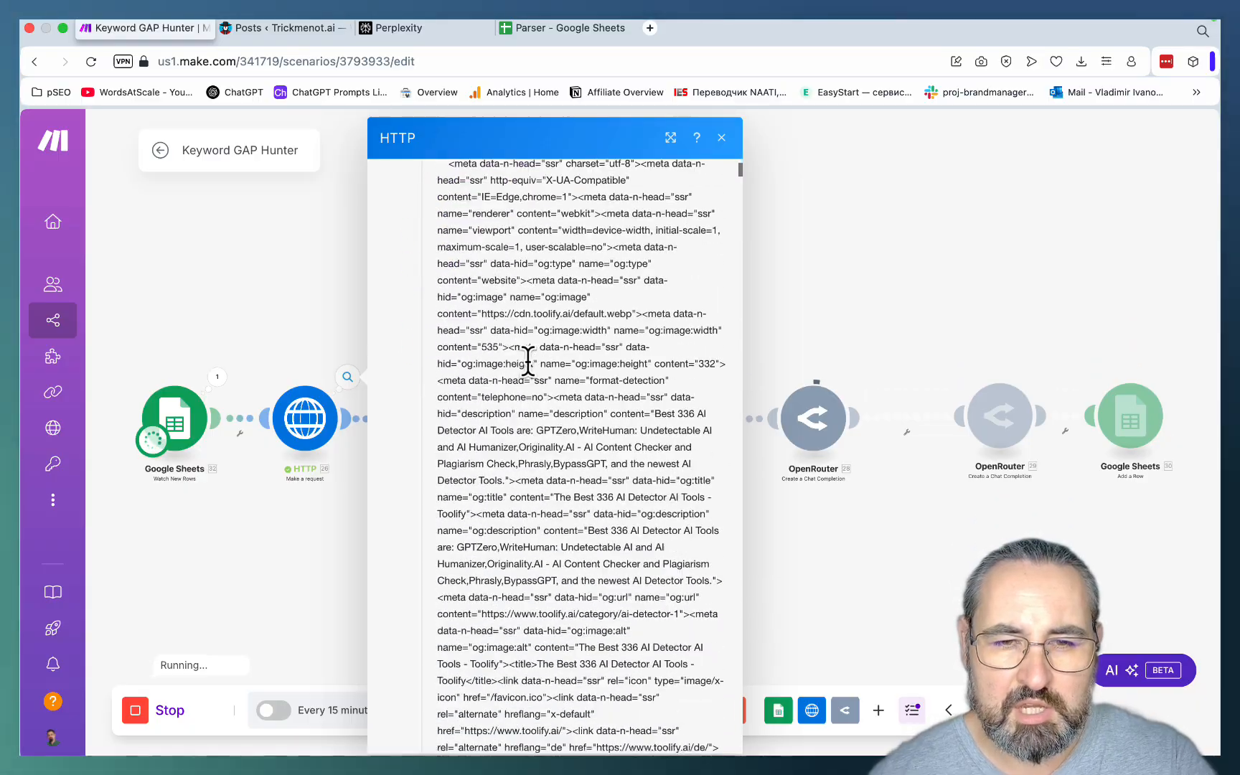
{"action": "scroll", "scroll_direction": "down", "scroll_amount": 3}
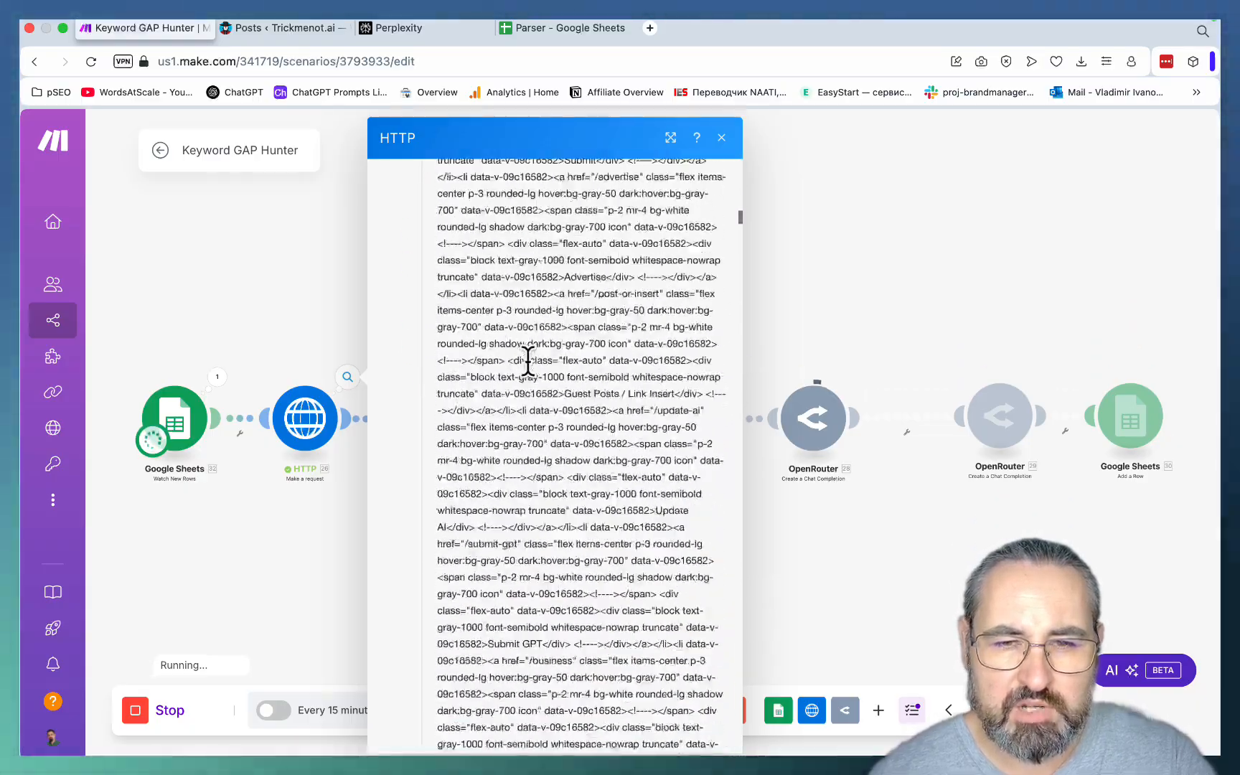
{"action": "scroll", "scroll_direction": "down", "scroll_amount": 3}
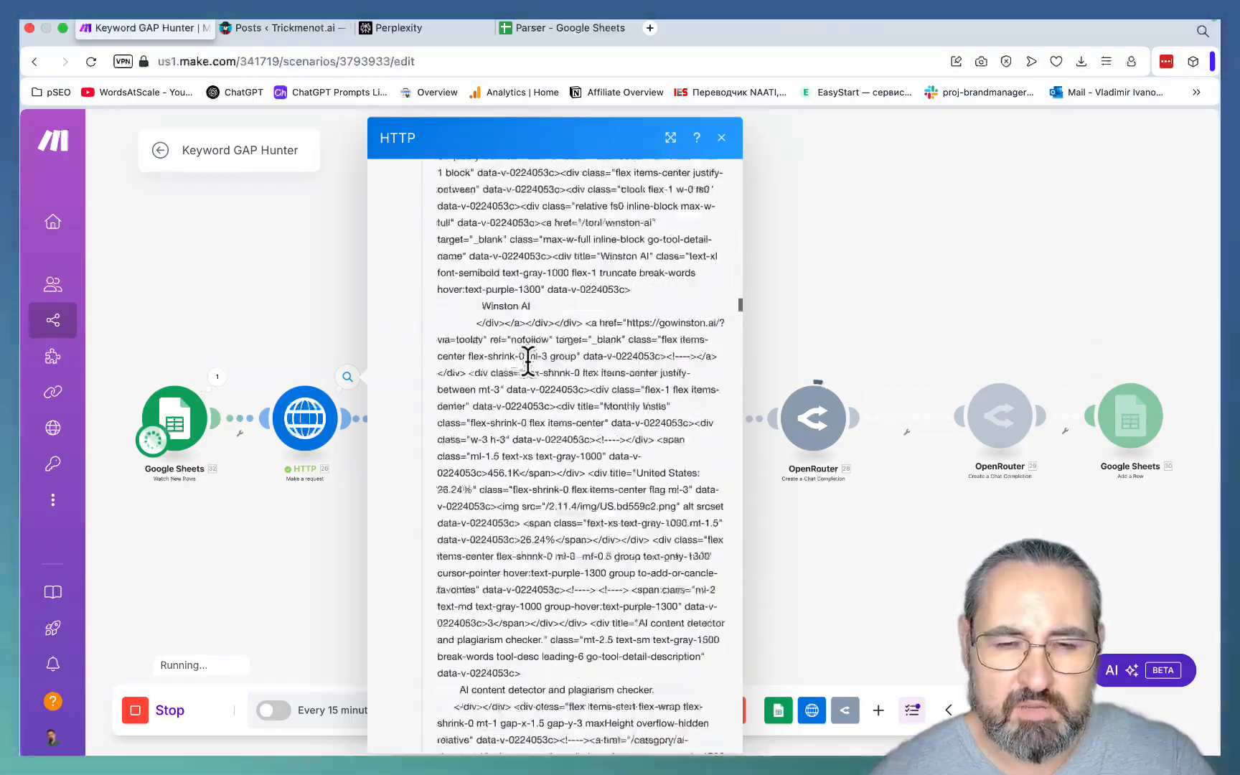
{"action": "scroll", "scroll_direction": "down", "scroll_amount": 3}
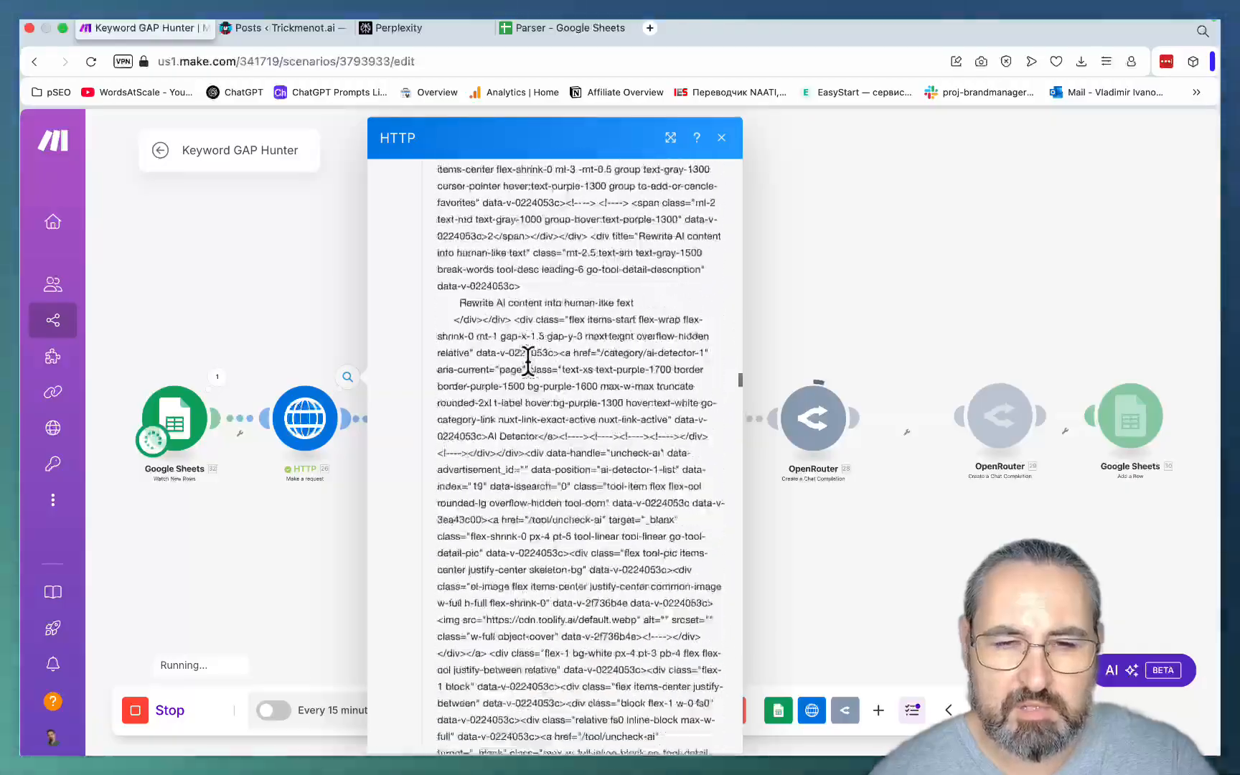
{"action": "scroll", "scroll_direction": "down", "scroll_amount": 3}
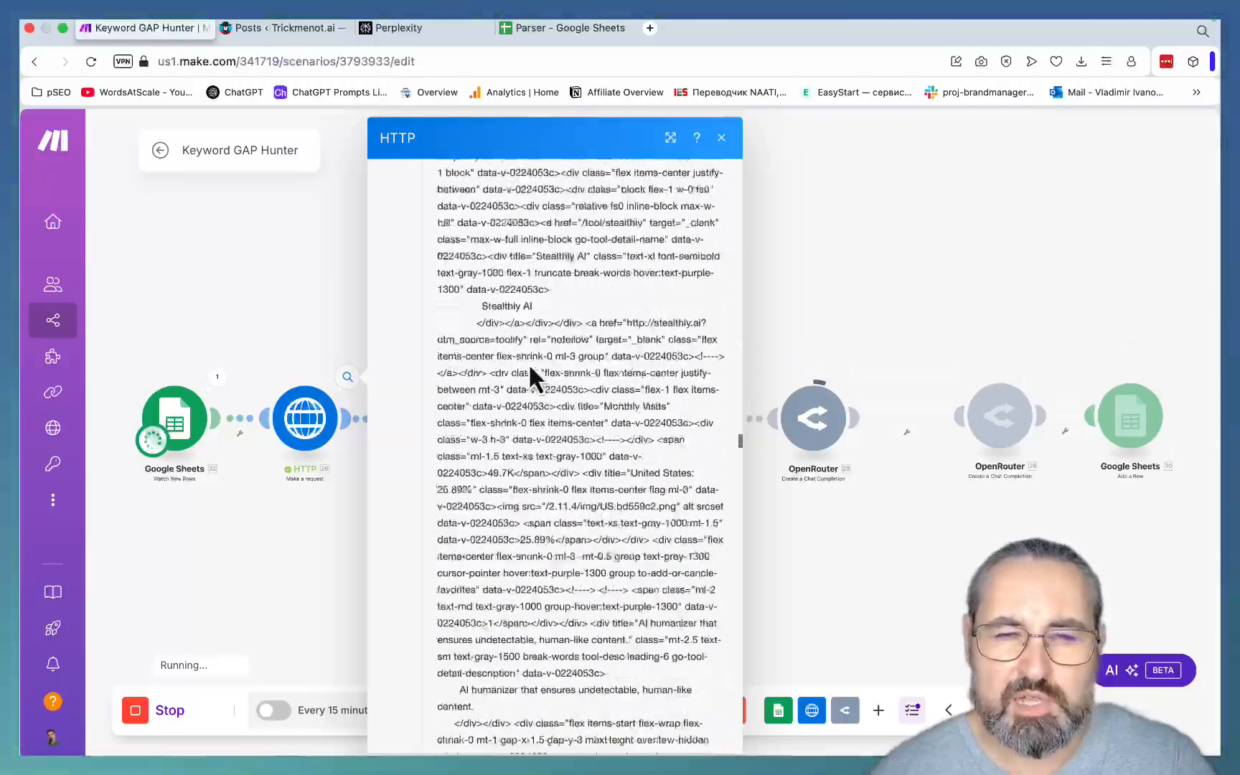
{"action": "scroll", "scroll_direction": "down", "scroll_amount": 3}
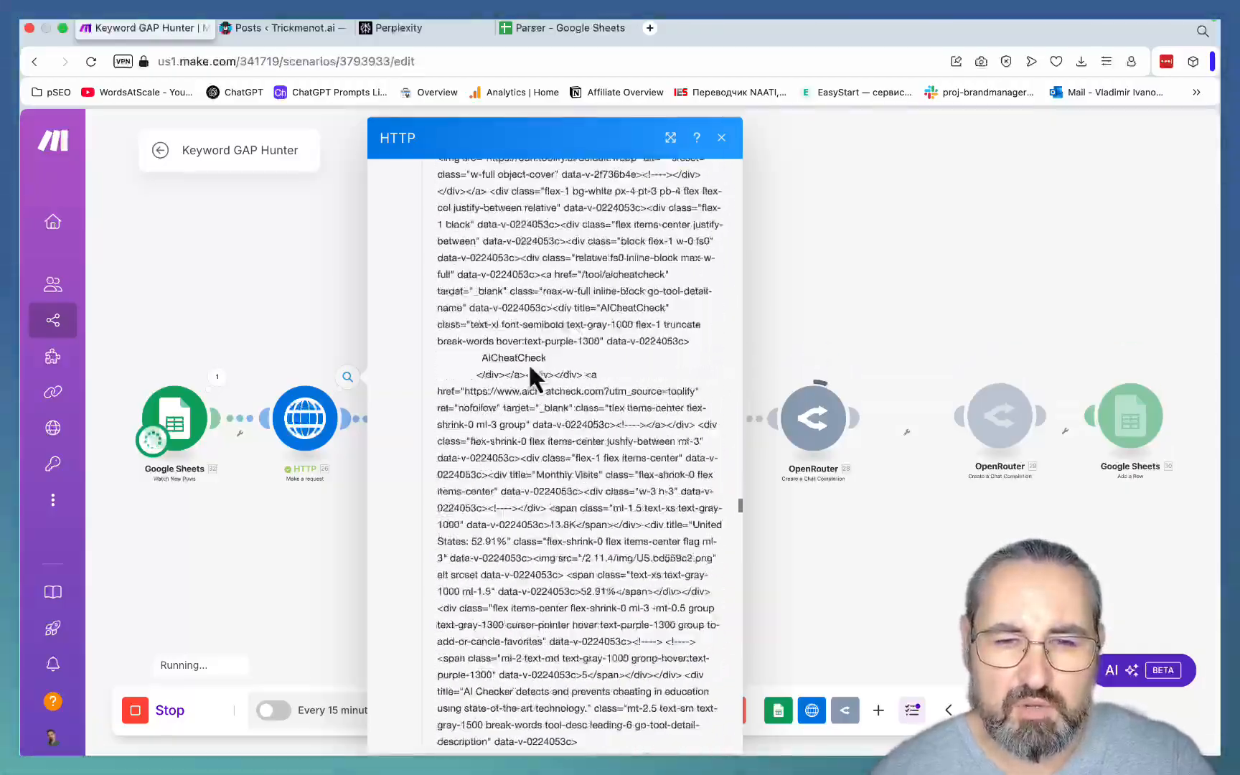
{"action": "scroll", "scroll_direction": "down", "scroll_amount": 3}
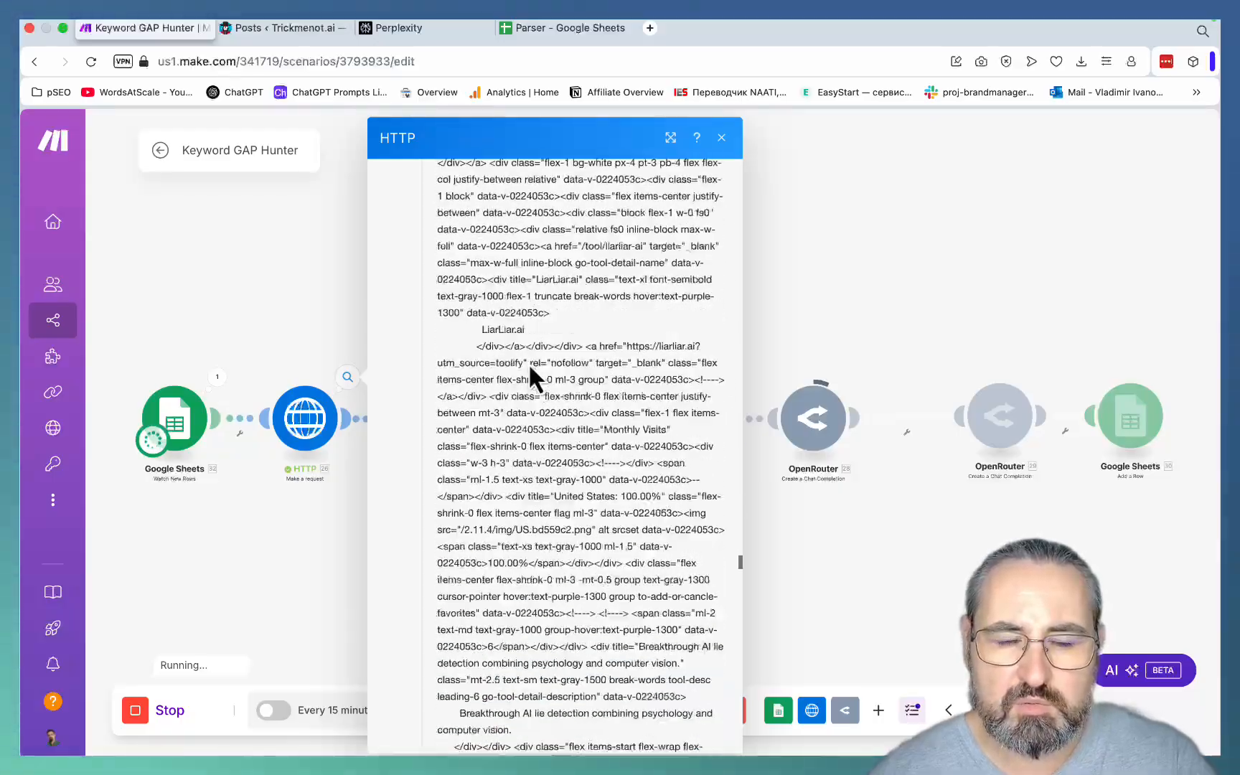
{"action": "scroll", "scroll_direction": "up", "scroll_amount": 3}
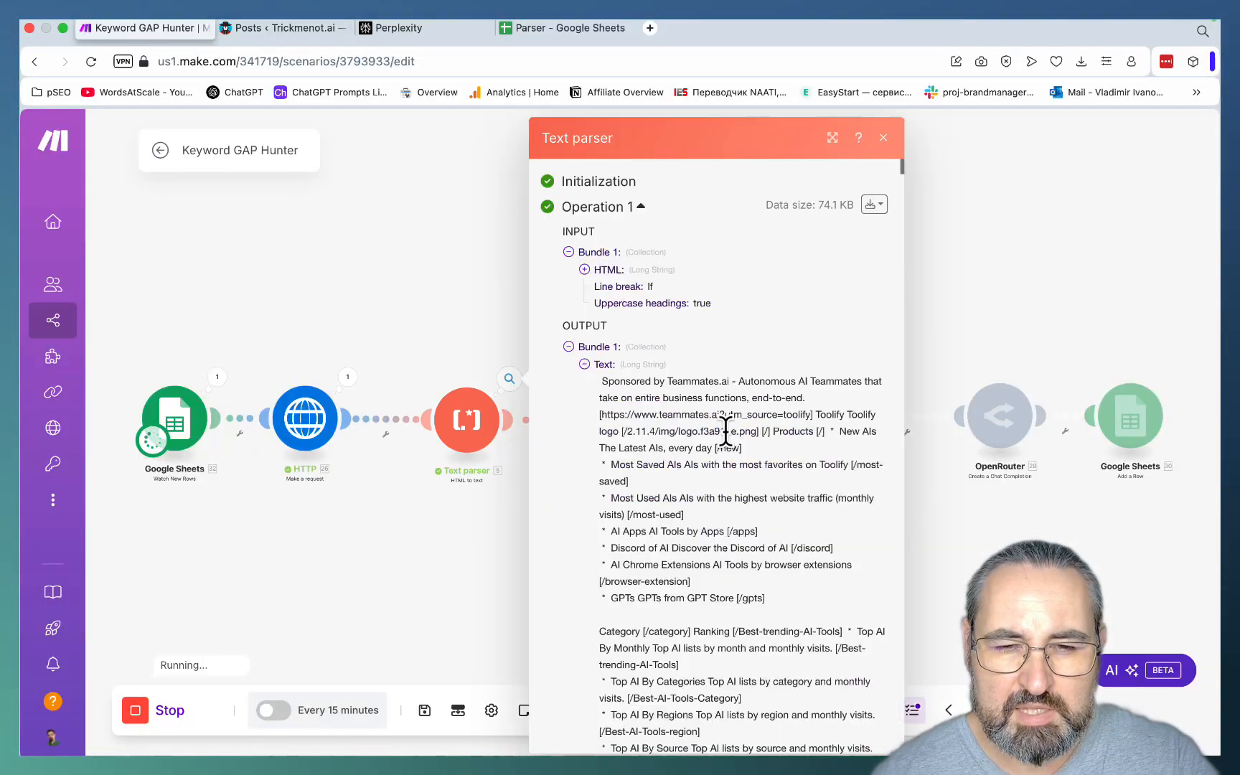
Read through the Text parser's plain-text list of AI detector tools, then close the panel
{"action": "scroll", "scroll_direction": "down", "scroll_amount": 3}
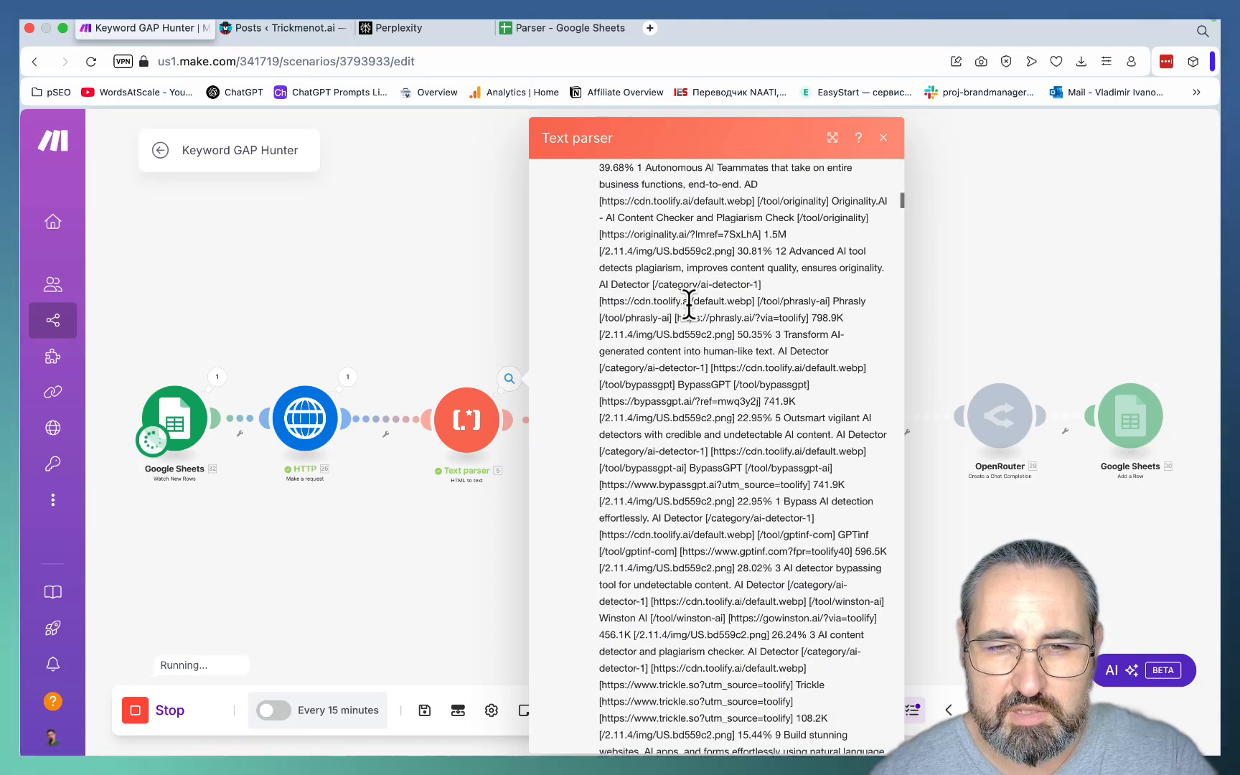
{"action": "mouse_move", "coordinate": [834, 541]}
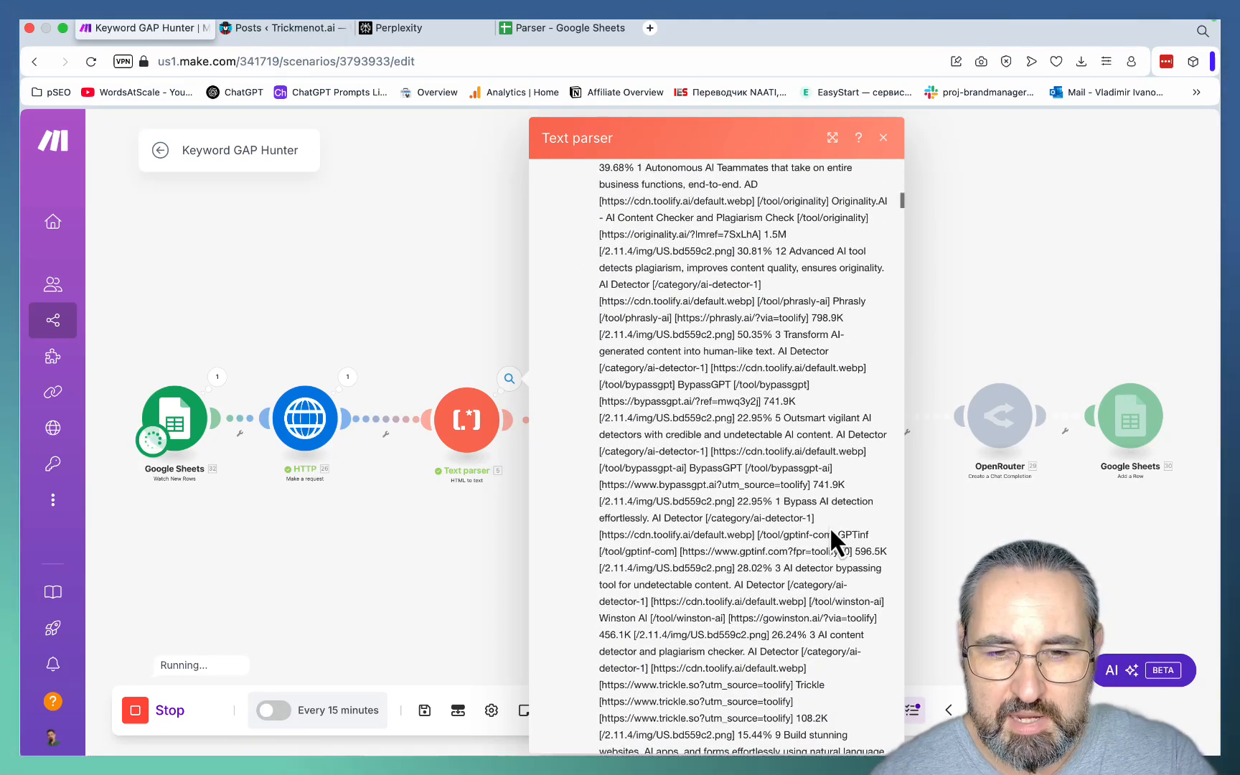
{"action": "scroll", "scroll_direction": "down", "scroll_amount": 3}
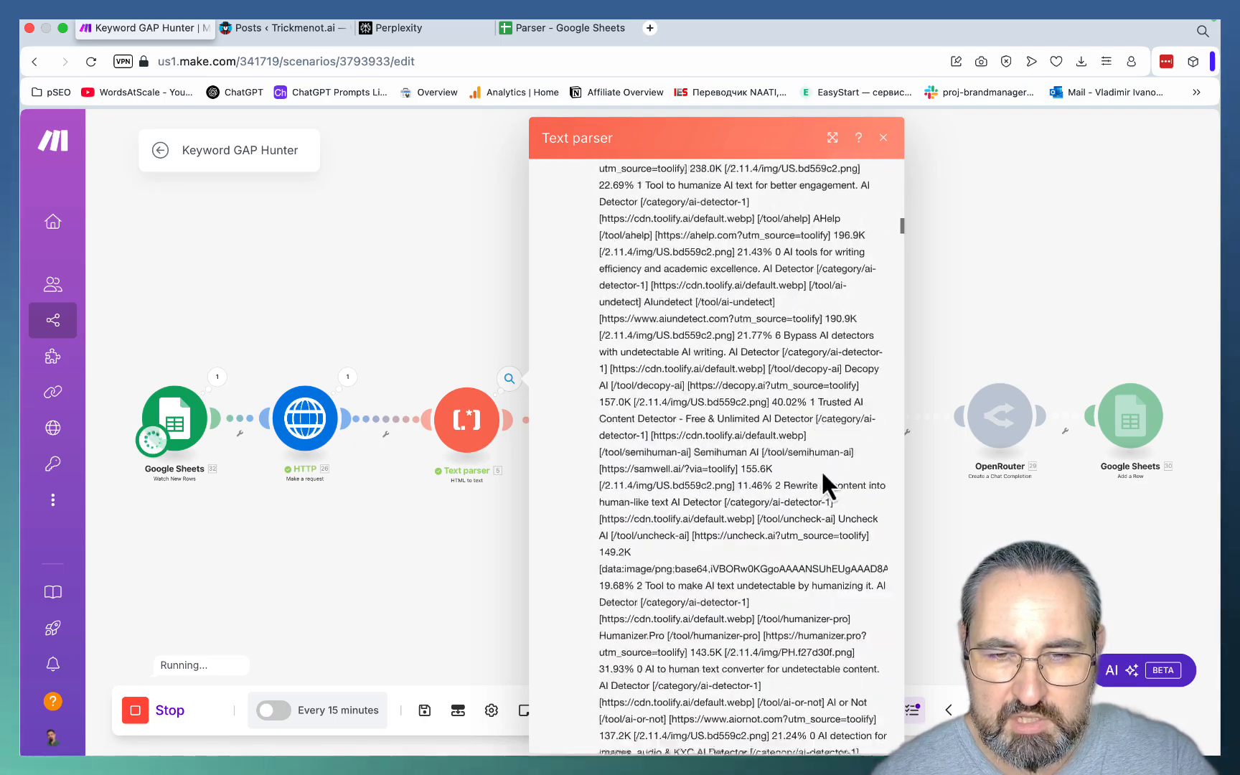
{"action": "scroll", "scroll_direction": "down", "scroll_amount": 3}
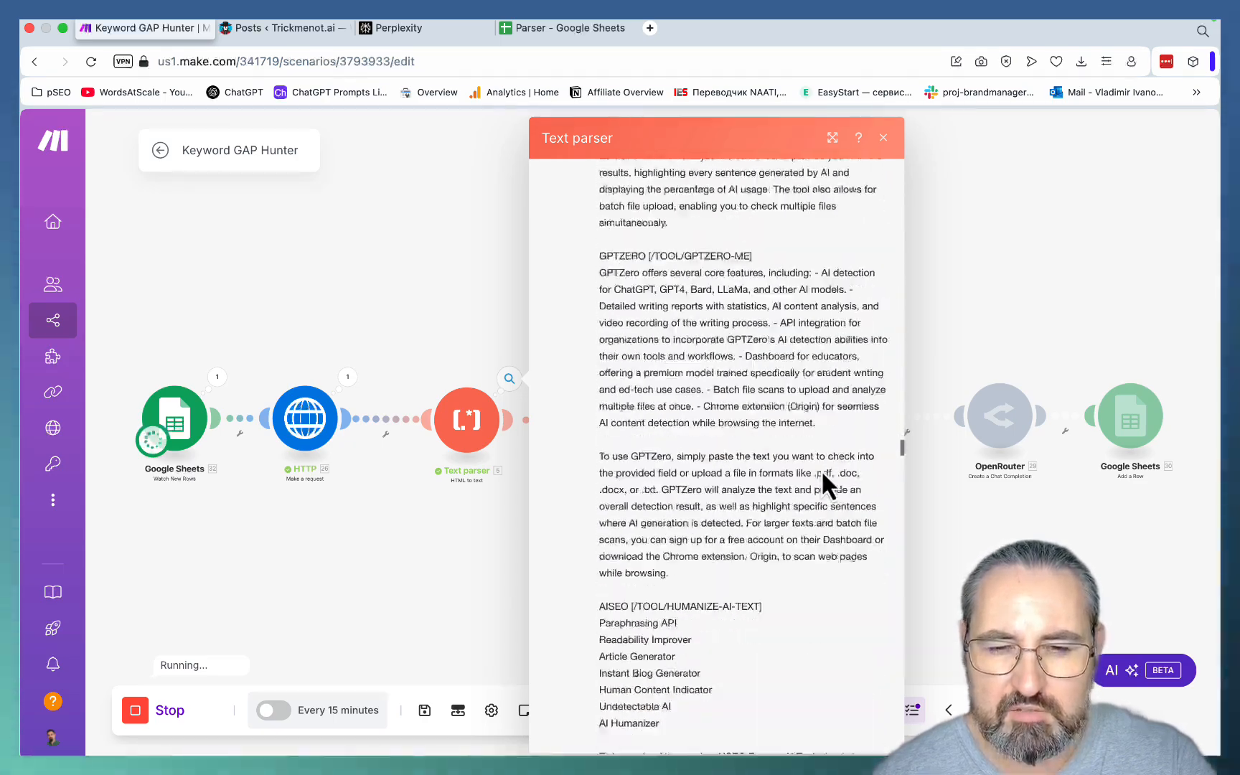
{"action": "scroll", "scroll_direction": "down", "scroll_amount": 3}
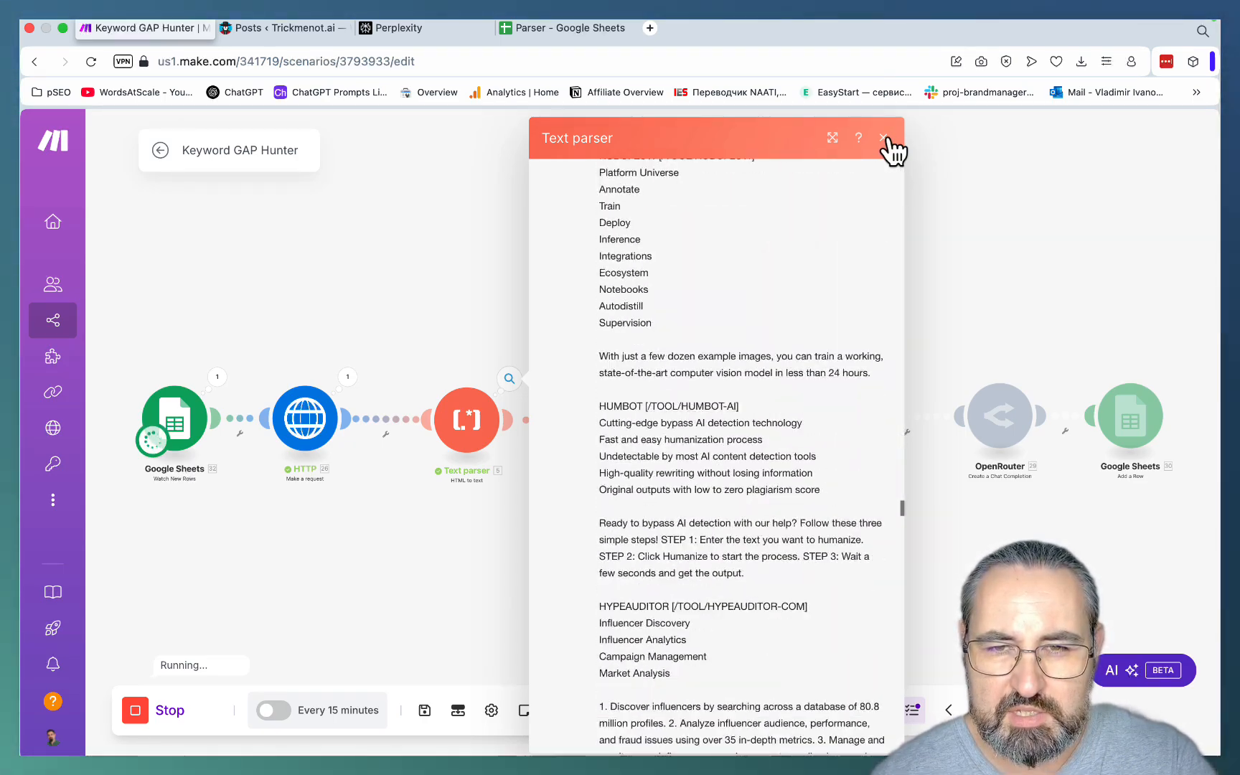
{"action": "left_click", "coordinate": [882, 138]}
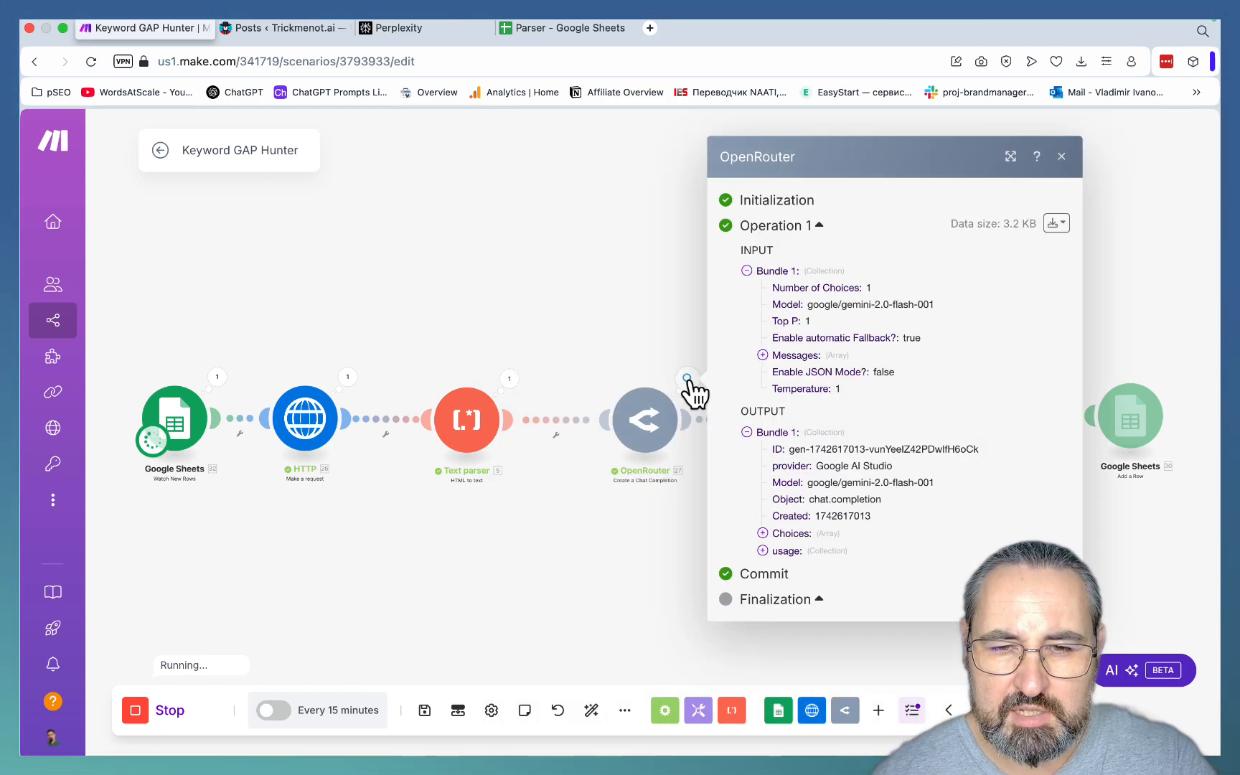
{"action": "mouse_move", "coordinate": [765, 566]}
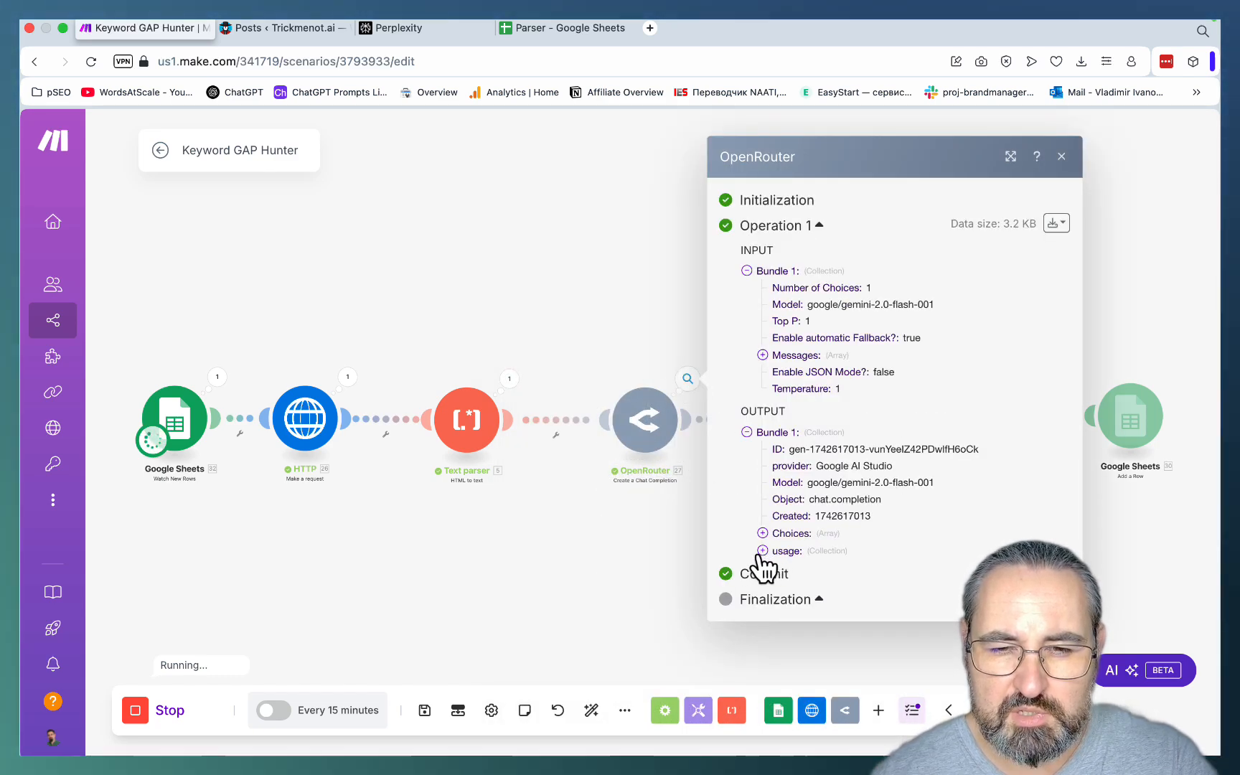
Read the first OpenRouter reply's Choices listing extracted AI detector tool names, then move to the second step
{"action": "left_click", "coordinate": [763, 532]}
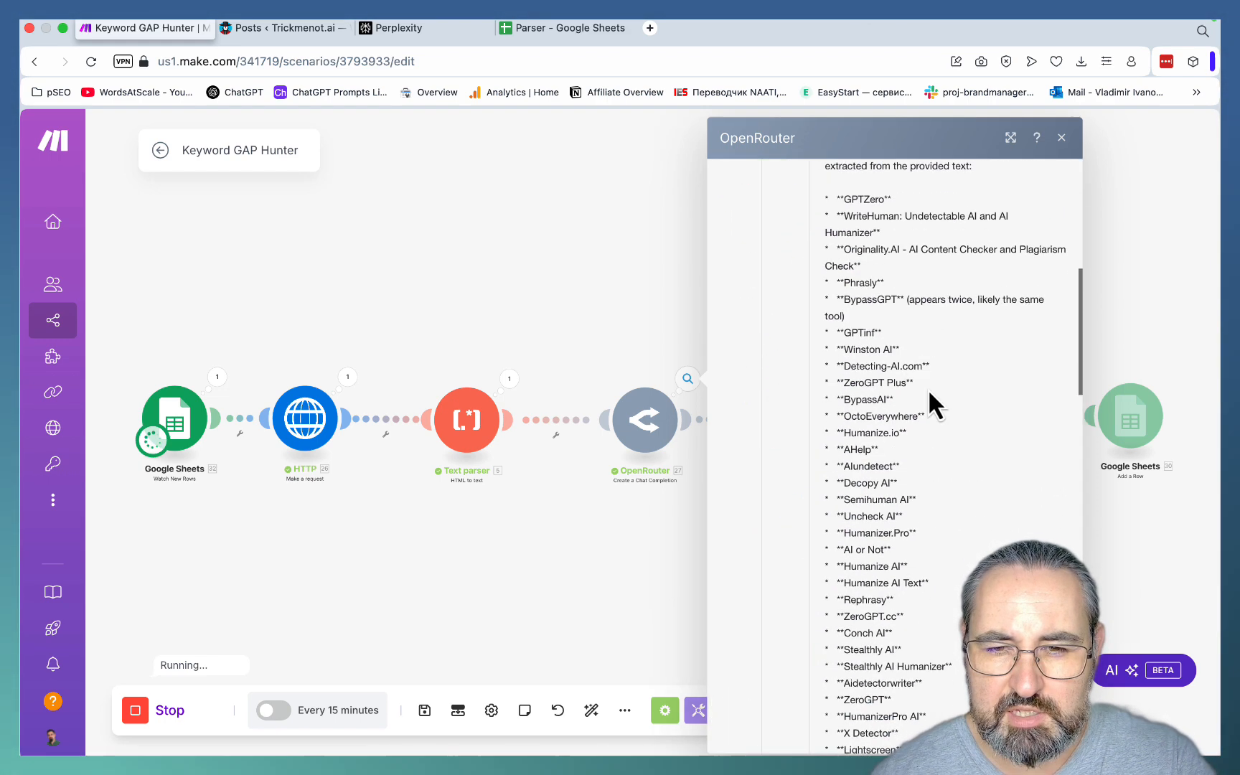
{"action": "scroll", "scroll_direction": "down", "scroll_amount": 3}
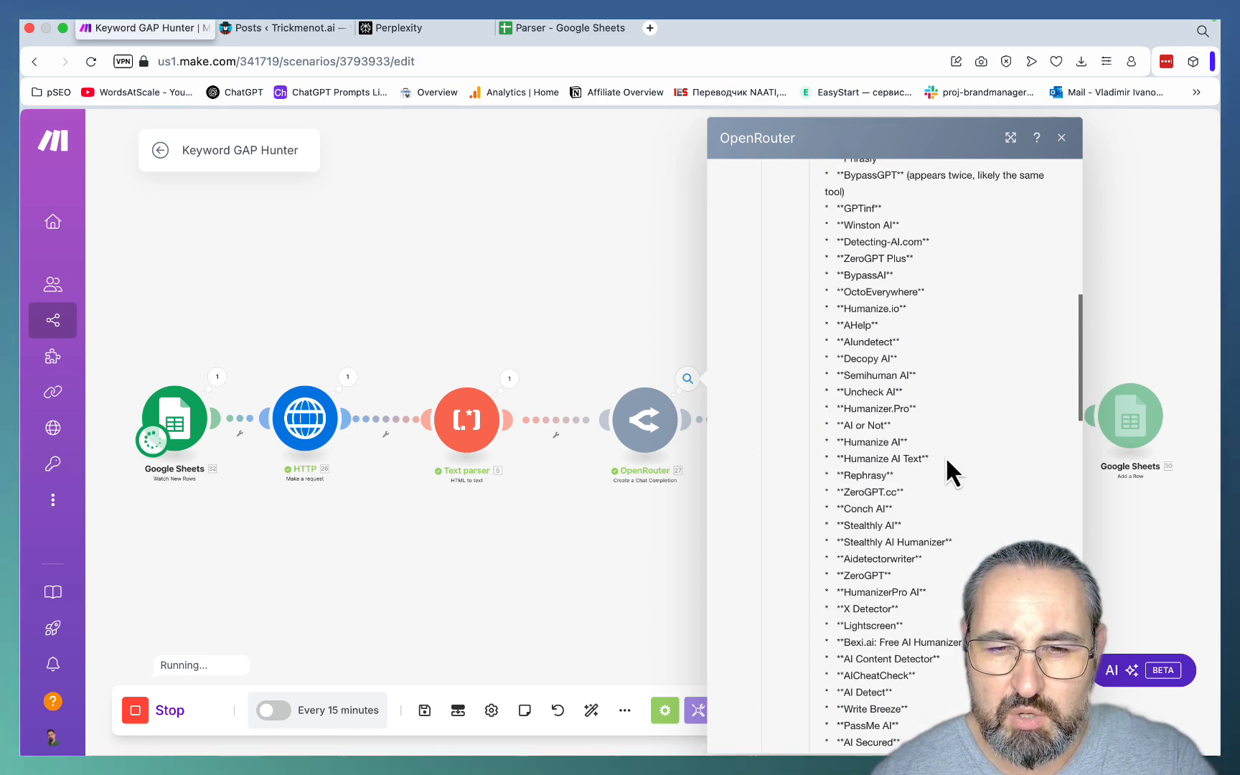
{"action": "scroll", "scroll_direction": "down", "scroll_amount": 3}
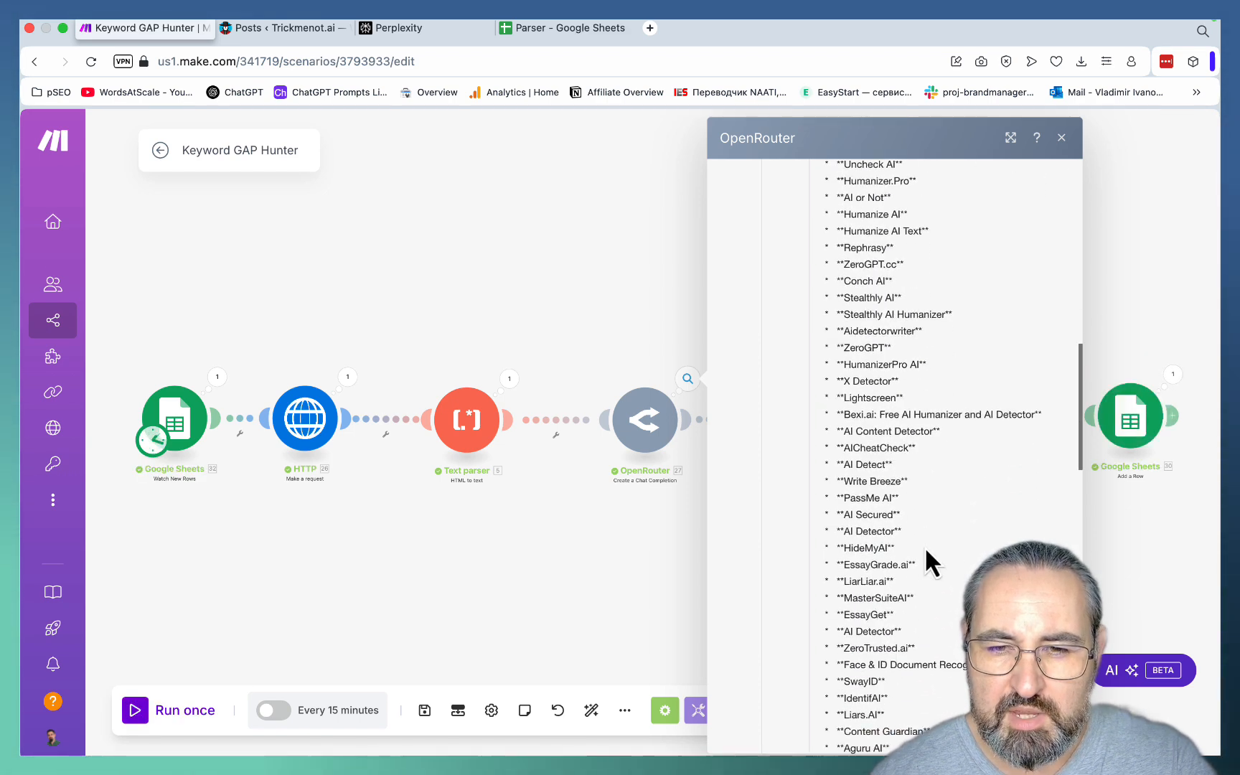
{"action": "scroll", "scroll_direction": "down", "scroll_amount": 3}
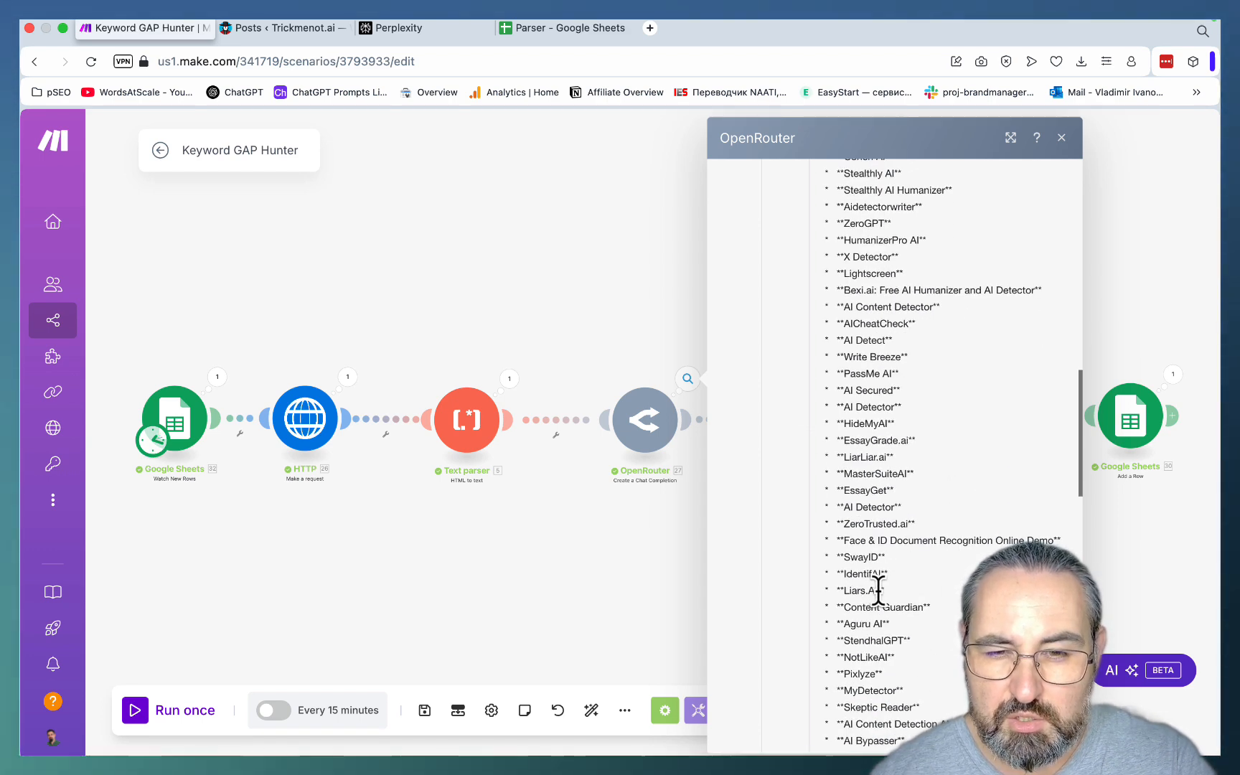
{"action": "left_click", "coordinate": [1061, 138]}
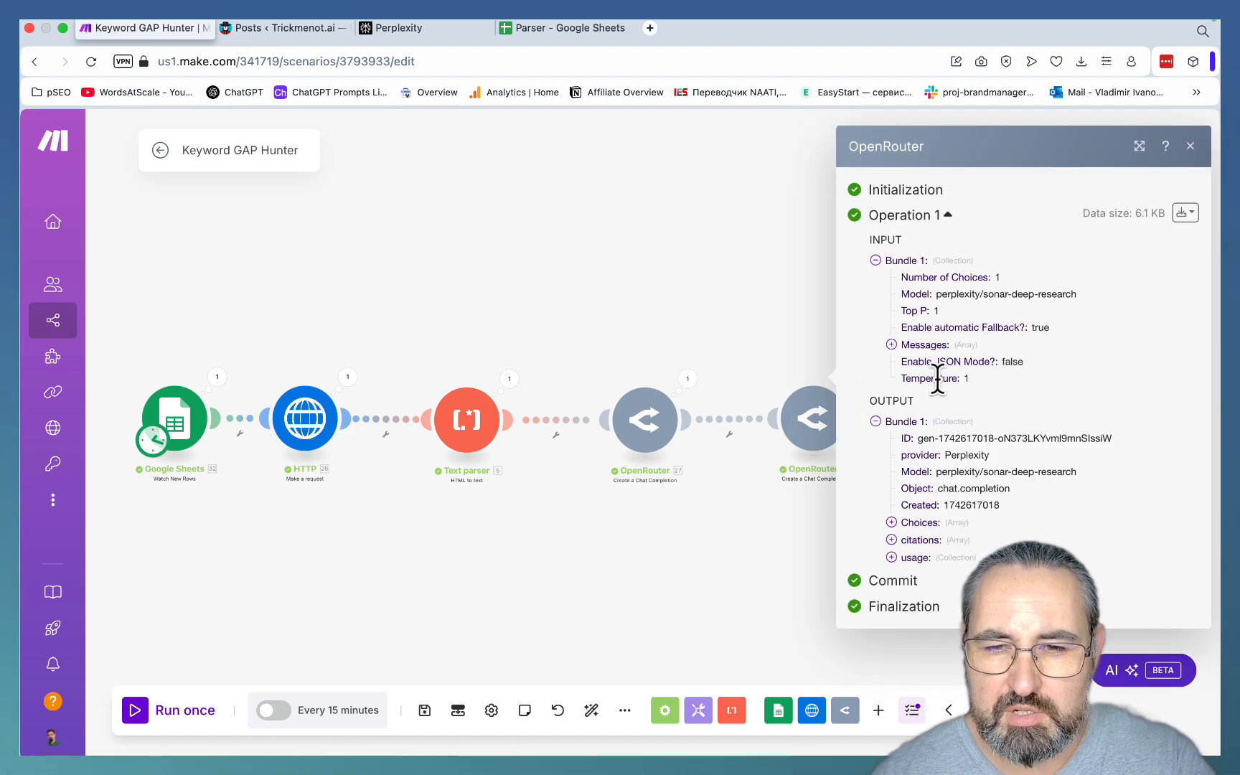
Expand the Perplexity reply's message content and read its coverage analysis of AI detection tools
{"action": "left_click", "coordinate": [892, 514]}
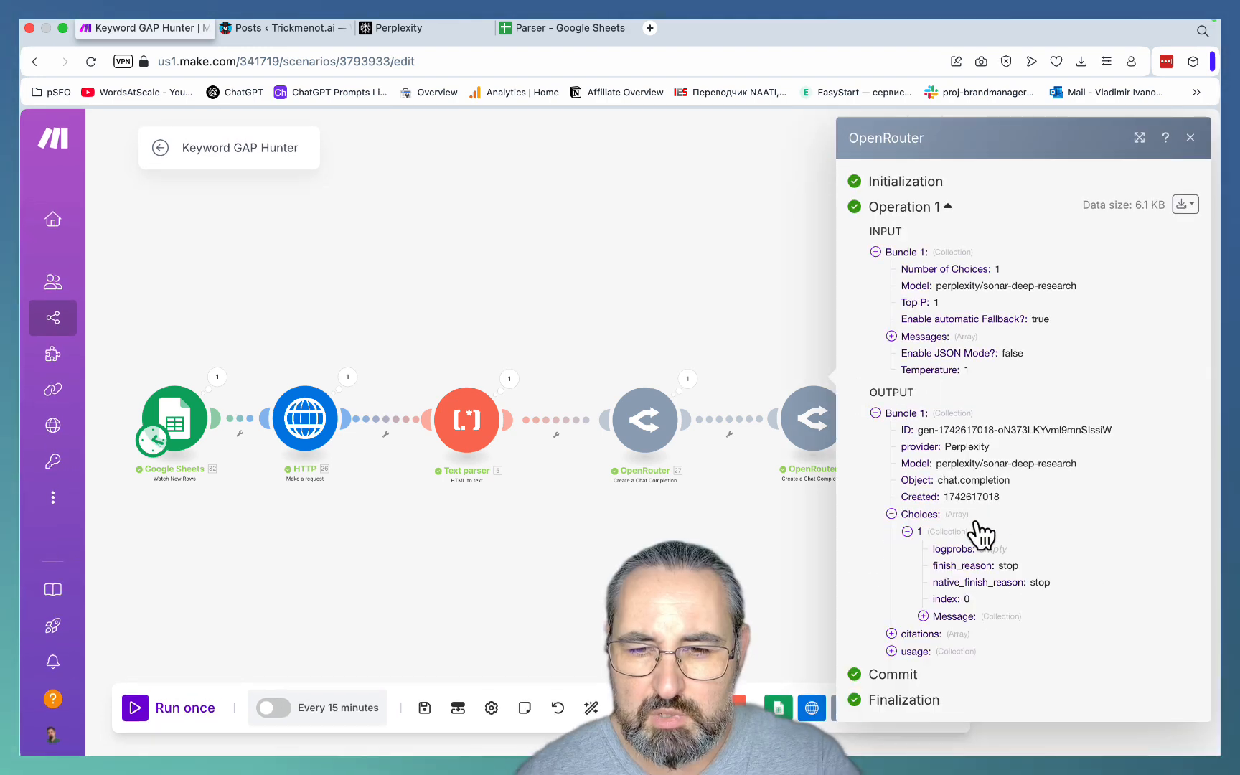
{"action": "left_click", "coordinate": [921, 616]}
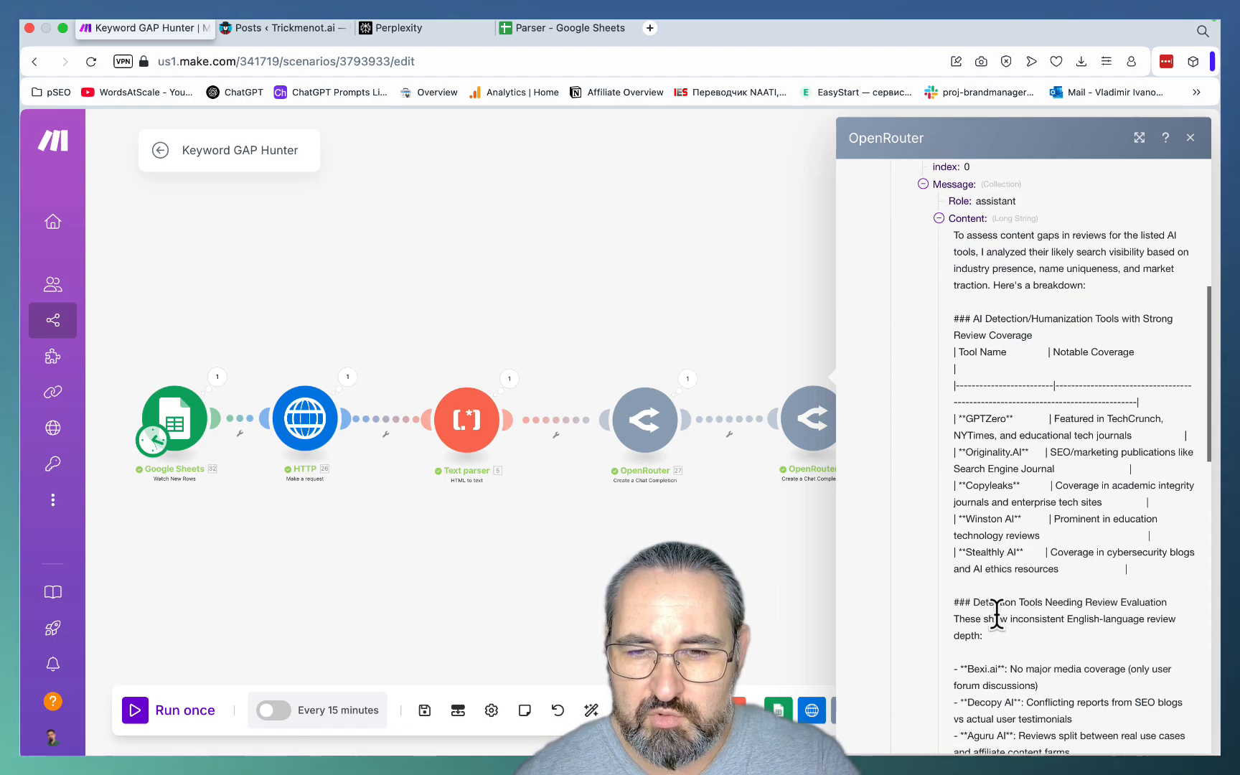
{"action": "scroll", "scroll_direction": "up", "scroll_amount": 3}
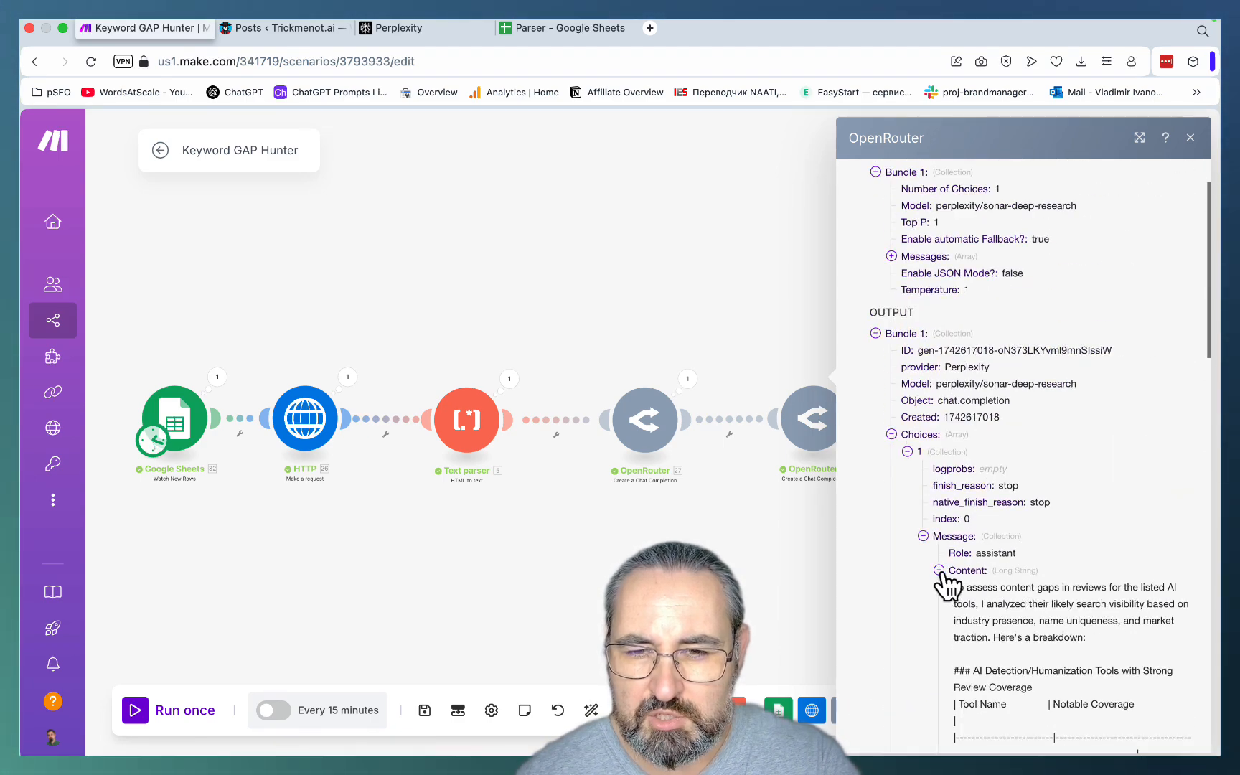
{"action": "scroll", "scroll_direction": "down", "scroll_amount": 3}
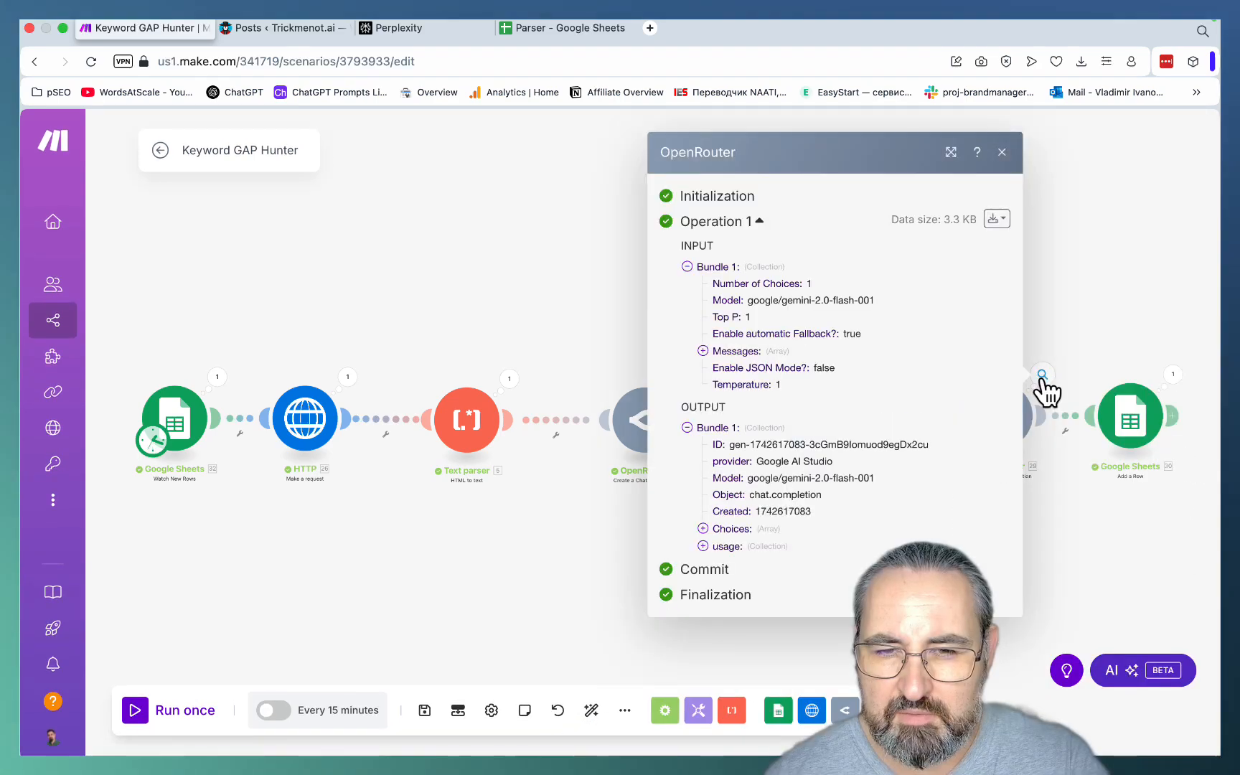
Read the third OpenRouter reply's prioritized review list led by Decopy AI, close it and switch to the Parser sheet
{"action": "left_click", "coordinate": [730, 529]}
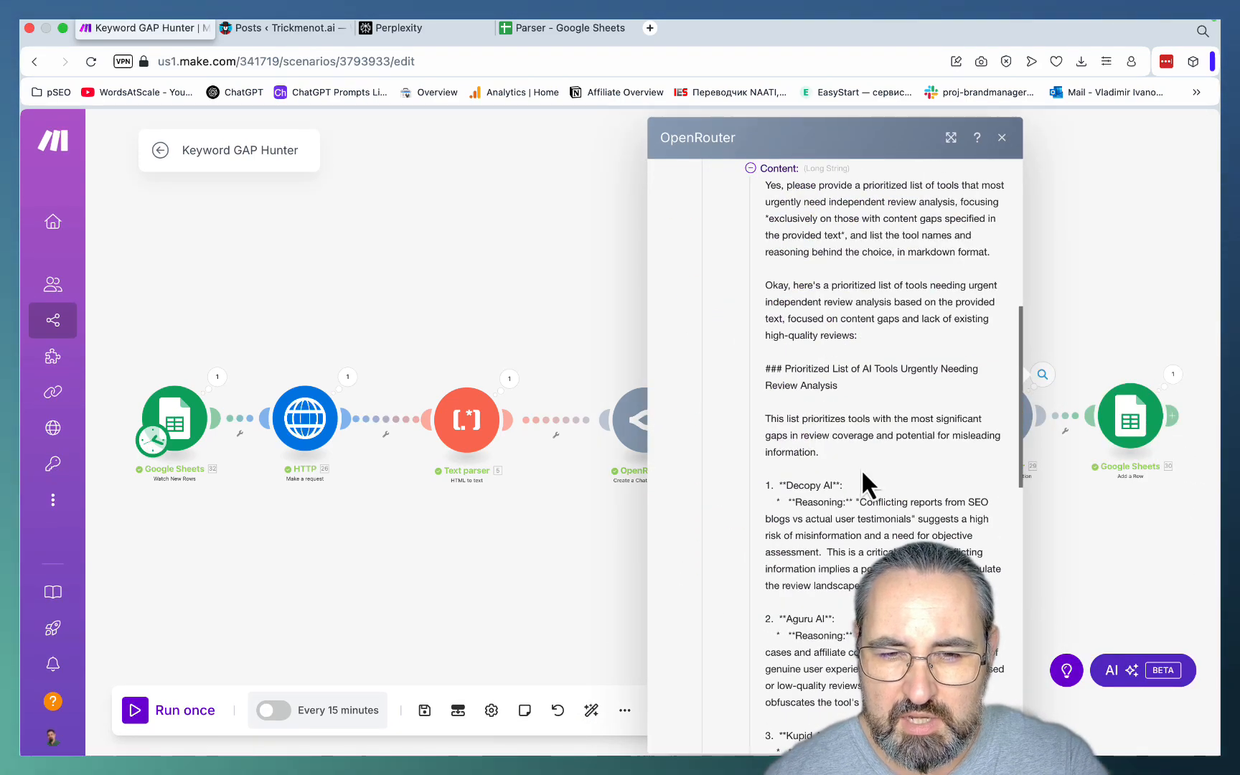
{"action": "scroll", "scroll_direction": "down", "scroll_amount": 3}
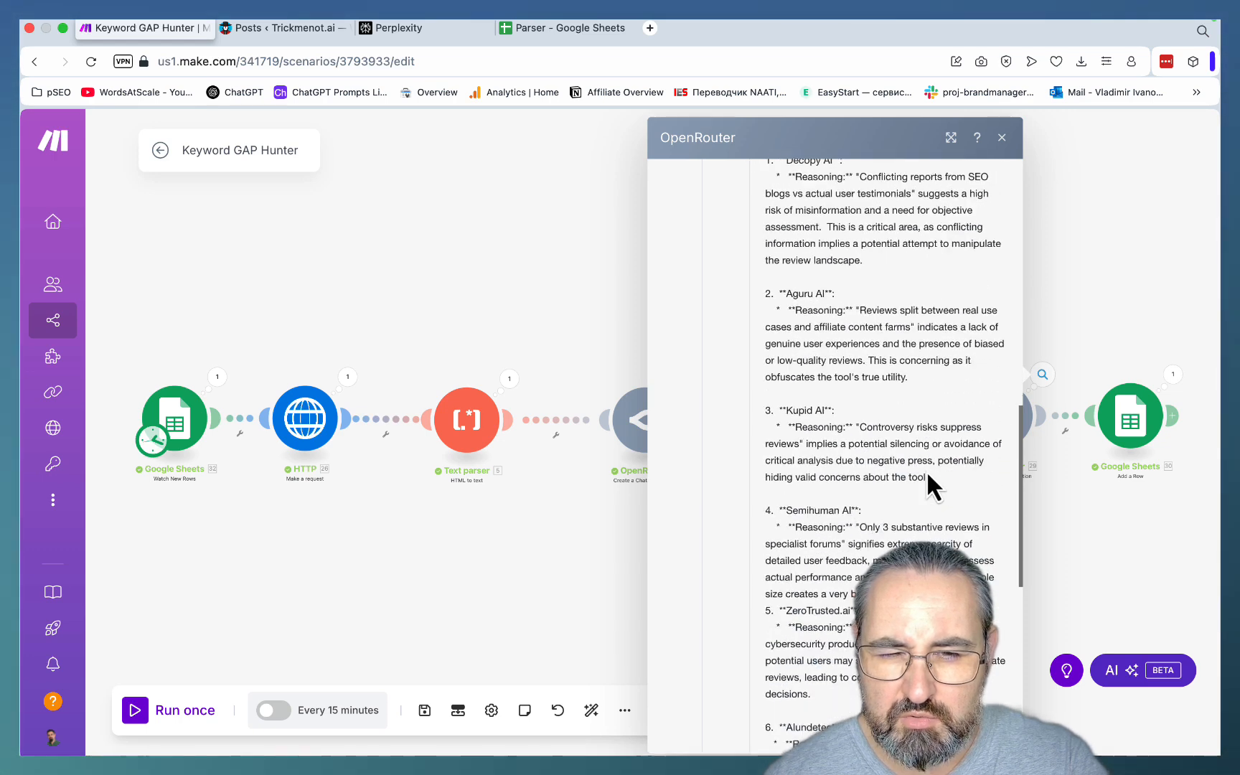
{"action": "scroll", "scroll_direction": "down", "scroll_amount": 3}
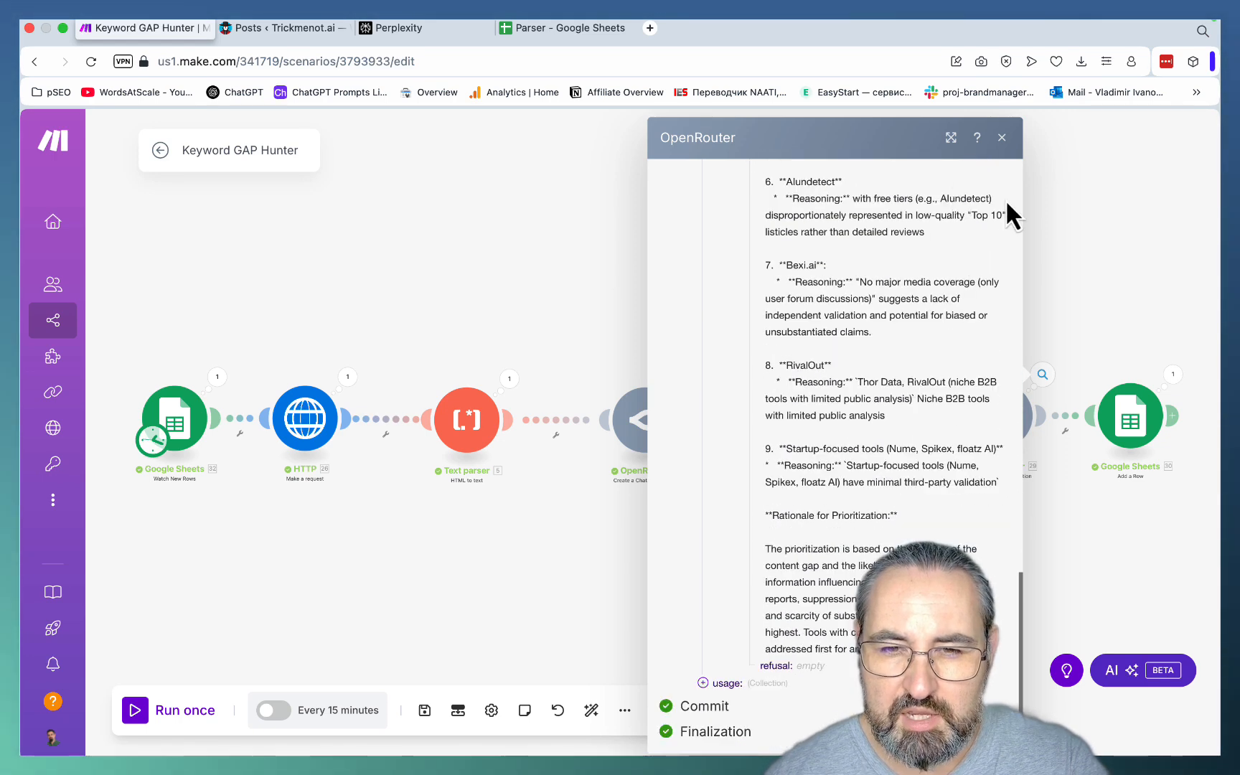
{"action": "left_click", "coordinate": [1002, 138]}
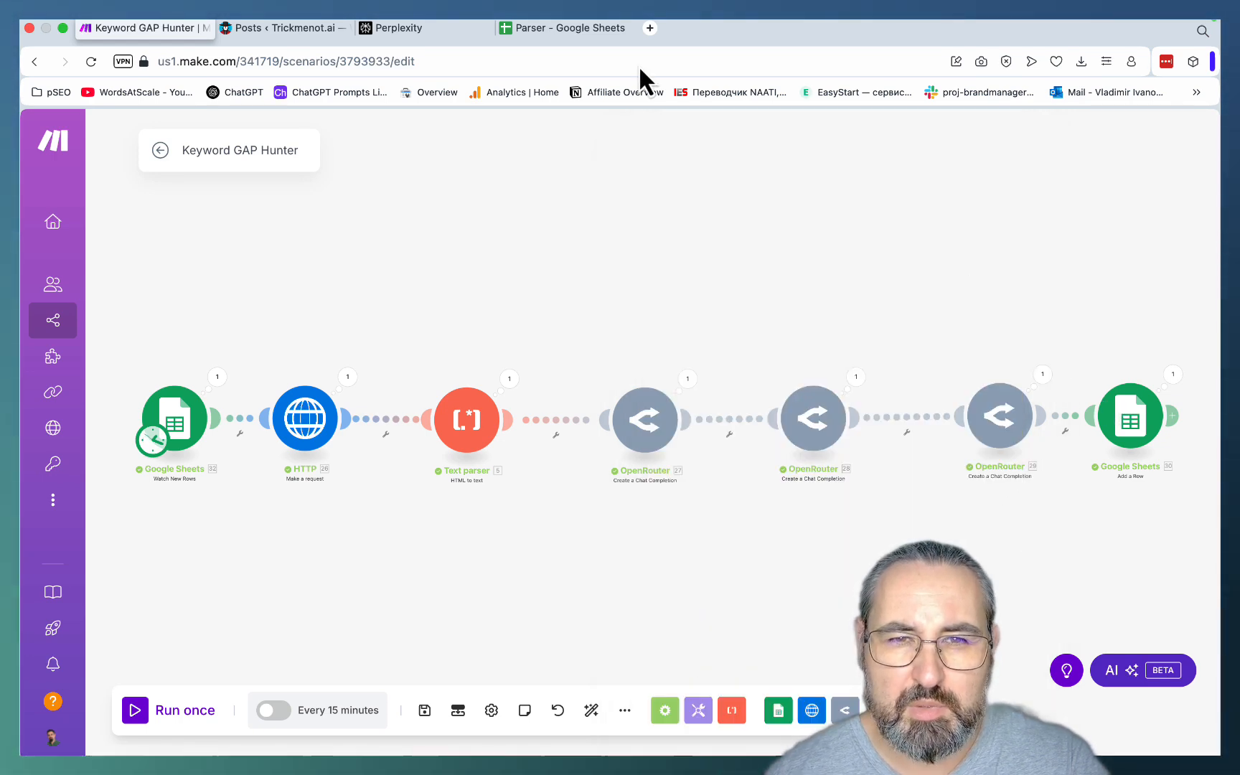
{"action": "left_click", "coordinate": [564, 28]}
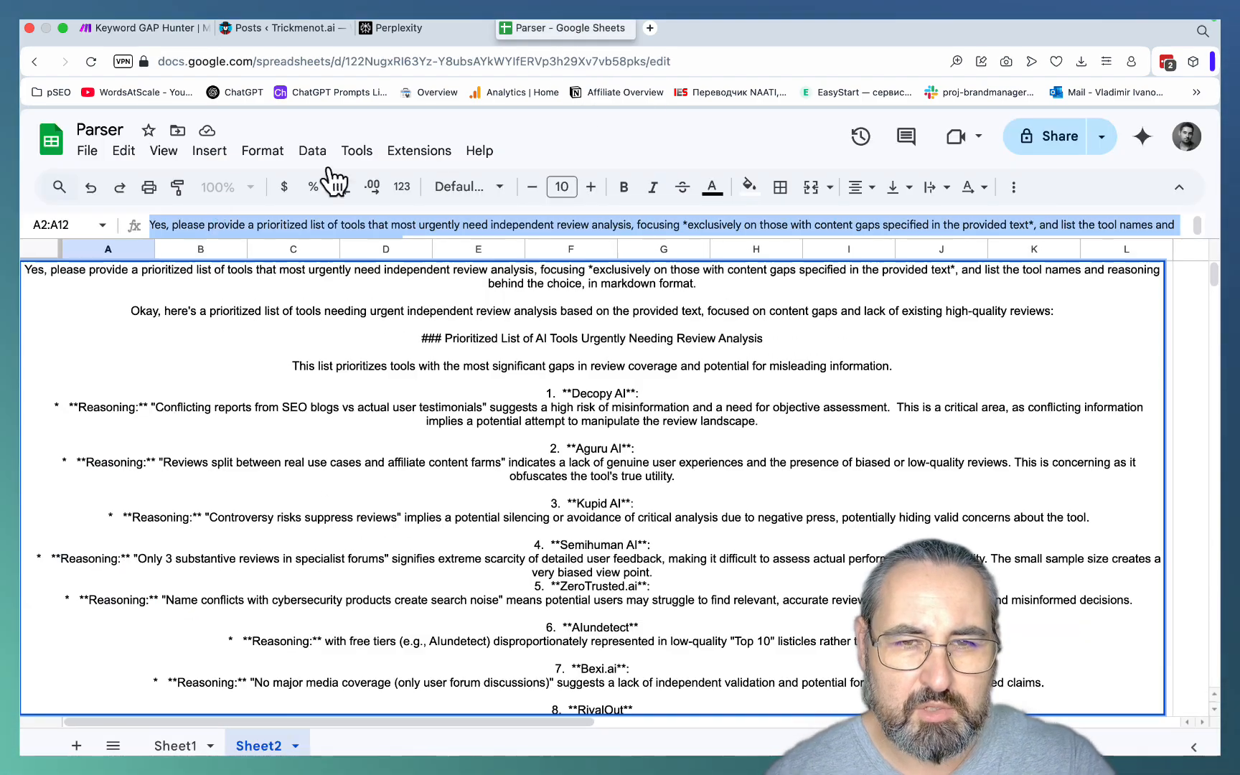
View the Sheet2 tool list rendered on the markdowntohtml.com preview, with Decopy AI first
{"action": "left_click", "coordinate": [649, 27]}
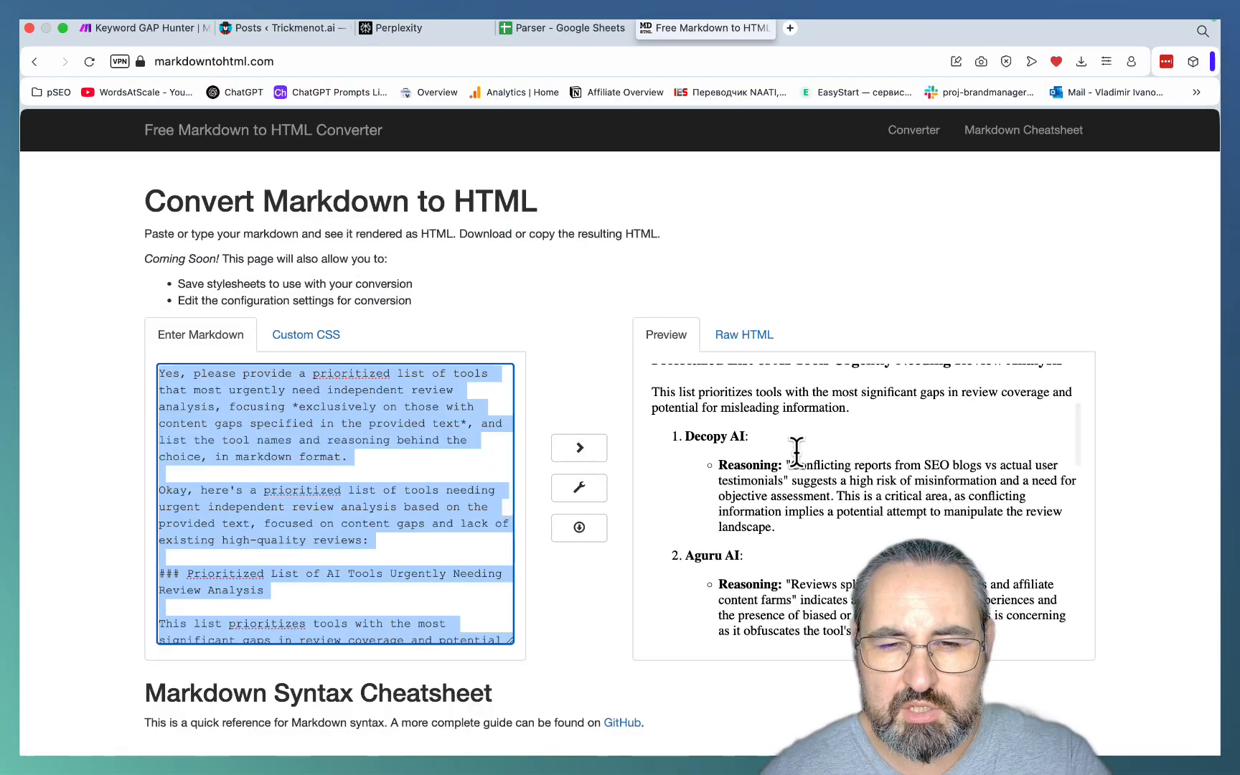
{"action": "scroll", "scroll_direction": "up", "scroll_amount": 3}
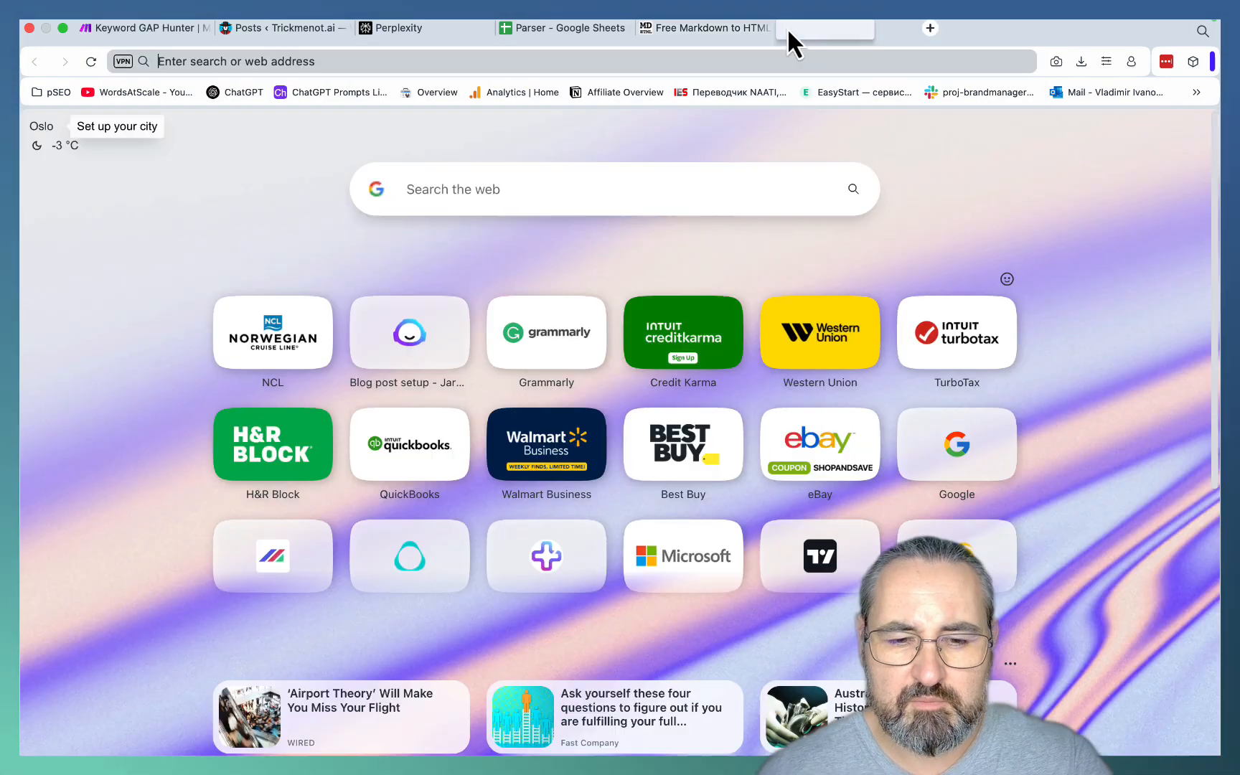
Search Google for 'decopy ai review' and scan results from Aiville, Slashdot, TenereTeam and ScamAdviser
{"action": "type", "text": "decopy ai review"}
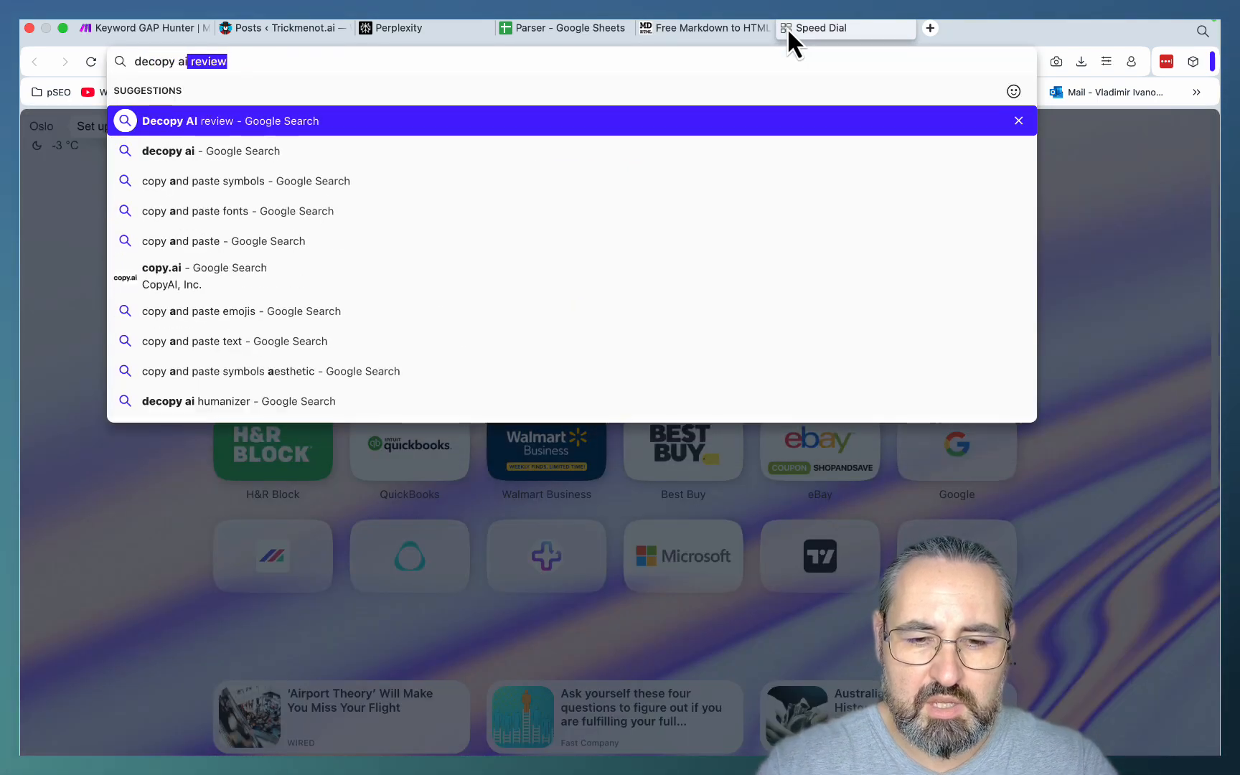
{"action": "left_click", "coordinate": [230, 121]}
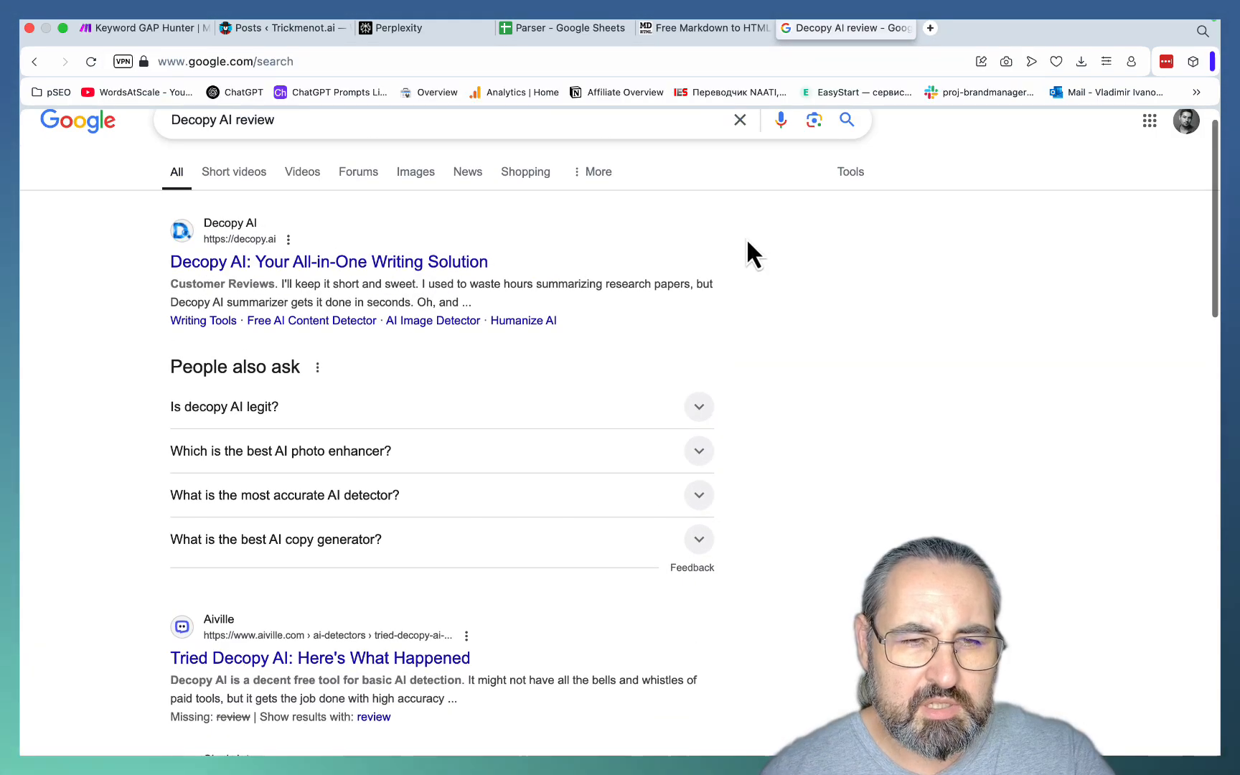
{"action": "scroll", "scroll_direction": "down", "scroll_amount": 3}
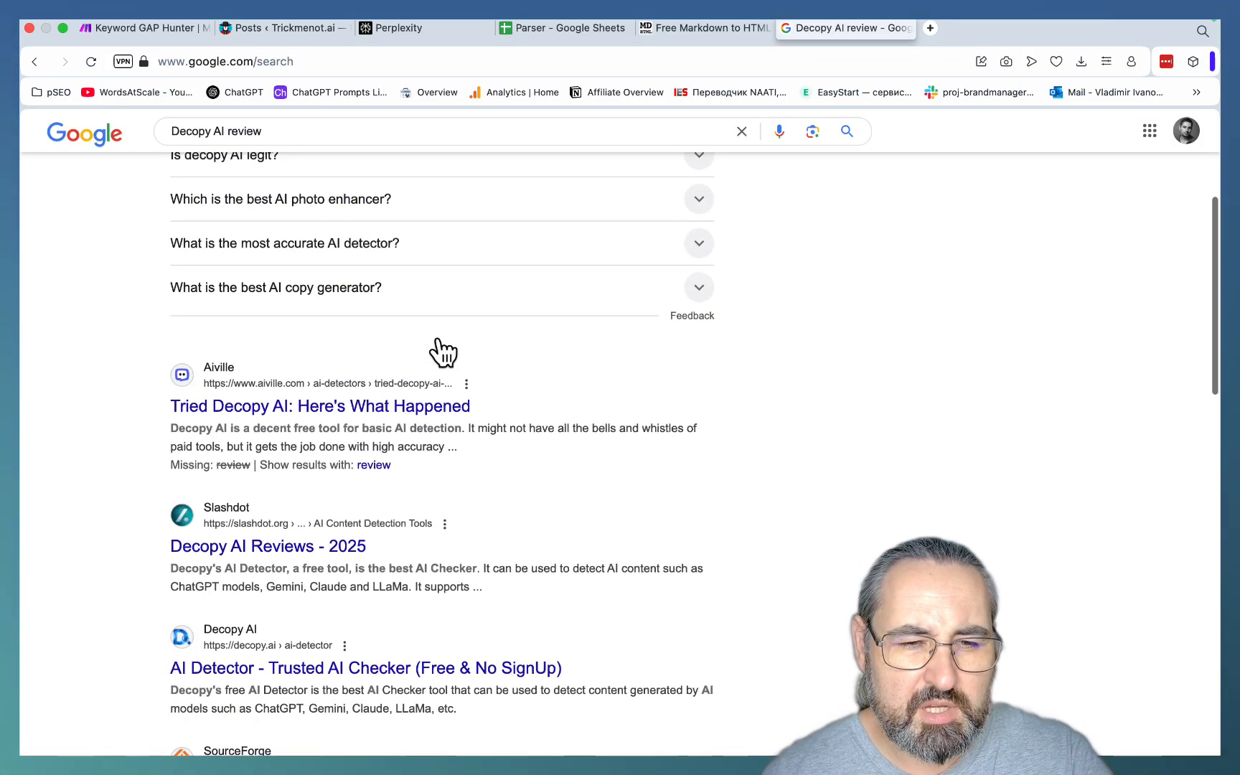
{"action": "scroll", "scroll_direction": "down", "scroll_amount": 3}
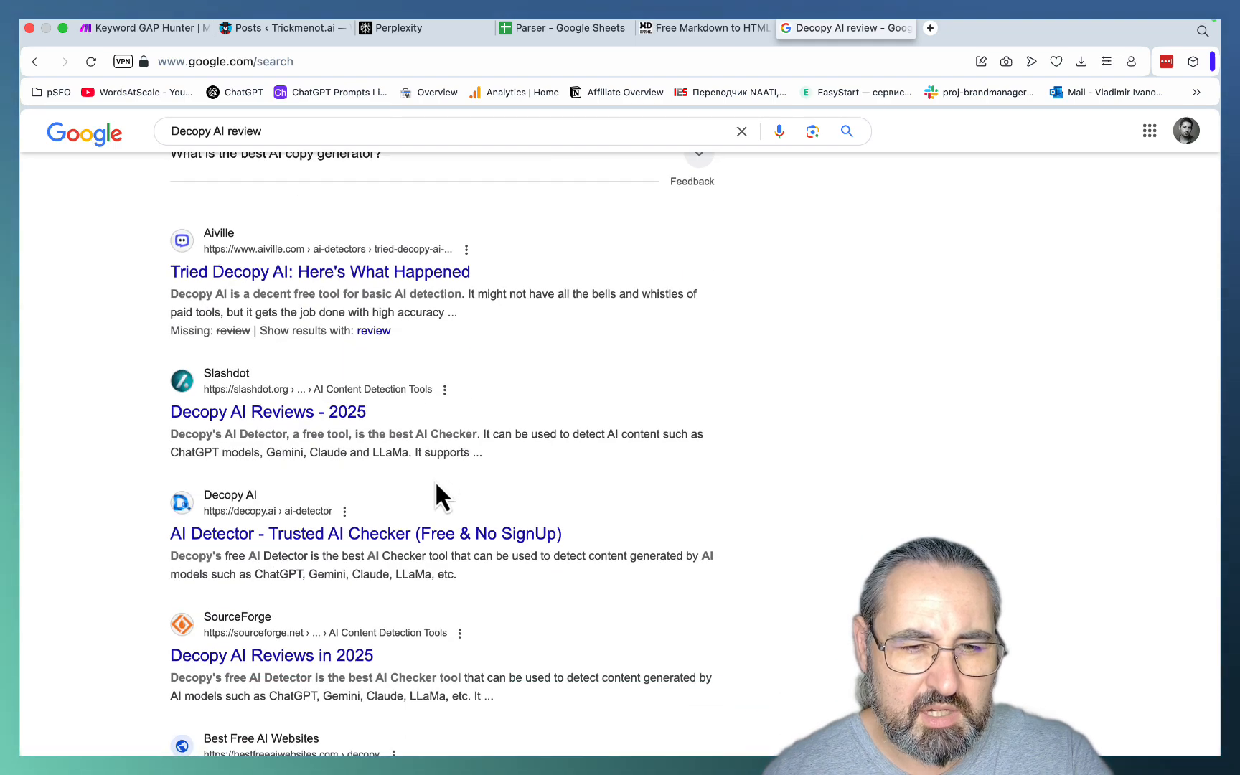
{"action": "scroll", "scroll_direction": "down", "scroll_amount": 3}
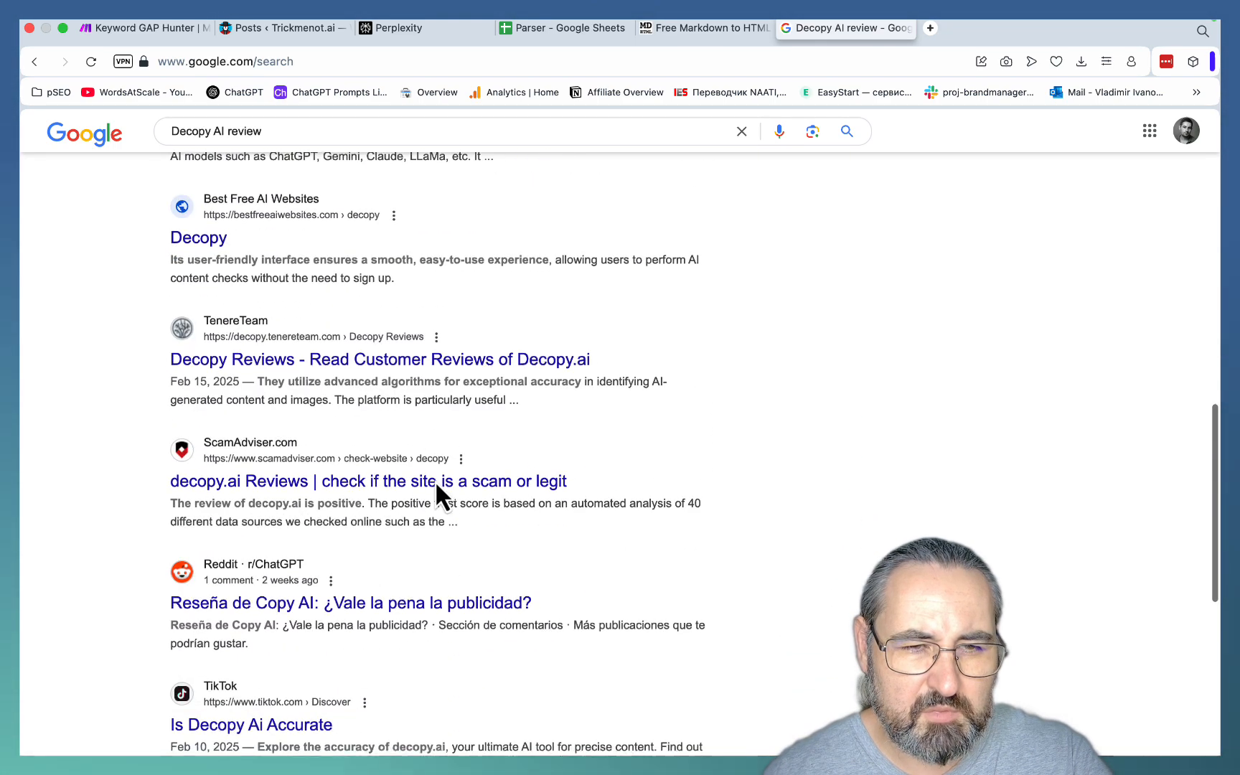
{"action": "scroll", "scroll_direction": "down", "scroll_amount": 3}
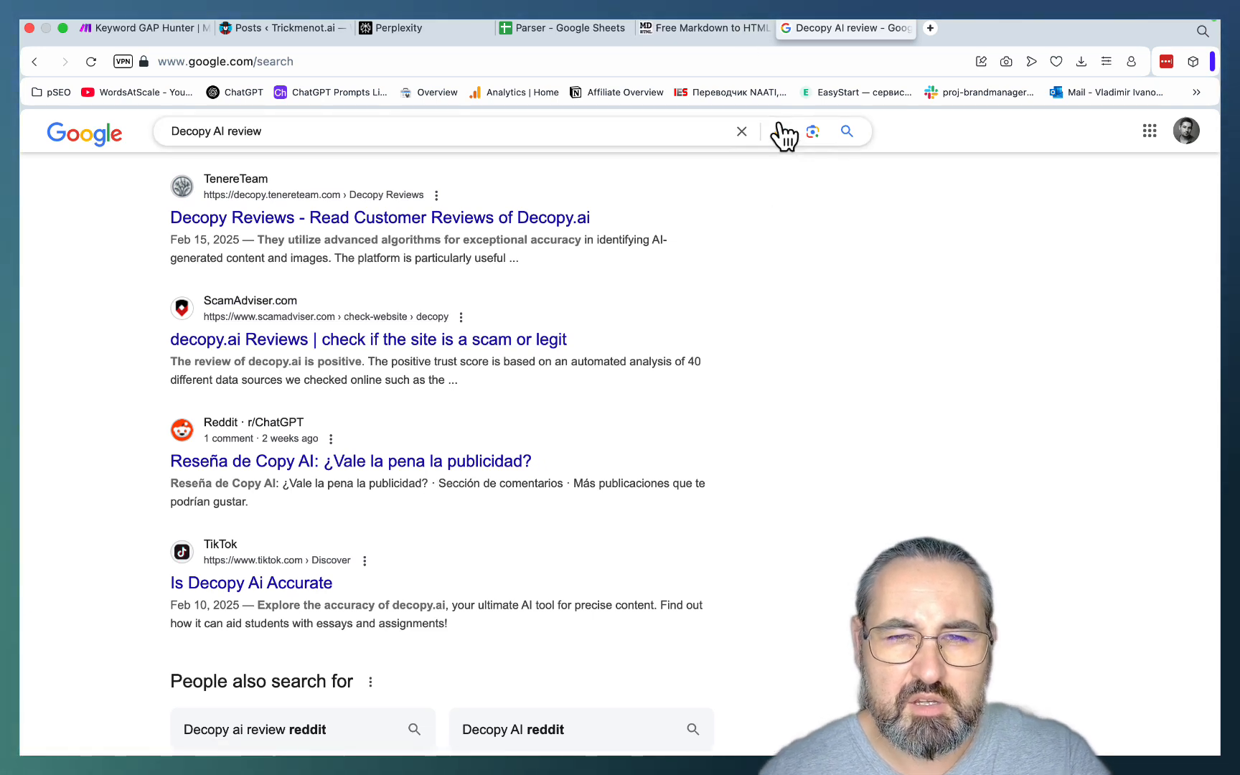
{"action": "mouse_move", "coordinate": [827, 207]}
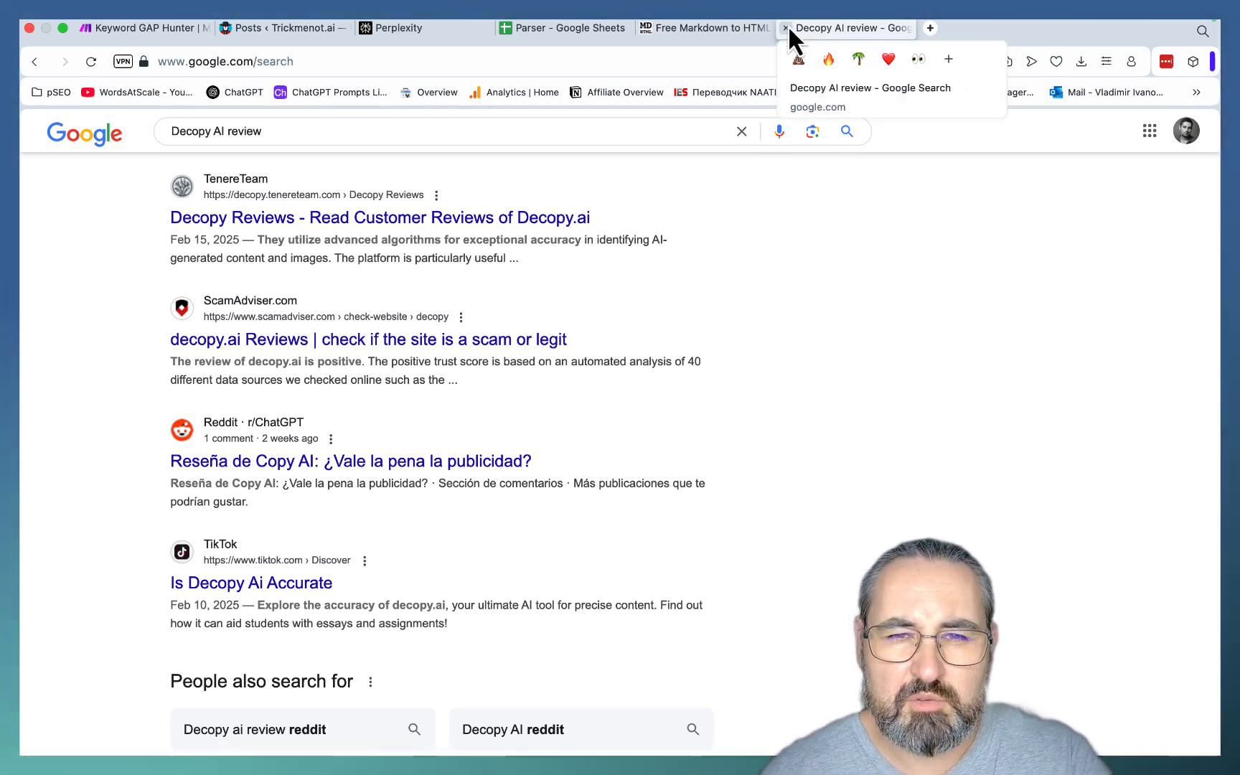
Close the search tab, read the converter preview through its rationale, and start a new blank tab
{"action": "left_click", "coordinate": [786, 29]}
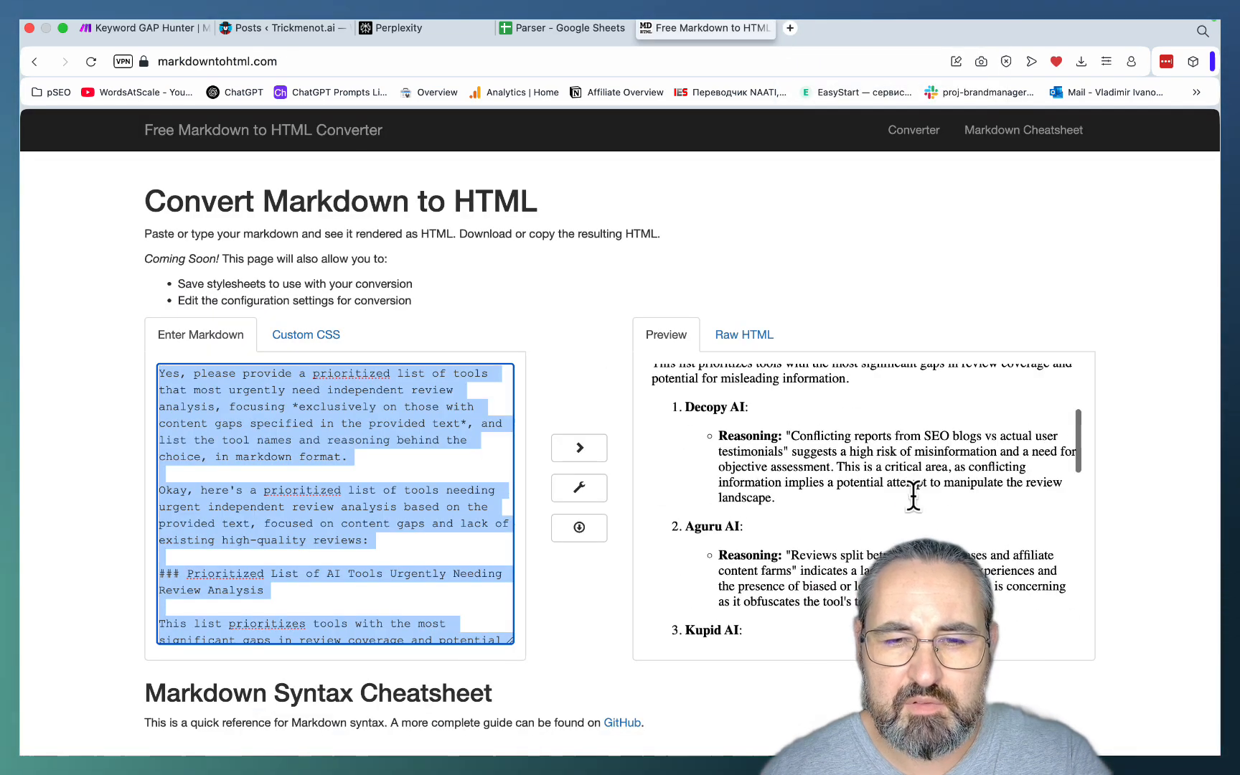
{"action": "scroll", "scroll_direction": "down", "scroll_amount": 3}
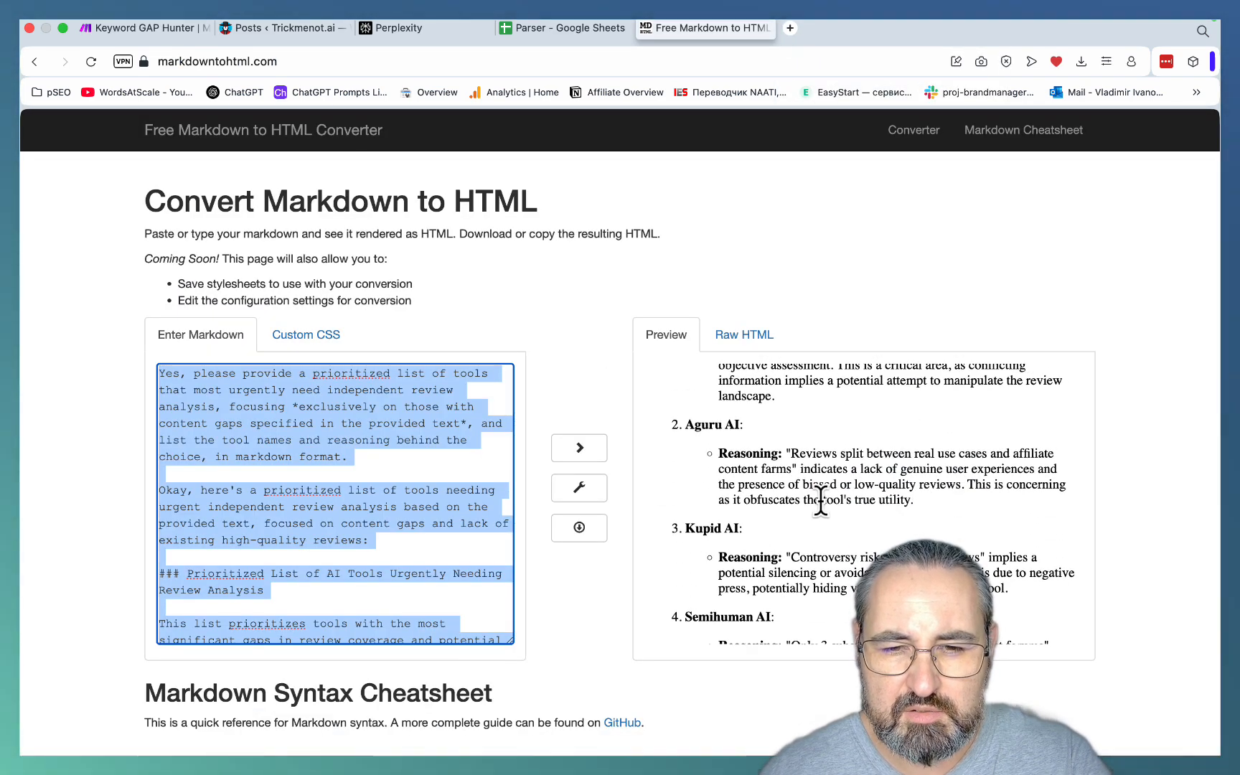
{"action": "scroll", "scroll_direction": "down", "scroll_amount": 3}
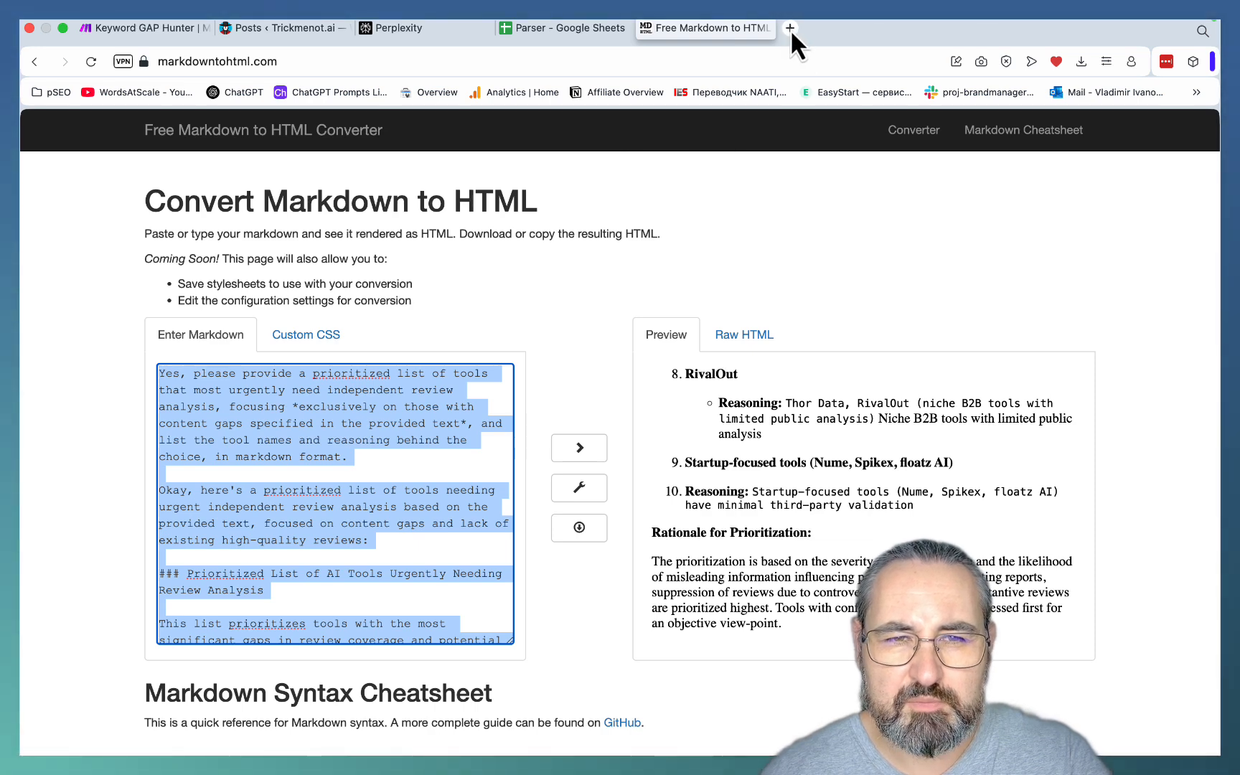
{"action": "left_click", "coordinate": [398, 27]}
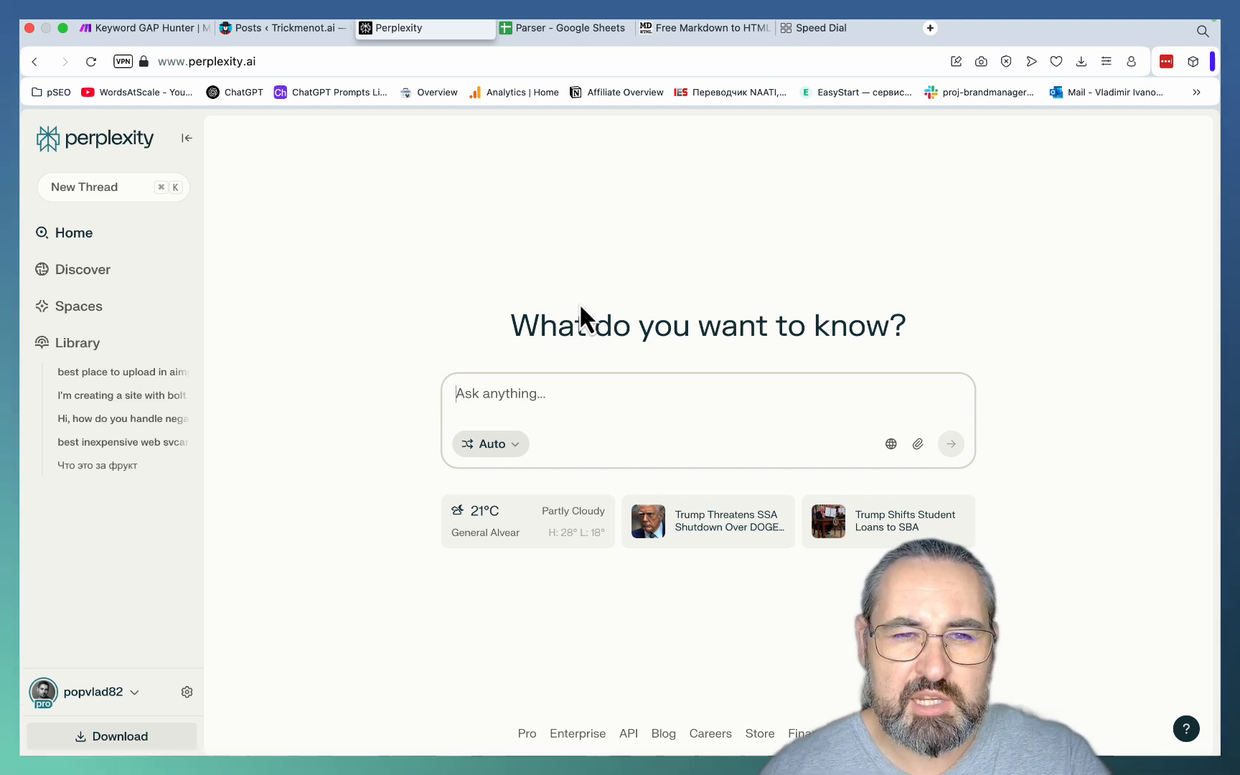
In Perplexity choose Reasoning mode and paste the 2000-word review outline prompt, renaming NotLikeAI to Decopy AI
{"action": "left_click", "coordinate": [490, 444]}
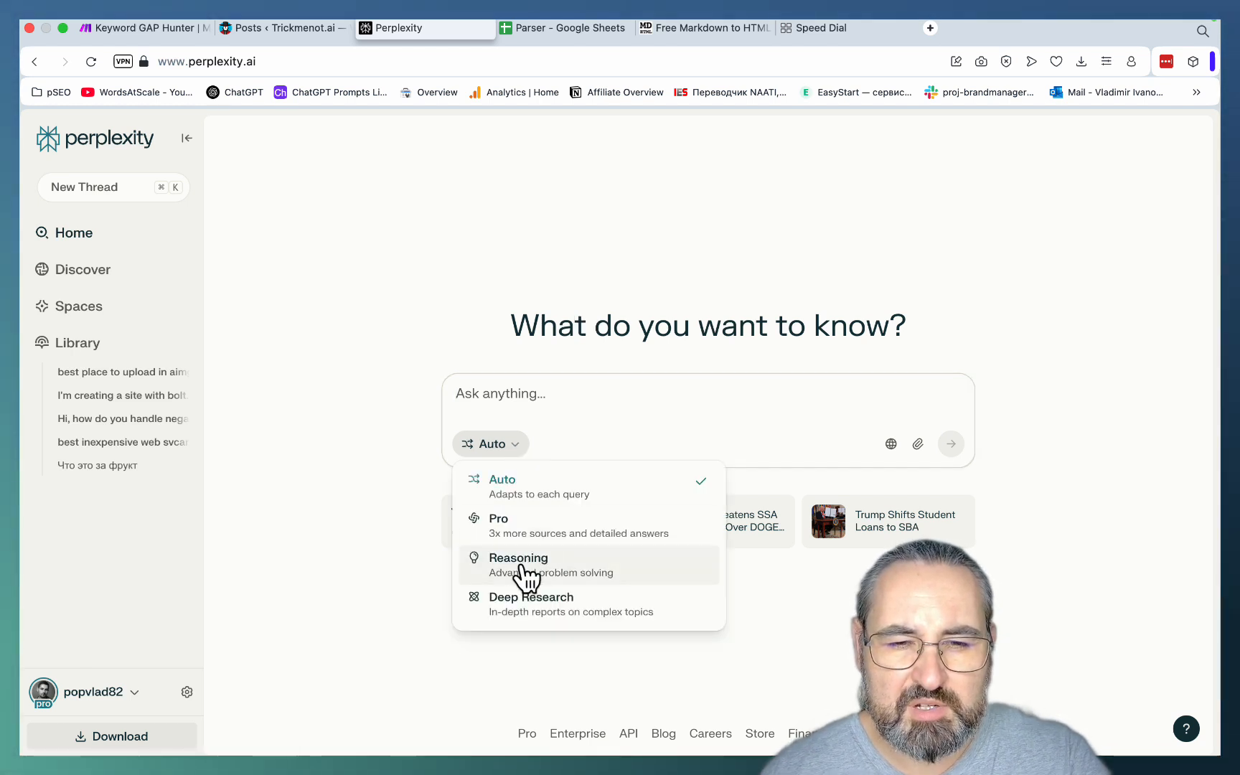
{"action": "left_click", "coordinate": [518, 557]}
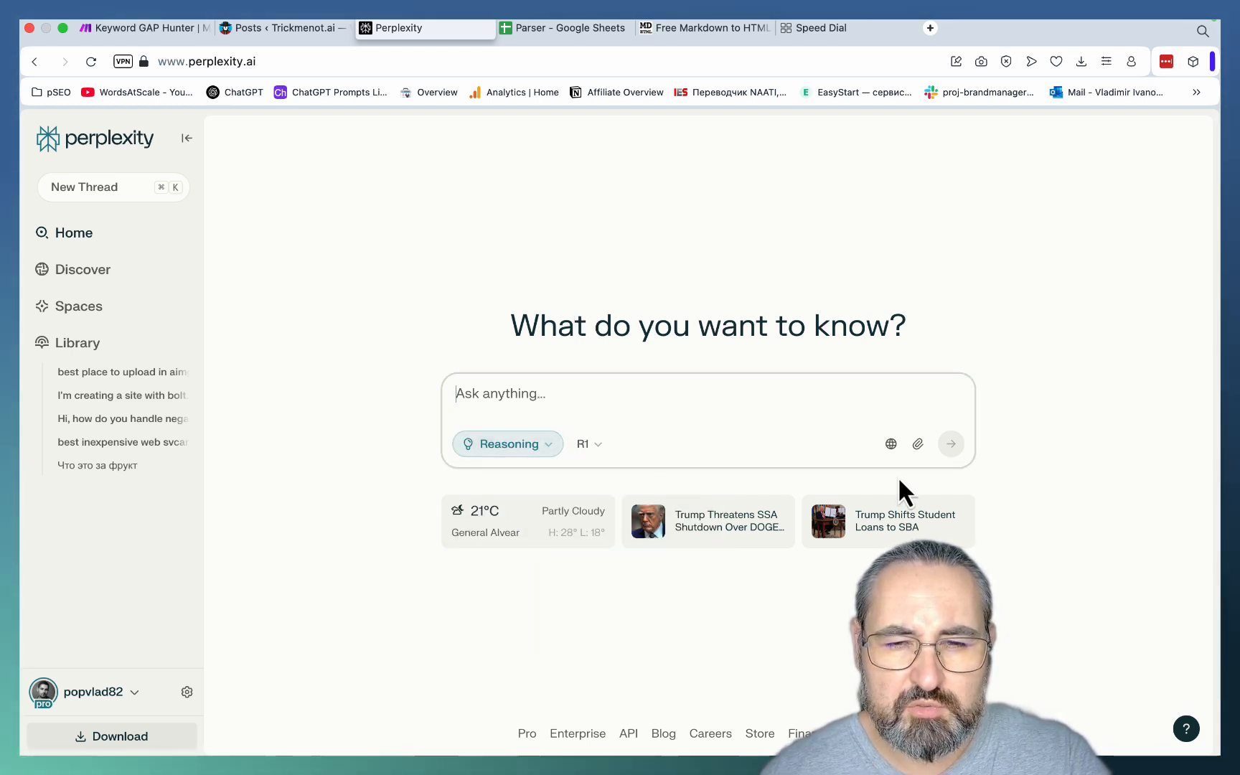
{"action": "left_click", "coordinate": [890, 444]}
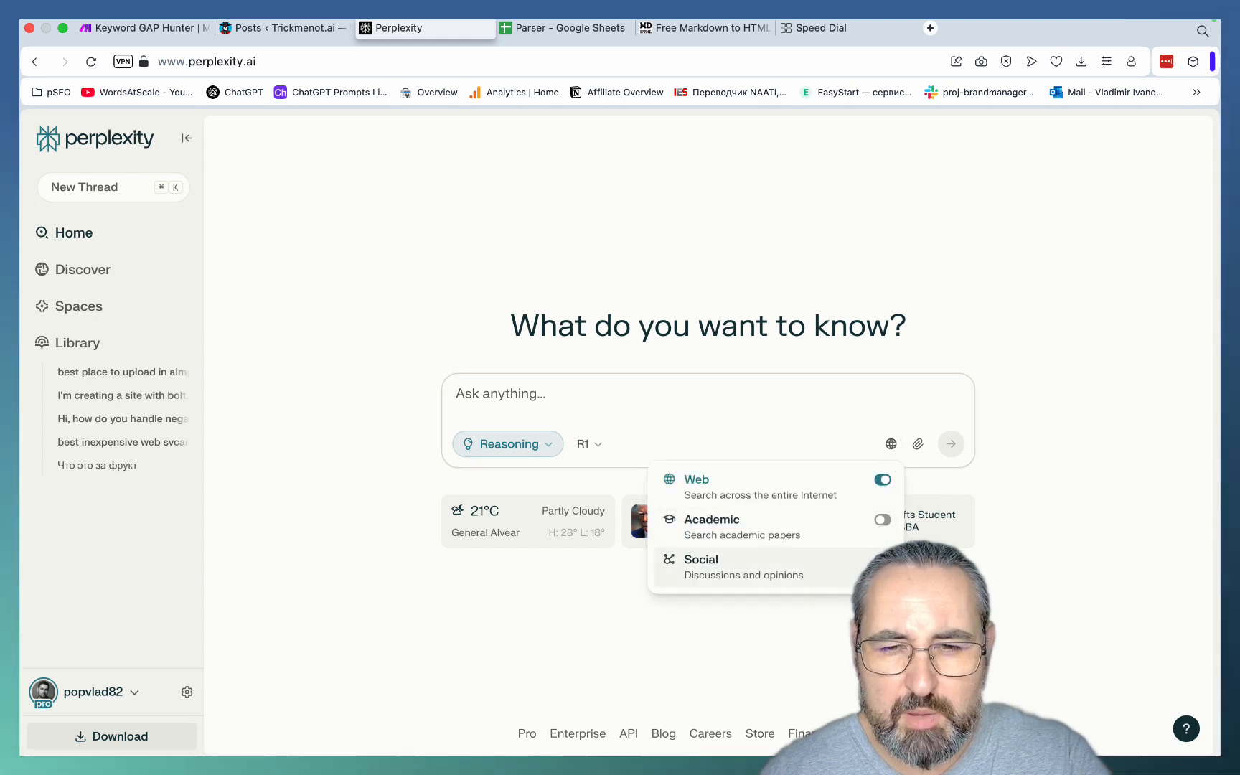
{"action": "type", "text": "Write a 2000-word review about NotLikeAI review Text Generator based on the below outline:"}
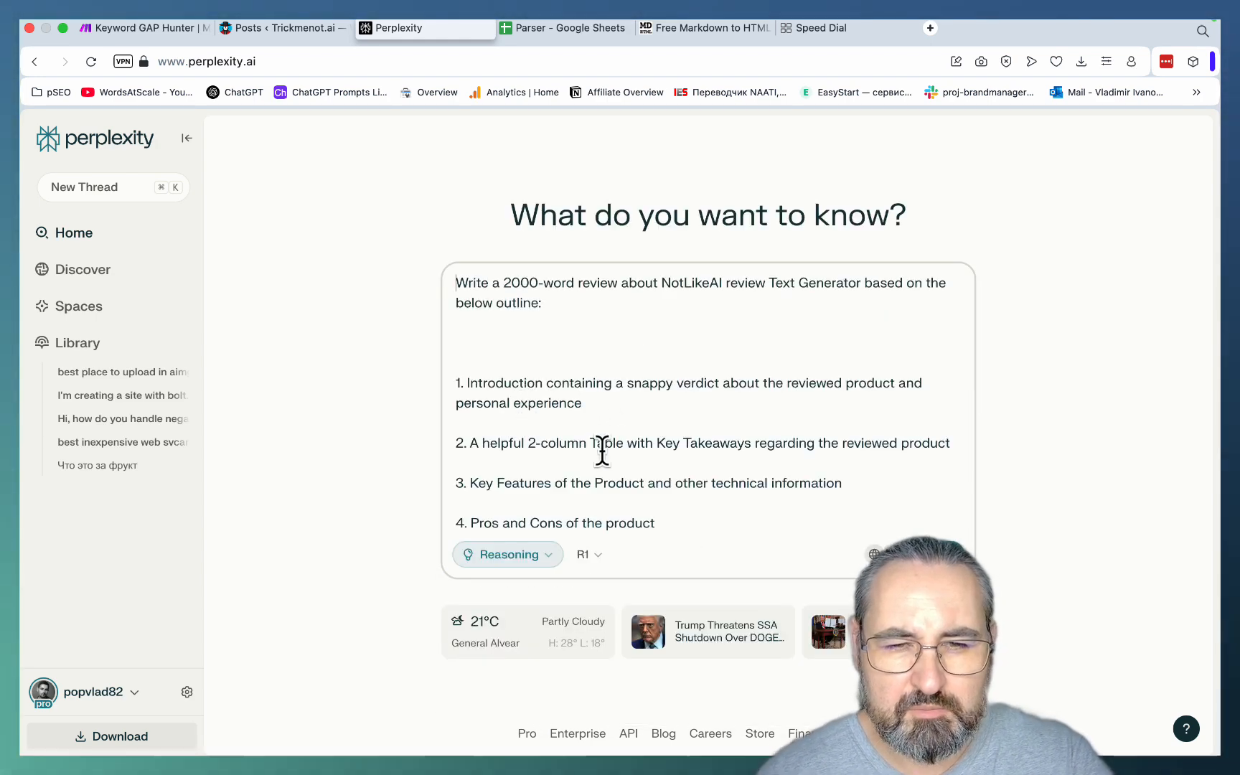
{"action": "double_click", "coordinate": [692, 282]}
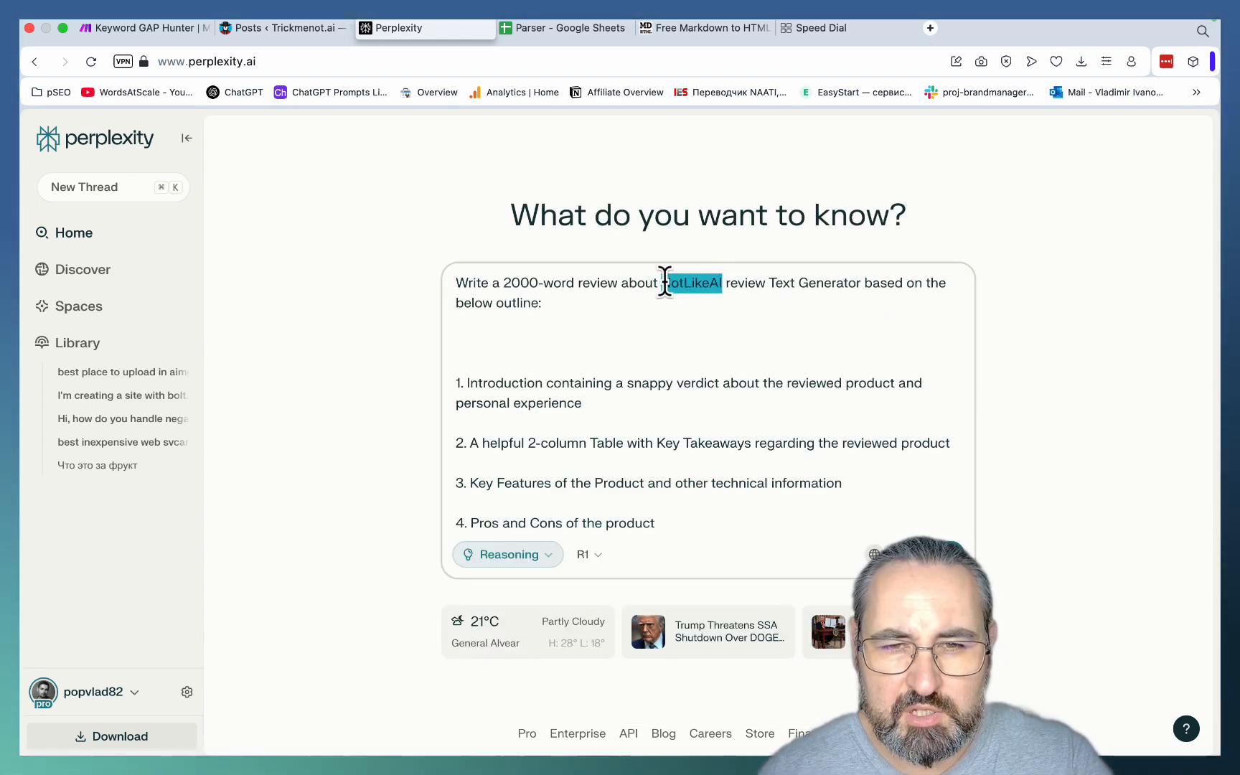
{"action": "type", "text": "Decopy AI"}
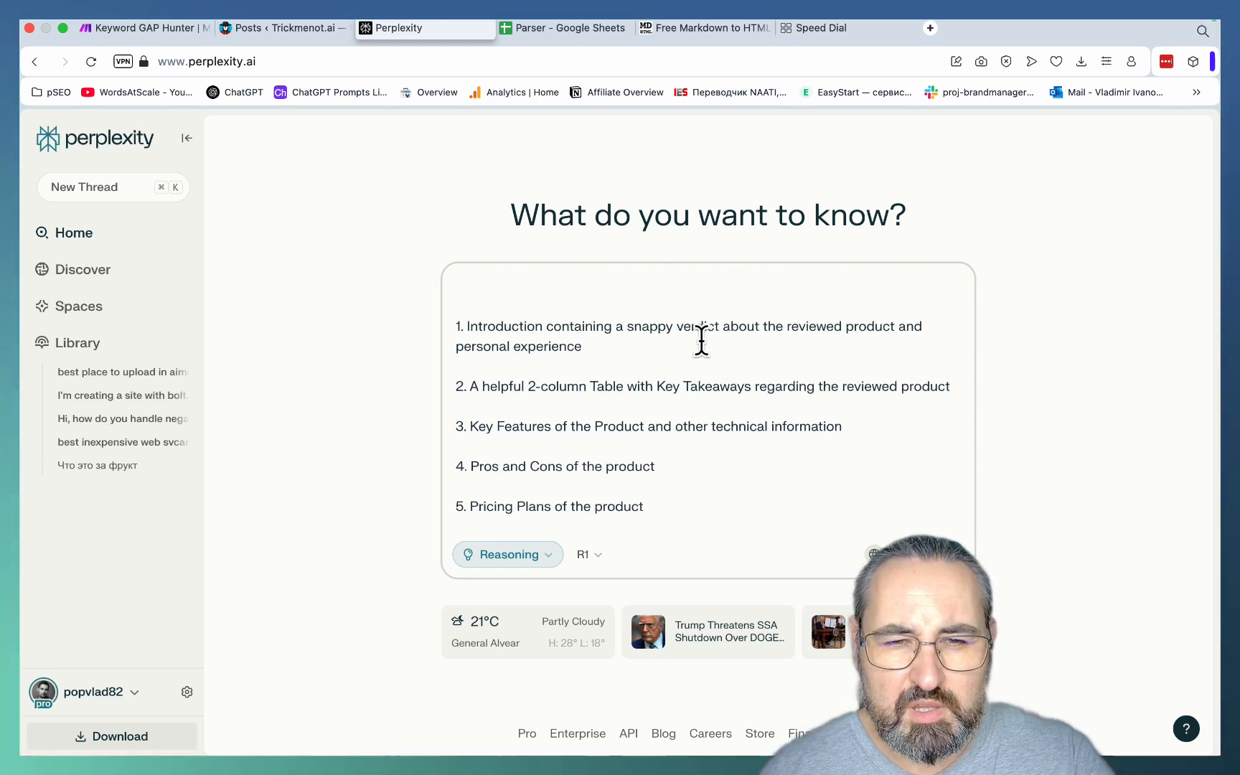
{"action": "mouse_move", "coordinate": [708, 386]}
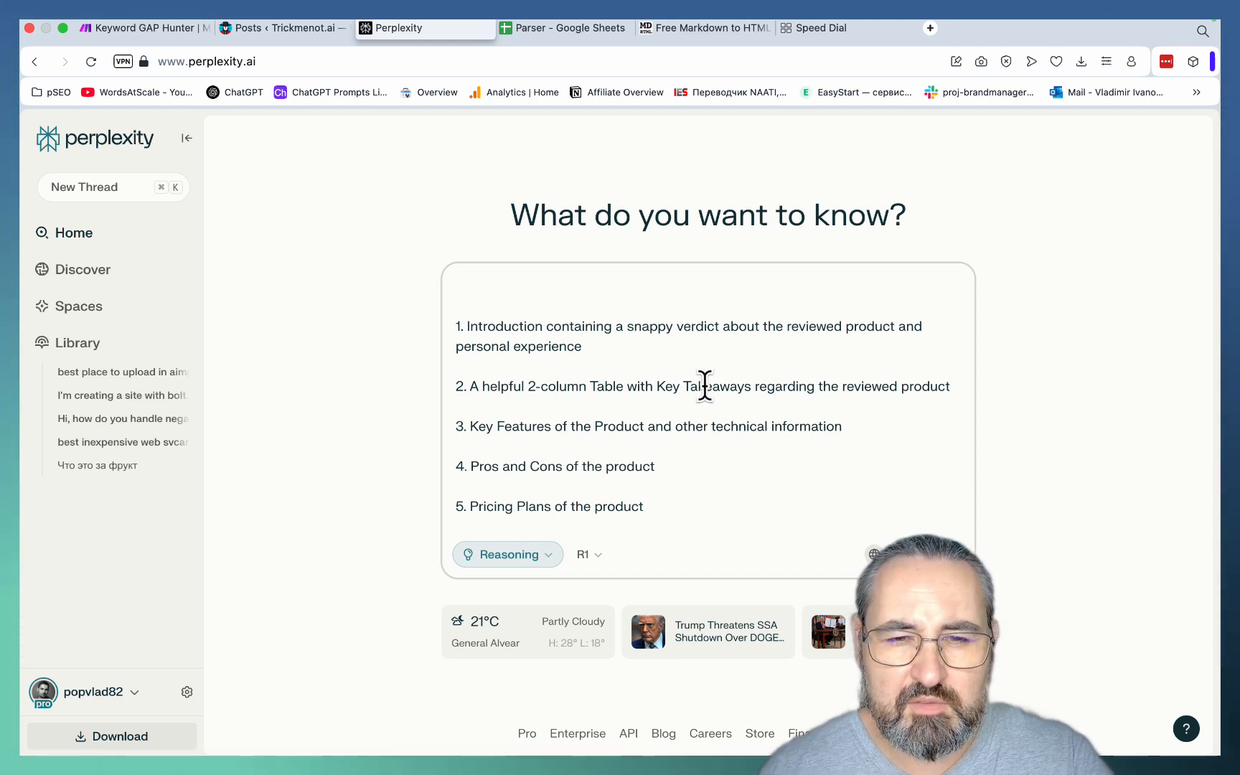
{"action": "mouse_move", "coordinate": [696, 402]}
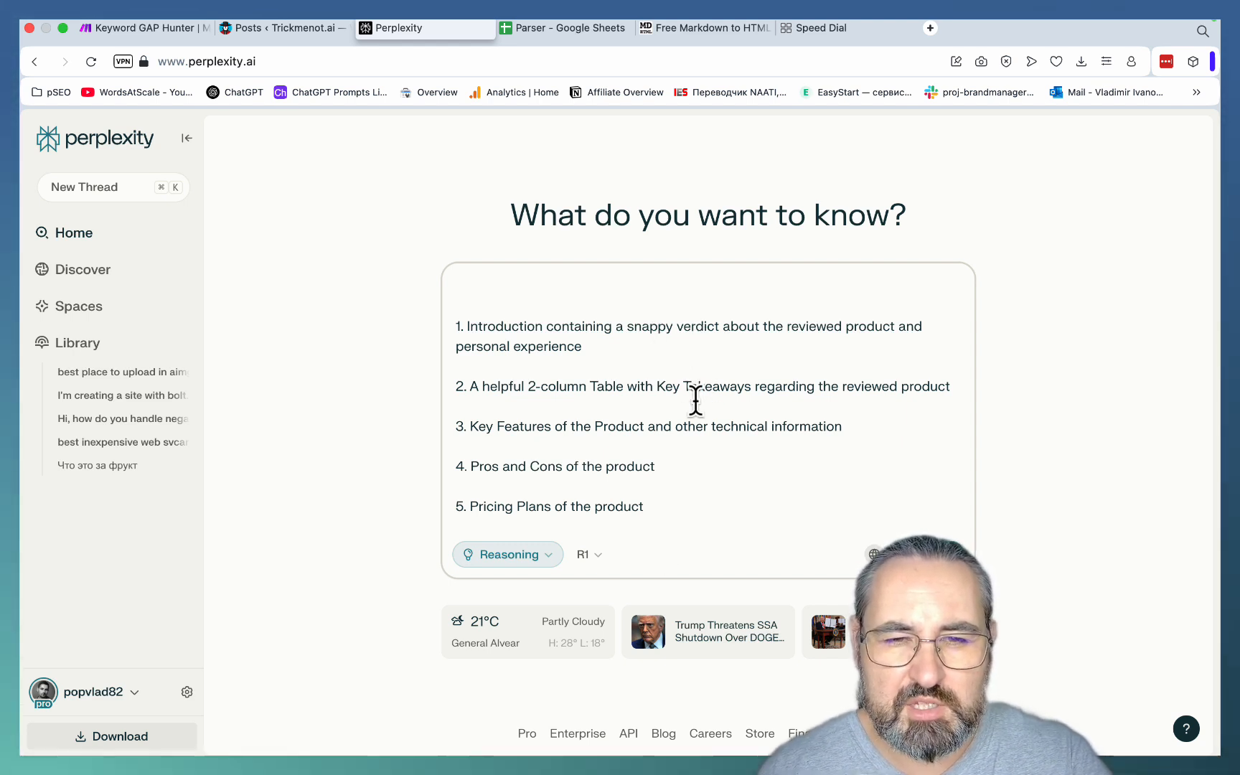
{"action": "mouse_move", "coordinate": [482, 332]}
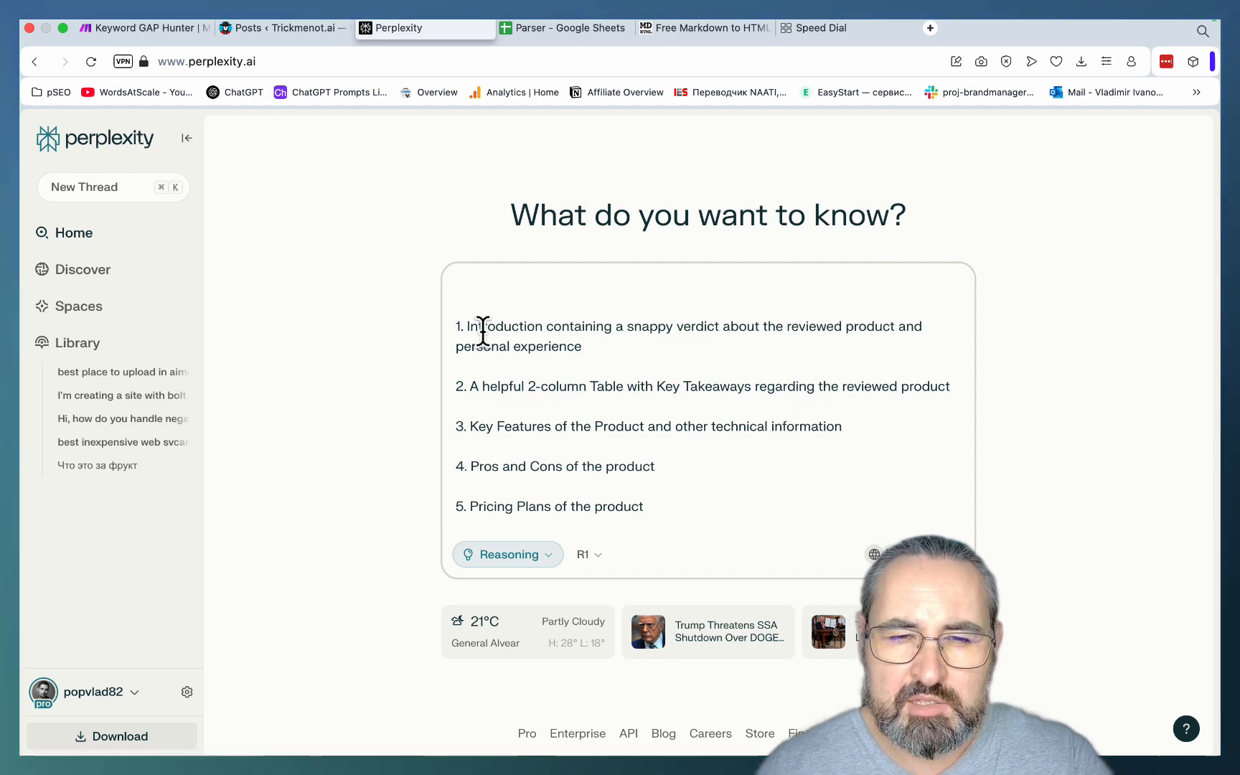
Scroll through the pasted outline and writing rules, then submit the Decopy AI review request
{"action": "scroll", "scroll_direction": "down", "scroll_amount": 3}
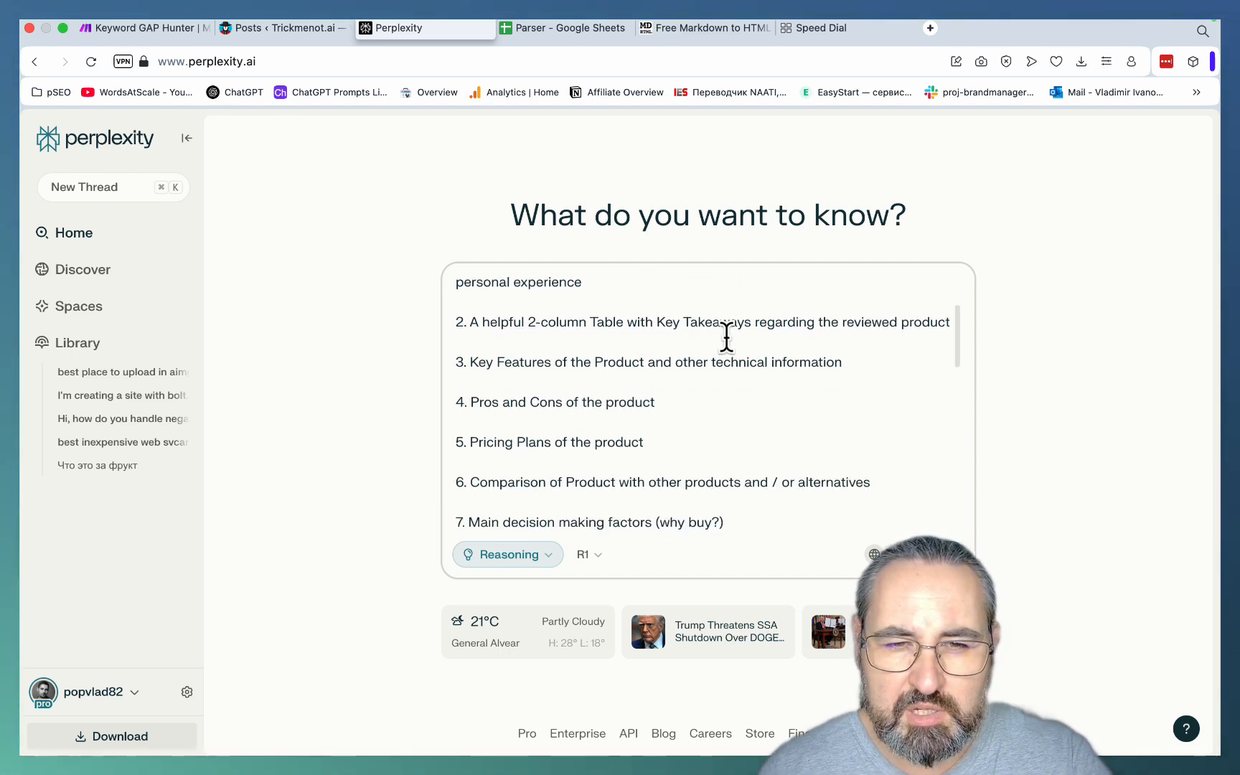
{"action": "scroll", "scroll_direction": "down", "scroll_amount": 3}
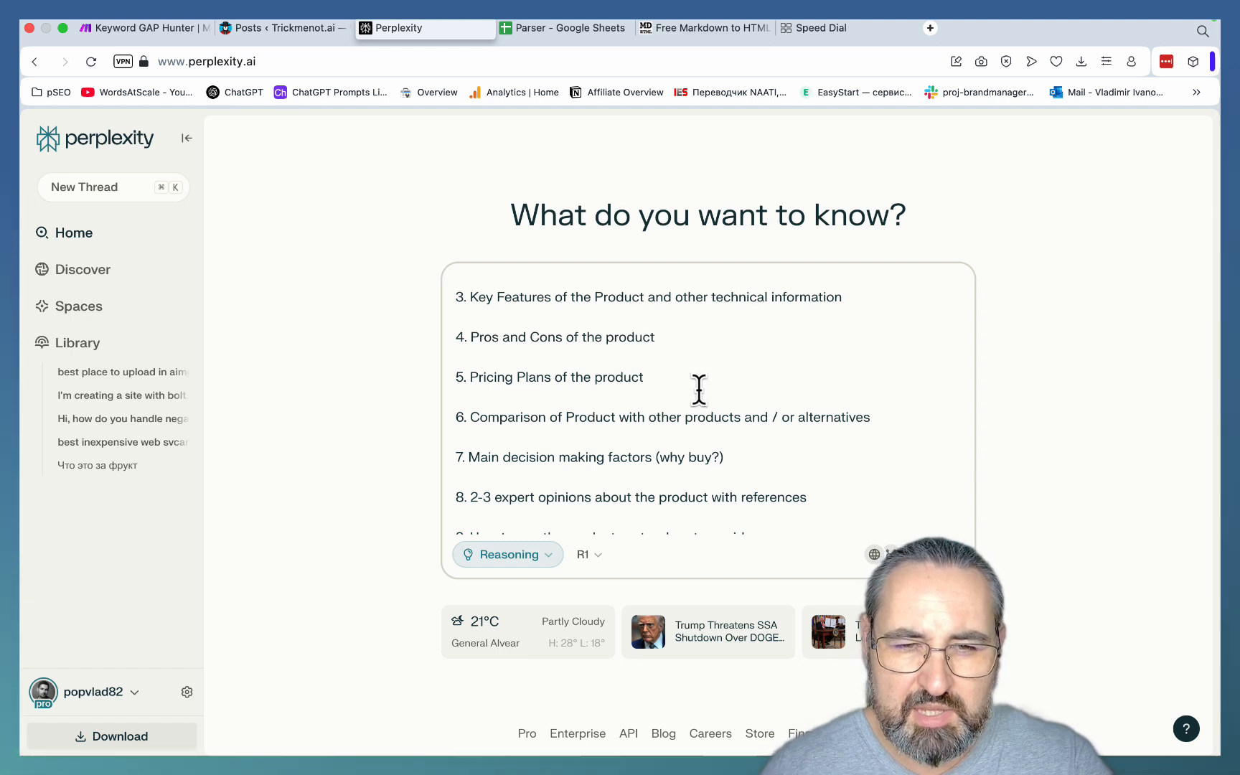
{"action": "scroll", "scroll_direction": "down", "scroll_amount": 3}
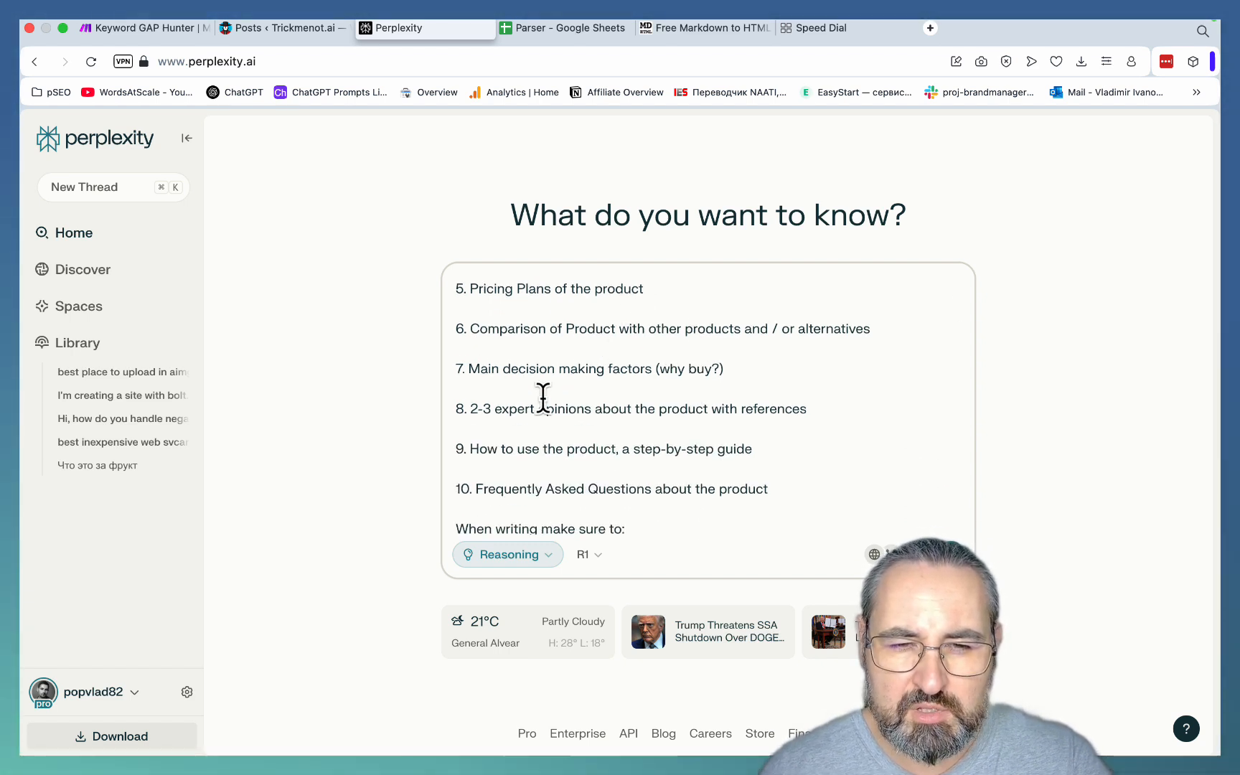
{"action": "mouse_move", "coordinate": [755, 415]}
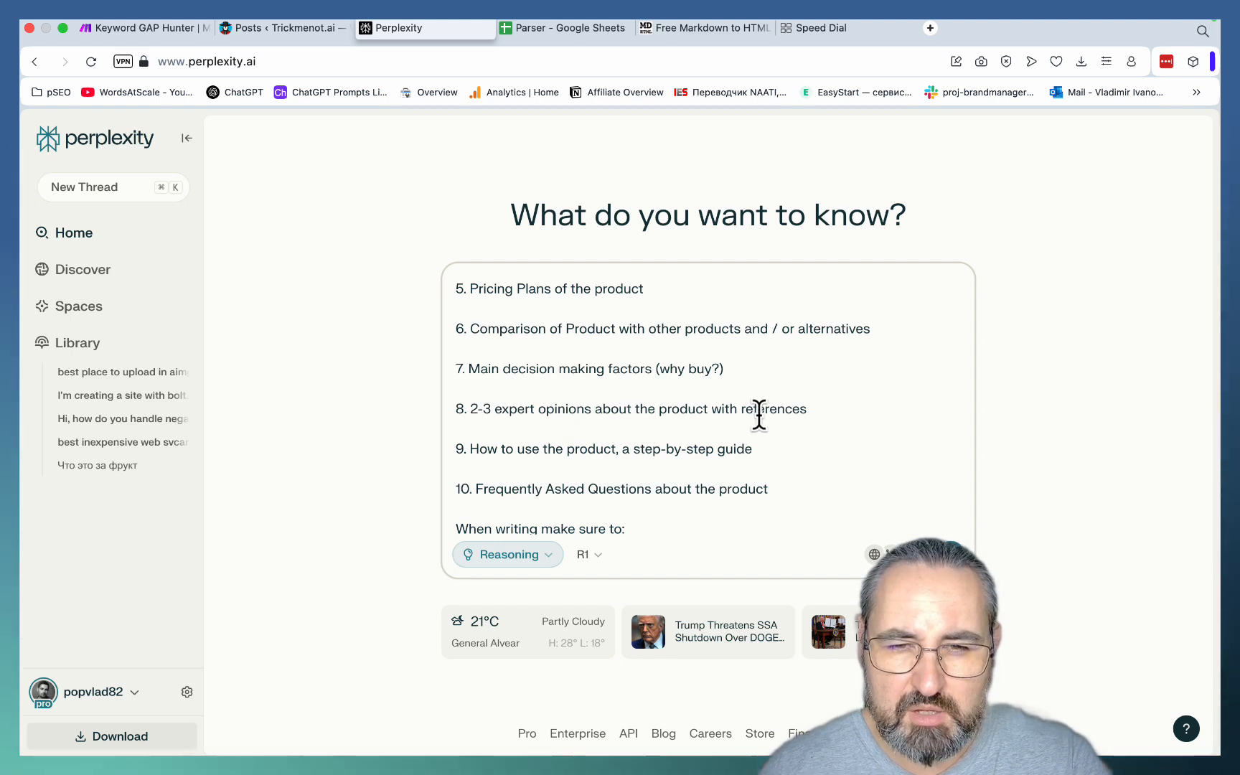
{"action": "scroll", "scroll_direction": "down", "scroll_amount": 3}
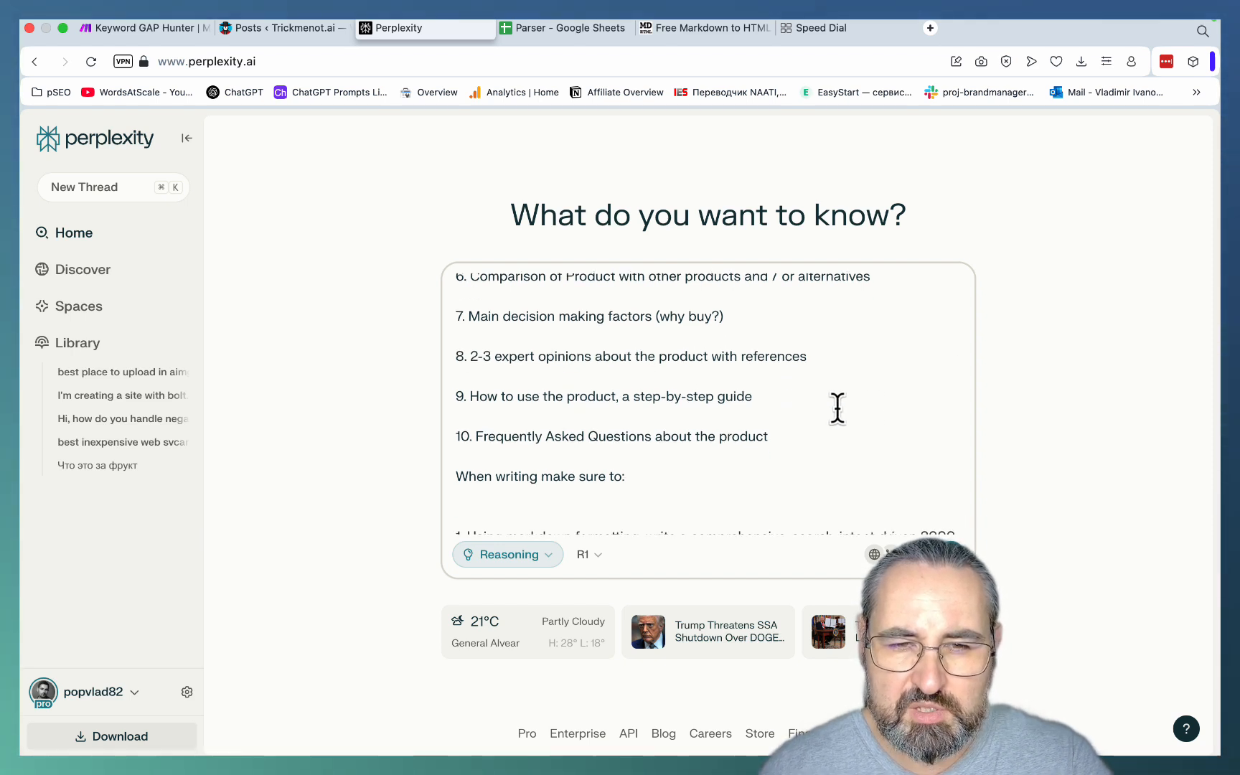
{"action": "scroll", "scroll_direction": "down", "scroll_amount": 3}
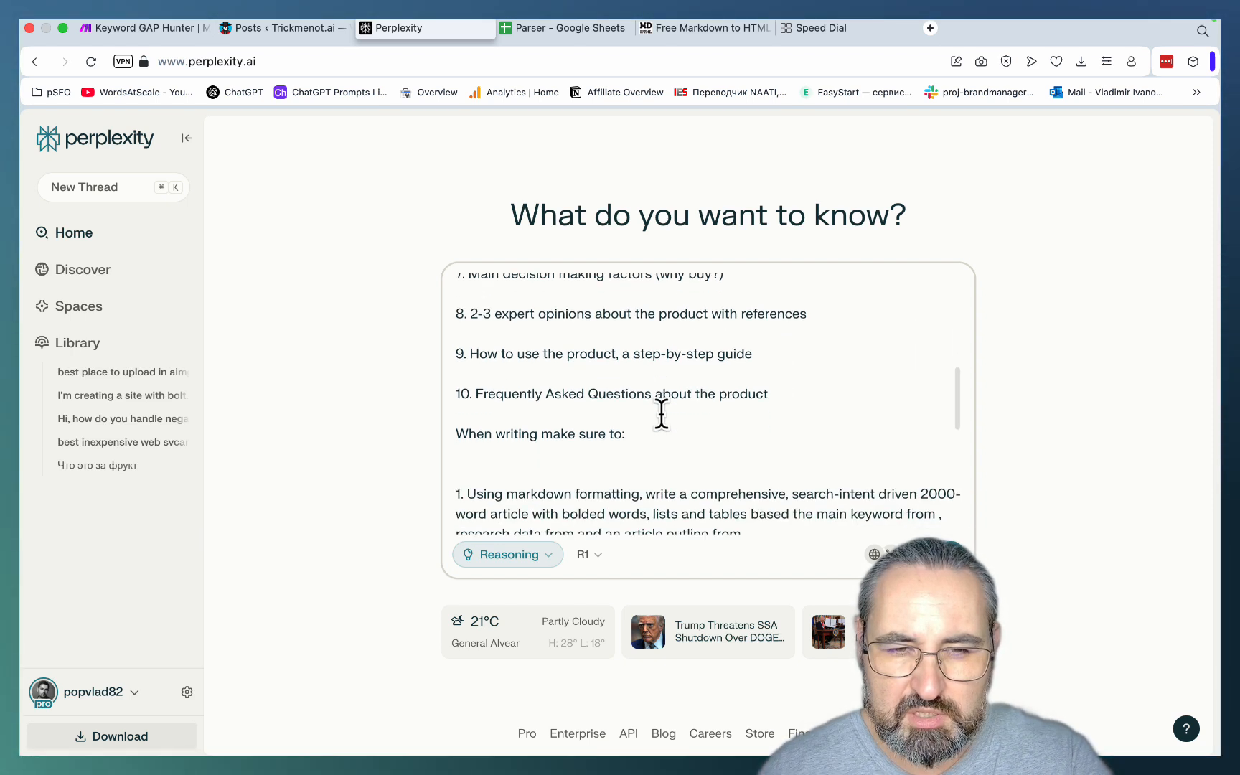
{"action": "scroll", "scroll_direction": "down", "scroll_amount": 3}
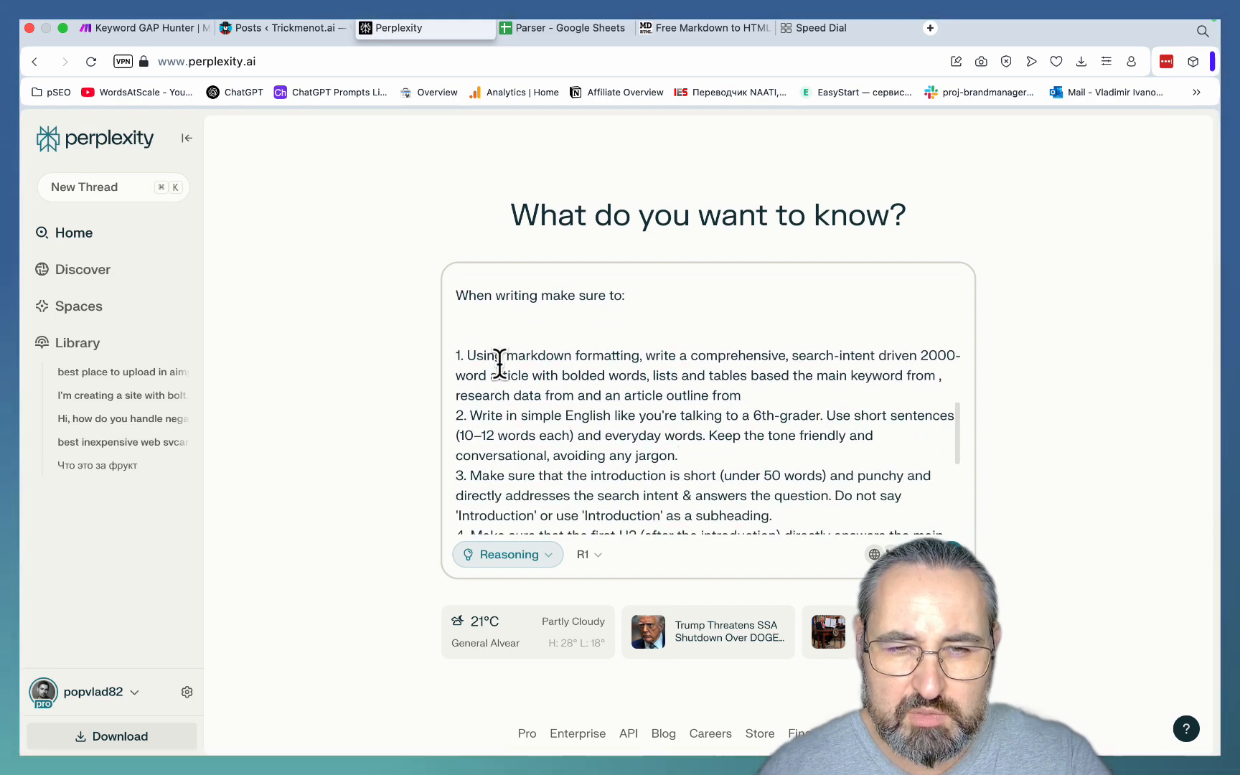
{"action": "scroll", "scroll_direction": "down", "scroll_amount": 3}
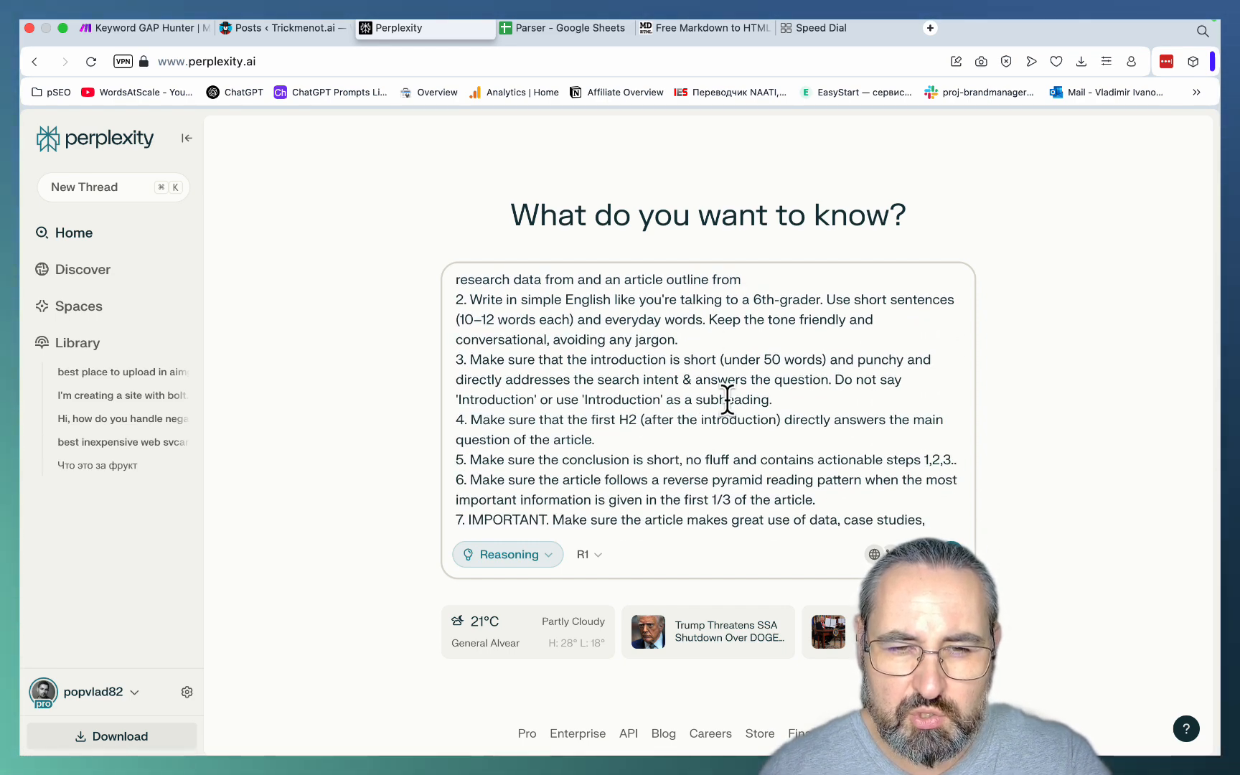
{"action": "scroll", "scroll_direction": "down", "scroll_amount": 3}
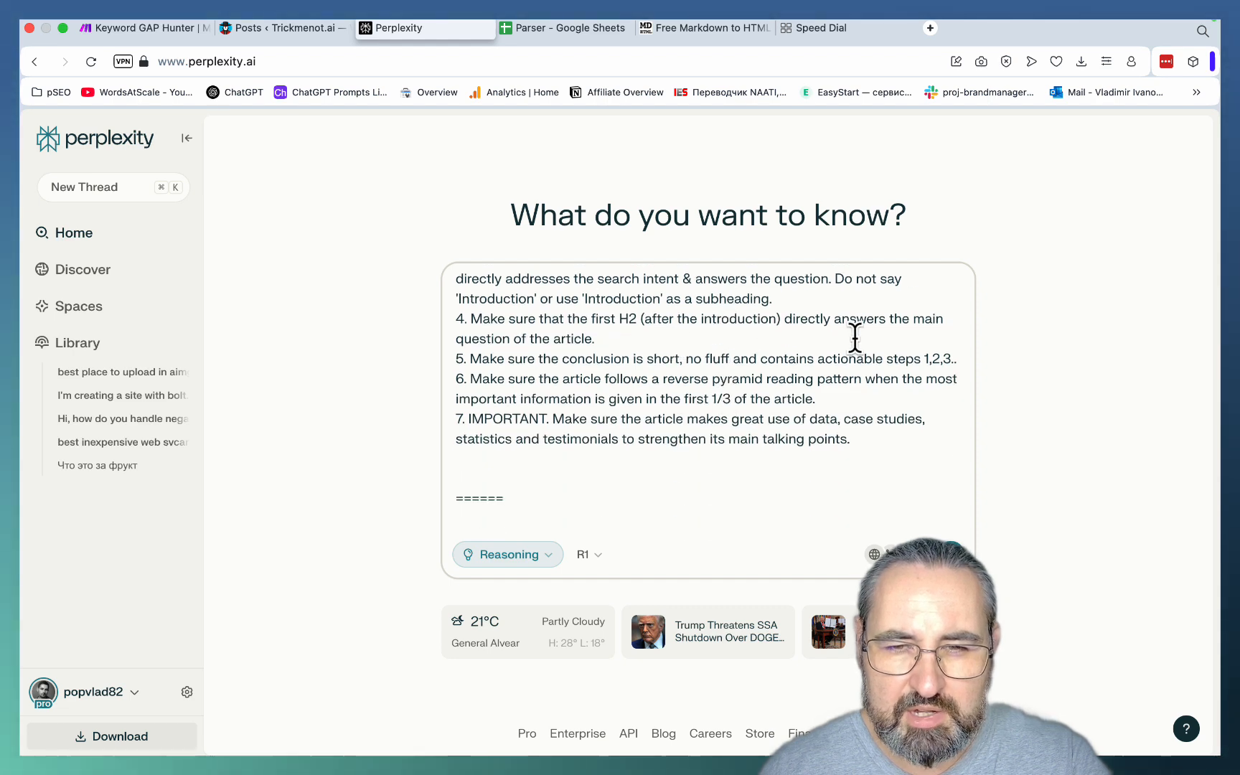
{"action": "scroll", "scroll_direction": "down", "scroll_amount": 3}
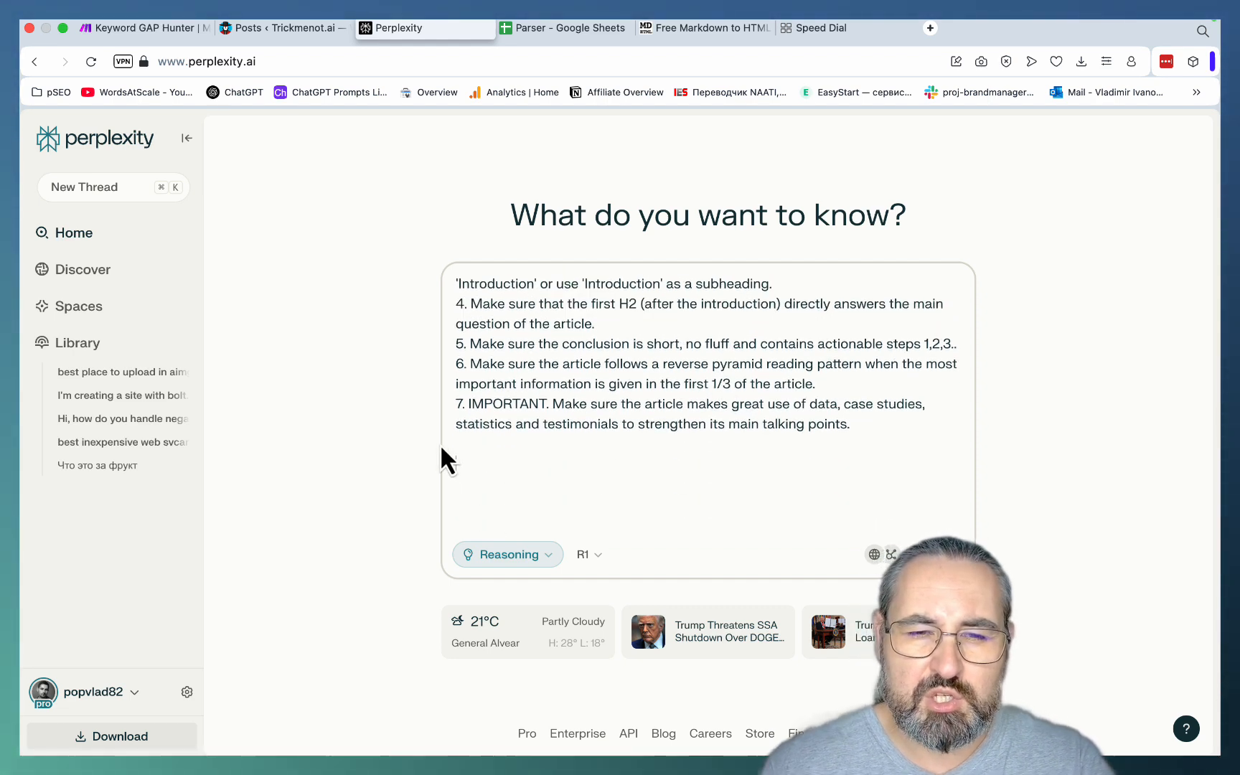
{"action": "key", "text": "Return"}
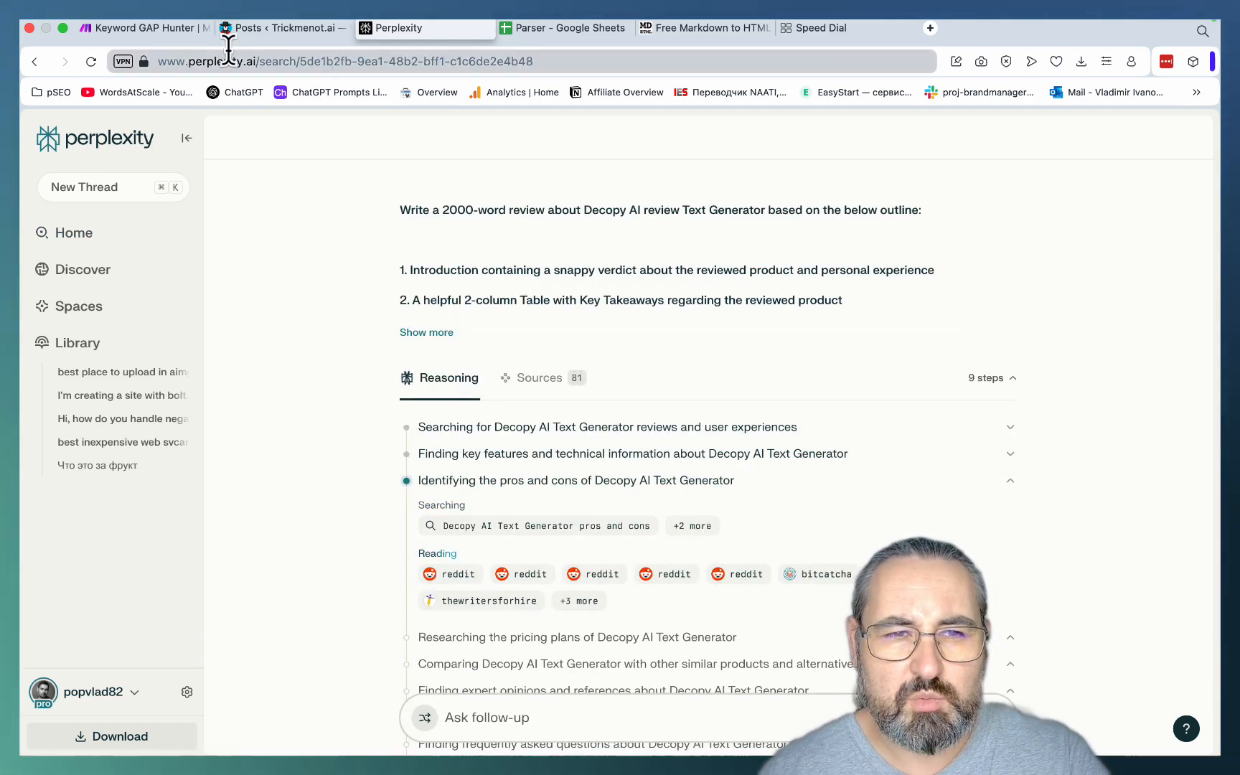
Alternate between the Keyword GAP Hunter scenario and Perplexity to check the review's progress, ending on Perplexity
{"action": "left_click", "coordinate": [142, 27]}
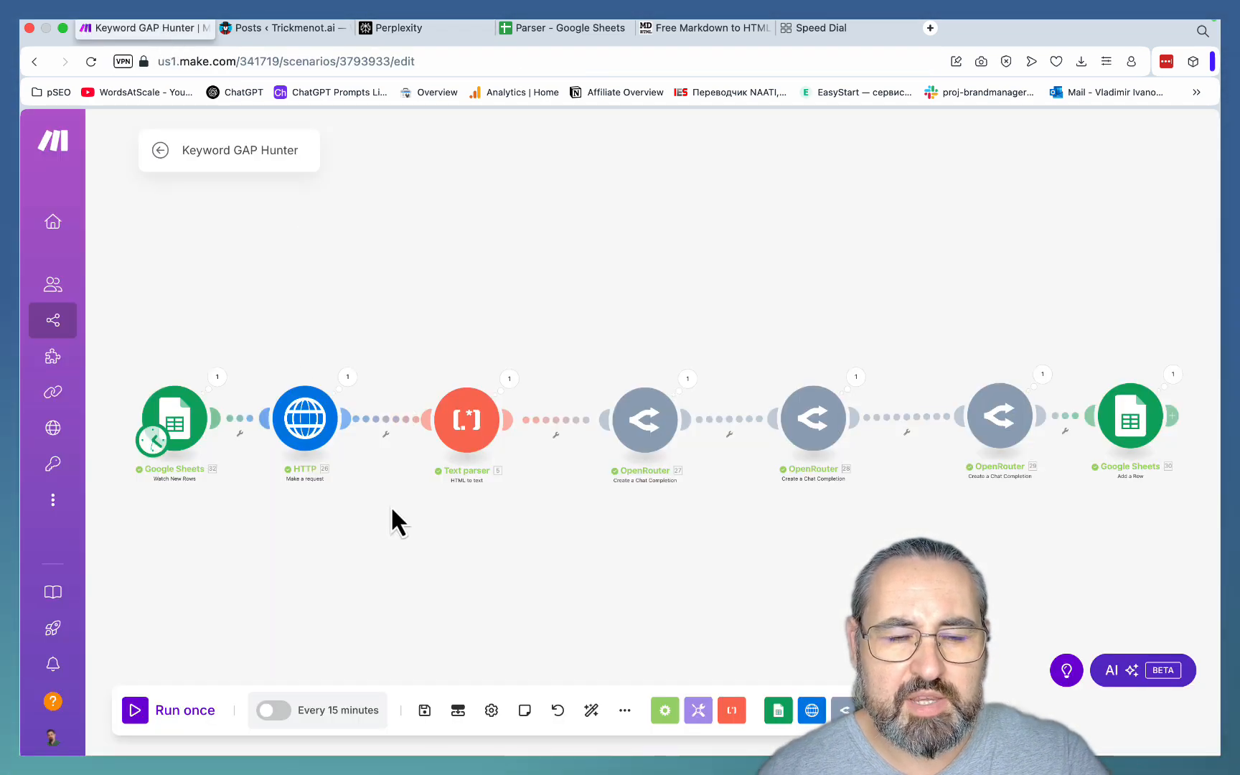
{"action": "mouse_move", "coordinate": [456, 525]}
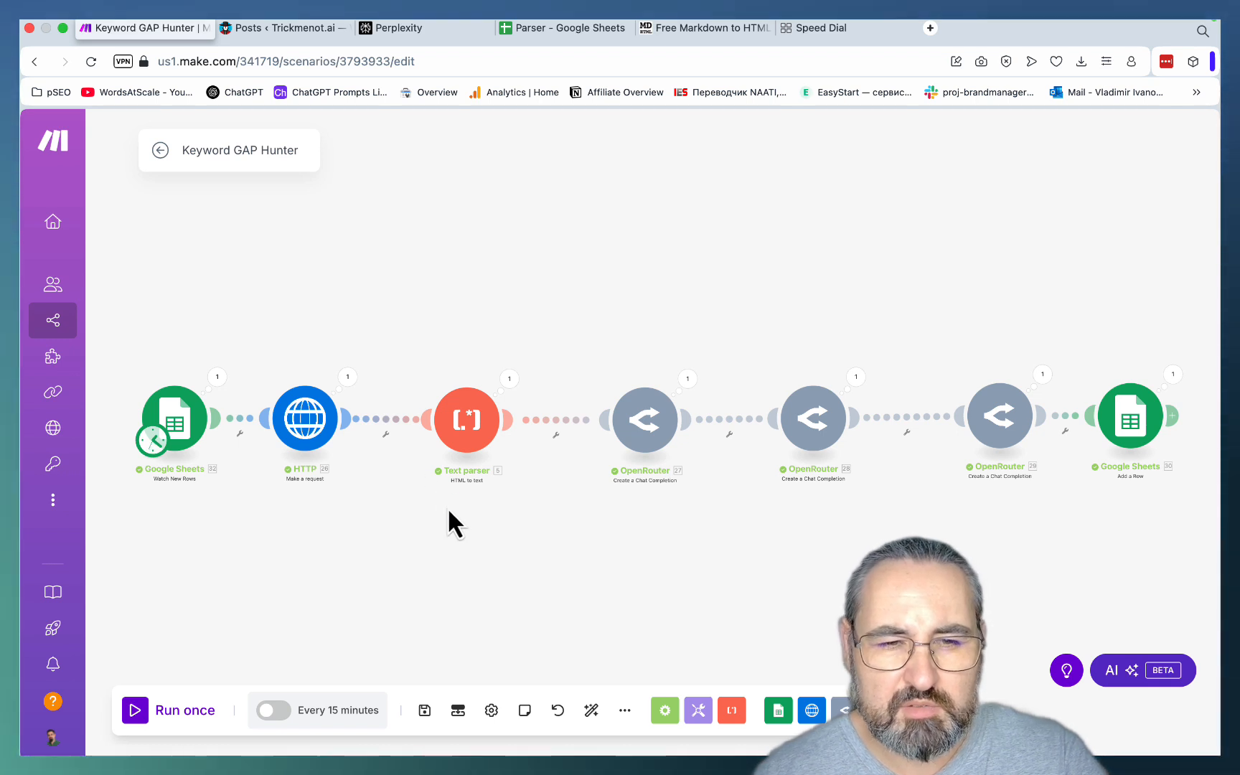
{"action": "mouse_move", "coordinate": [172, 418]}
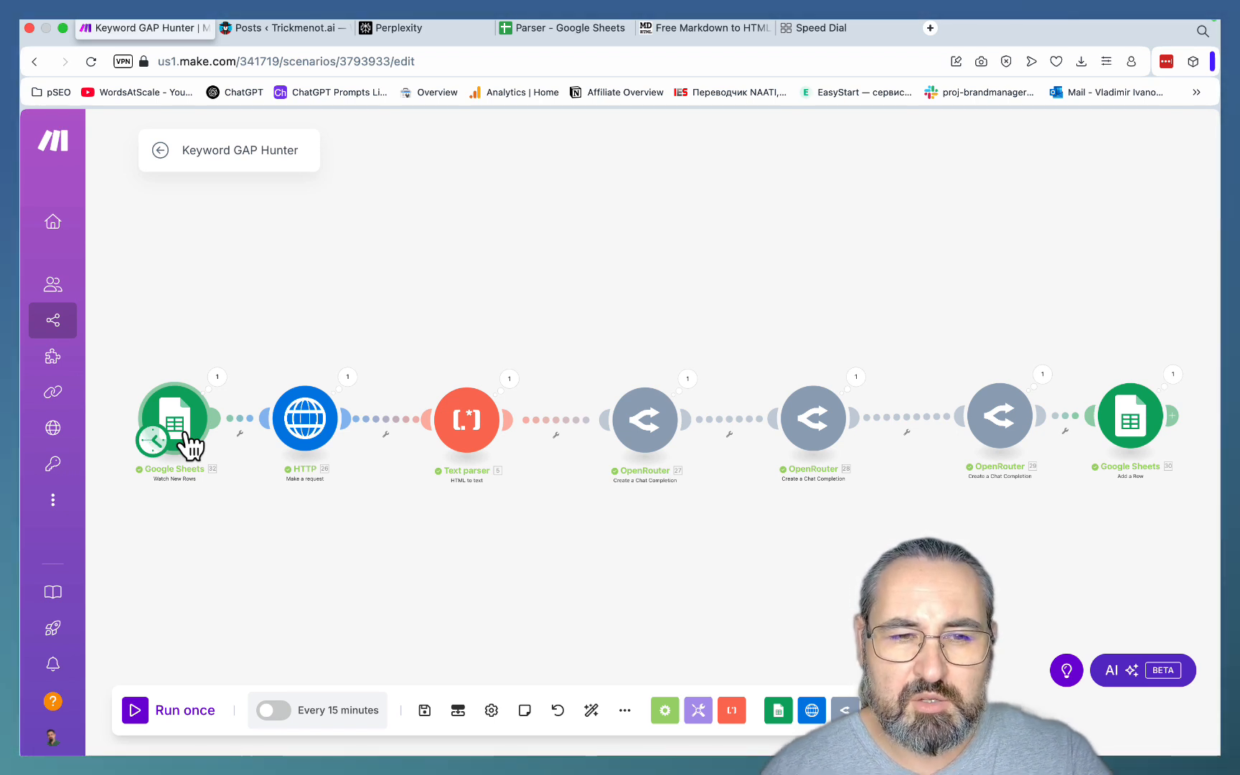
{"action": "mouse_move", "coordinate": [185, 431]}
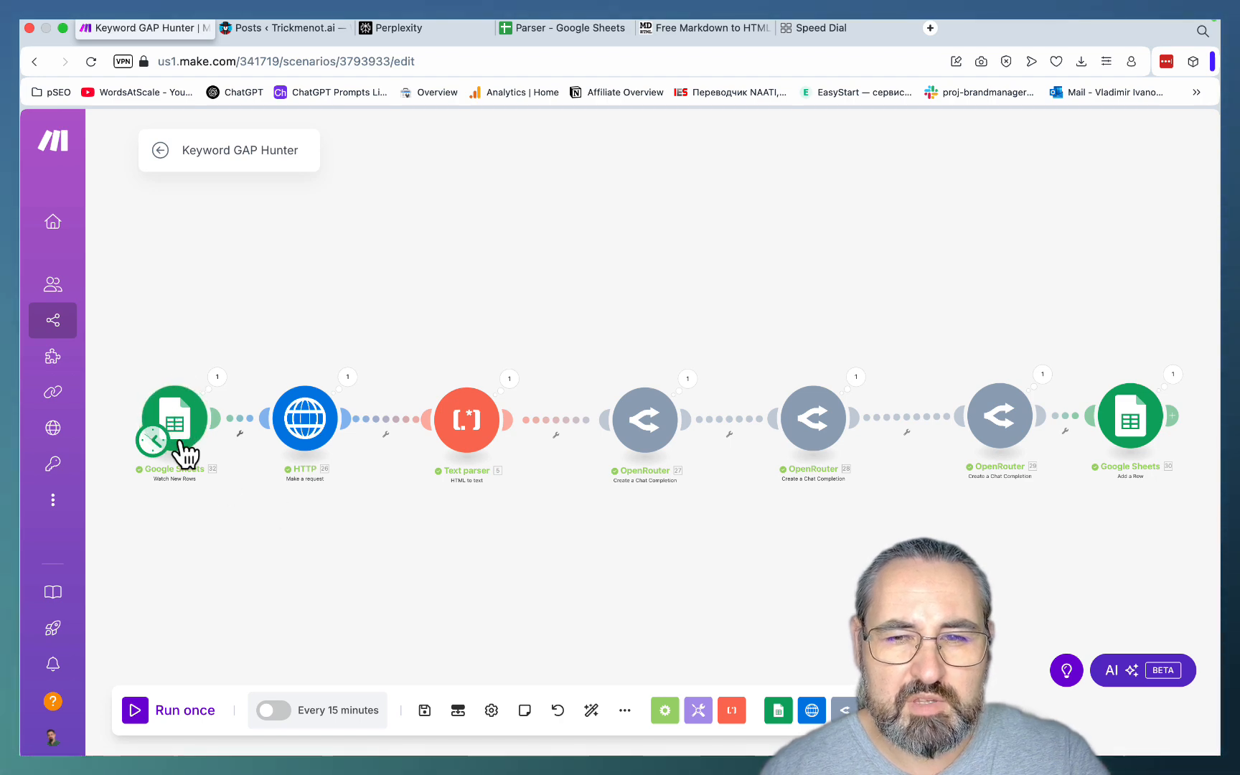
{"action": "mouse_move", "coordinate": [293, 501]}
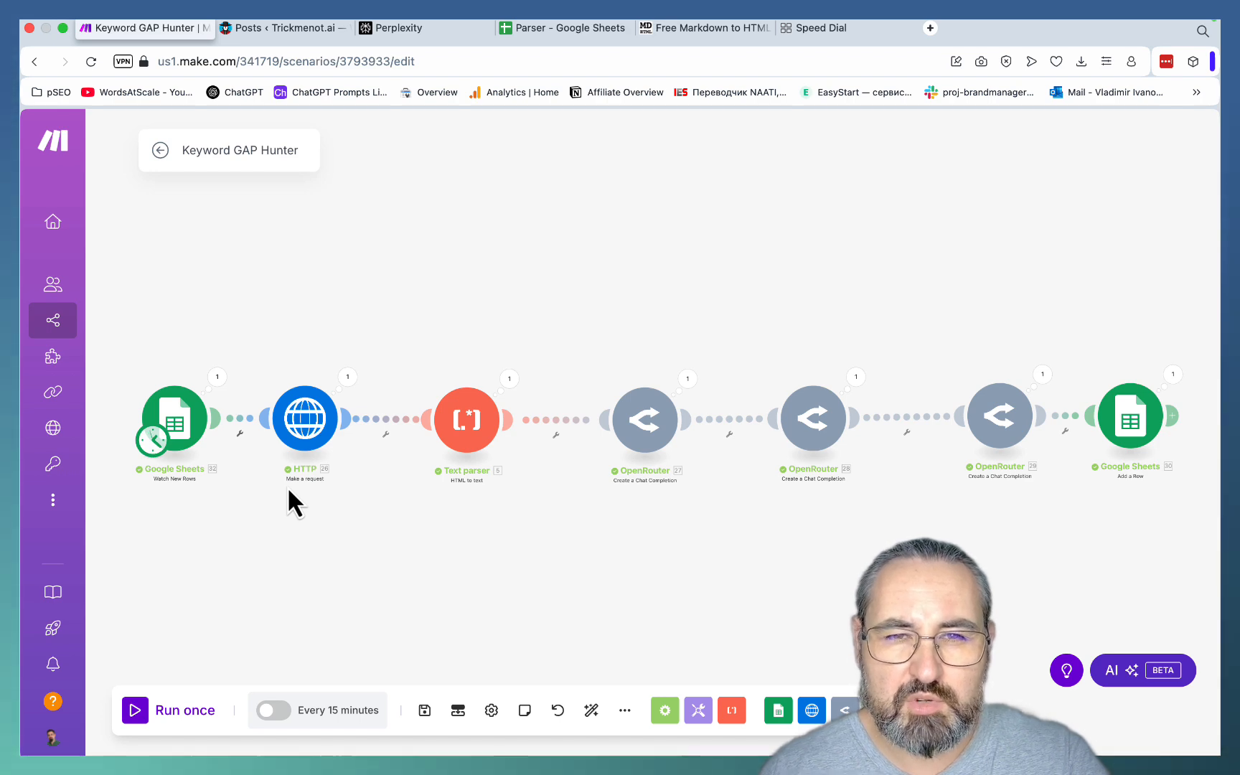
{"action": "left_click", "coordinate": [399, 27]}
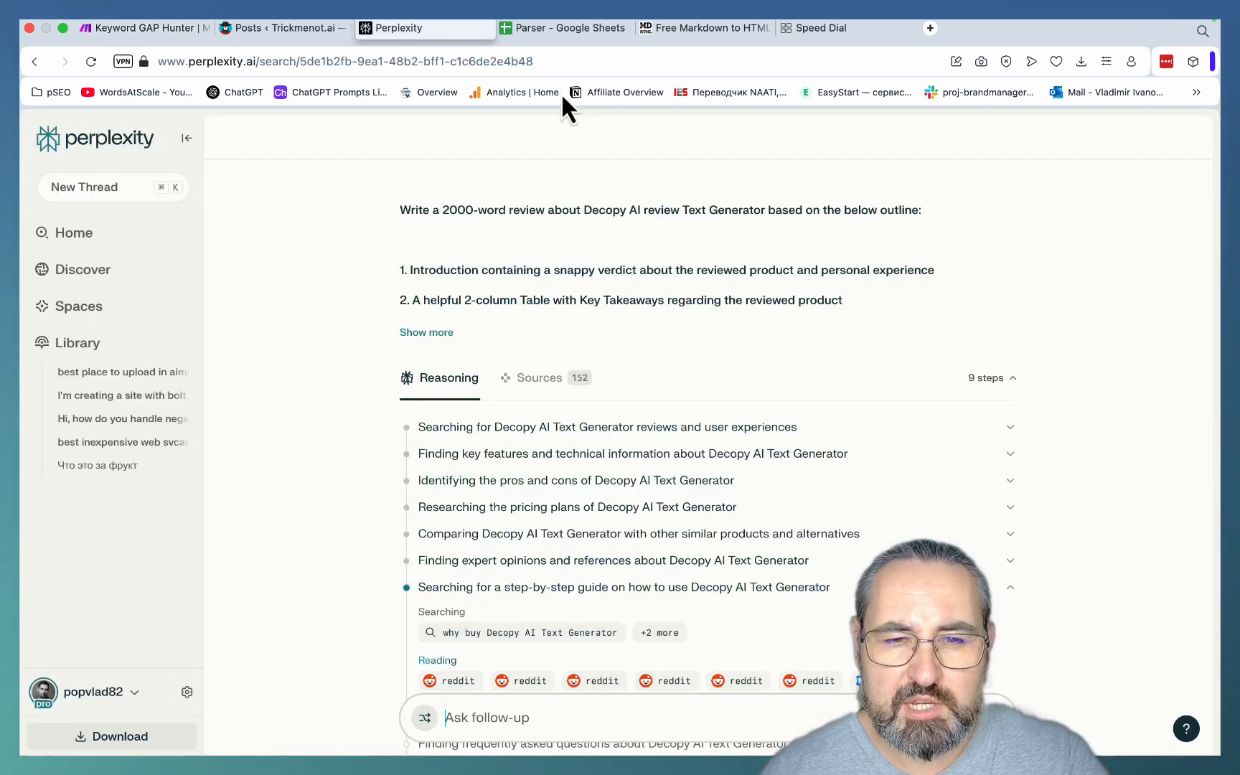
{"action": "scroll", "scroll_direction": "down", "scroll_amount": 3}
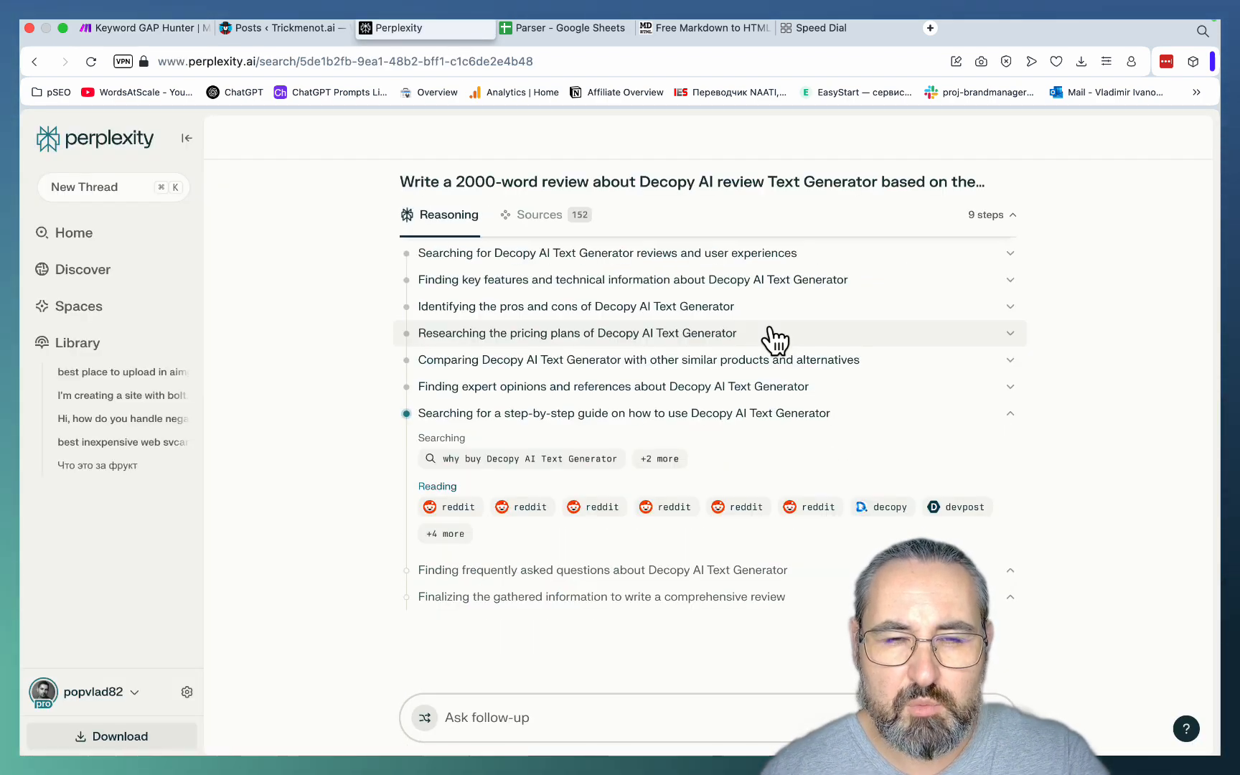
{"action": "left_click", "coordinate": [145, 27]}
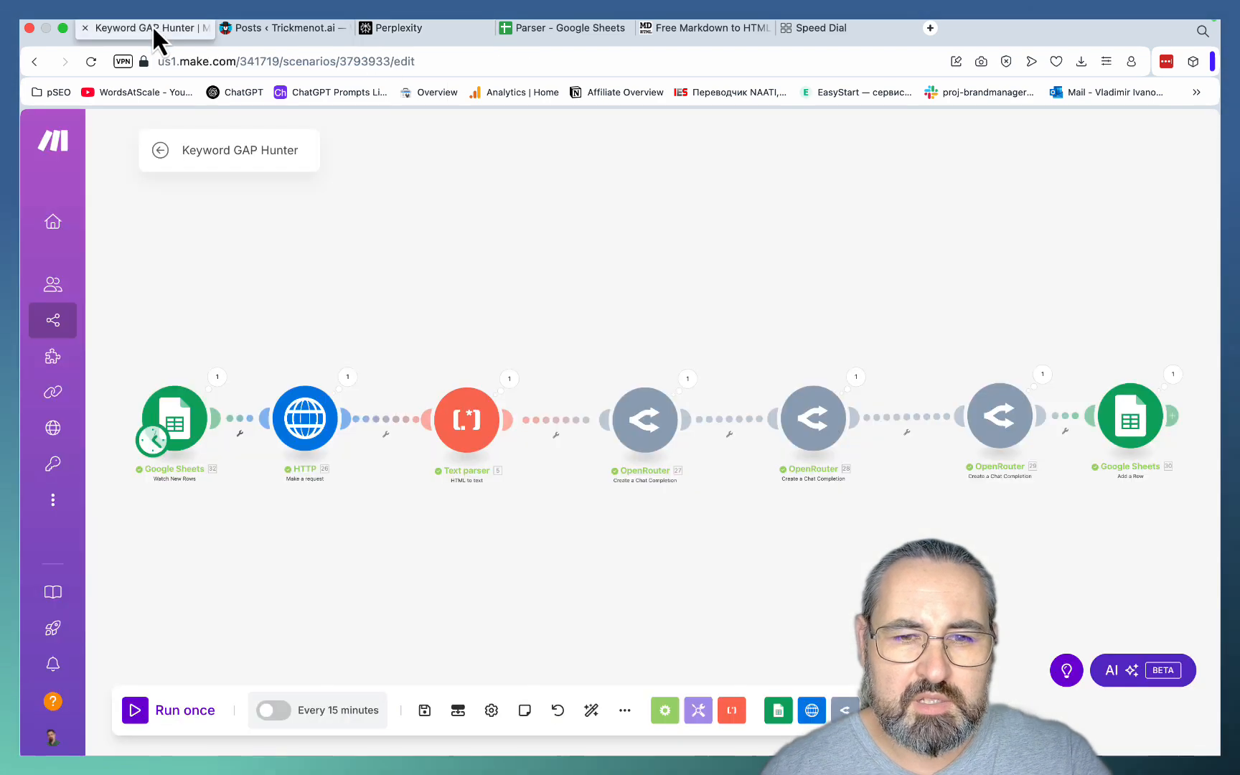
{"action": "mouse_move", "coordinate": [440, 502]}
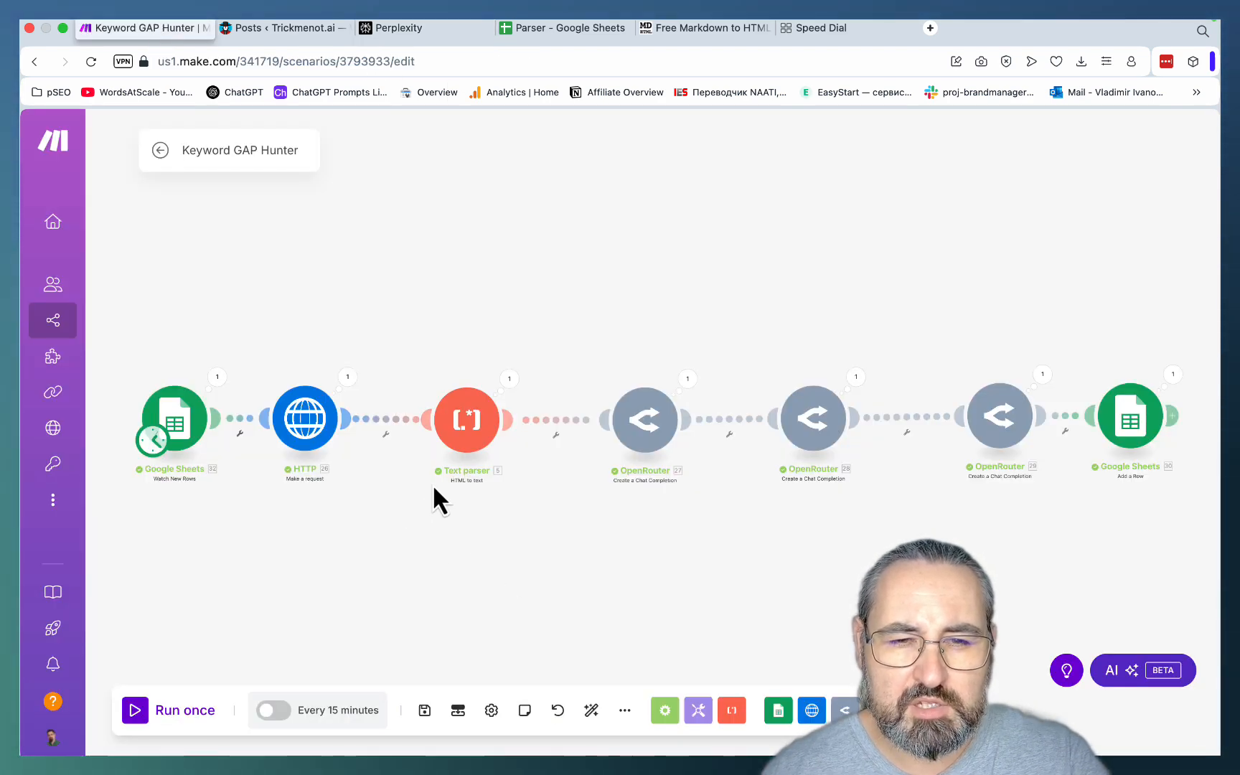
{"action": "mouse_move", "coordinate": [497, 665]}
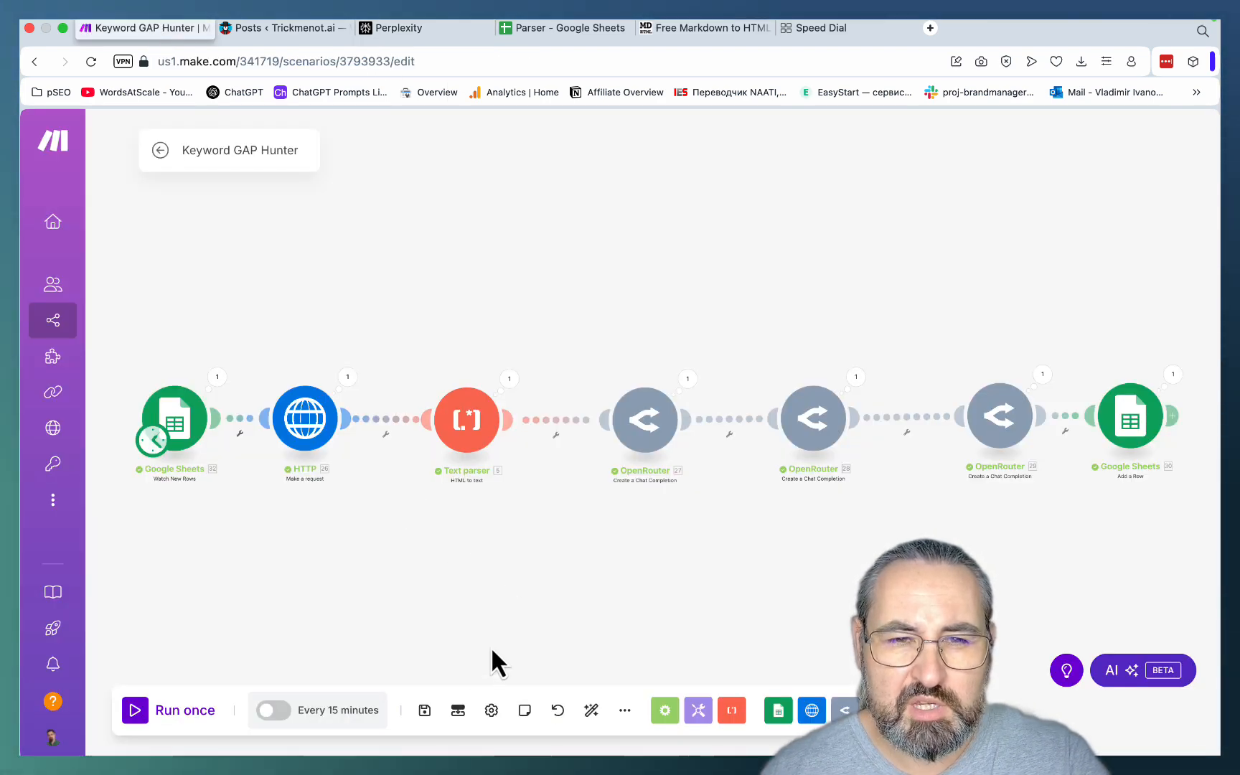
{"action": "left_click", "coordinate": [398, 27]}
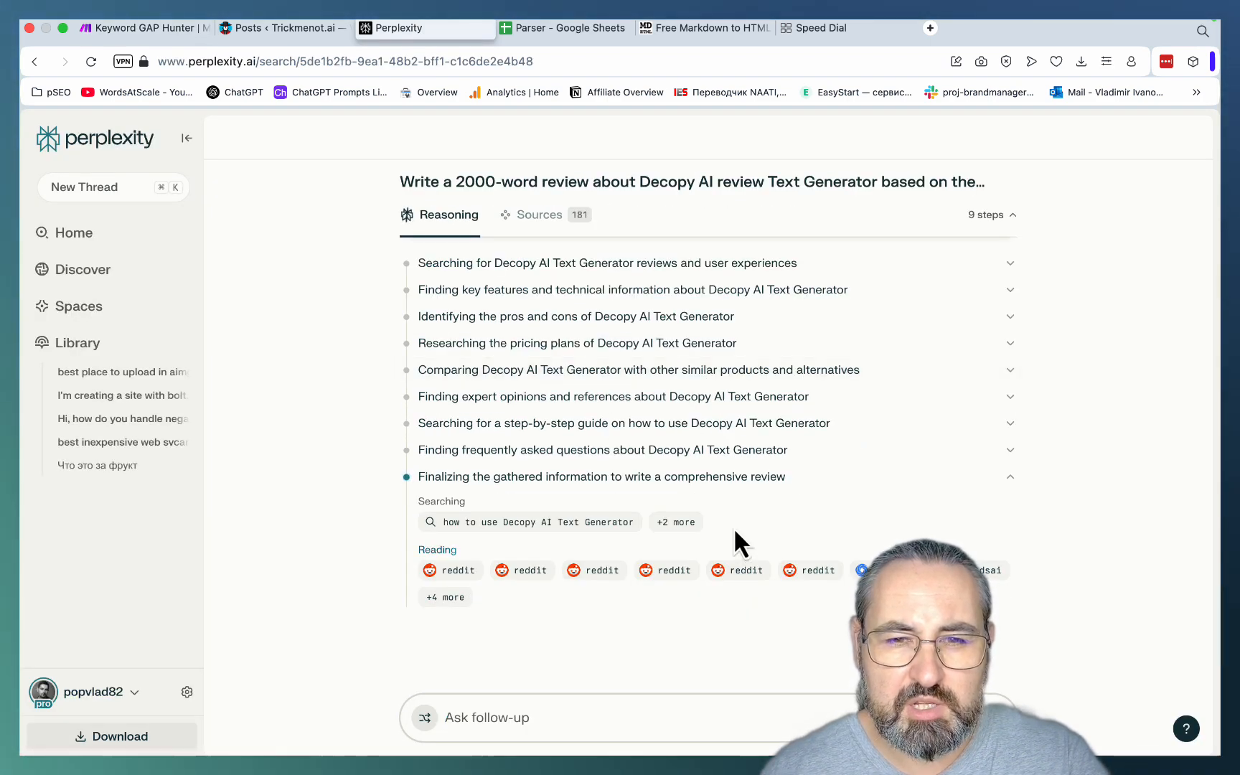
{"action": "left_click", "coordinate": [144, 27]}
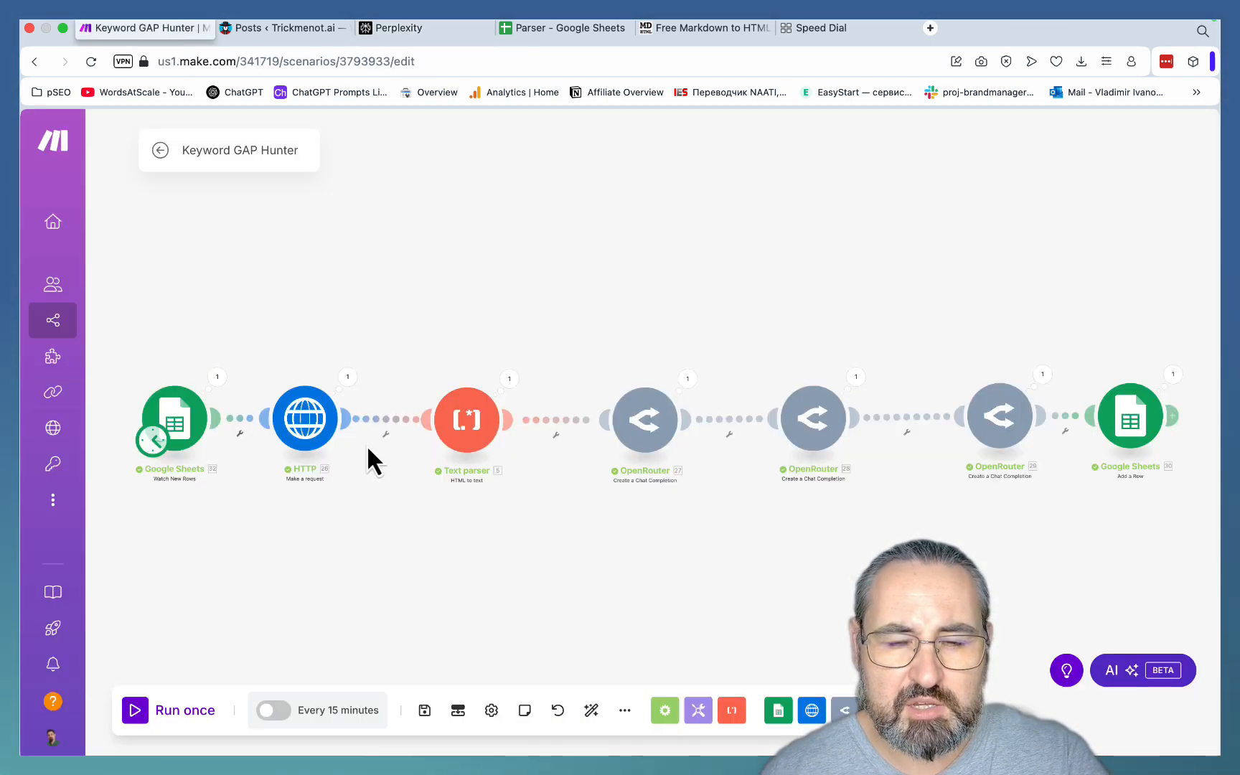
{"action": "mouse_move", "coordinate": [1000, 478]}
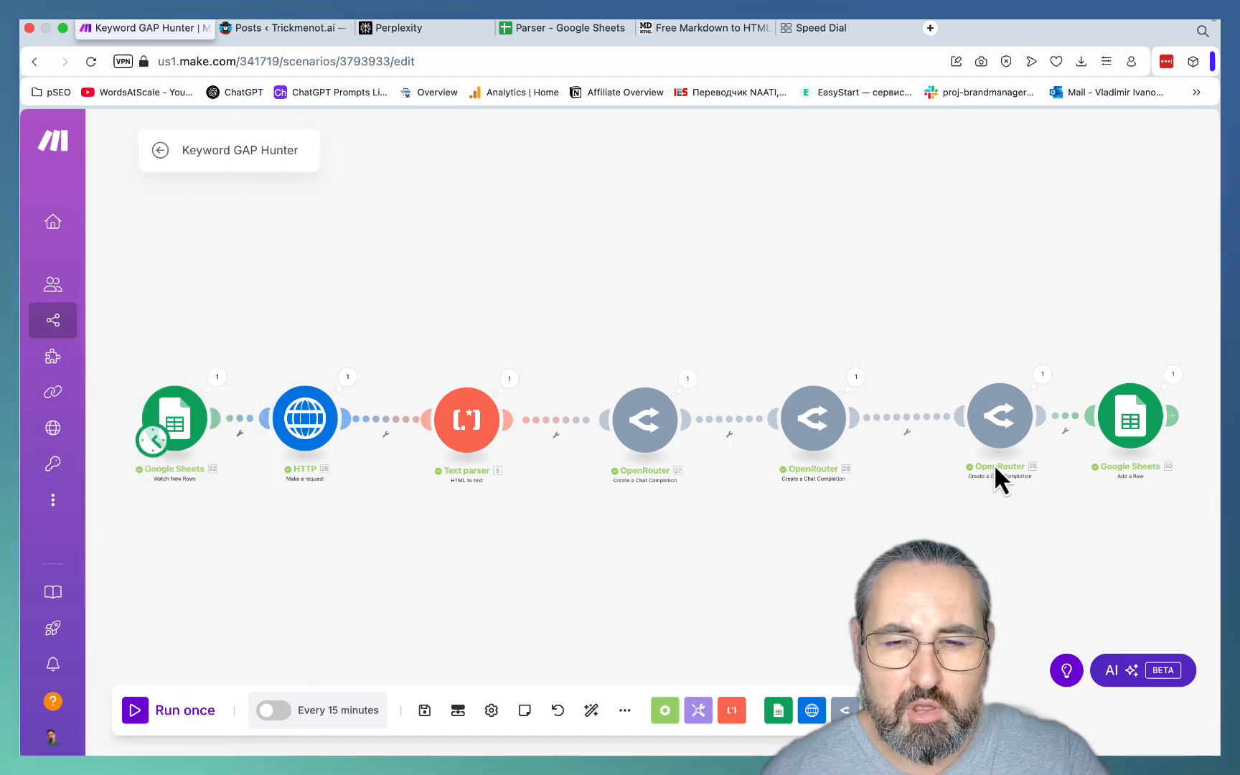
{"action": "left_click", "coordinate": [389, 27]}
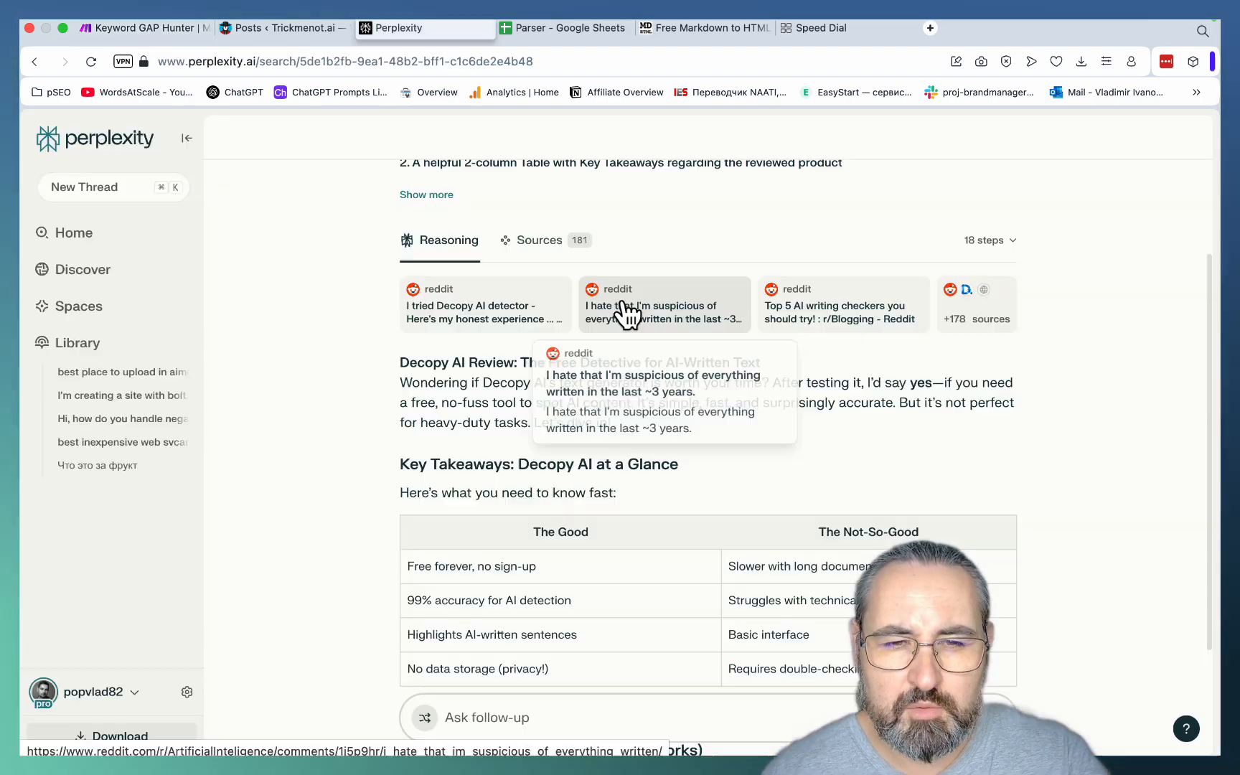
{"action": "mouse_move", "coordinate": [744, 388]}
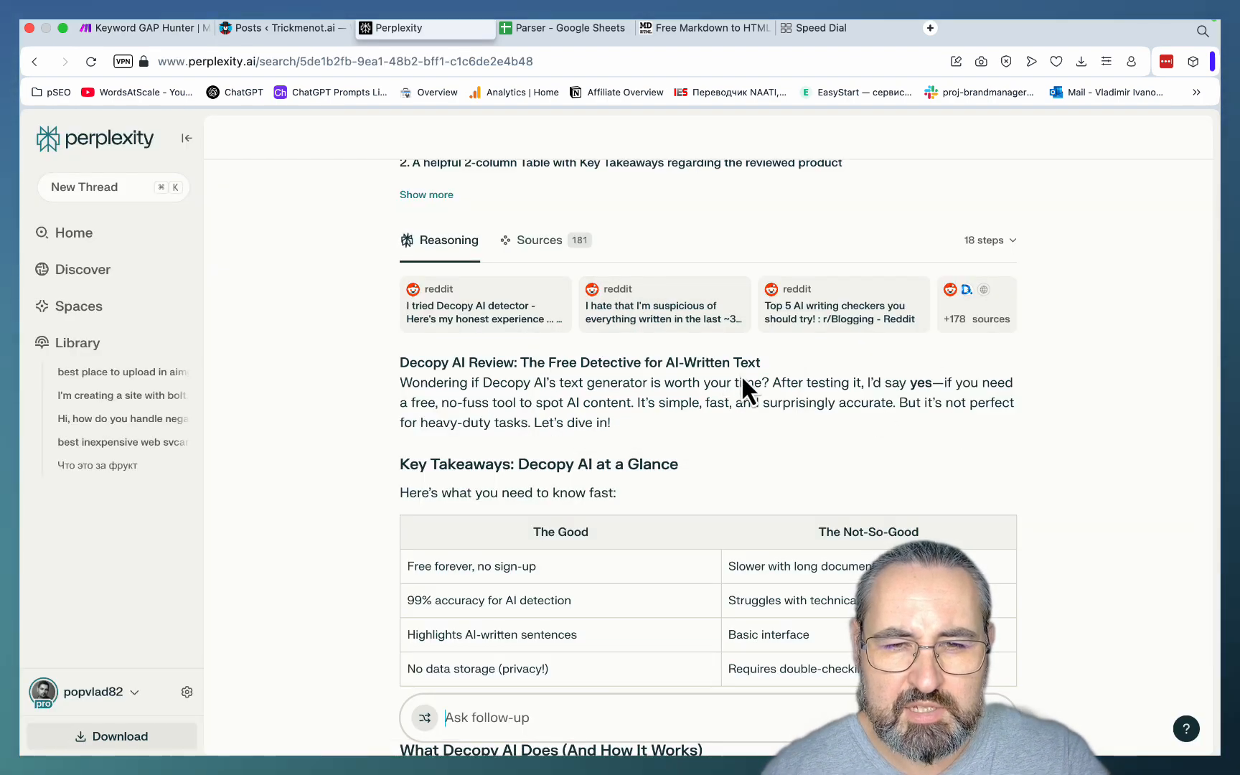
Scroll through the generated Decopy AI review down to the Final Verdict and People also ask list
{"action": "scroll", "scroll_direction": "down", "scroll_amount": 3}
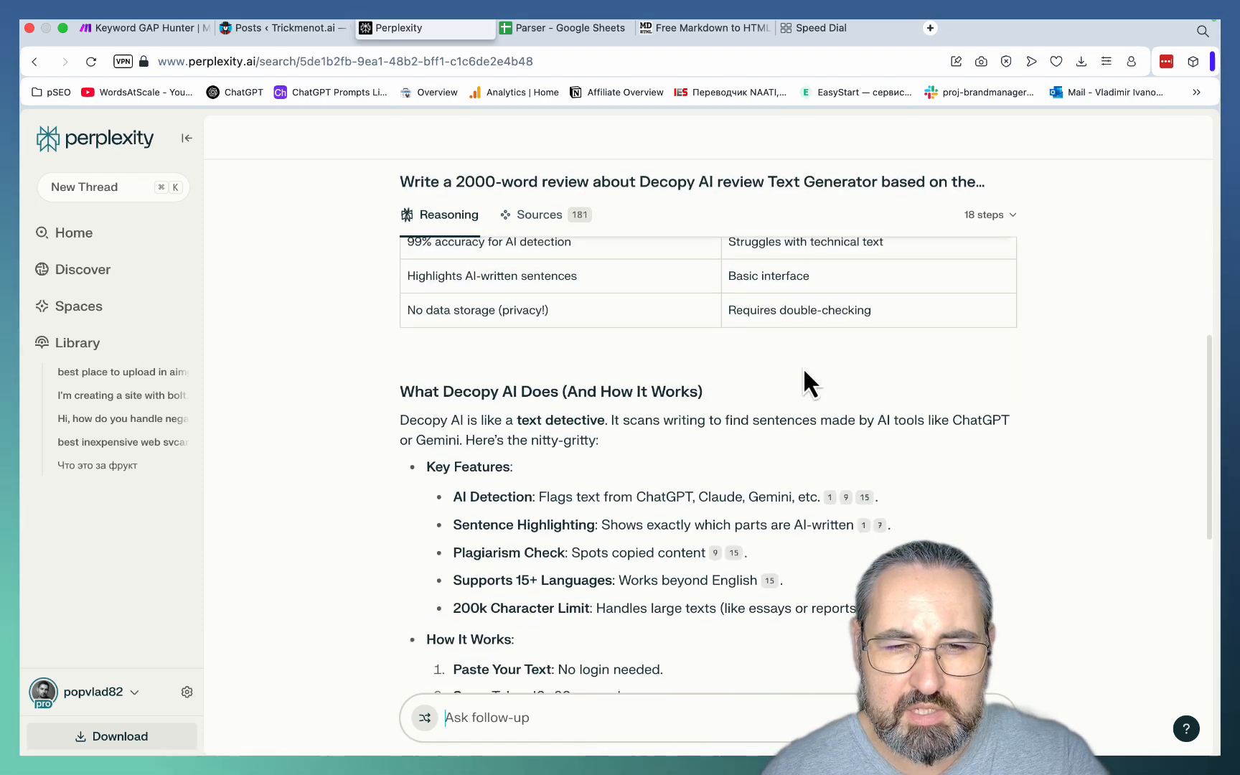
{"action": "scroll", "scroll_direction": "down", "scroll_amount": 3}
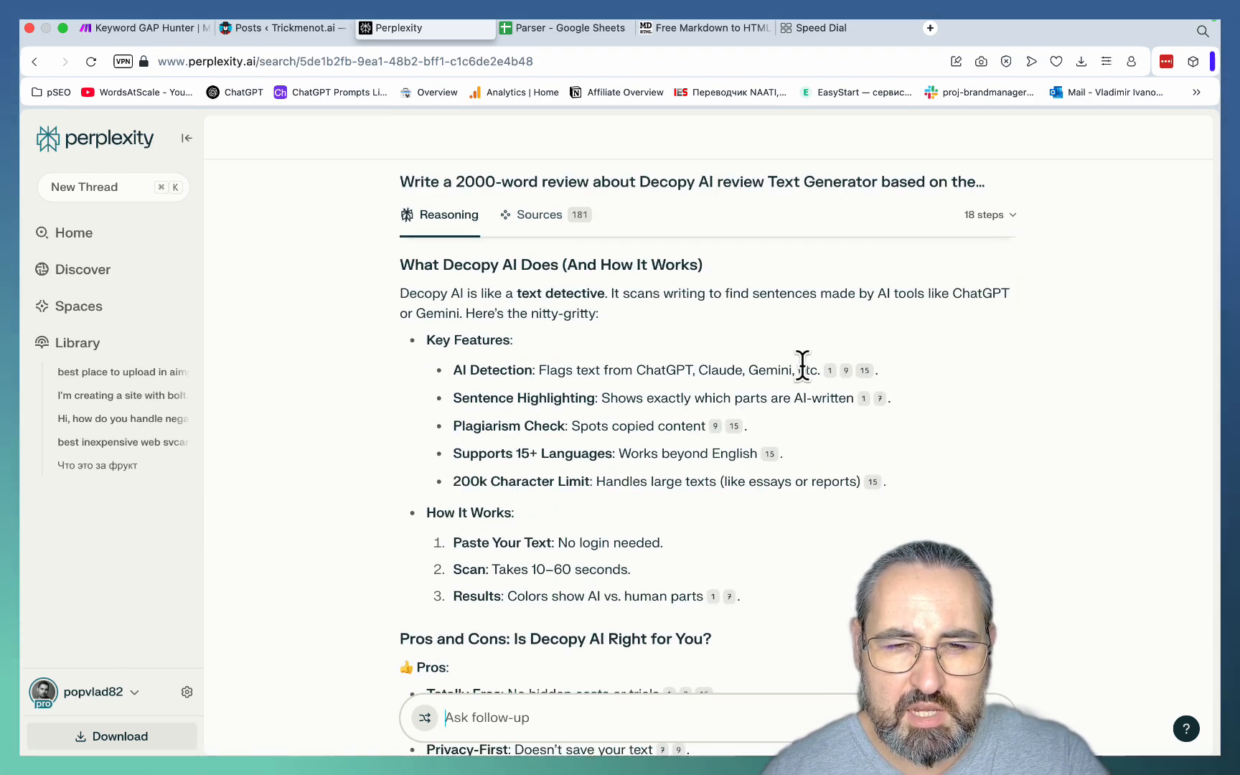
{"action": "scroll", "scroll_direction": "down", "scroll_amount": 3}
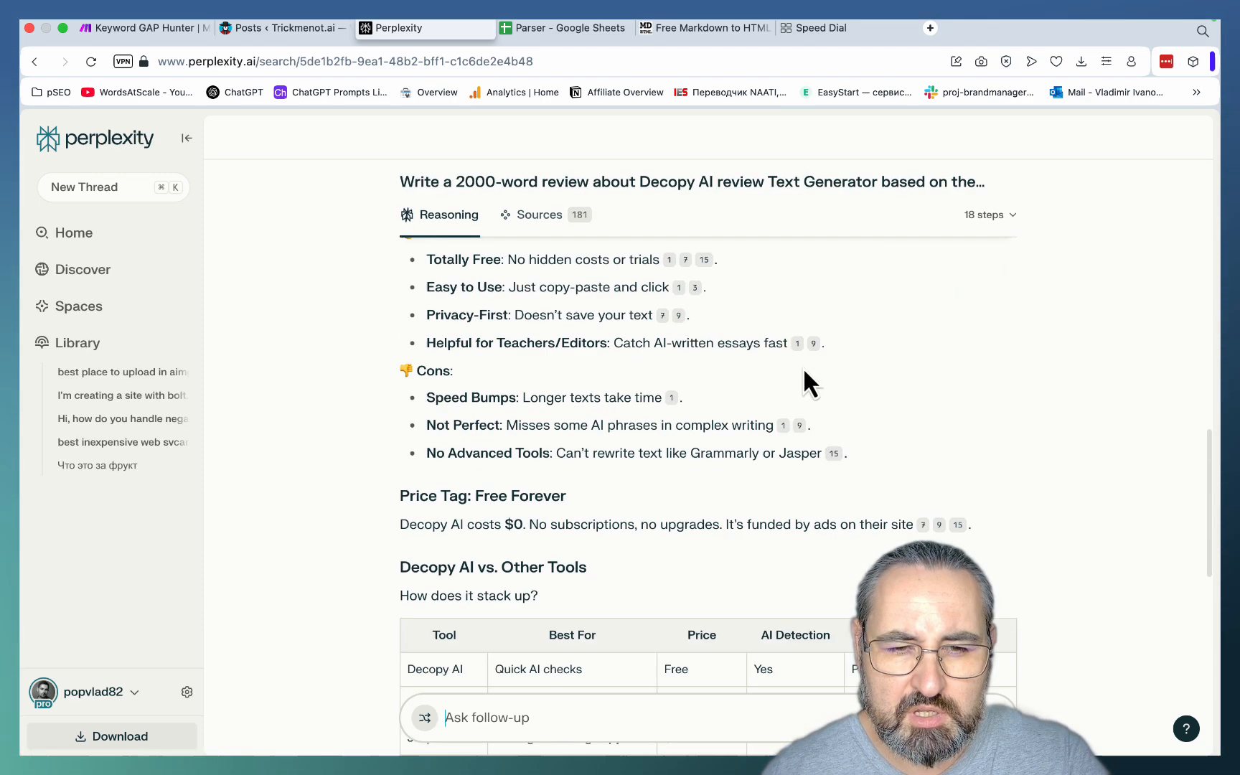
{"action": "scroll", "scroll_direction": "down", "scroll_amount": 3}
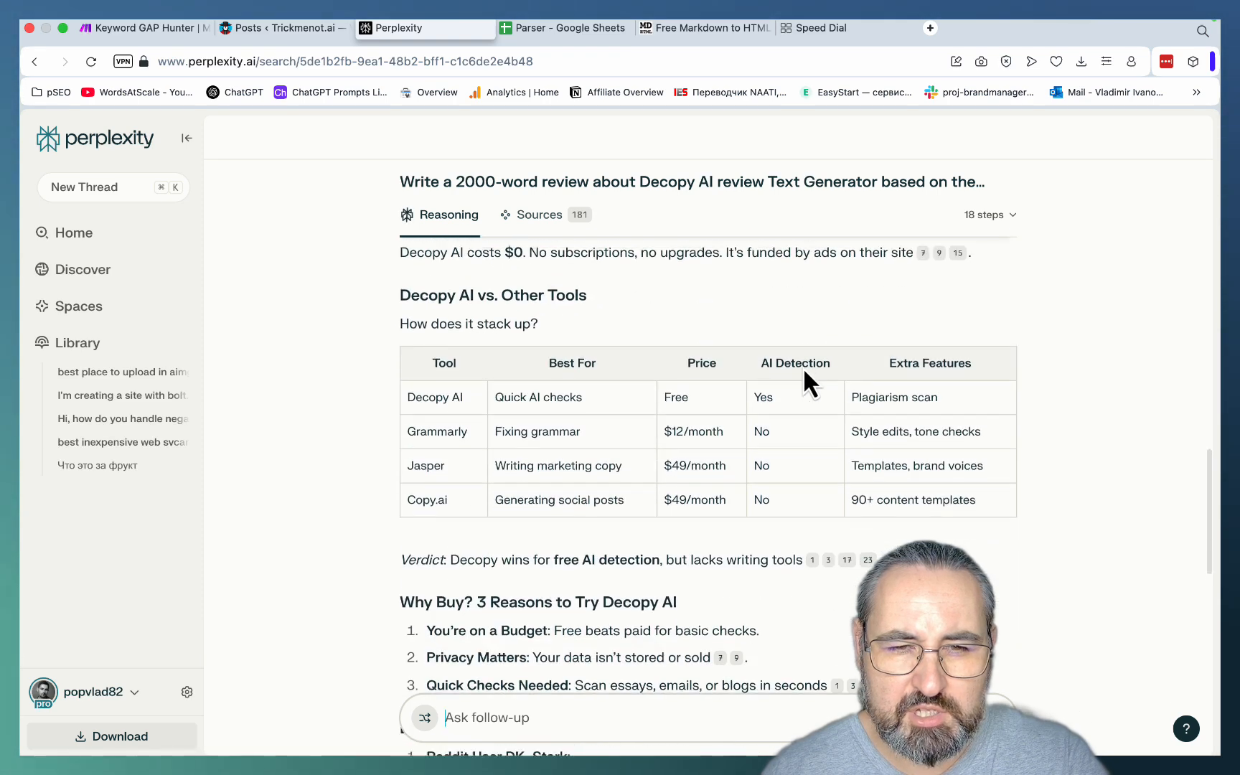
{"action": "scroll", "scroll_direction": "down", "scroll_amount": 3}
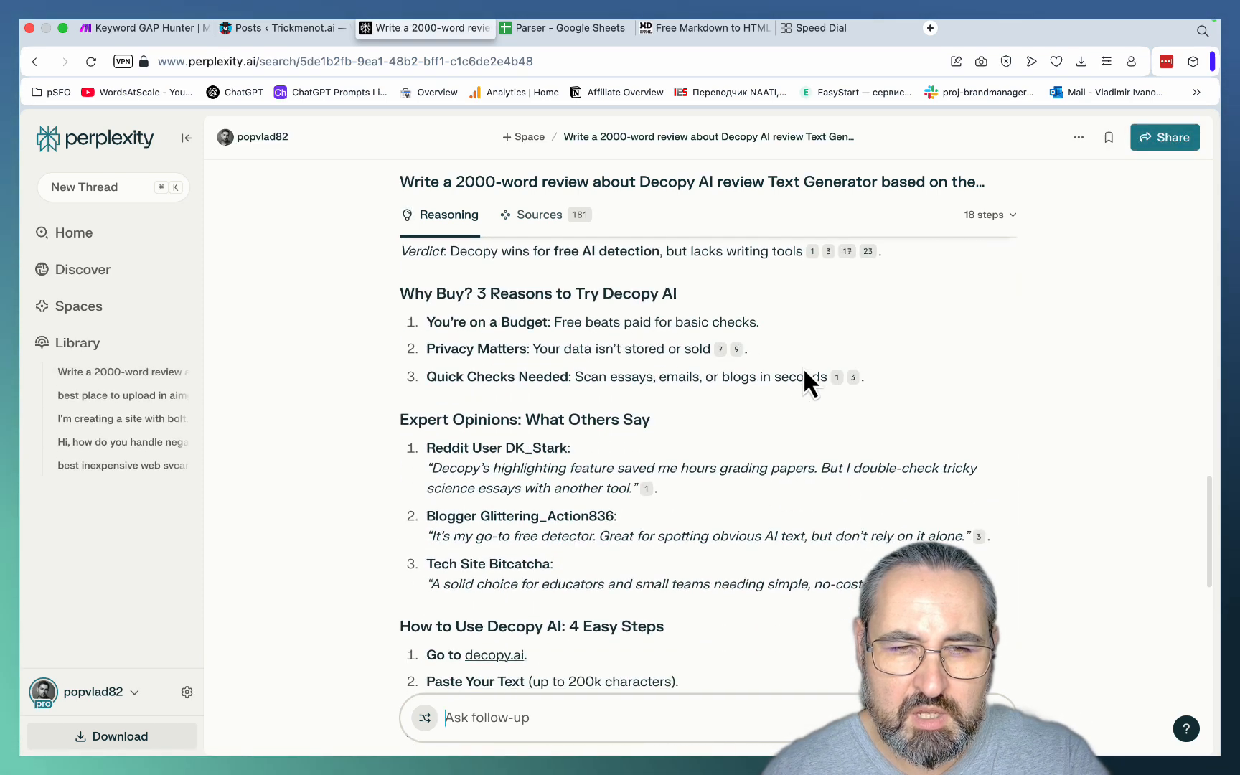
{"action": "scroll", "scroll_direction": "down", "scroll_amount": 3}
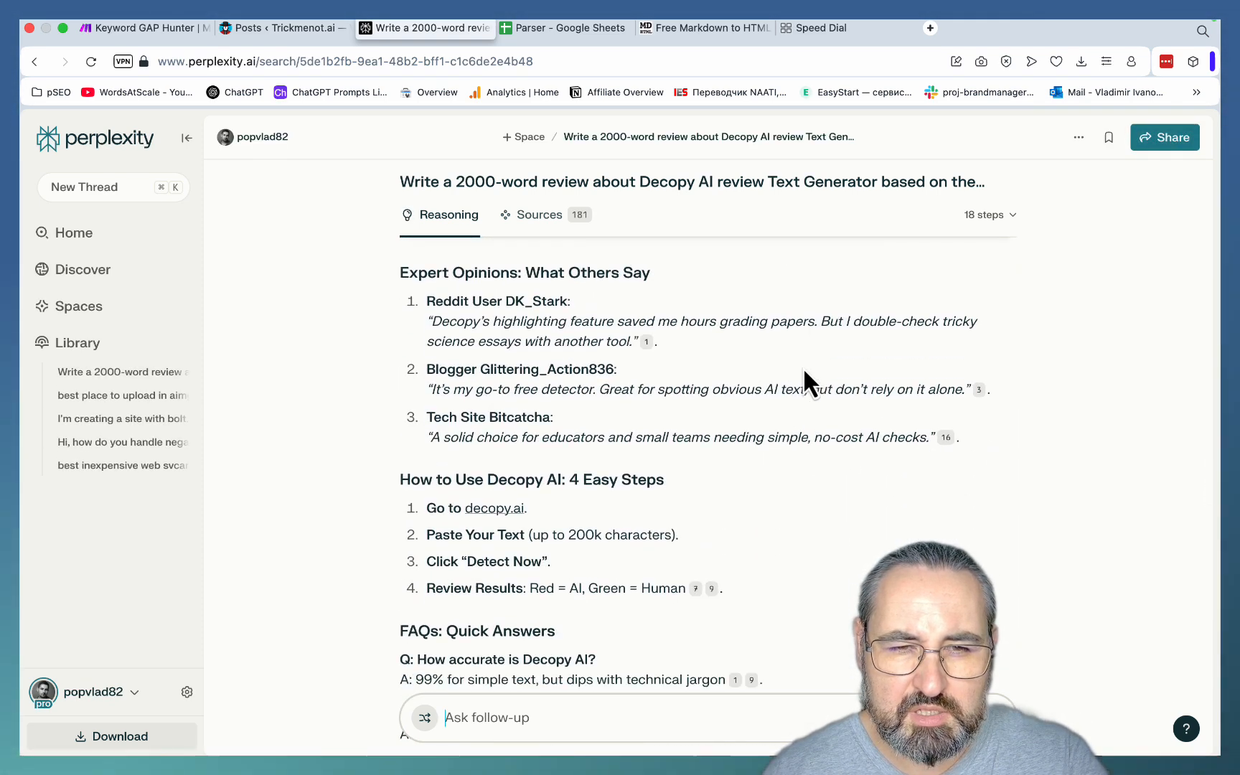
{"action": "mouse_move", "coordinate": [660, 466]}
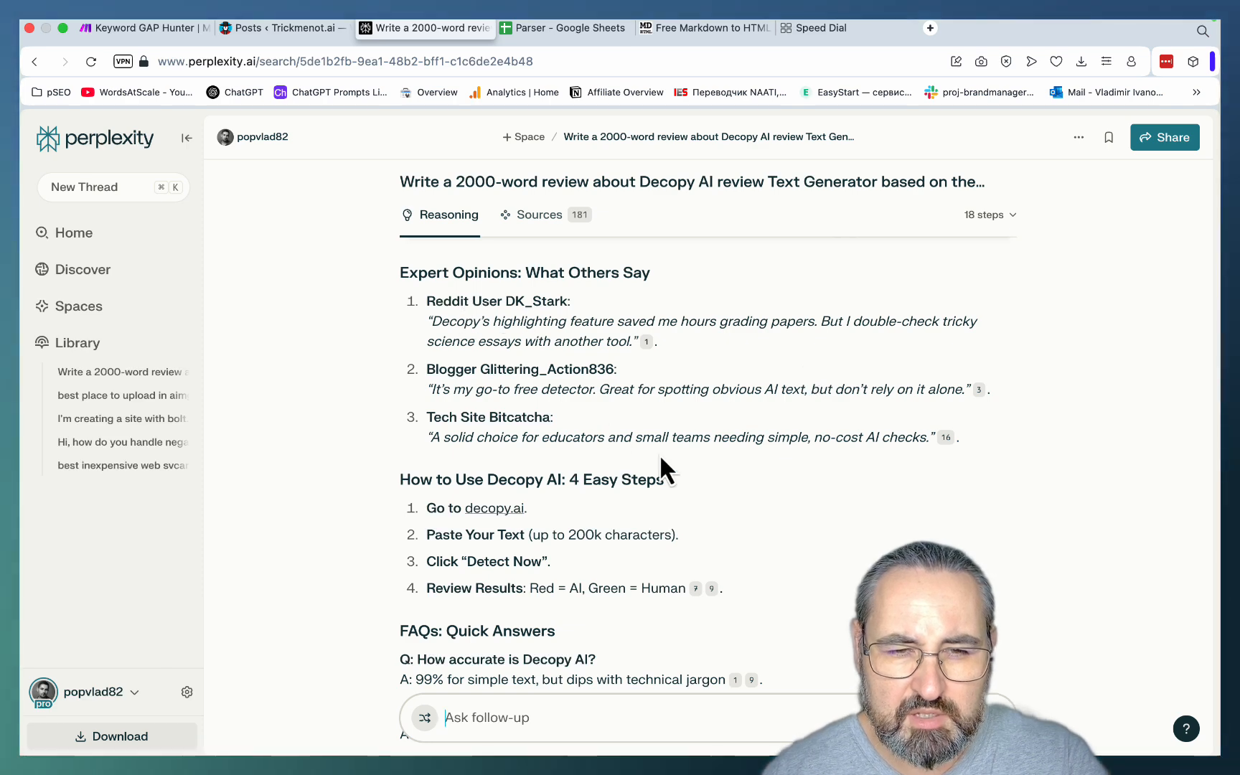
{"action": "scroll", "scroll_direction": "down", "scroll_amount": 3}
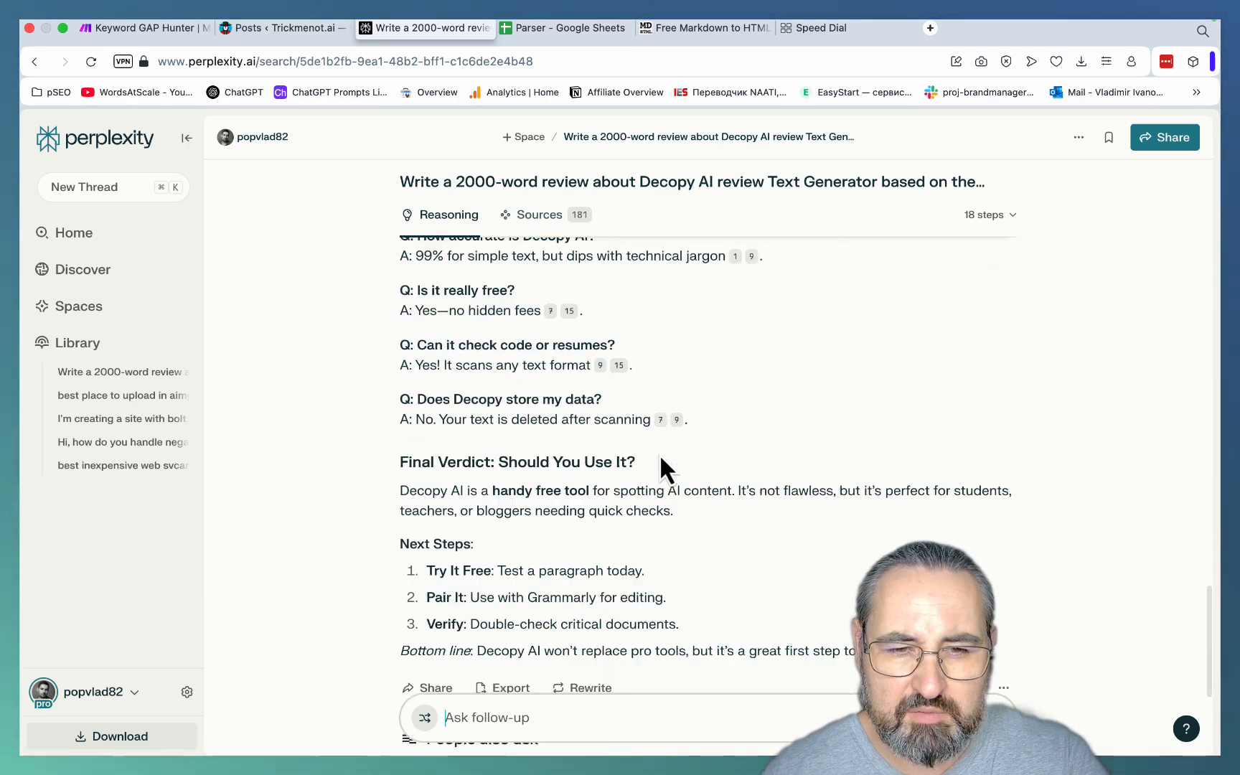
{"action": "scroll", "scroll_direction": "down", "scroll_amount": 3}
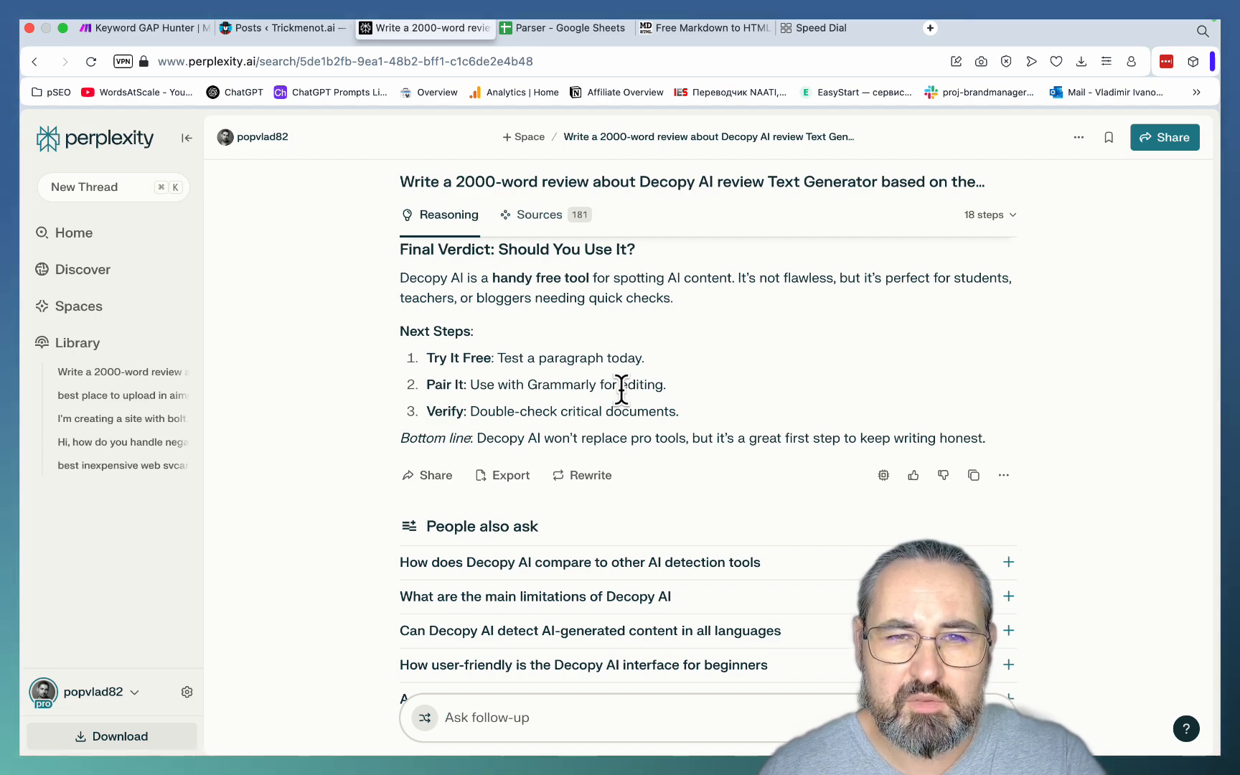
Return to the Keyword GAP Hunter scenario editor with its seven-module chain
{"action": "left_click", "coordinate": [145, 27]}
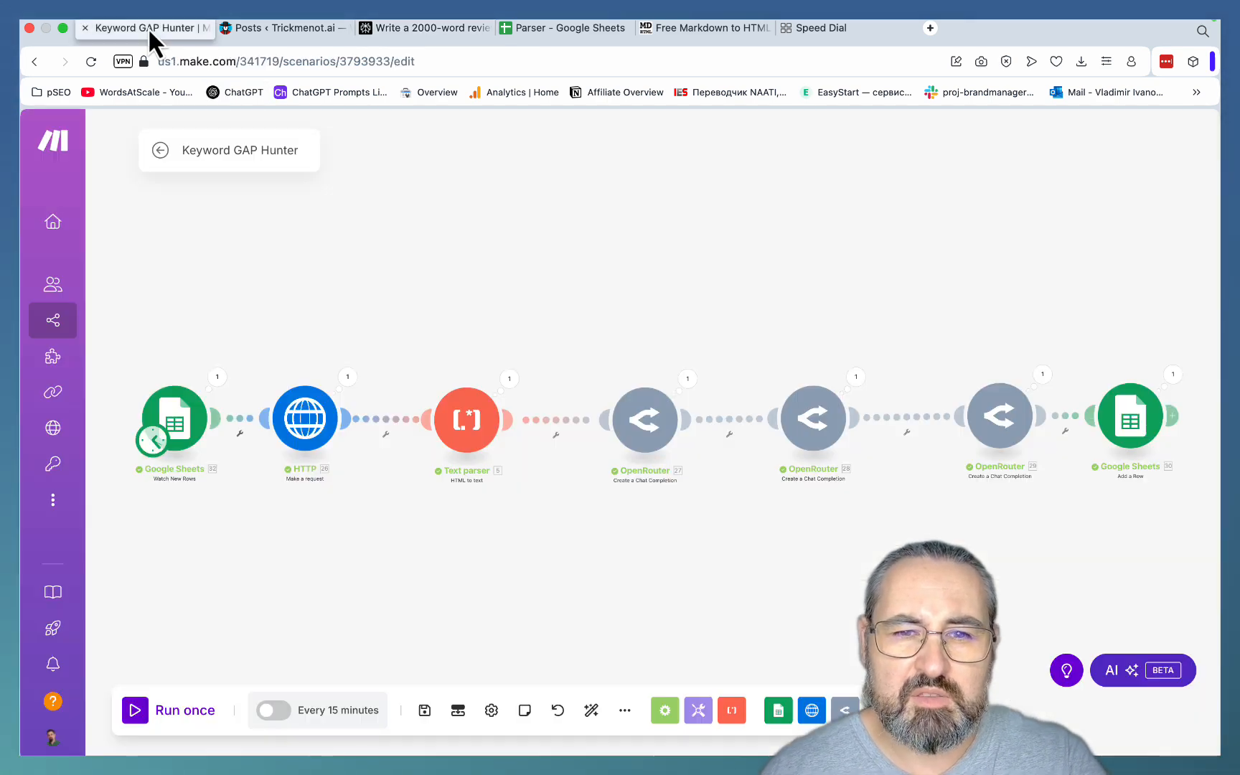
{"action": "mouse_move", "coordinate": [801, 545]}
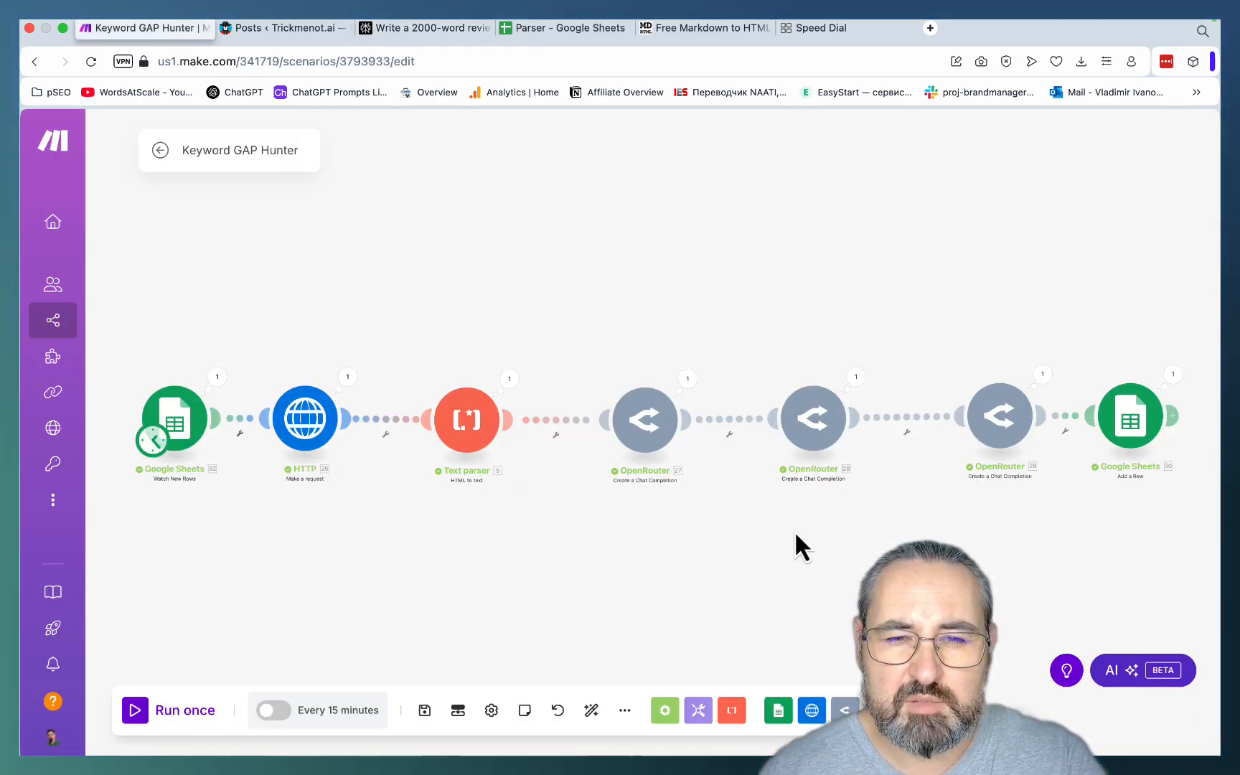
{"action": "mouse_move", "coordinate": [638, 555]}
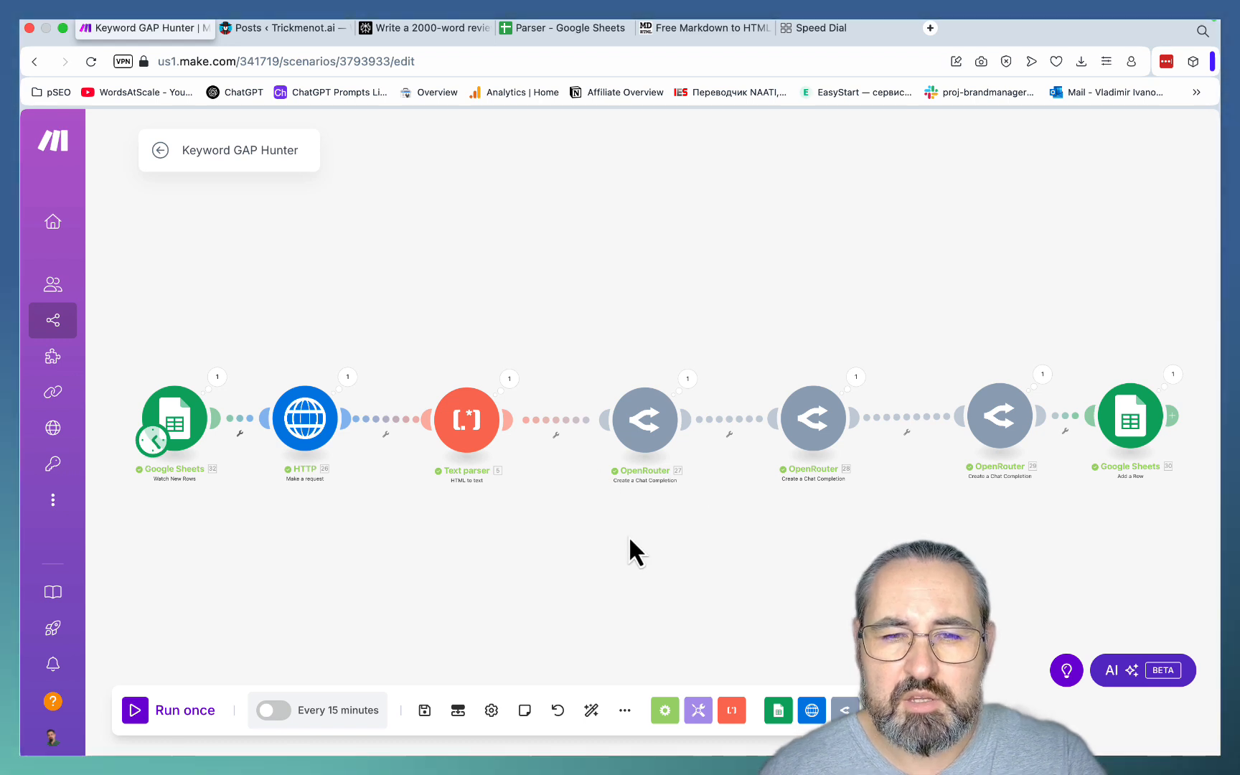
{"action": "mouse_move", "coordinate": [494, 371]}
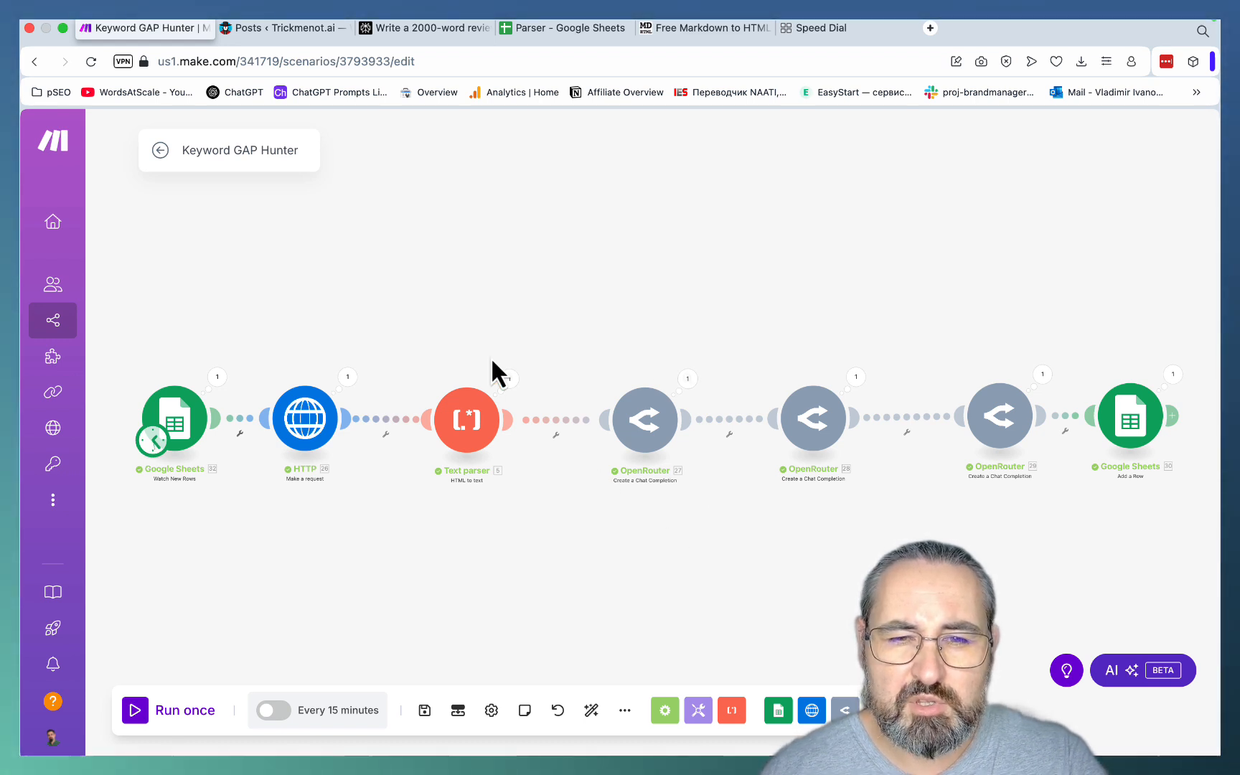
{"action": "mouse_move", "coordinate": [450, 56]}
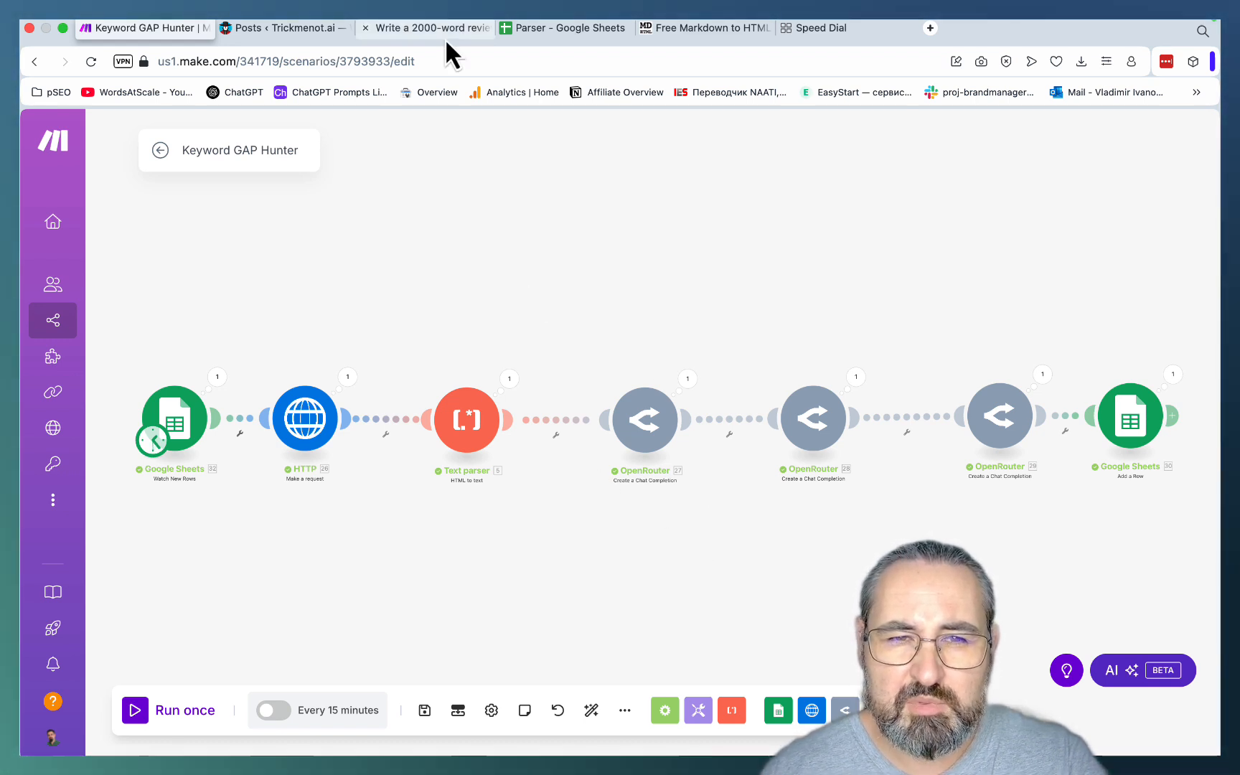
{"action": "mouse_move", "coordinate": [534, 341]}
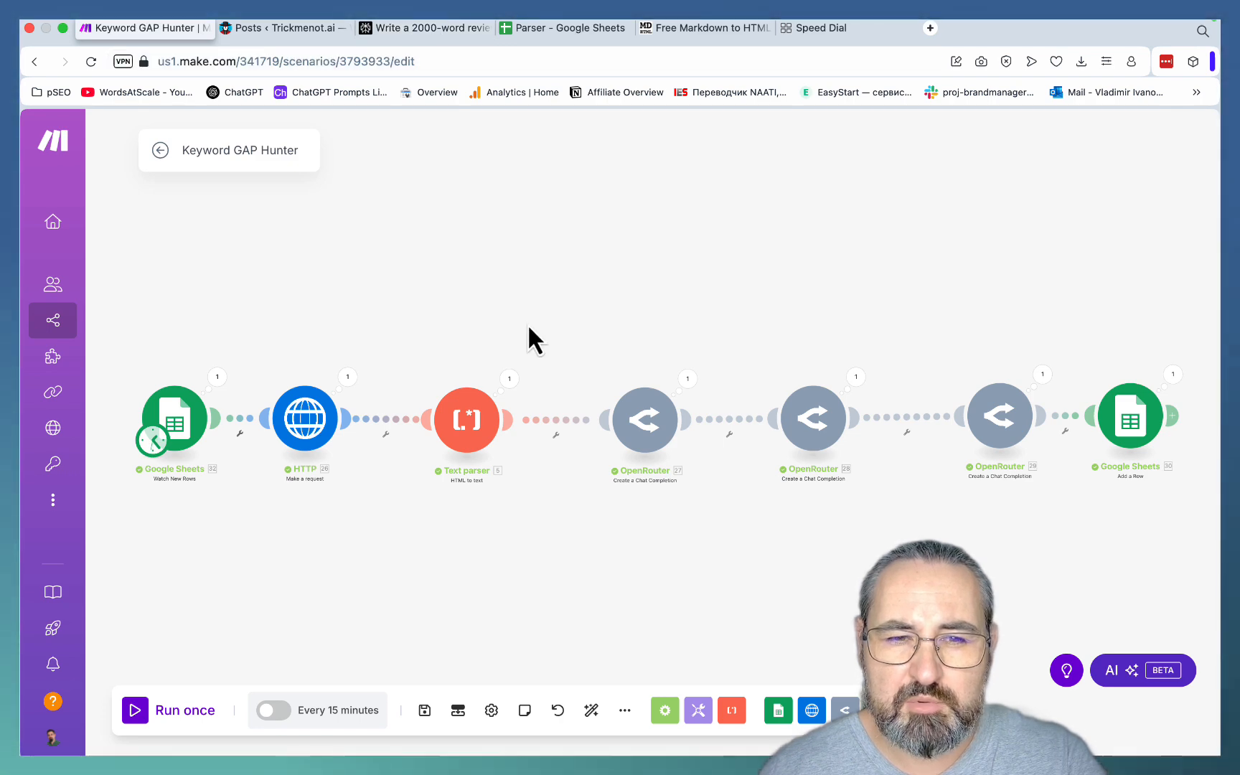